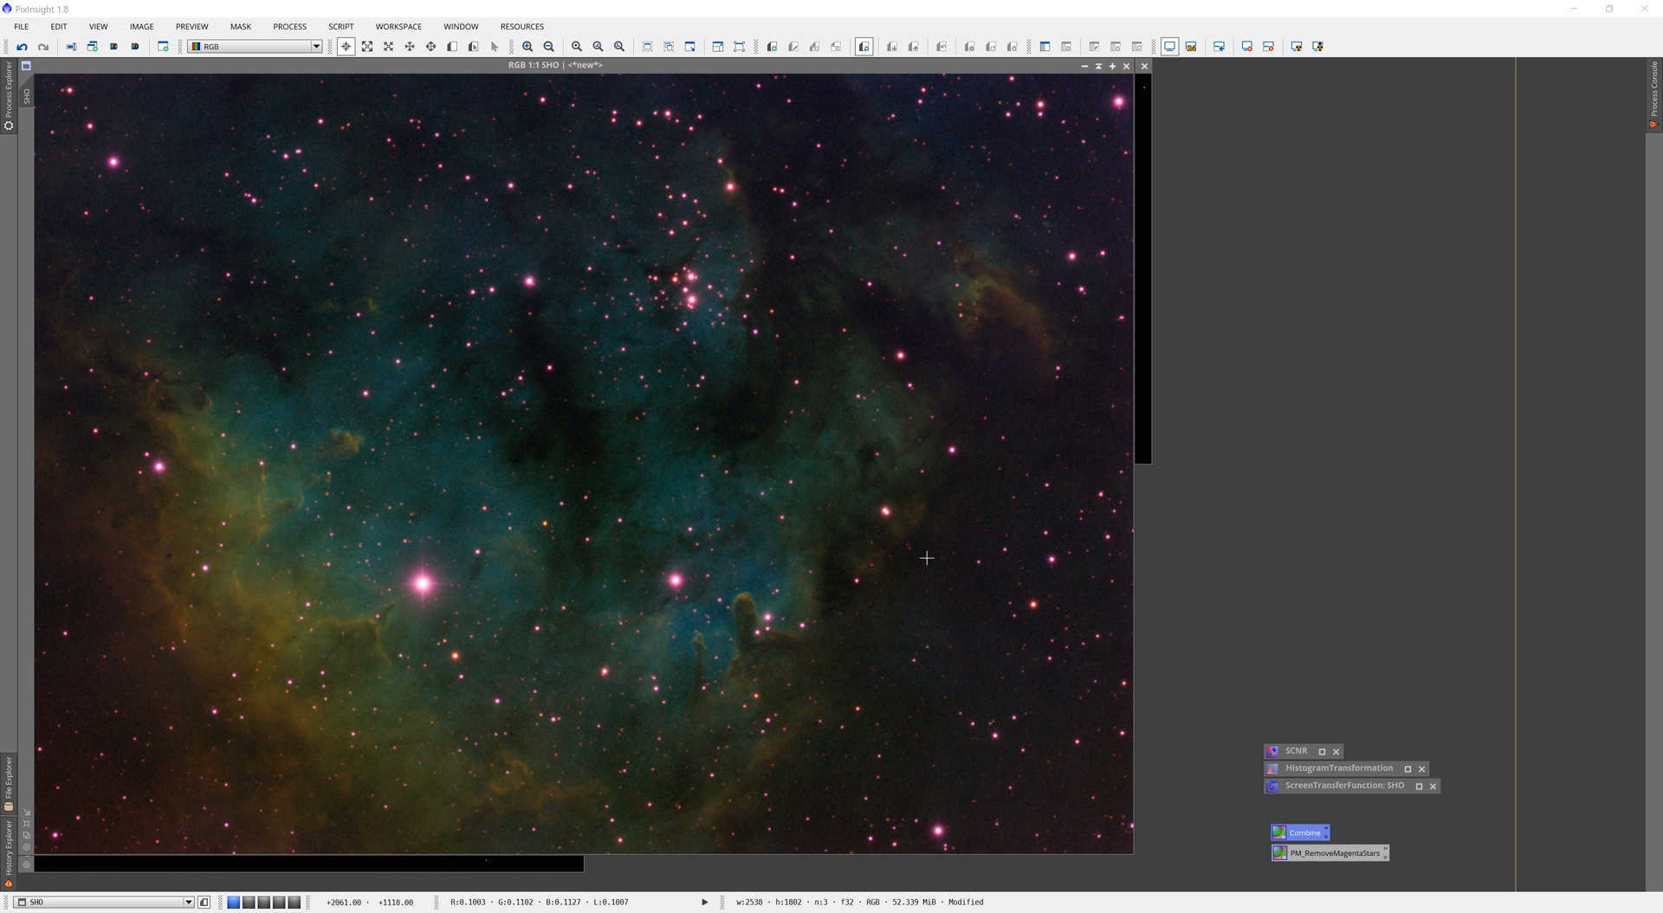
mouse_move(875, 549)
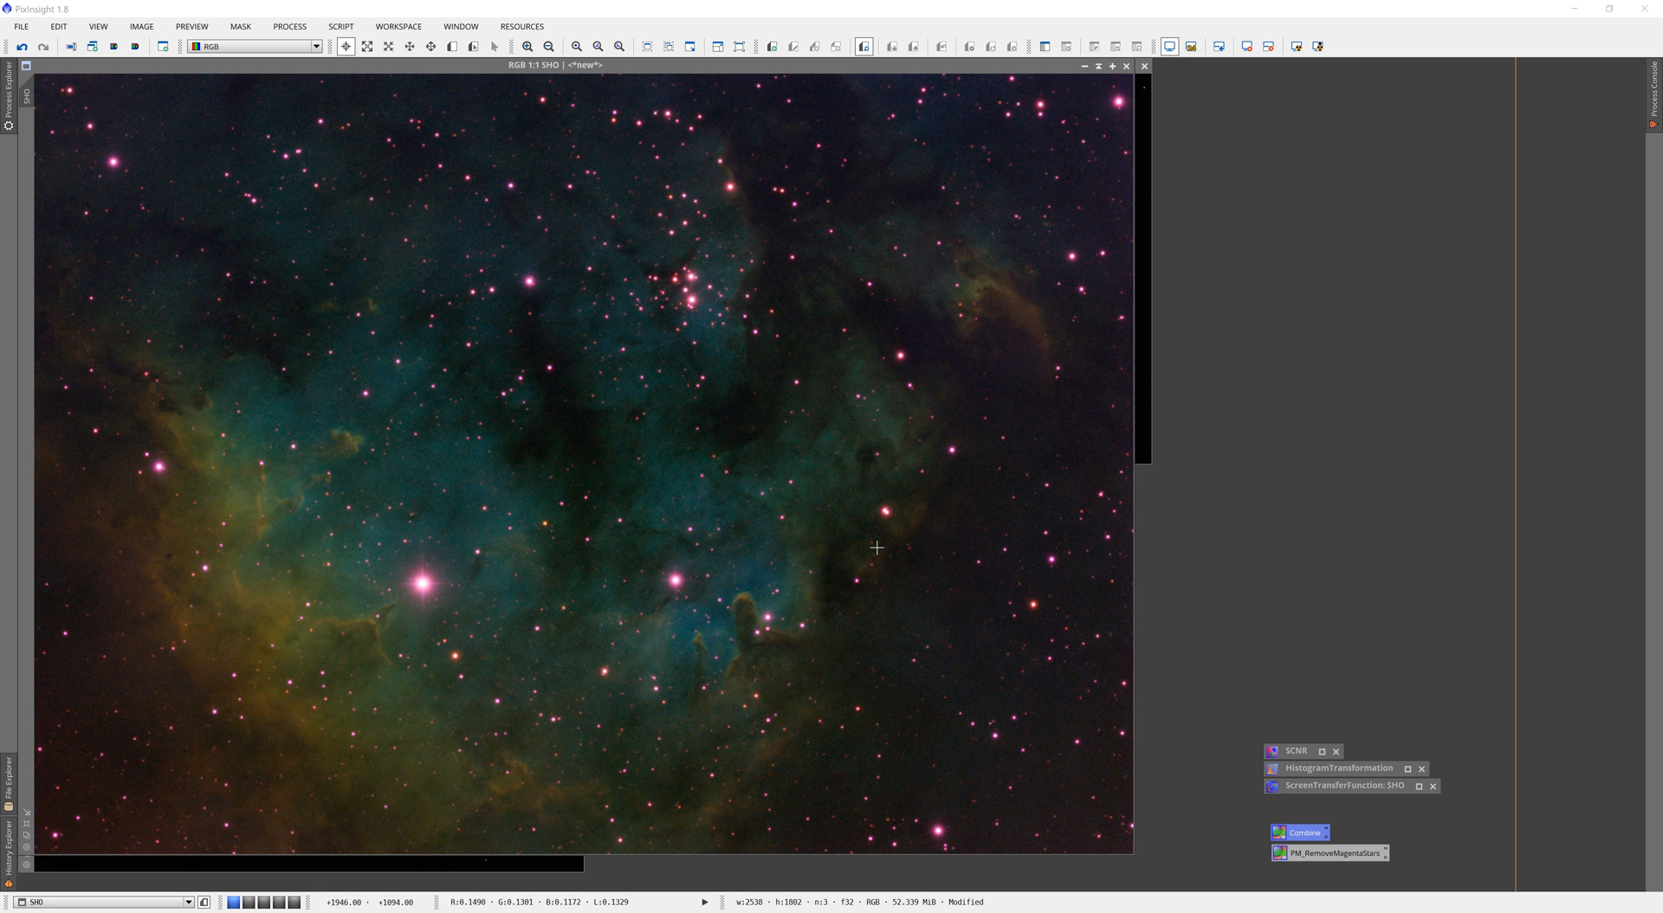
mouse_move(1195, 550)
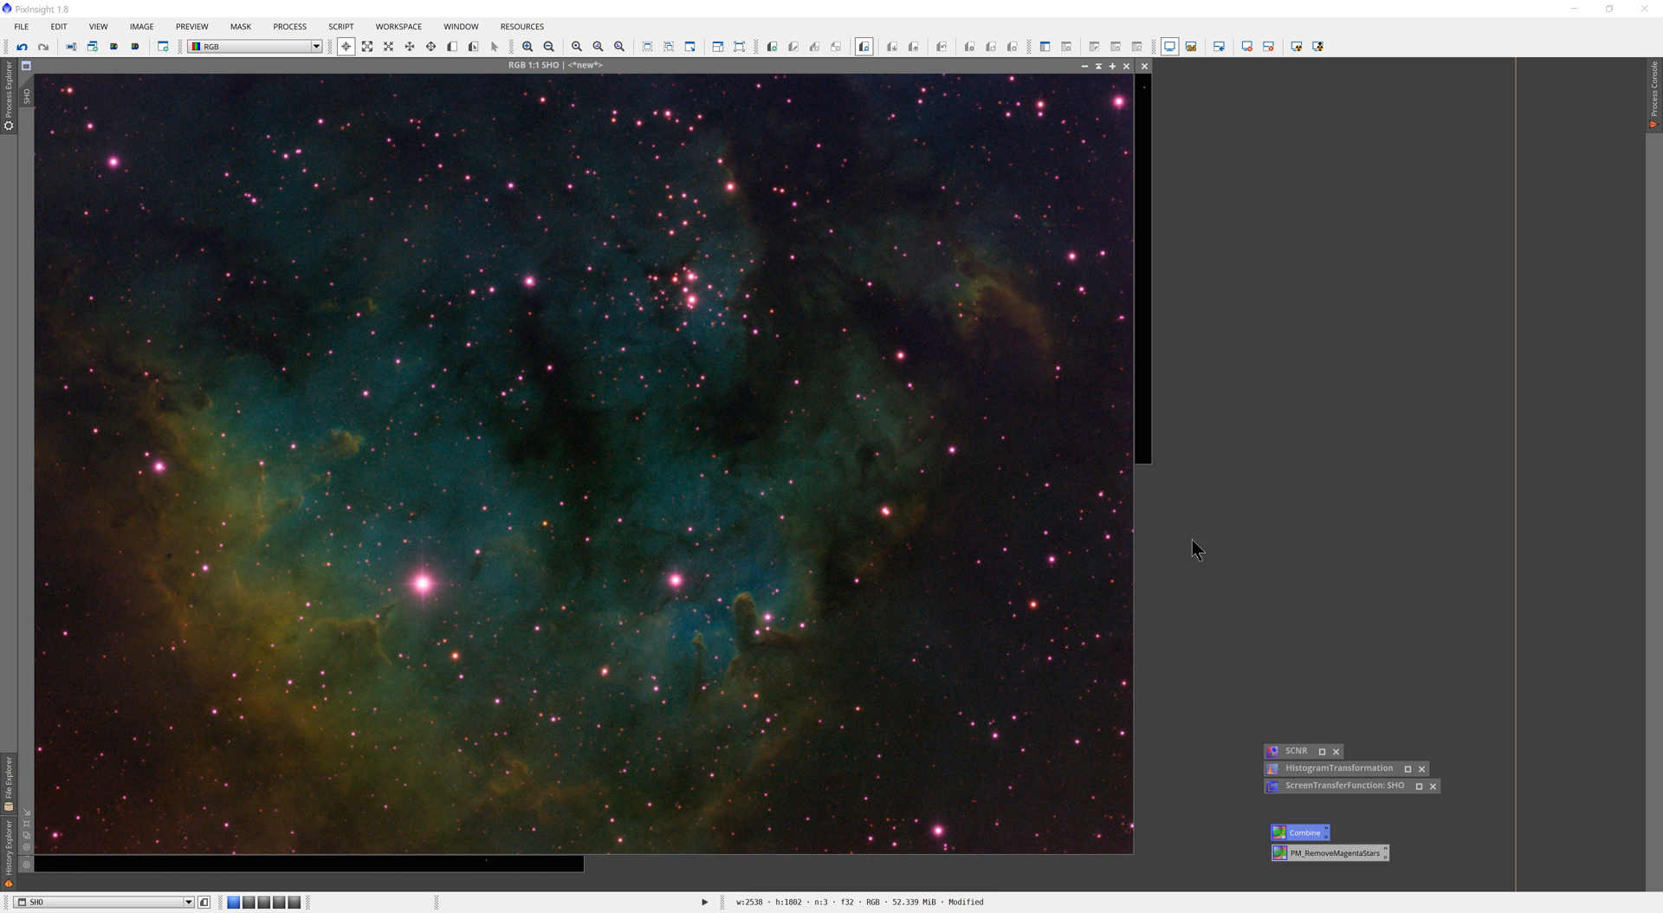
mouse_move(1189, 550)
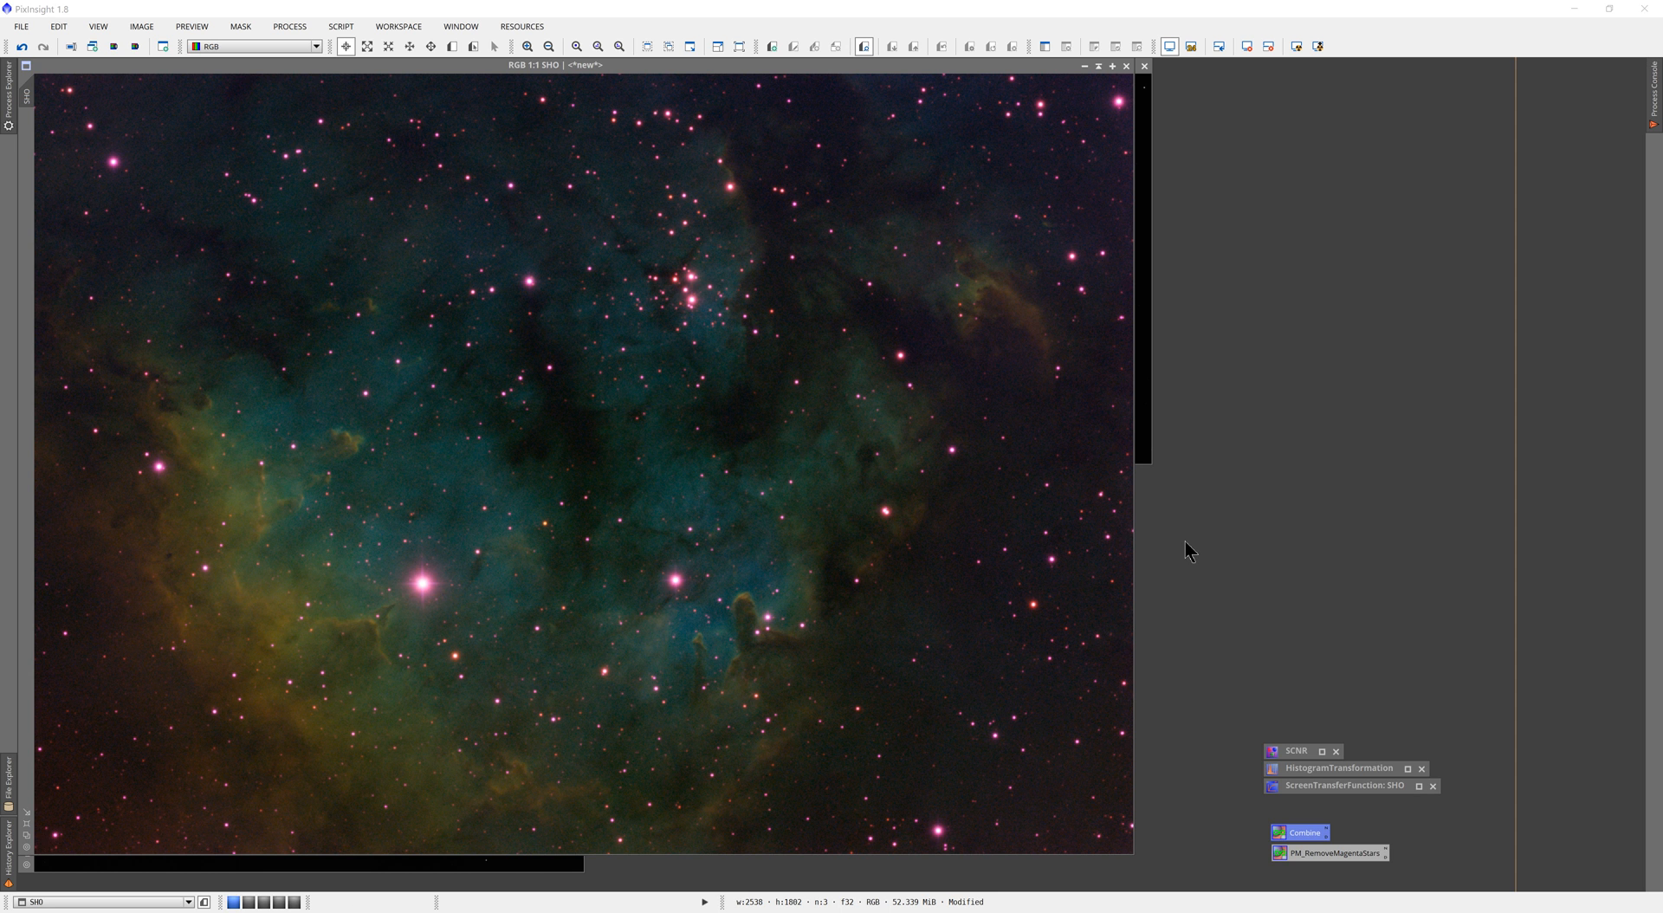
mouse_move(672, 310)
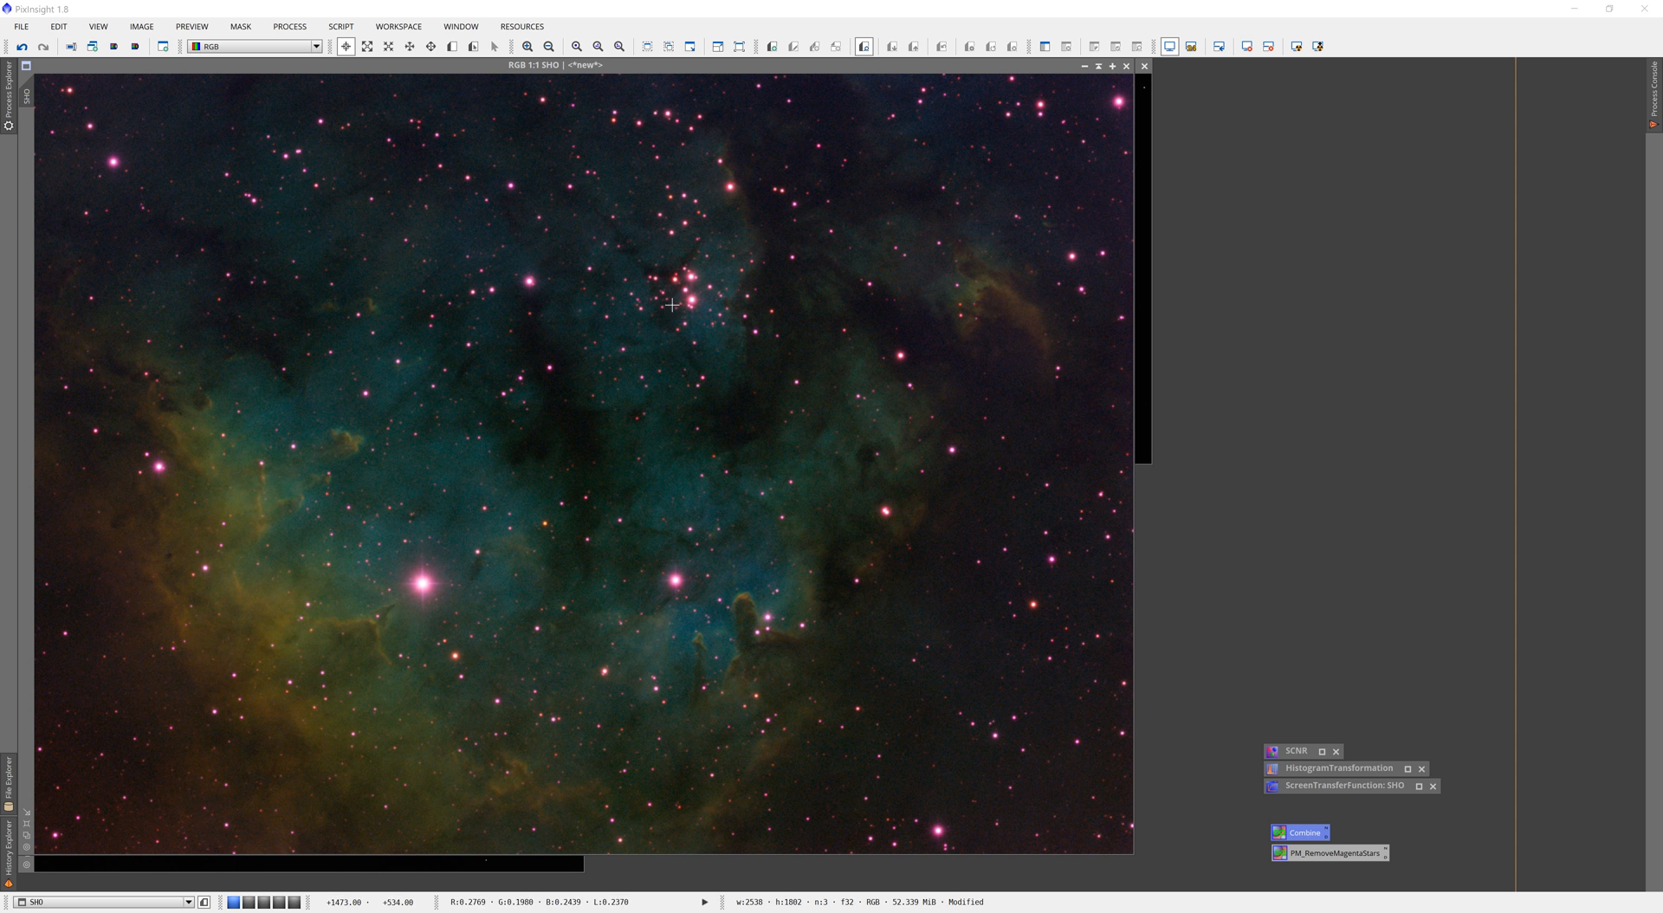
mouse_move(603, 540)
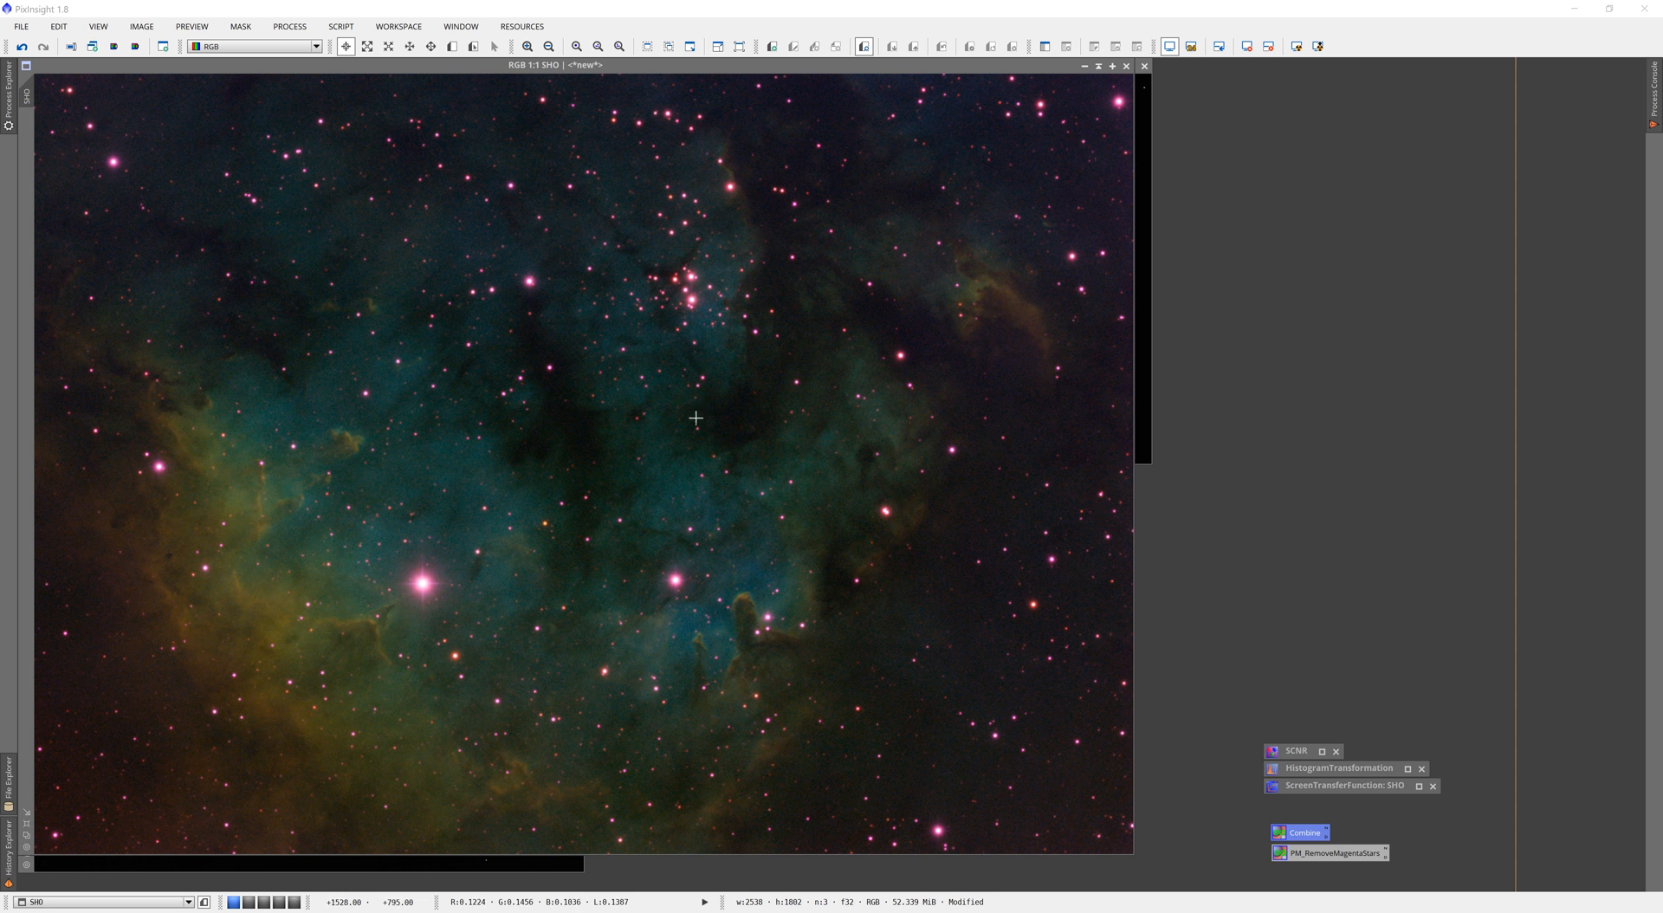
mouse_move(315, 506)
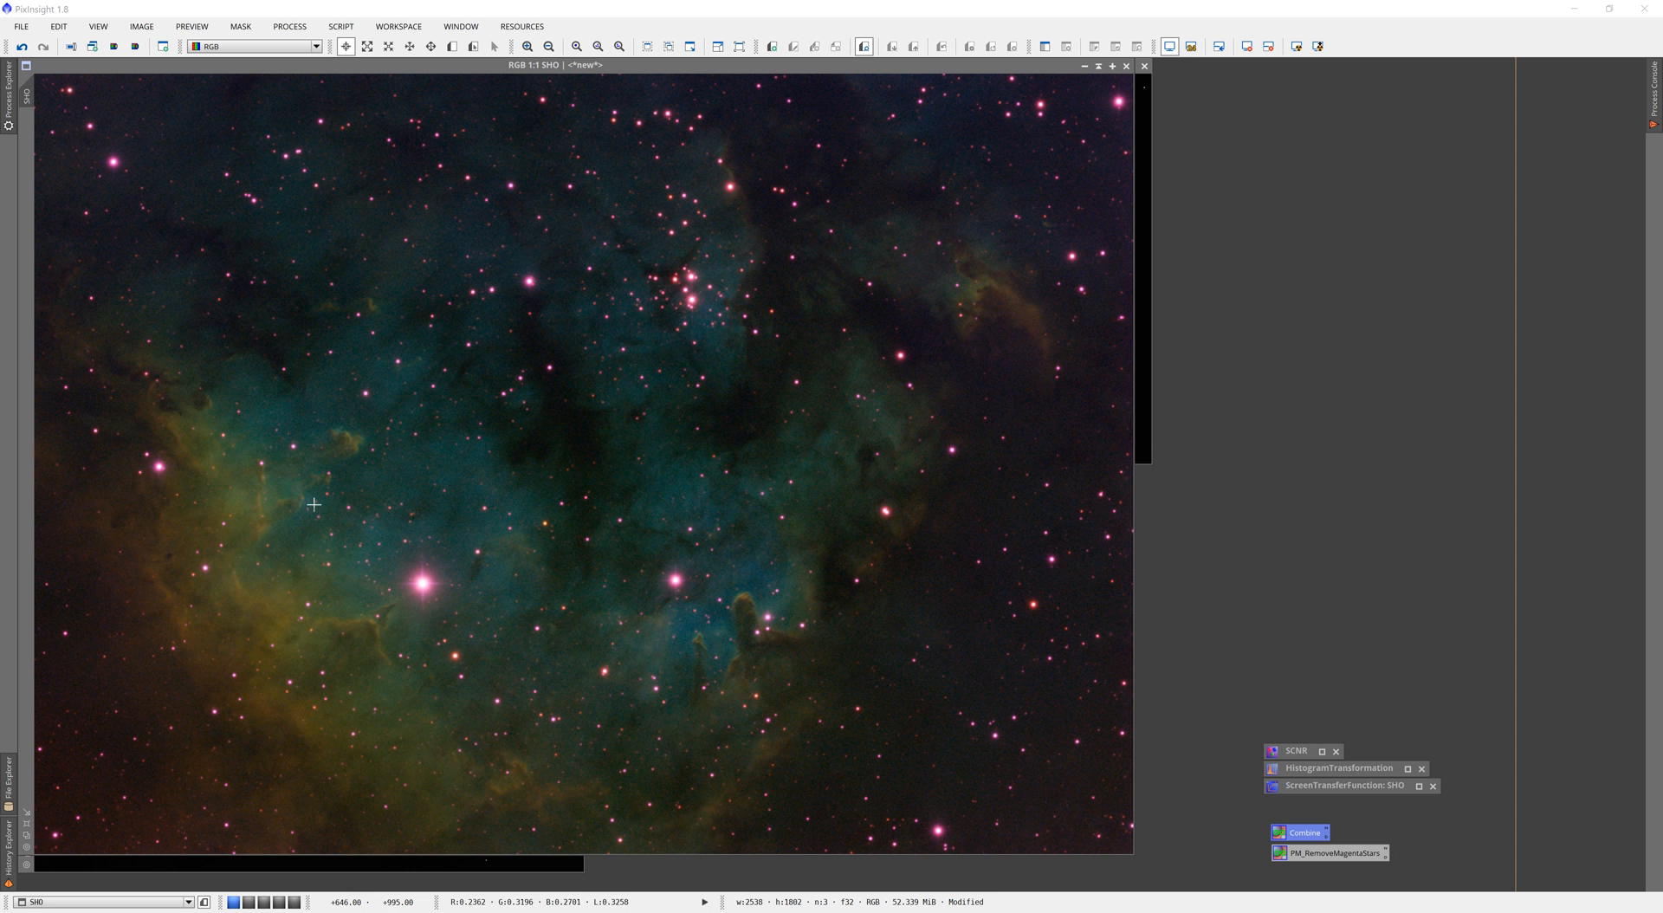
mouse_move(442, 675)
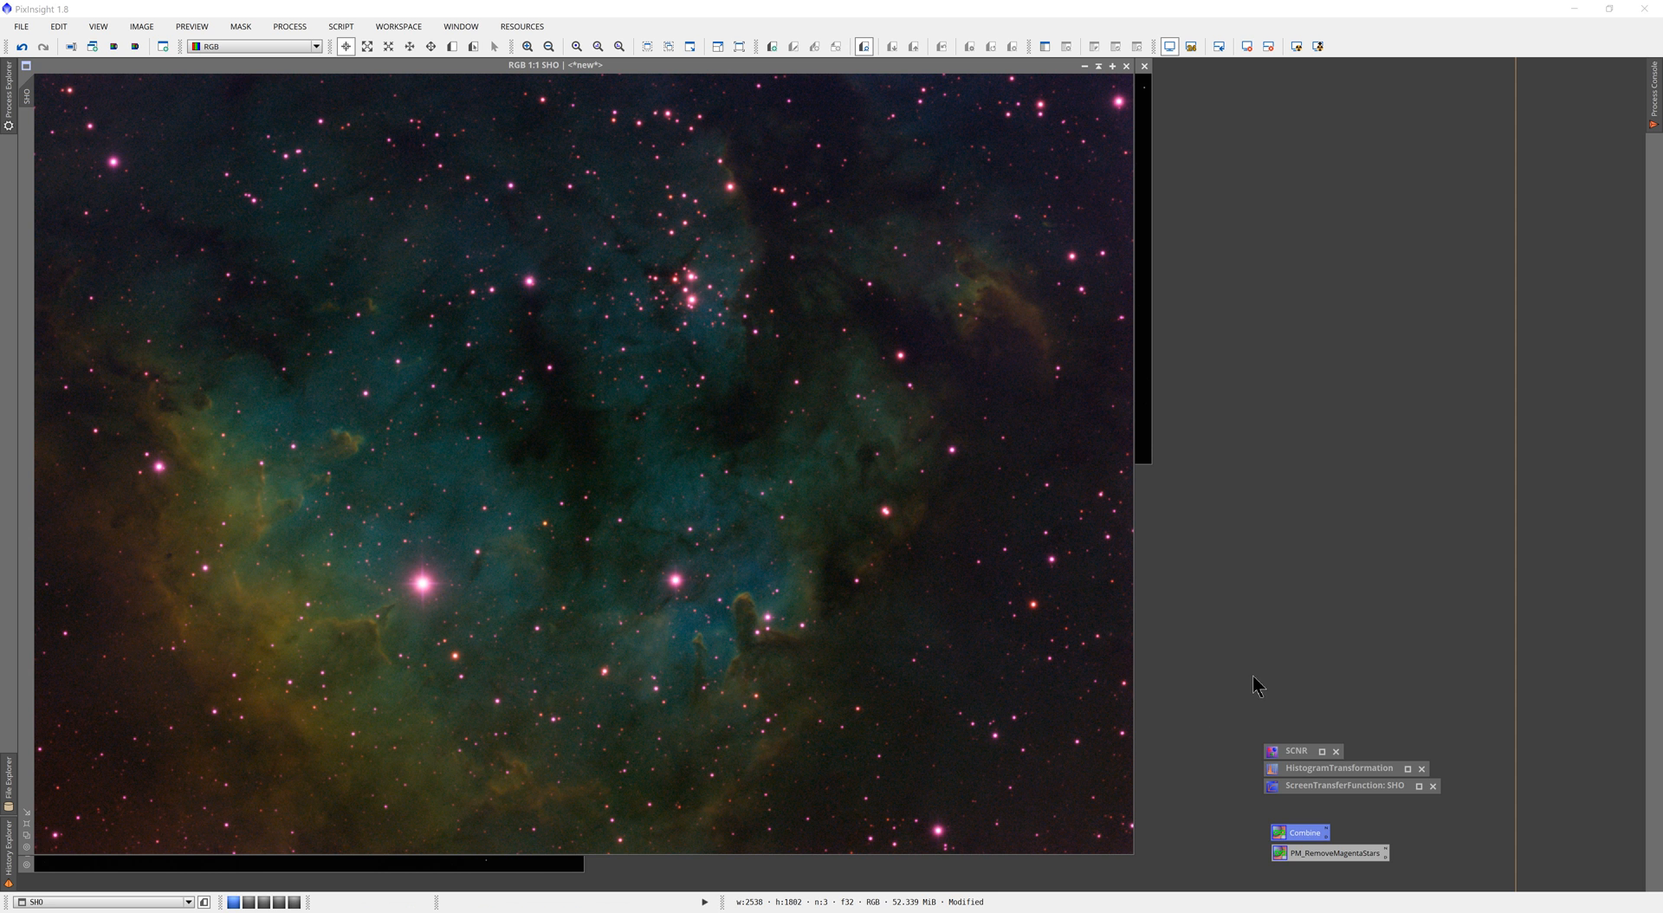
Step: Apply SCNR green removal to the SHO image, then undo it to restore the original colours
left_click(1299, 750)
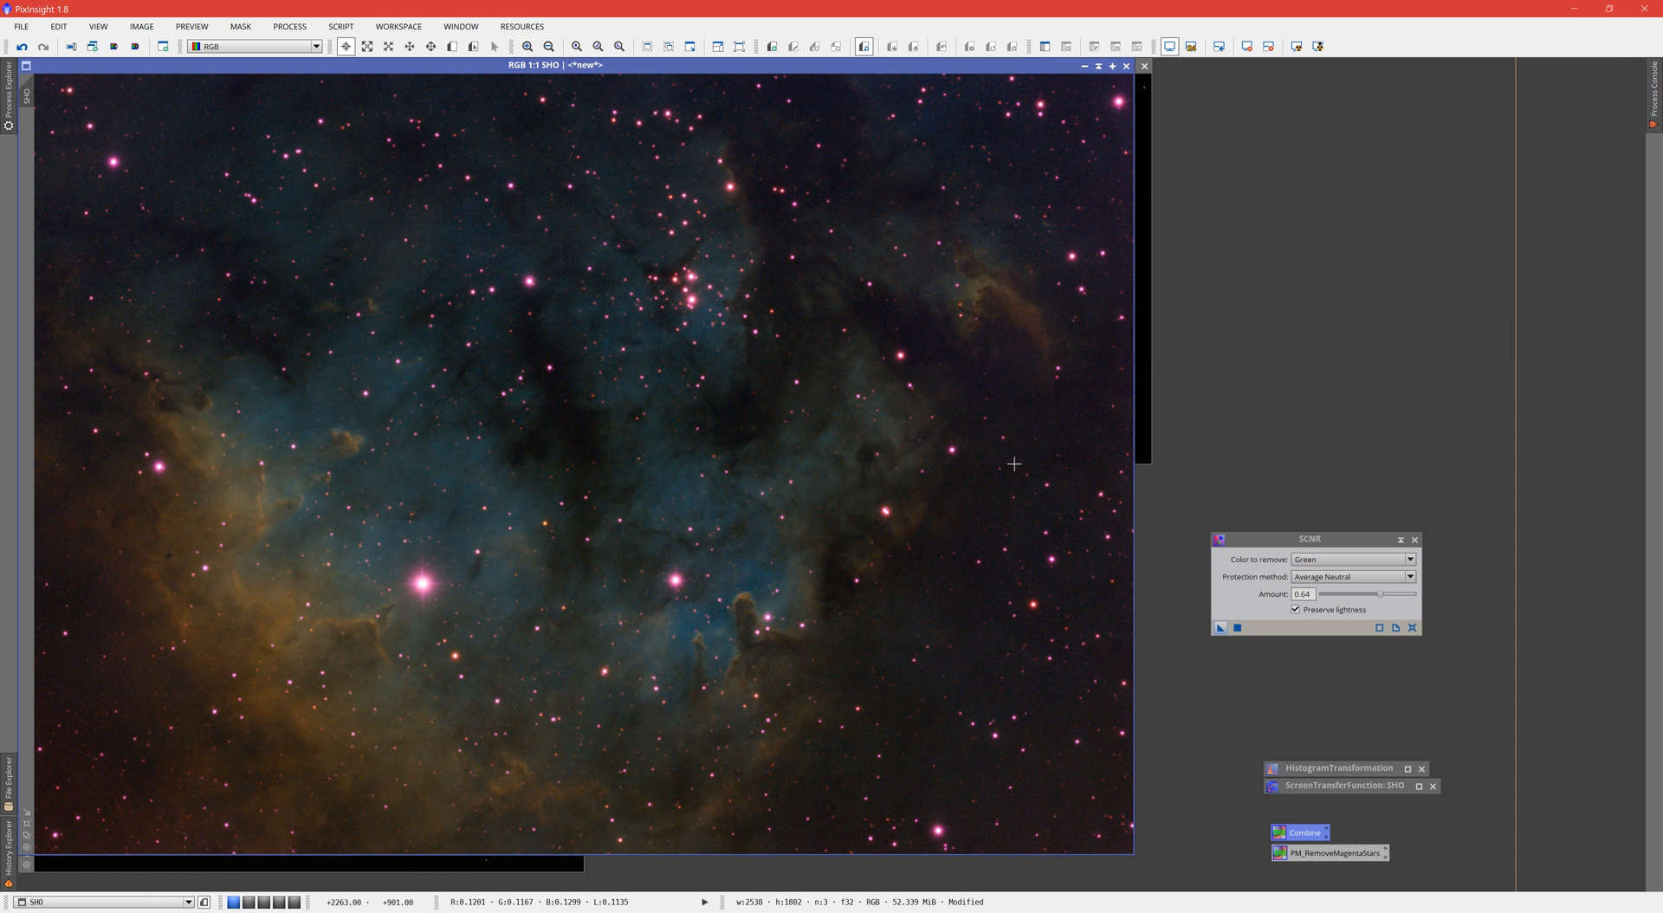
mouse_move(702, 452)
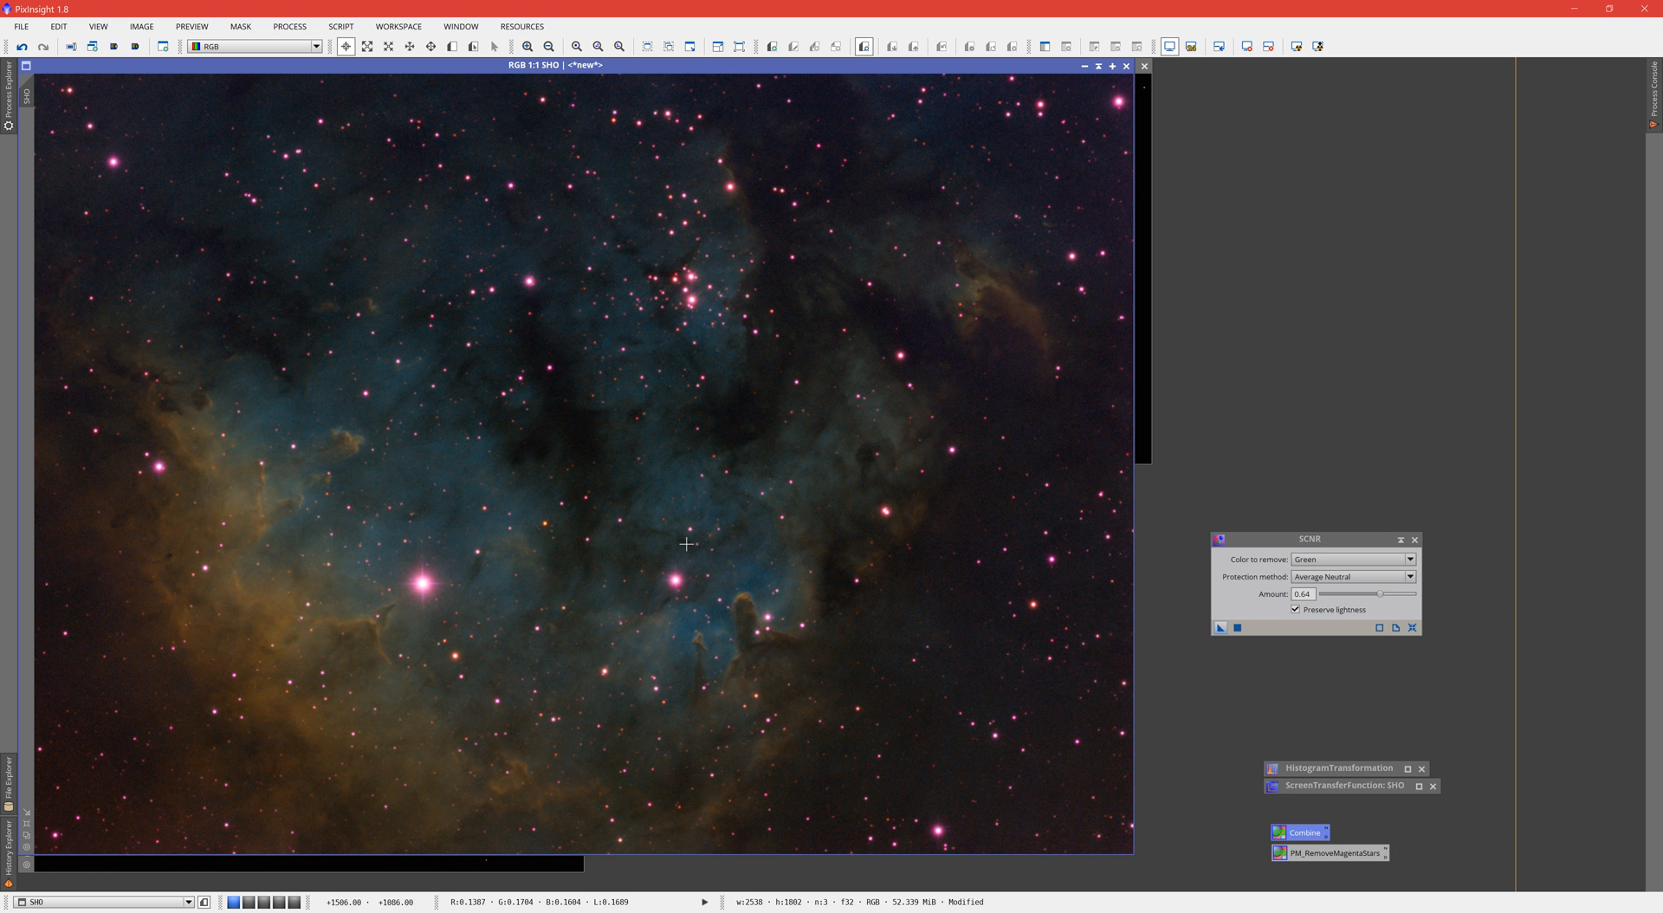
mouse_move(658, 570)
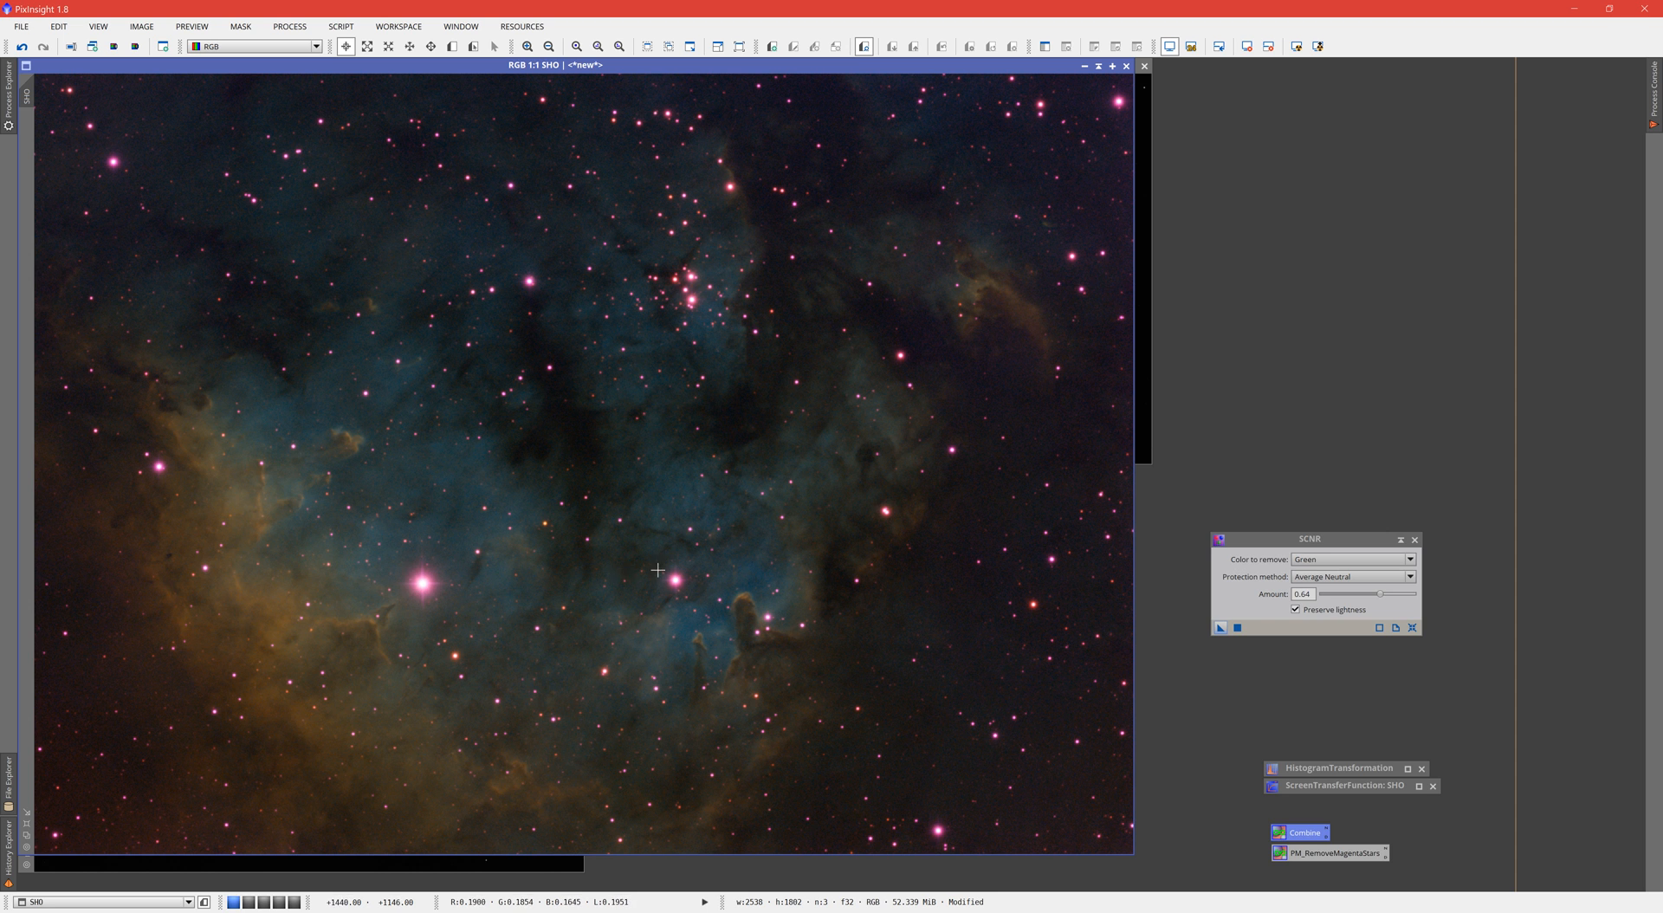
mouse_move(207, 156)
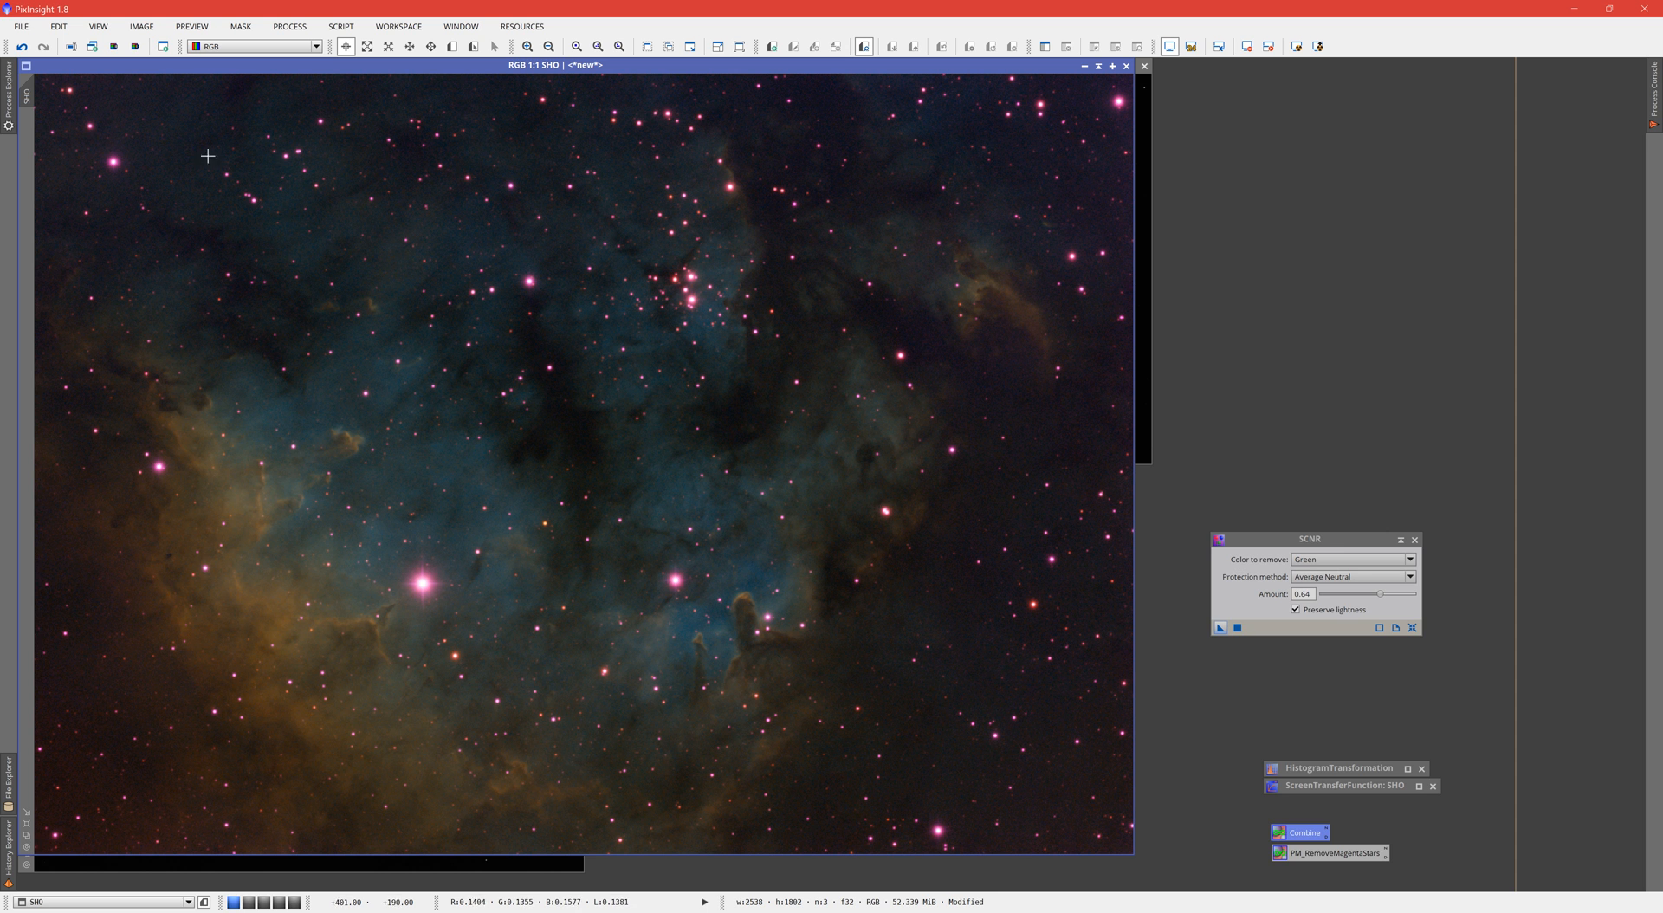
mouse_move(901, 581)
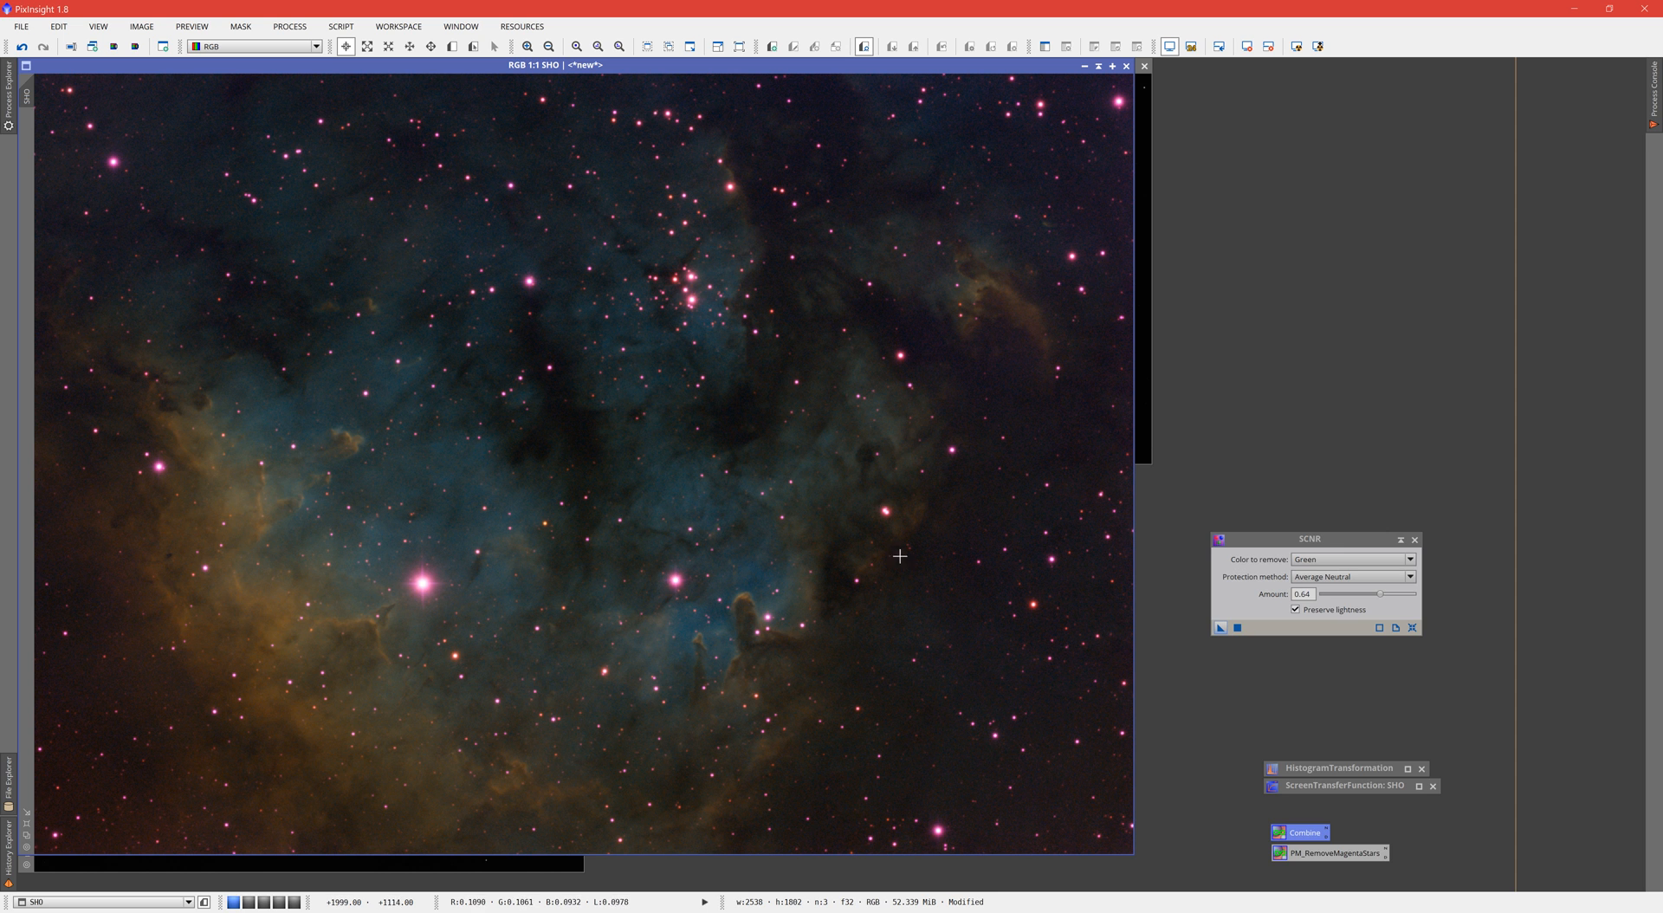
mouse_move(790, 307)
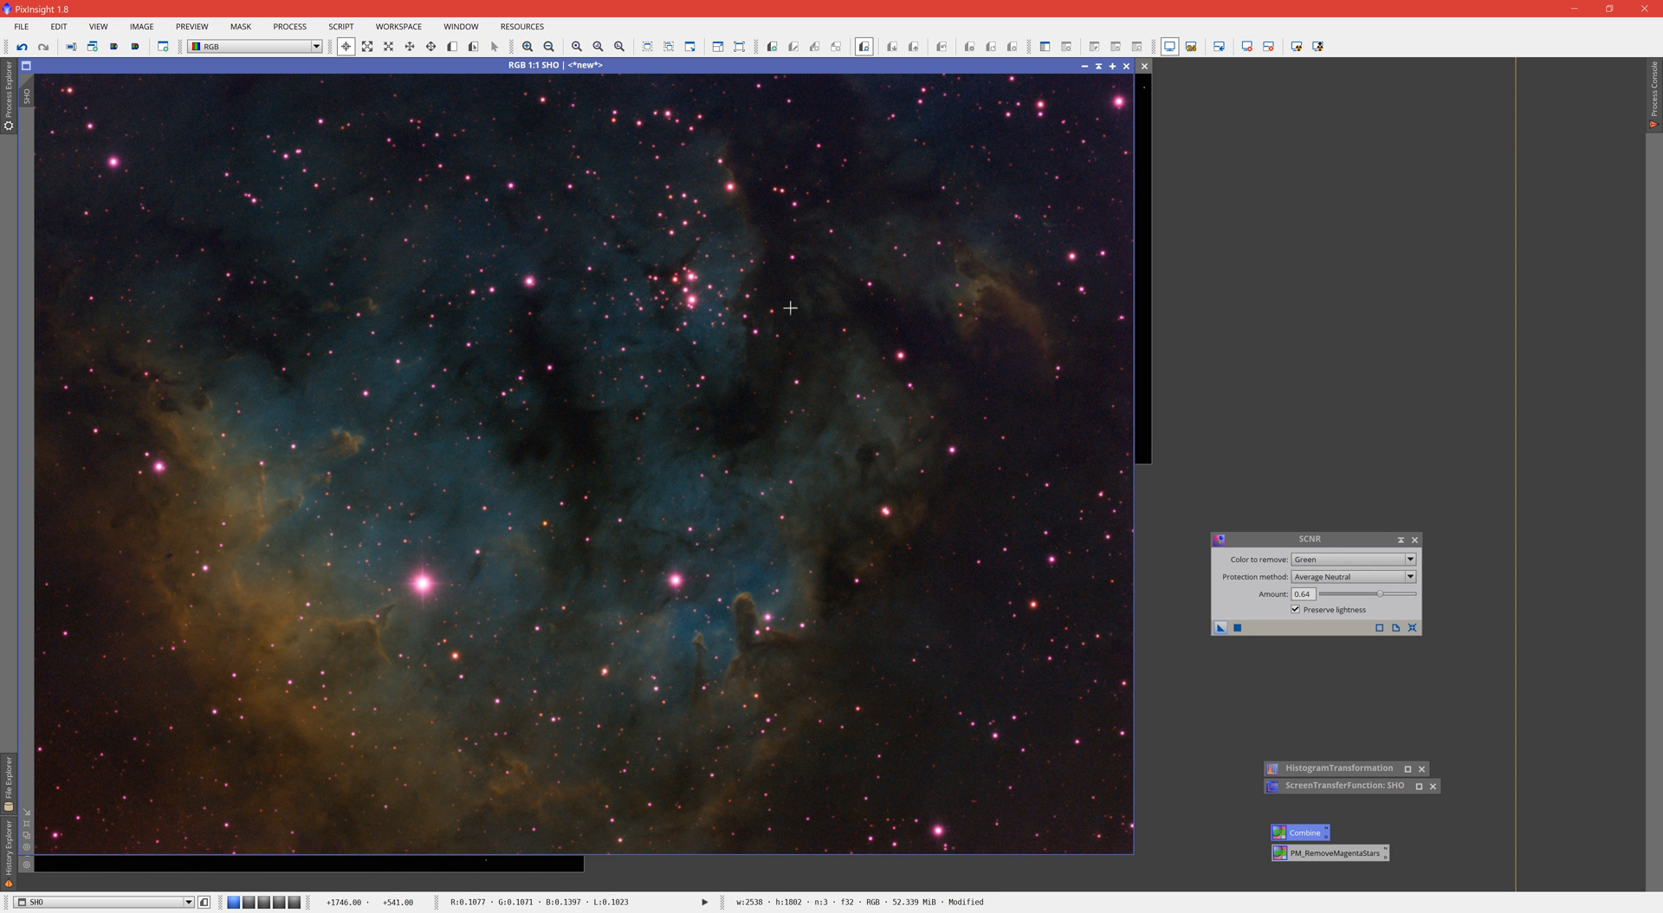
mouse_move(312, 539)
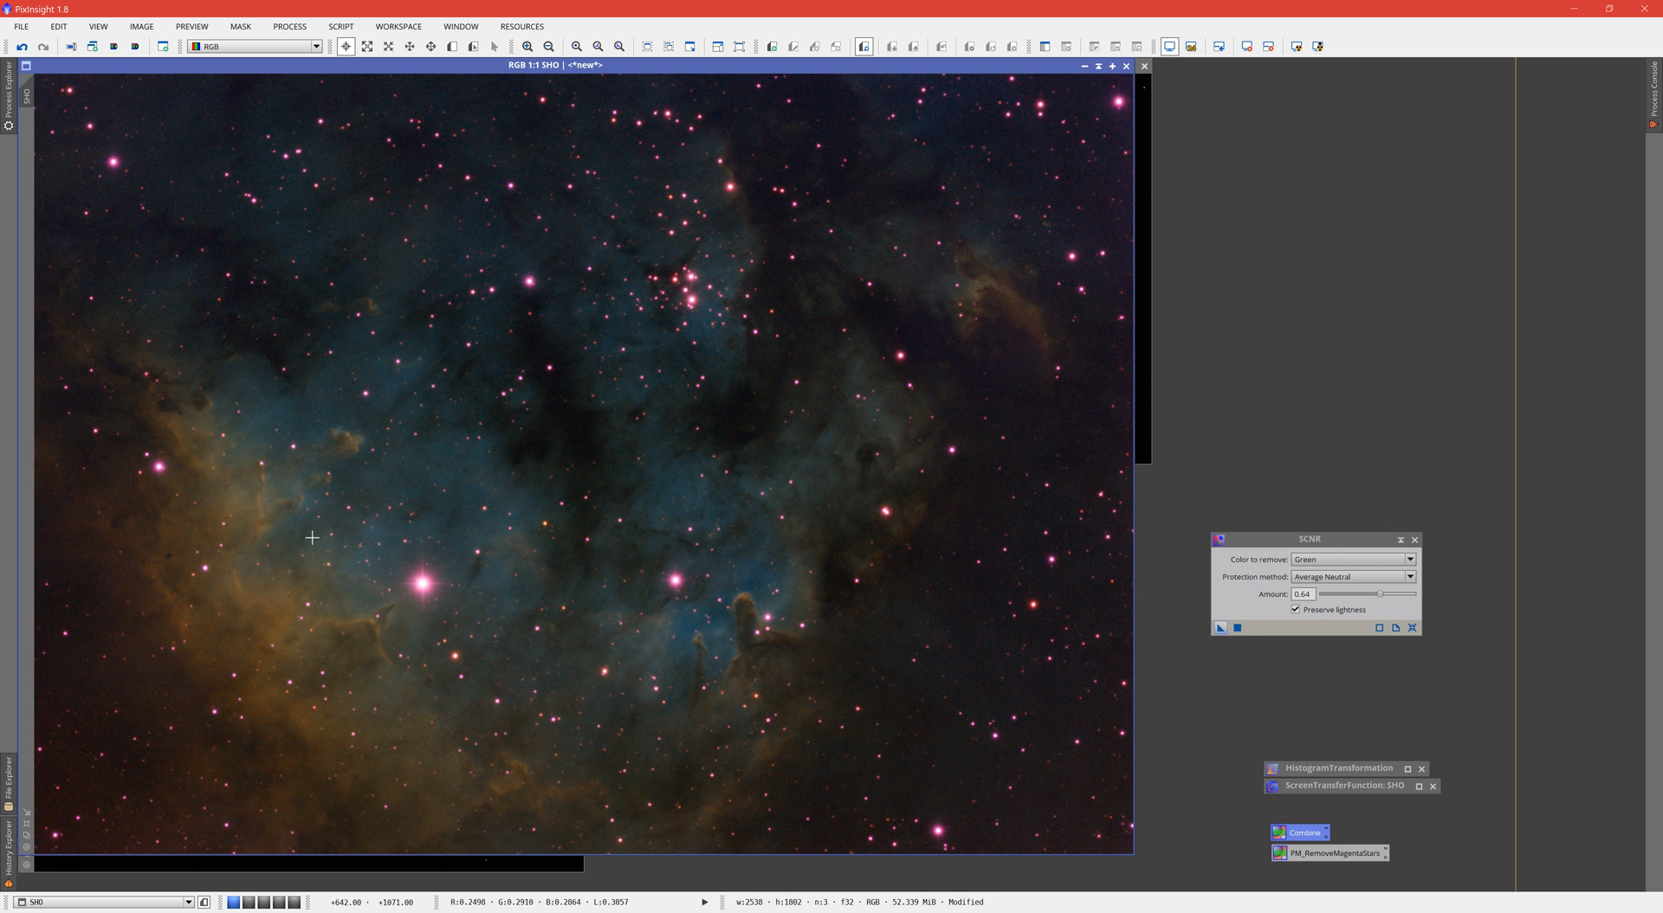
mouse_move(757, 554)
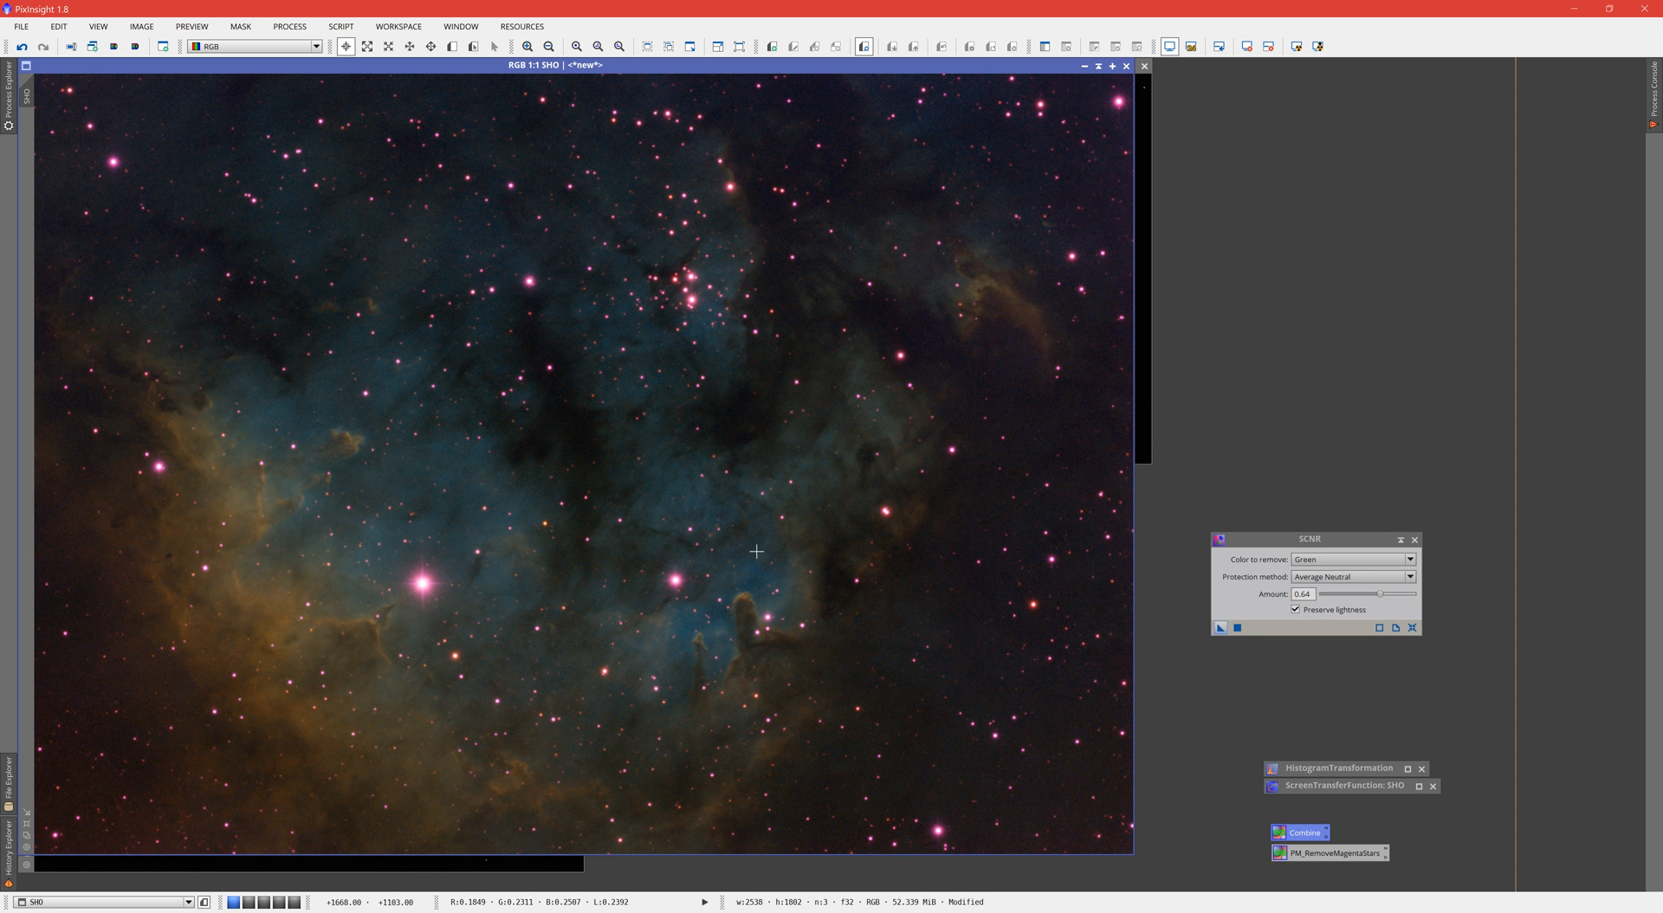
mouse_move(1015, 548)
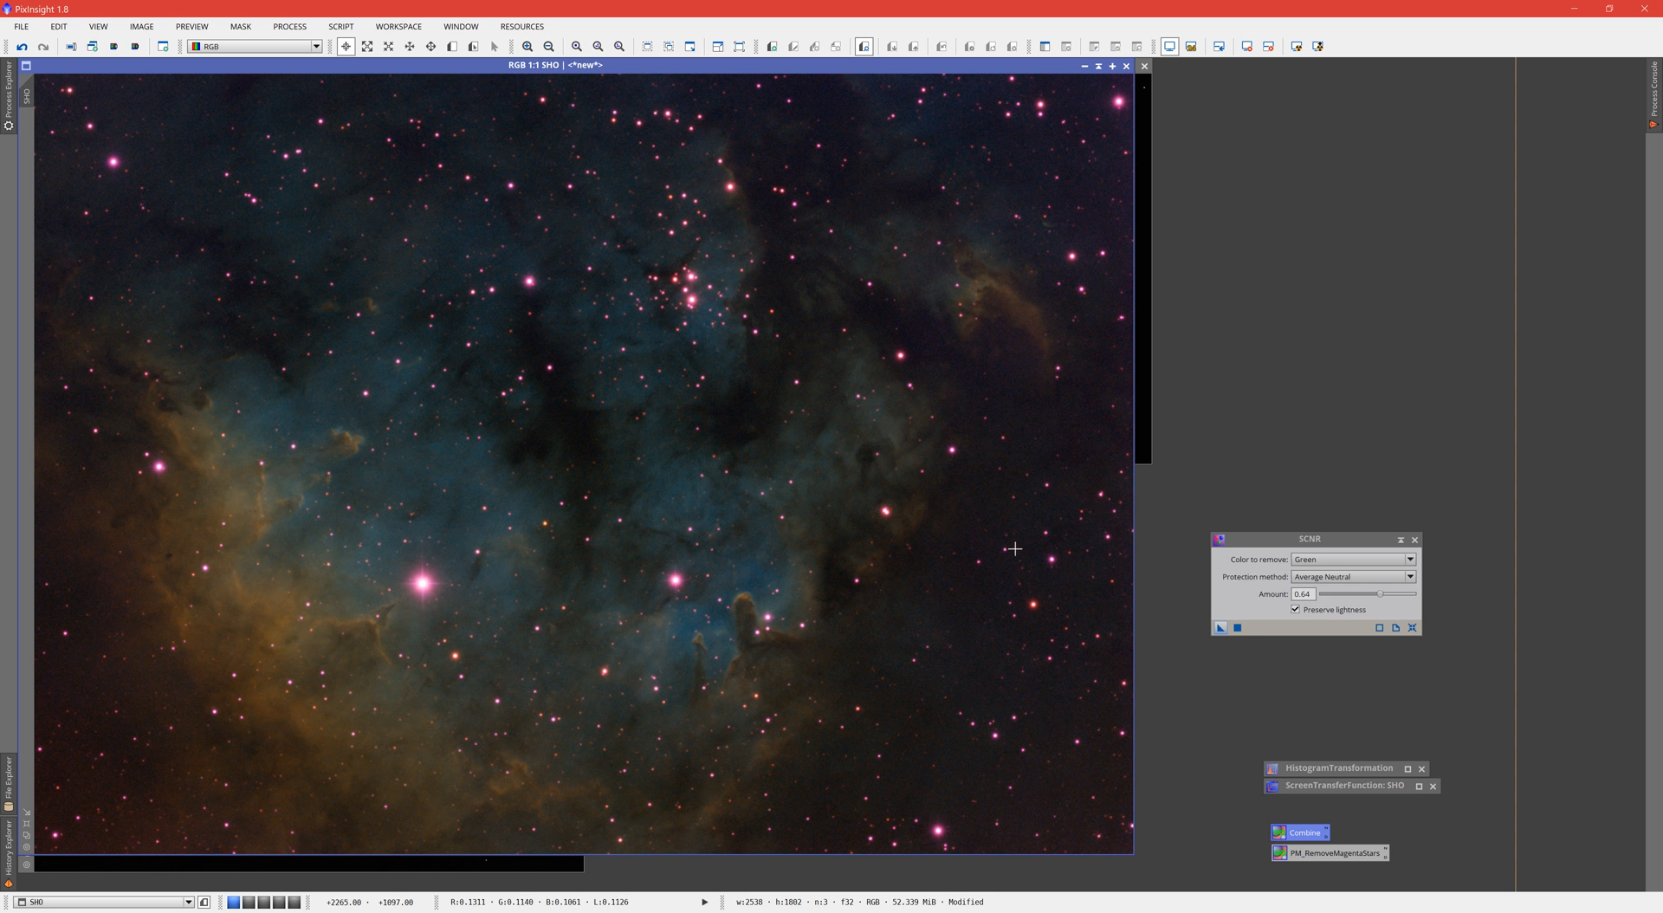
left_click(24, 47)
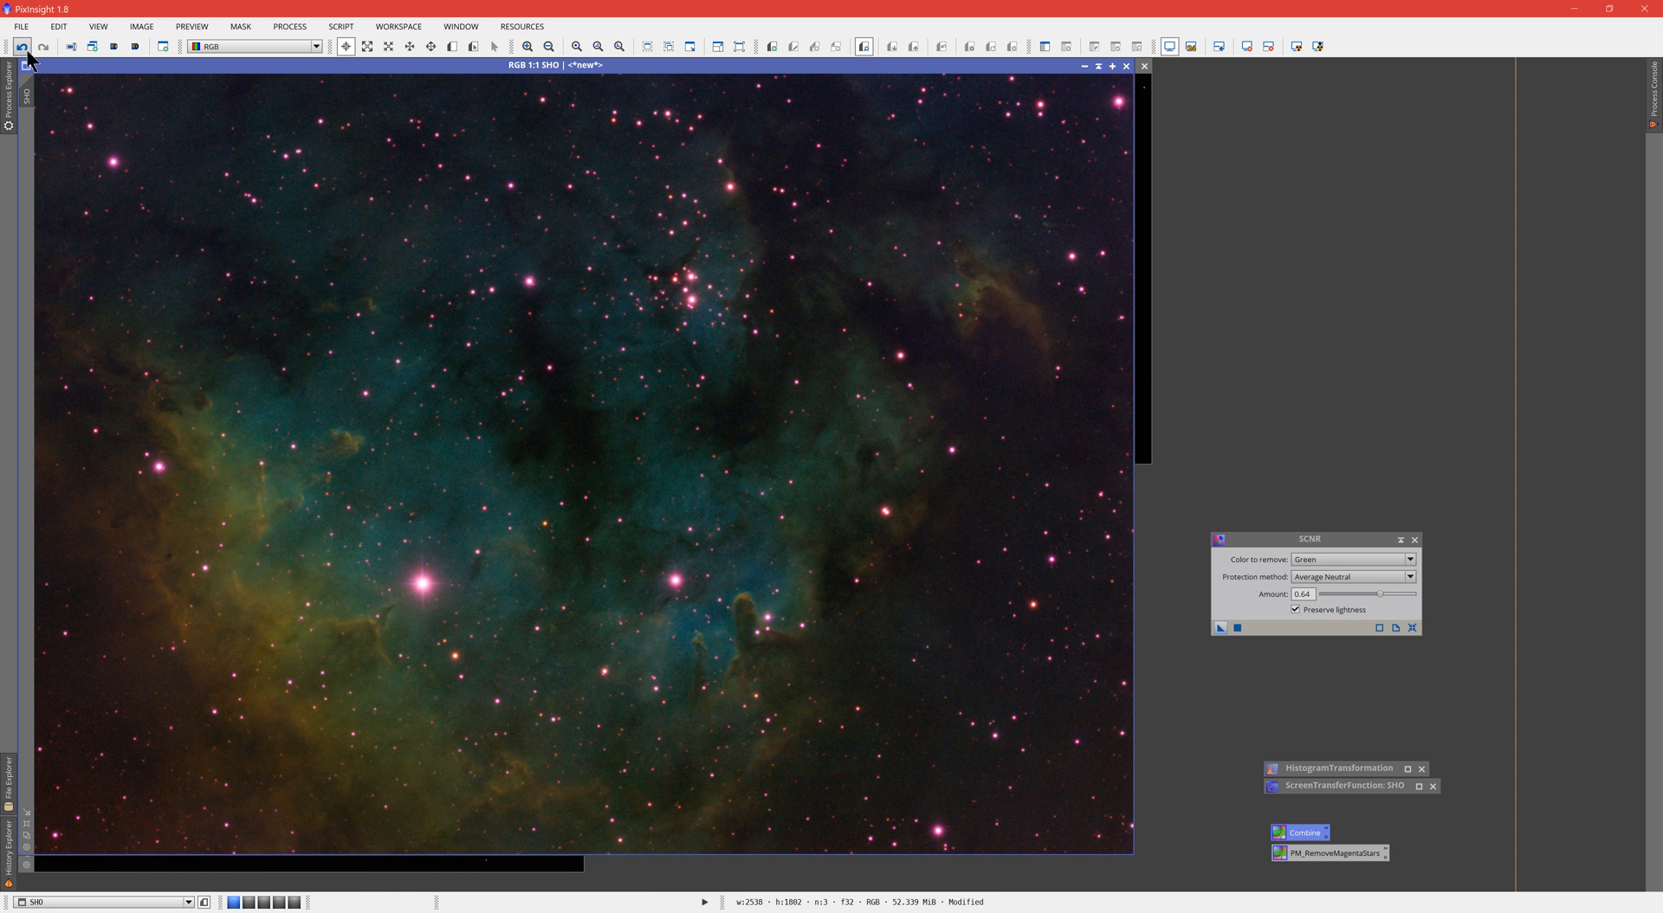
mouse_move(362, 194)
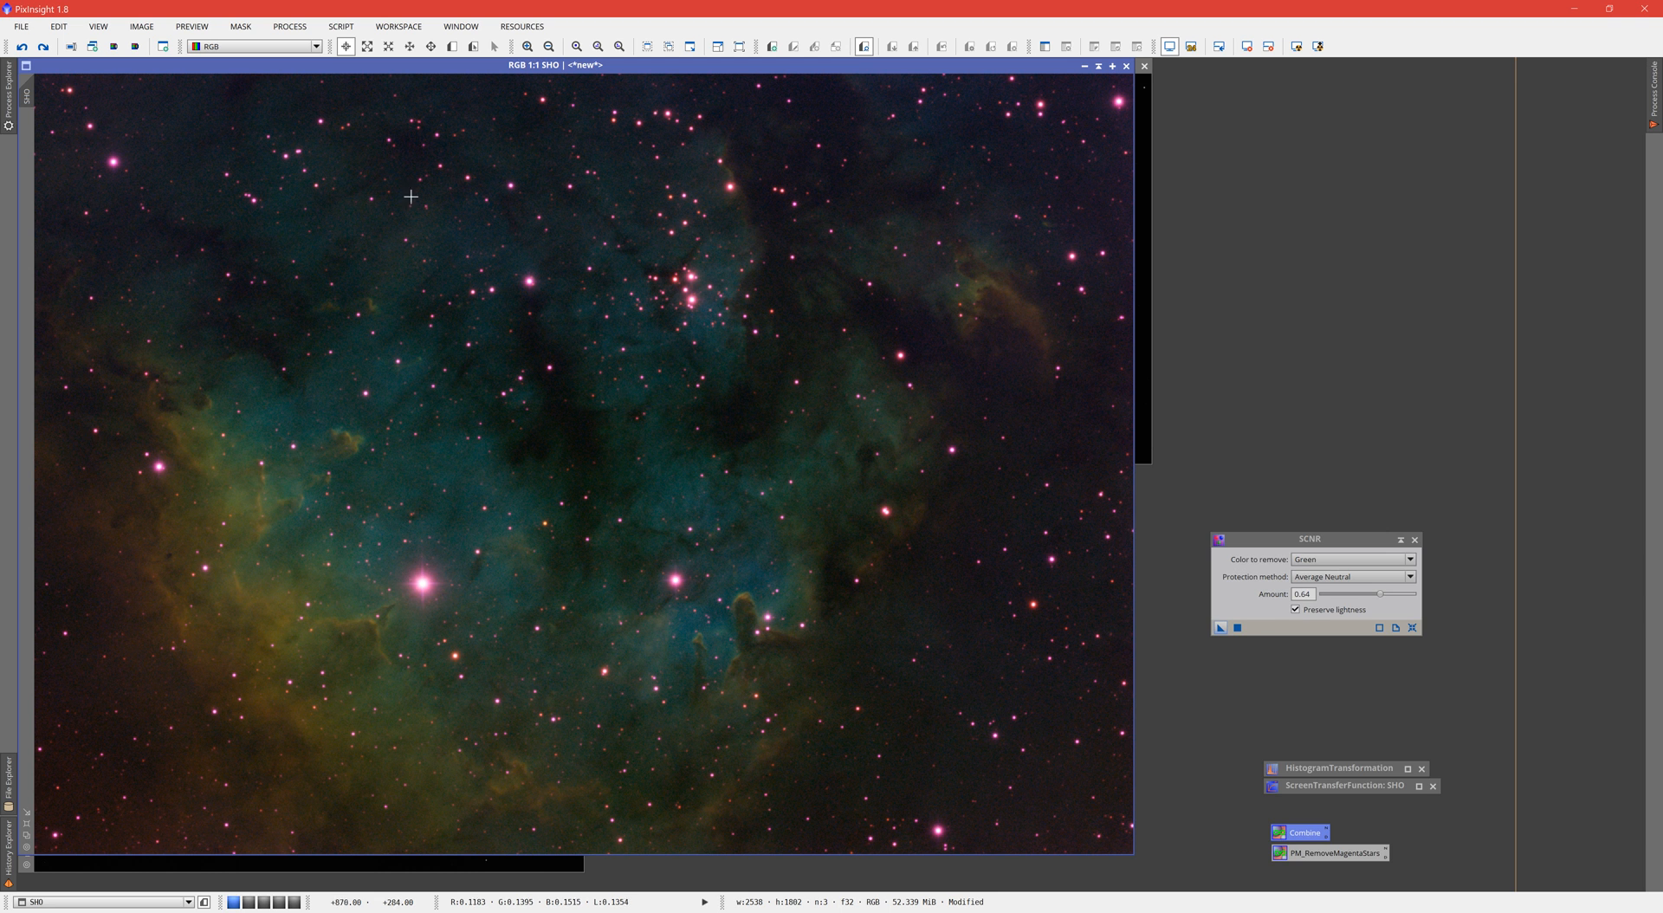
mouse_move(651, 135)
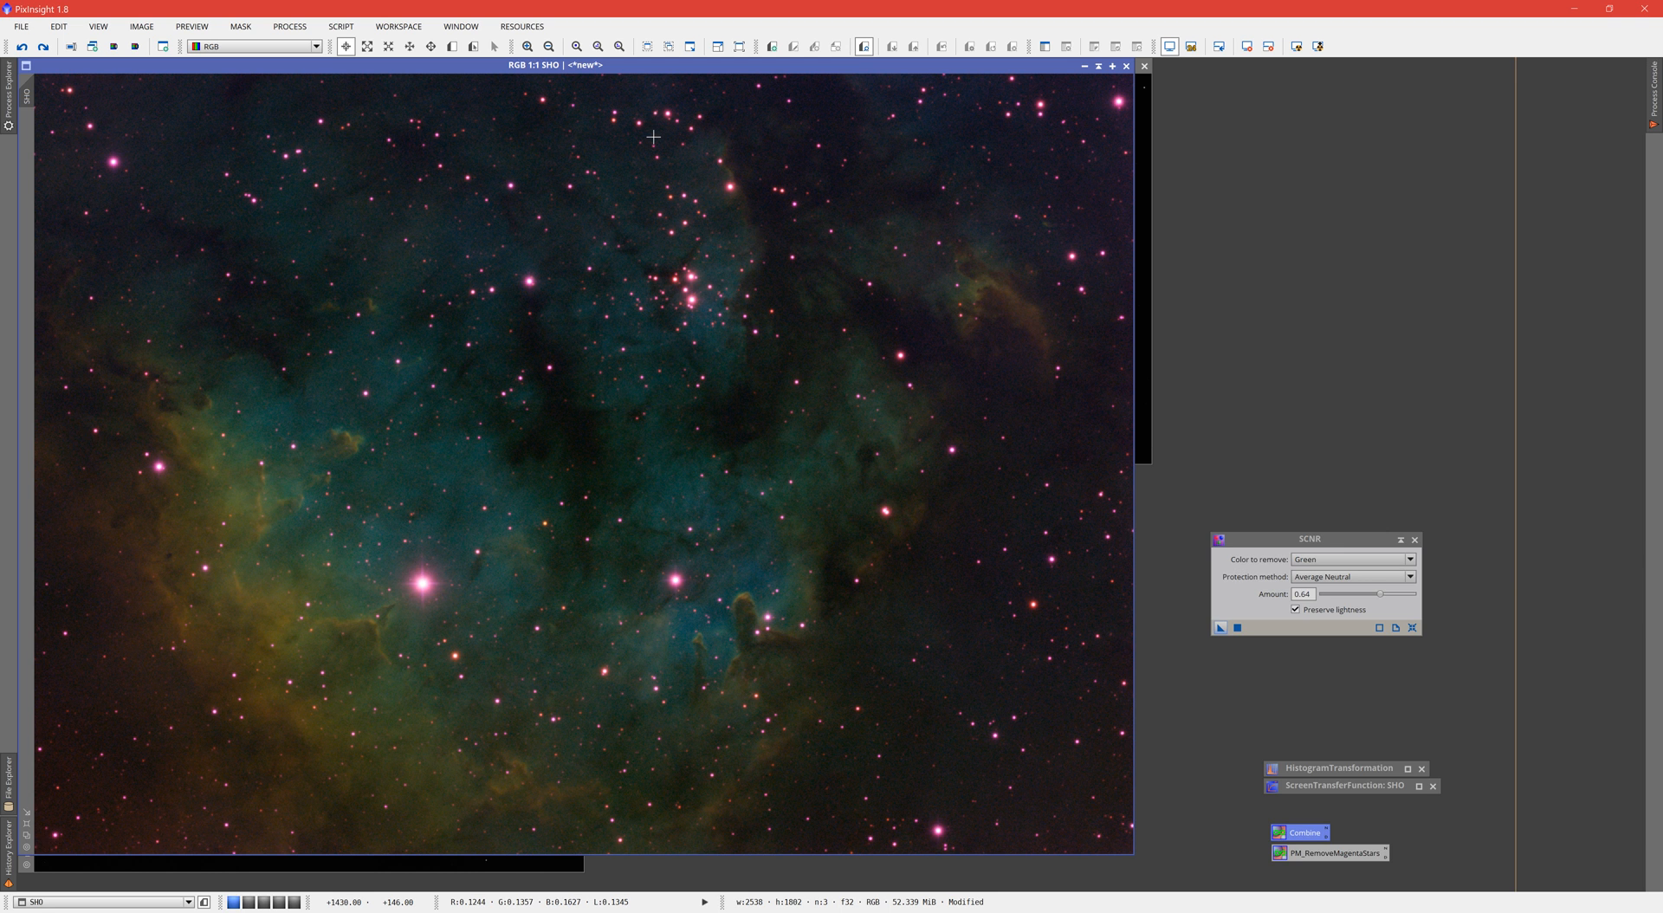
mouse_move(1015, 203)
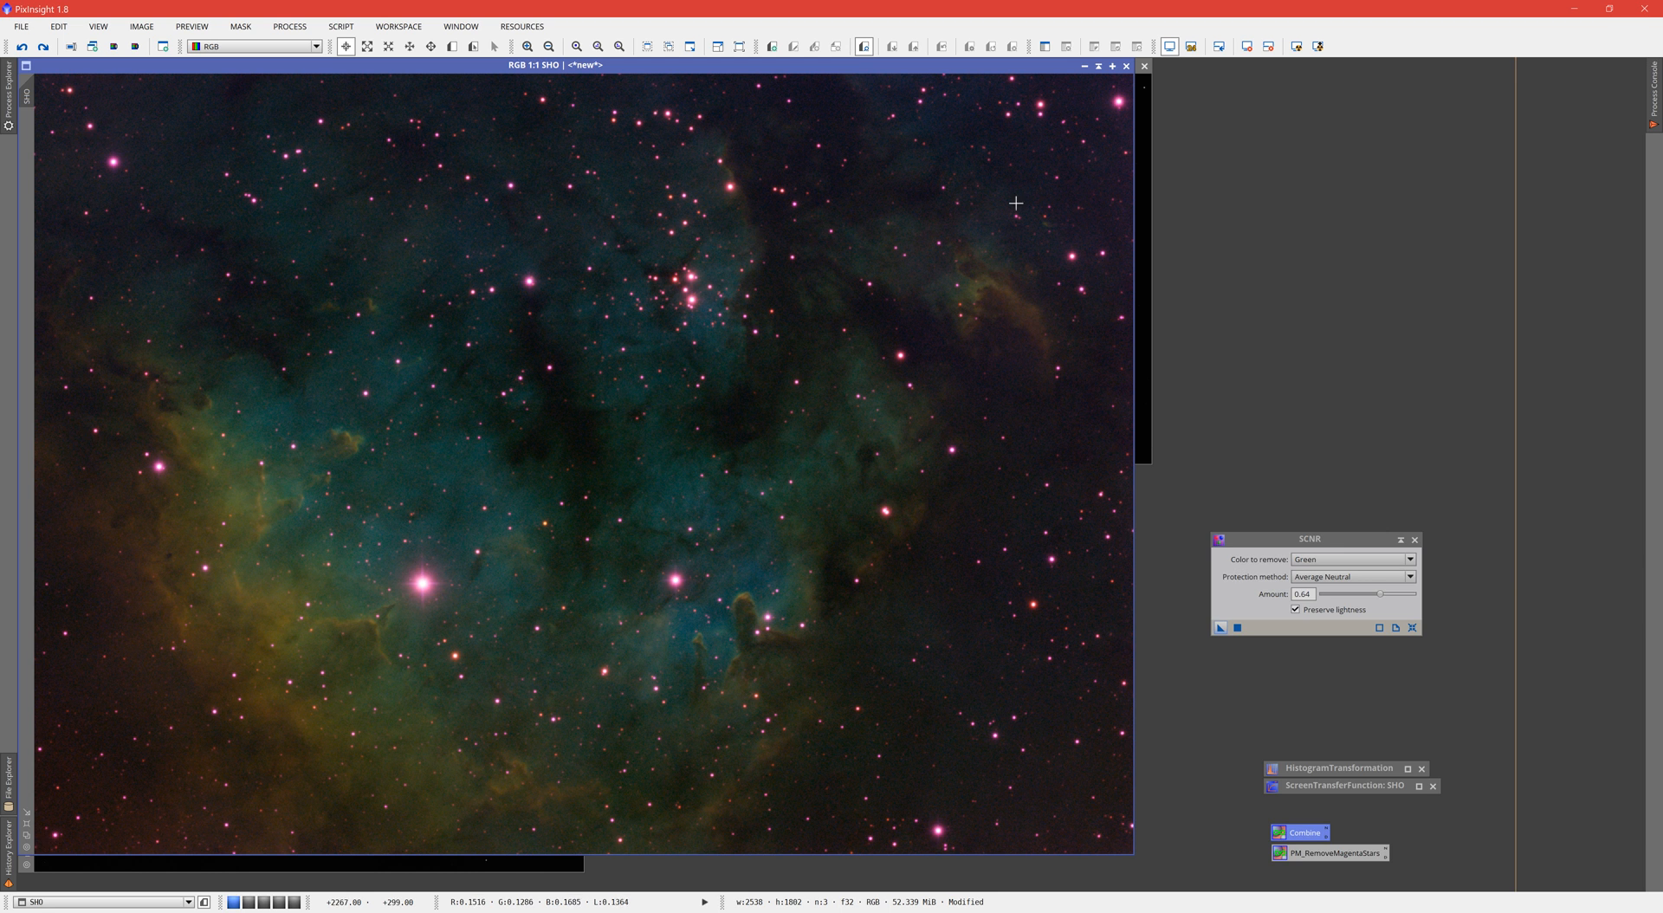
left_click_drag(1315, 539, 1348, 589)
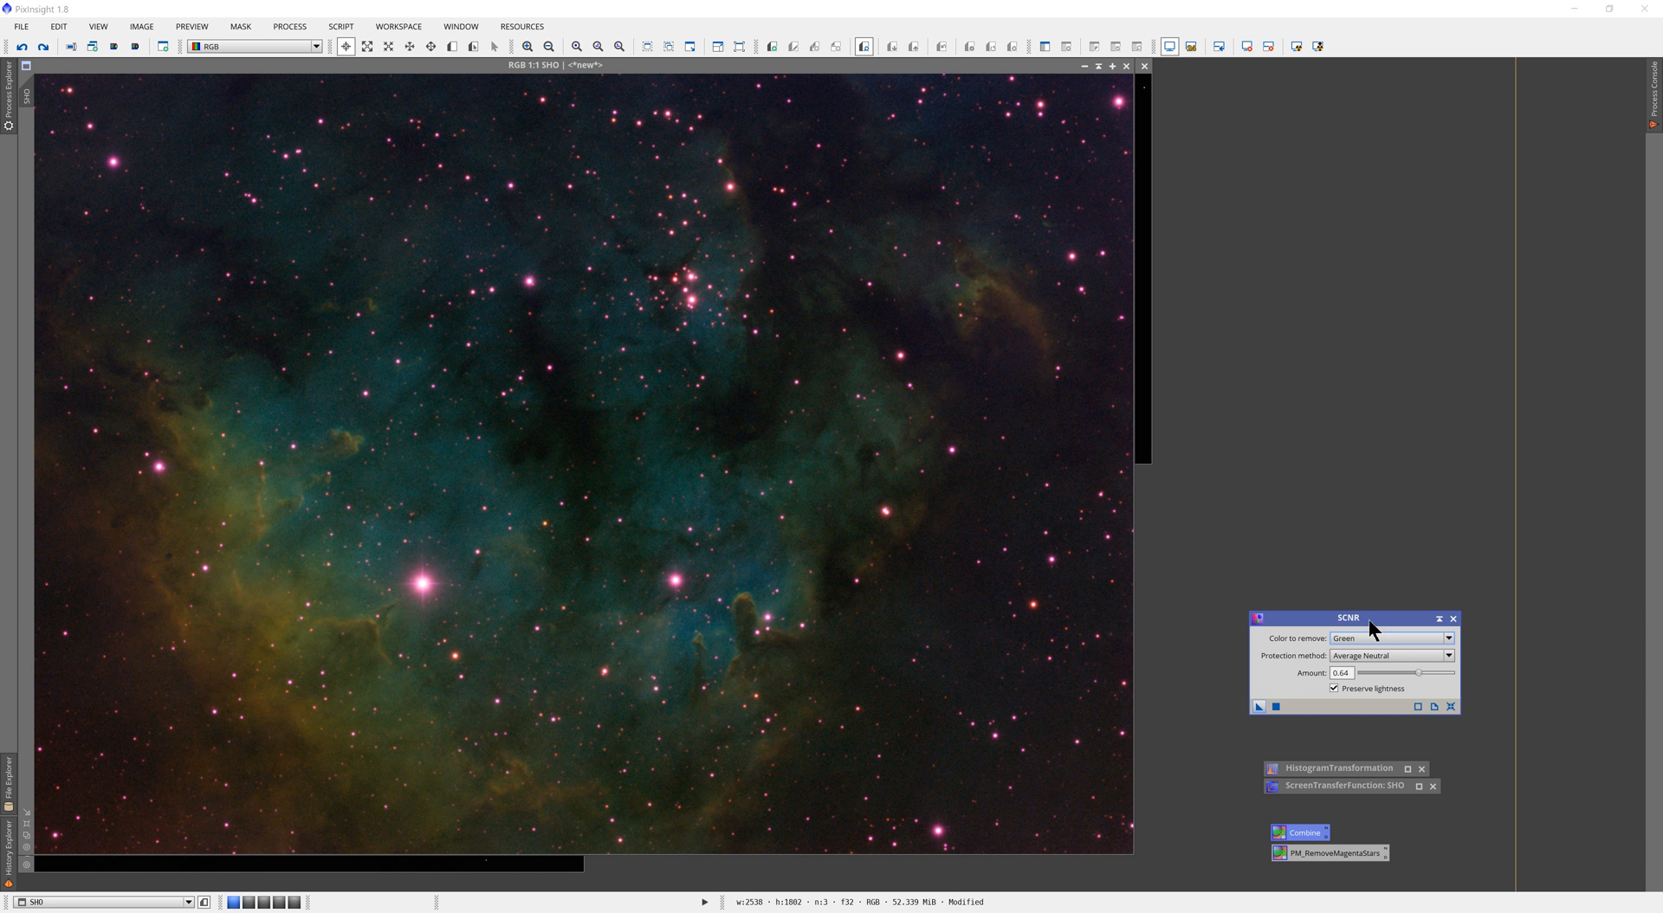
Step: Iconize the SHO image and SCNR window and auto-stretch the OIII frame's display
left_click_drag(1370, 618, 1379, 627)
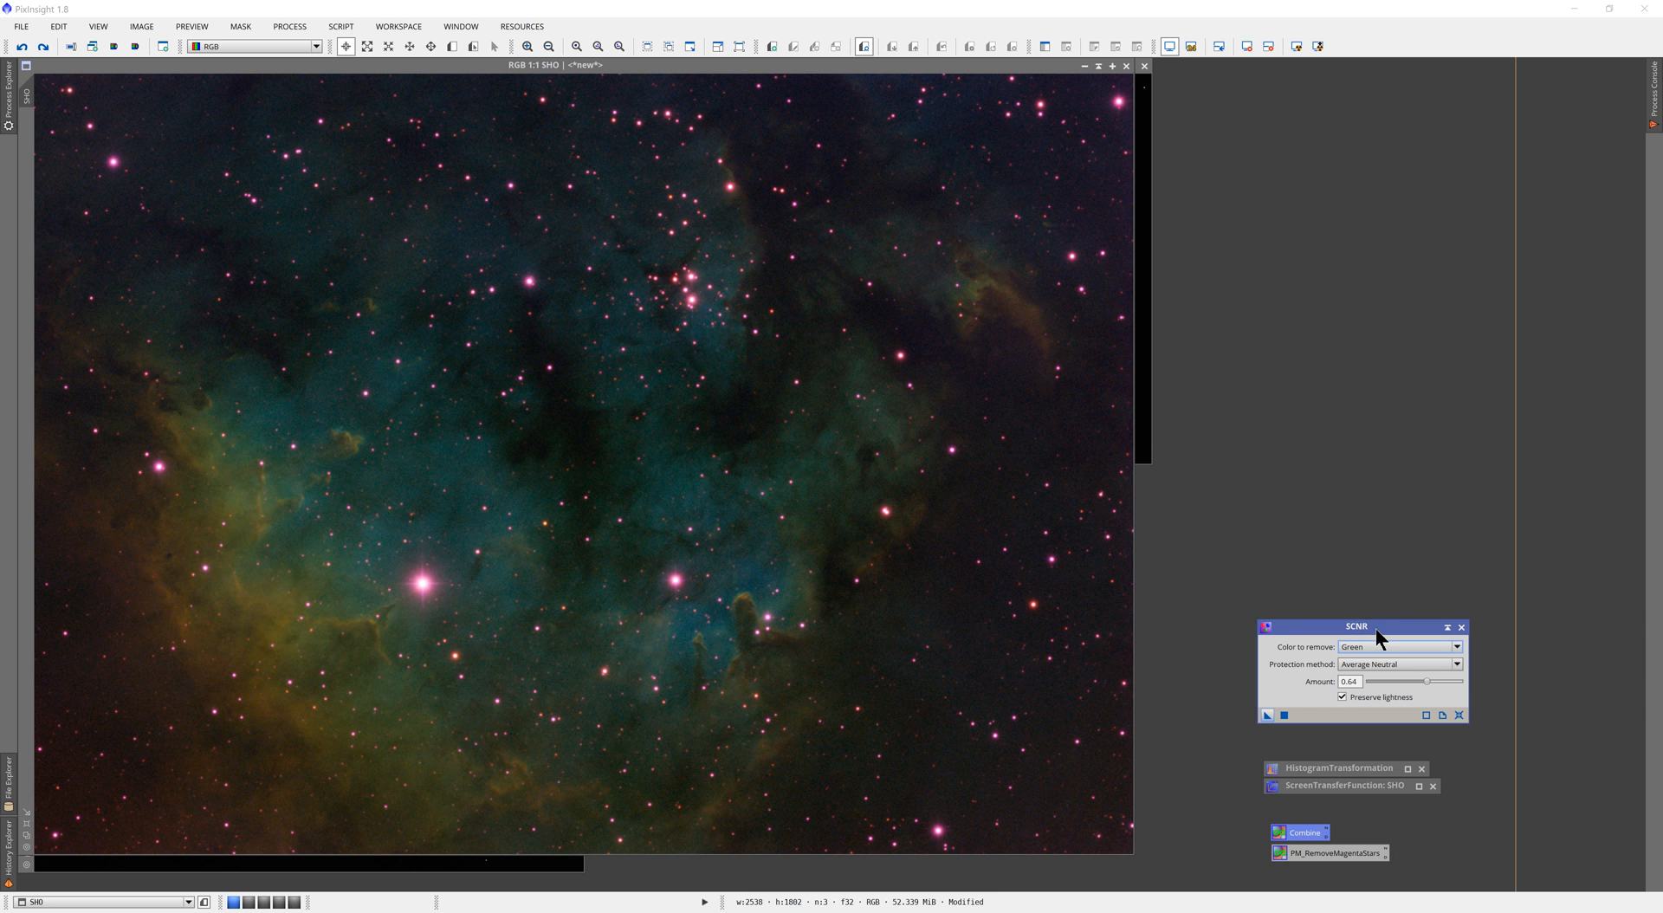
mouse_move(1265, 362)
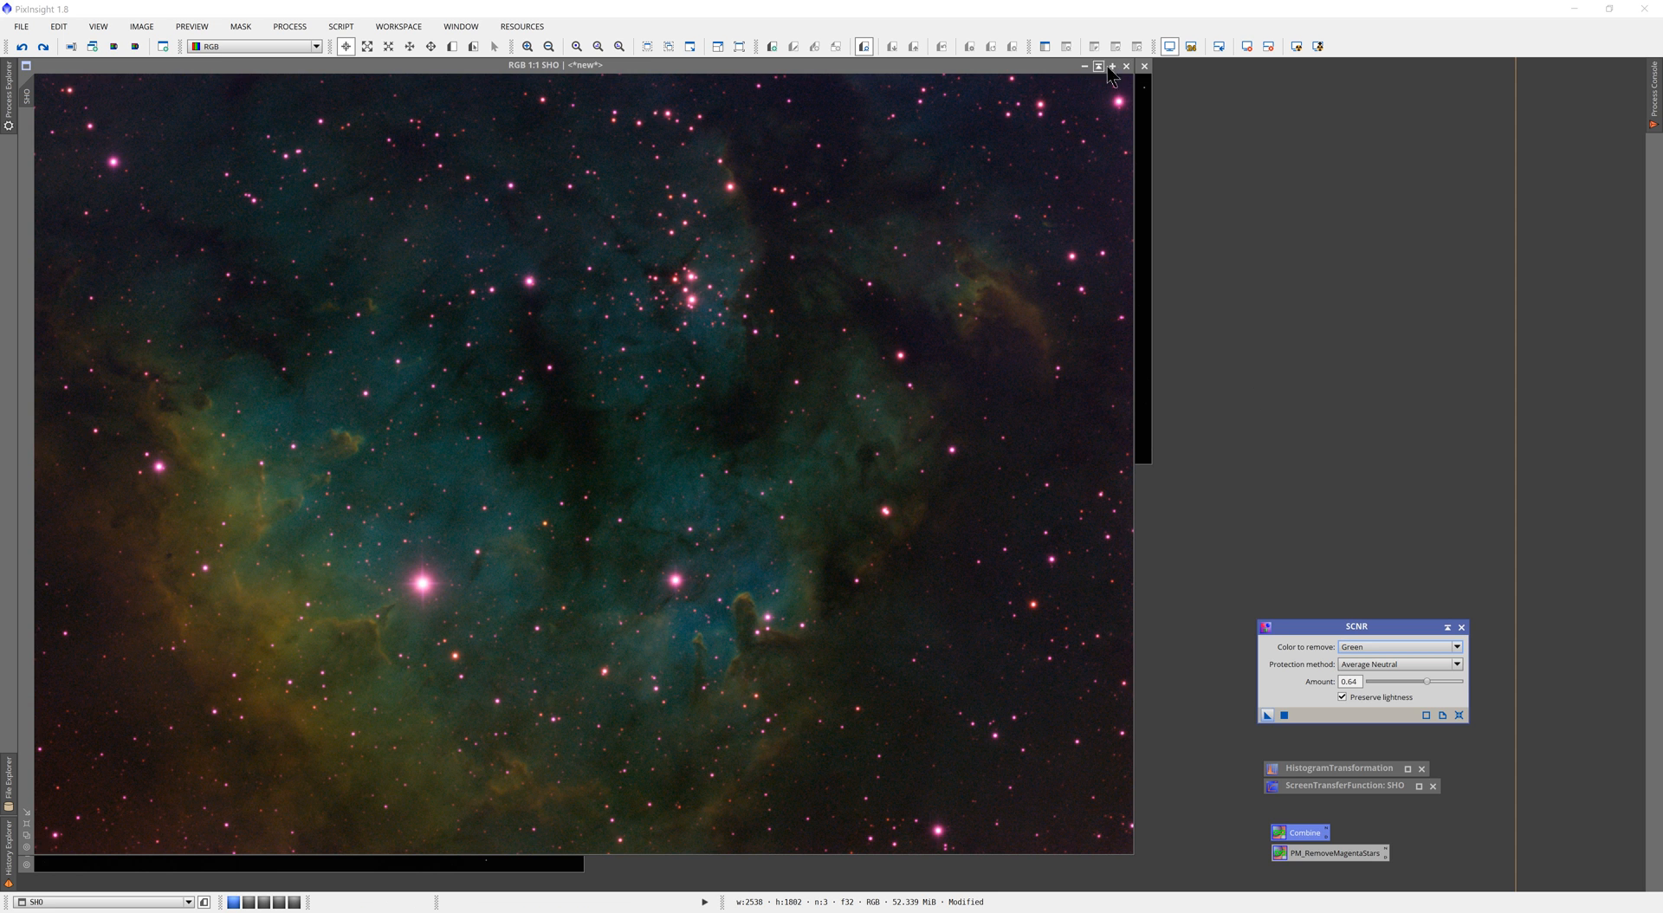
left_click(1143, 66)
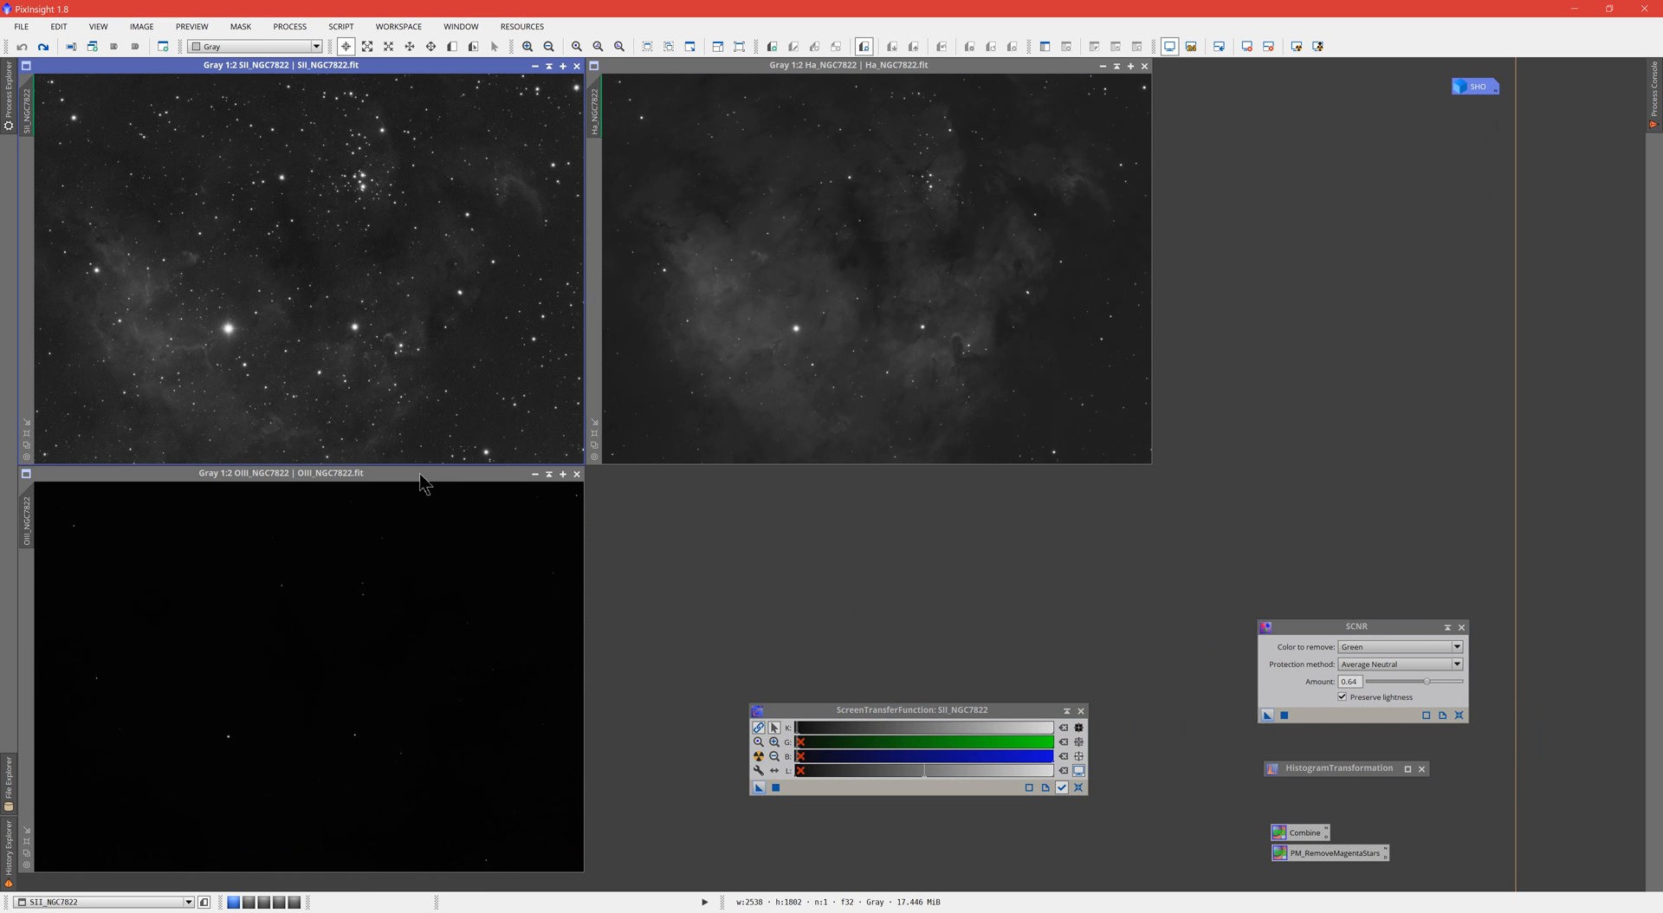
left_click(281, 473)
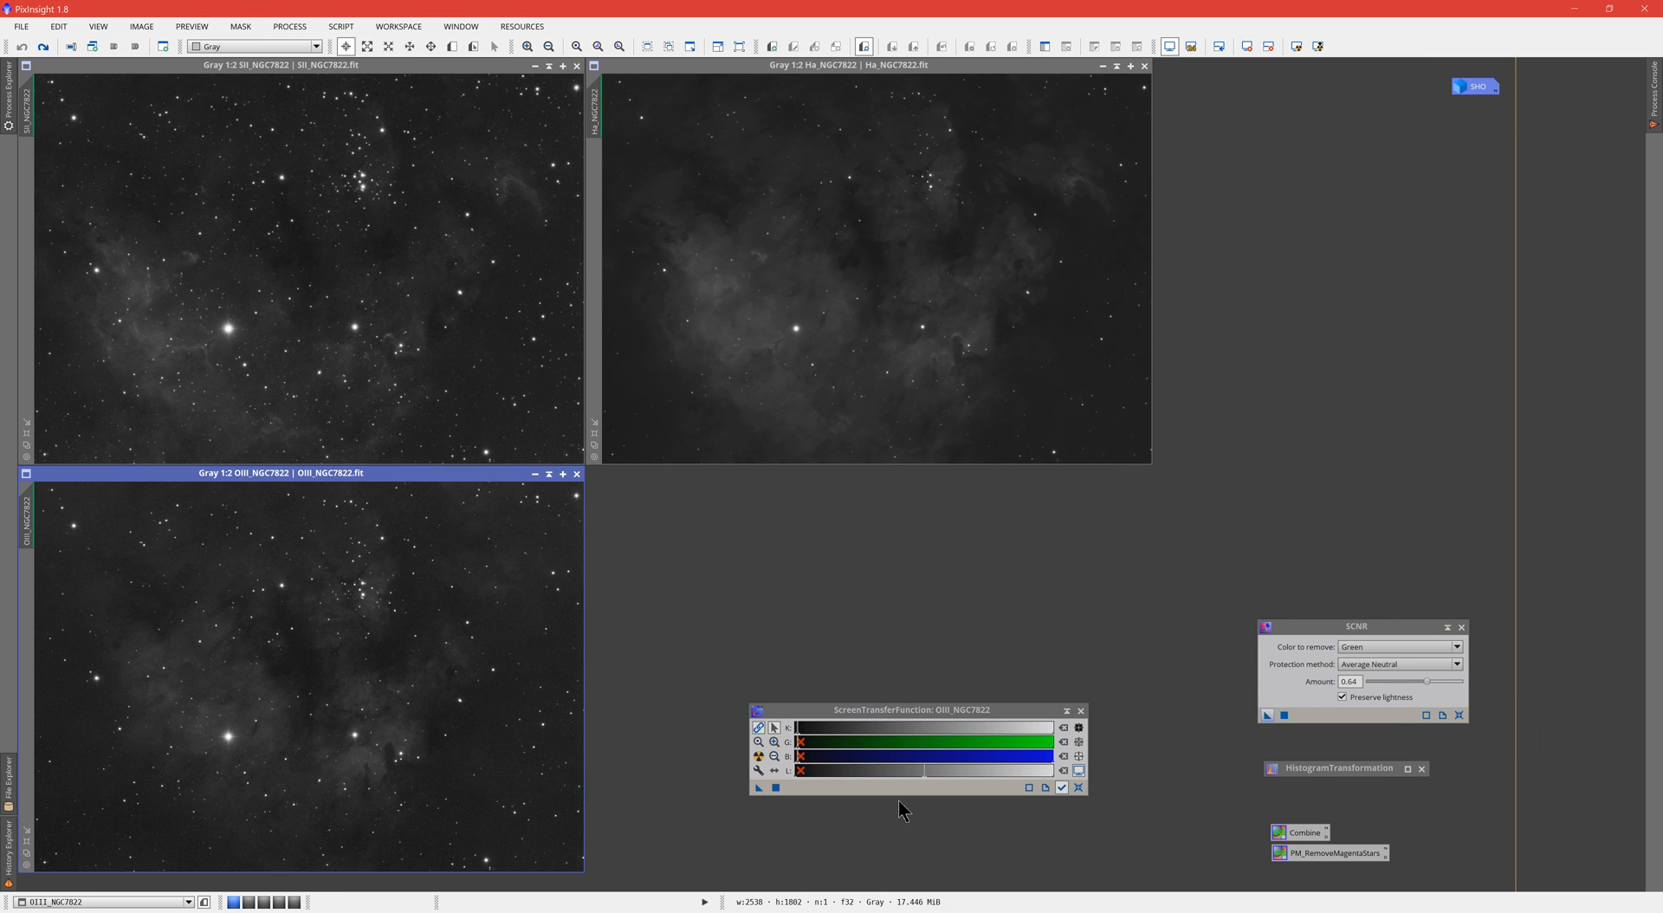
mouse_move(957, 718)
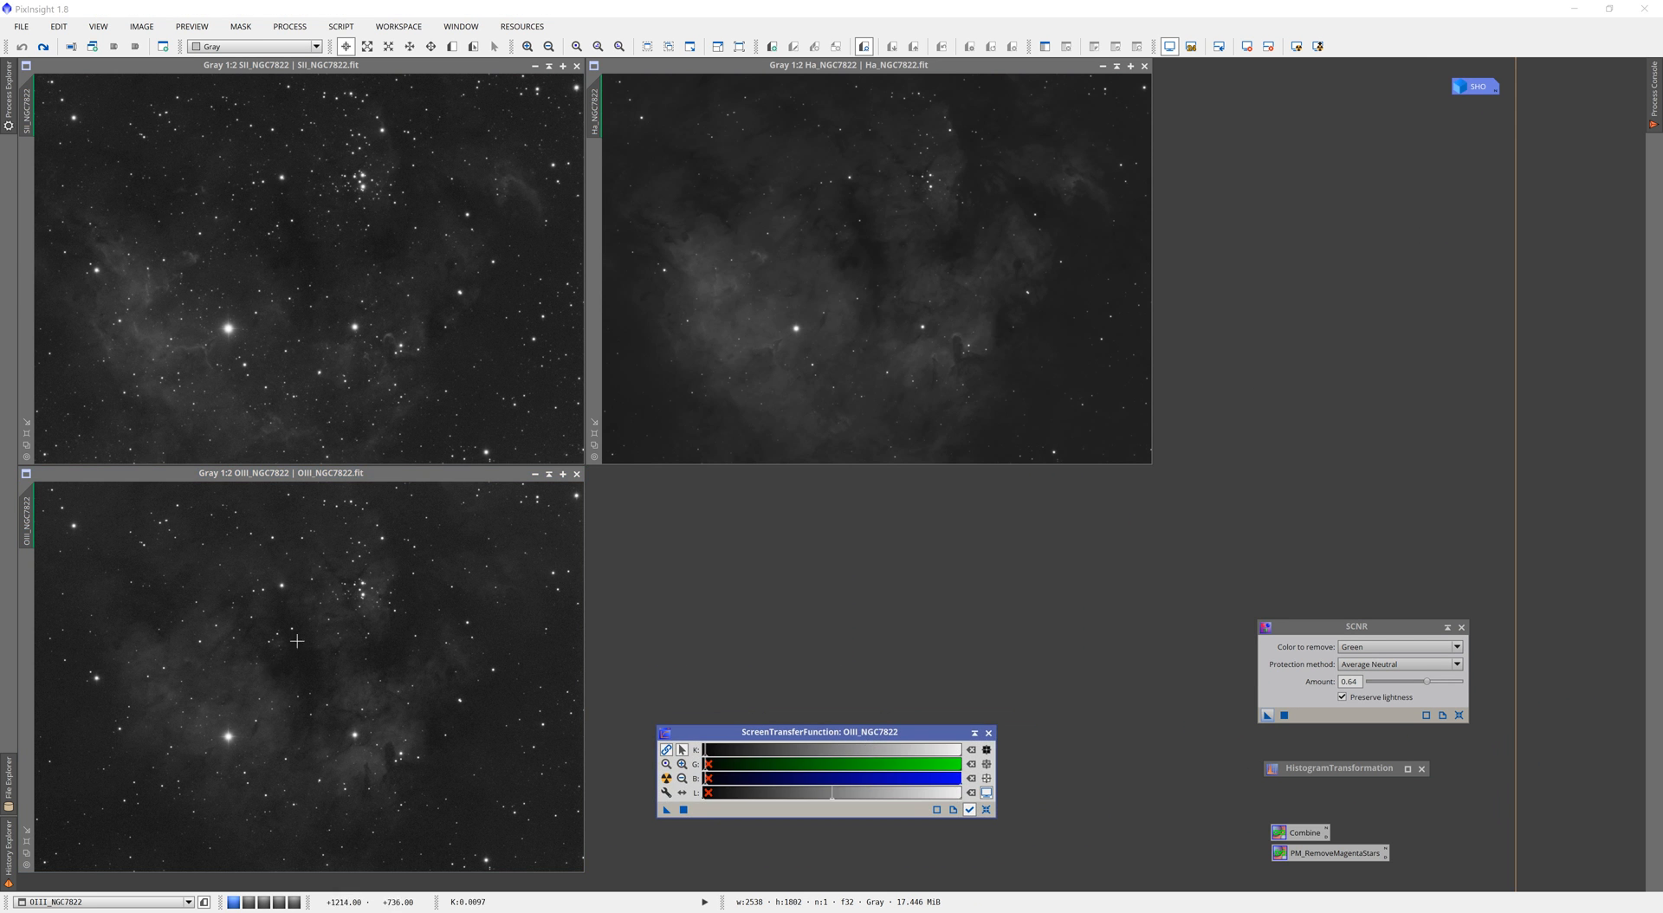
mouse_move(1010, 146)
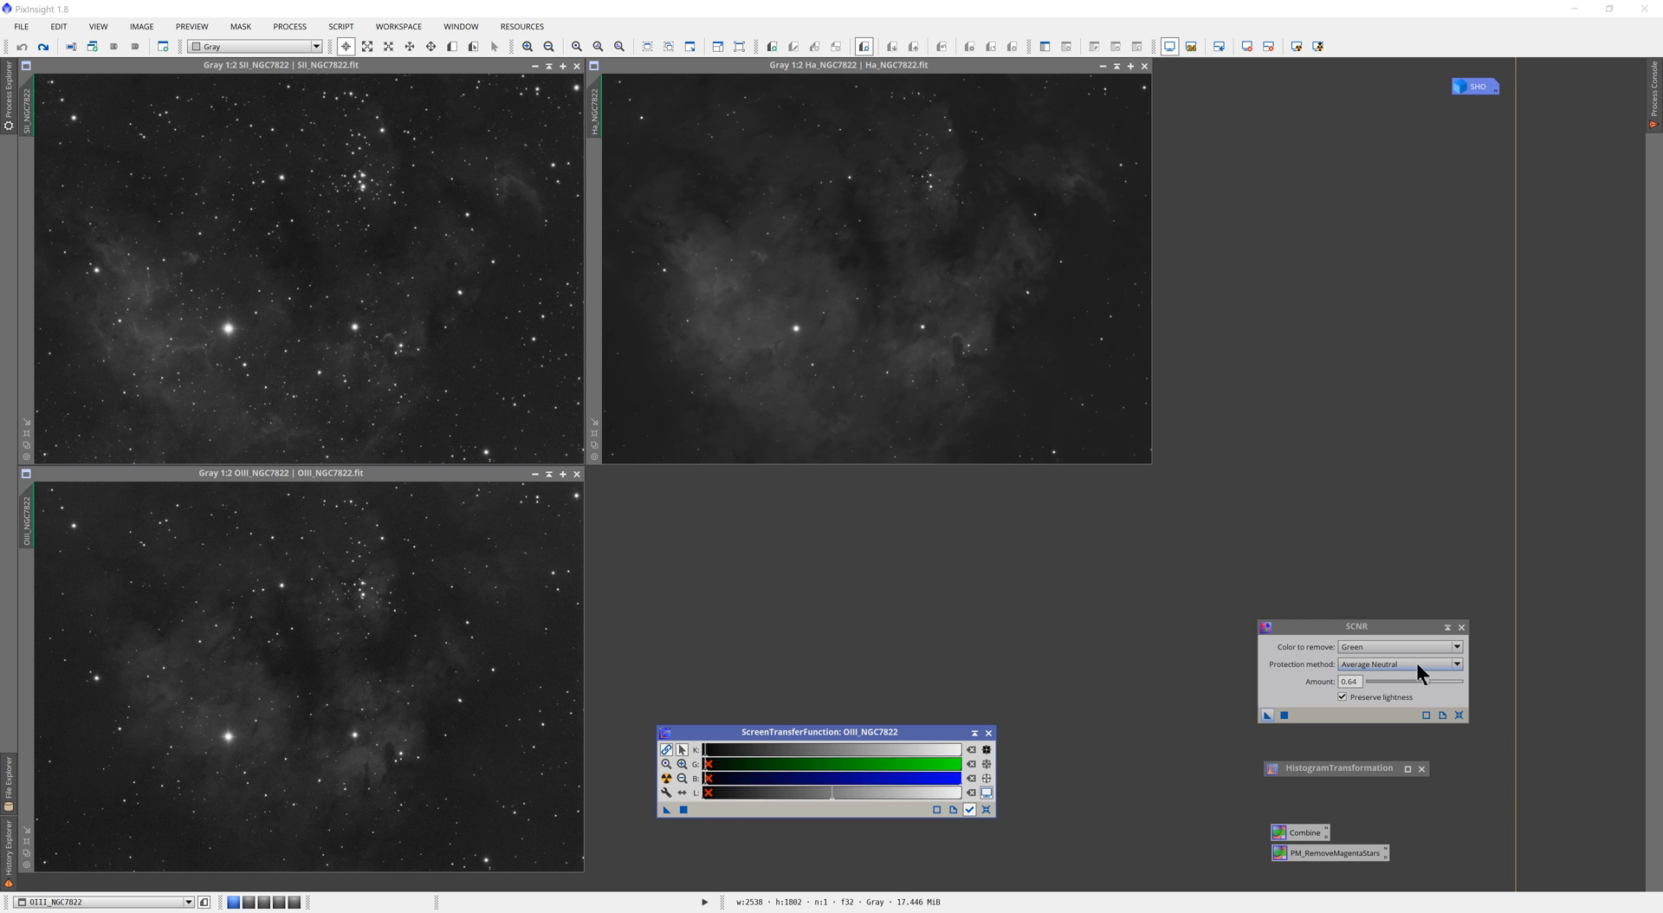
left_click(1447, 627)
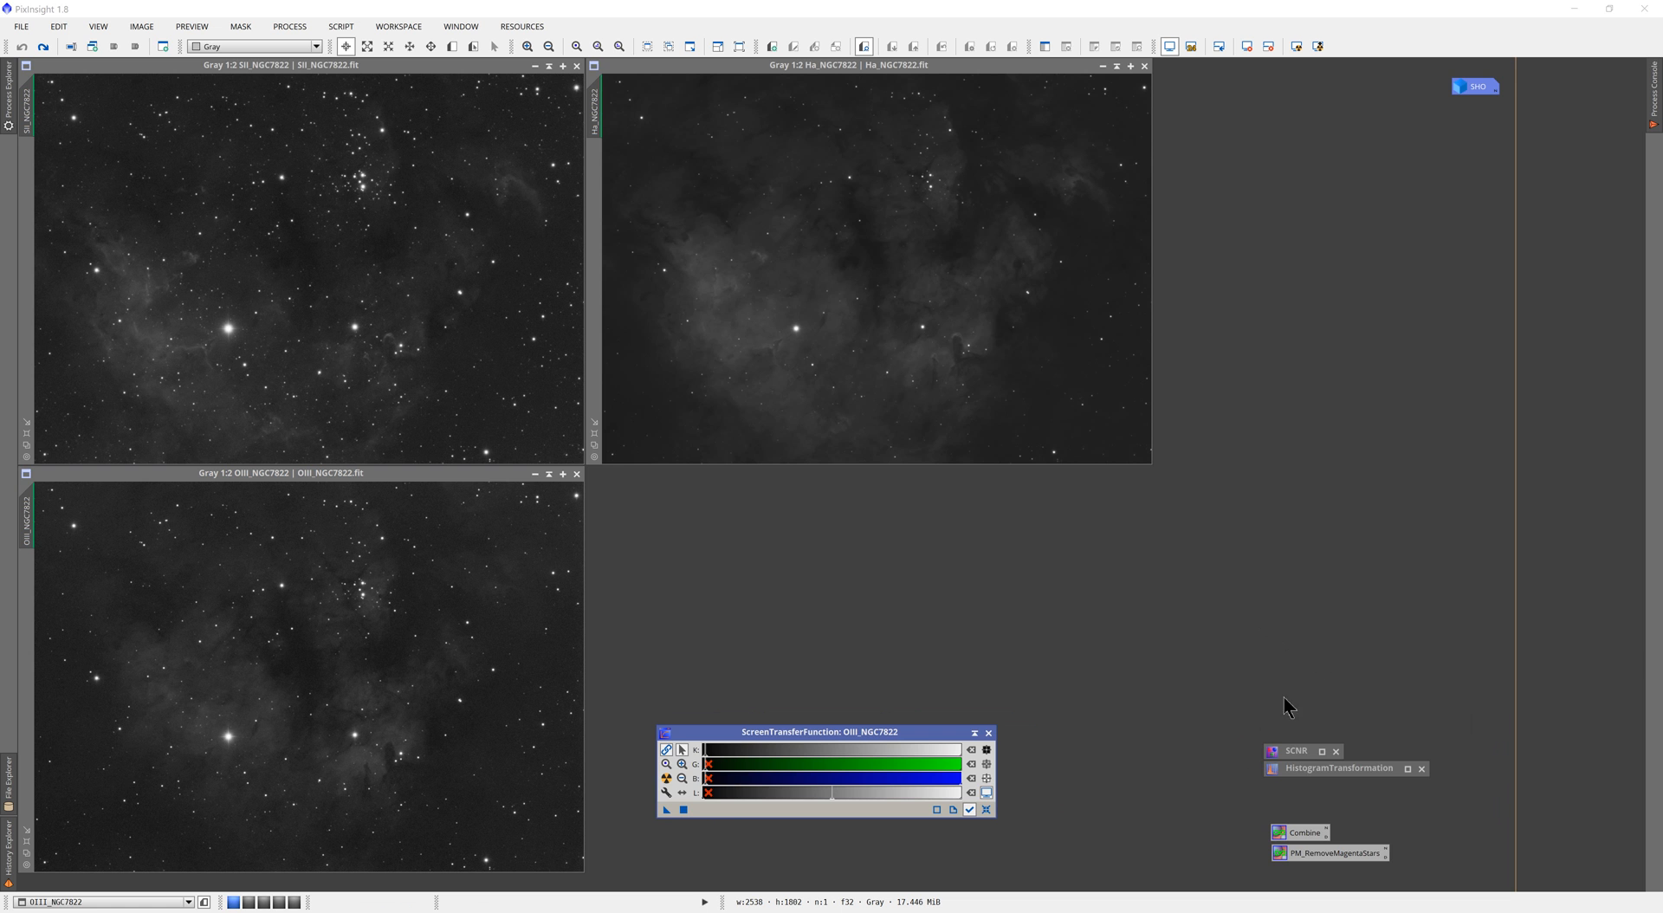
Step: Move the PixelMath SII/Ha/OIII combination window aside and collapse it to its title bar
left_click(1338, 768)
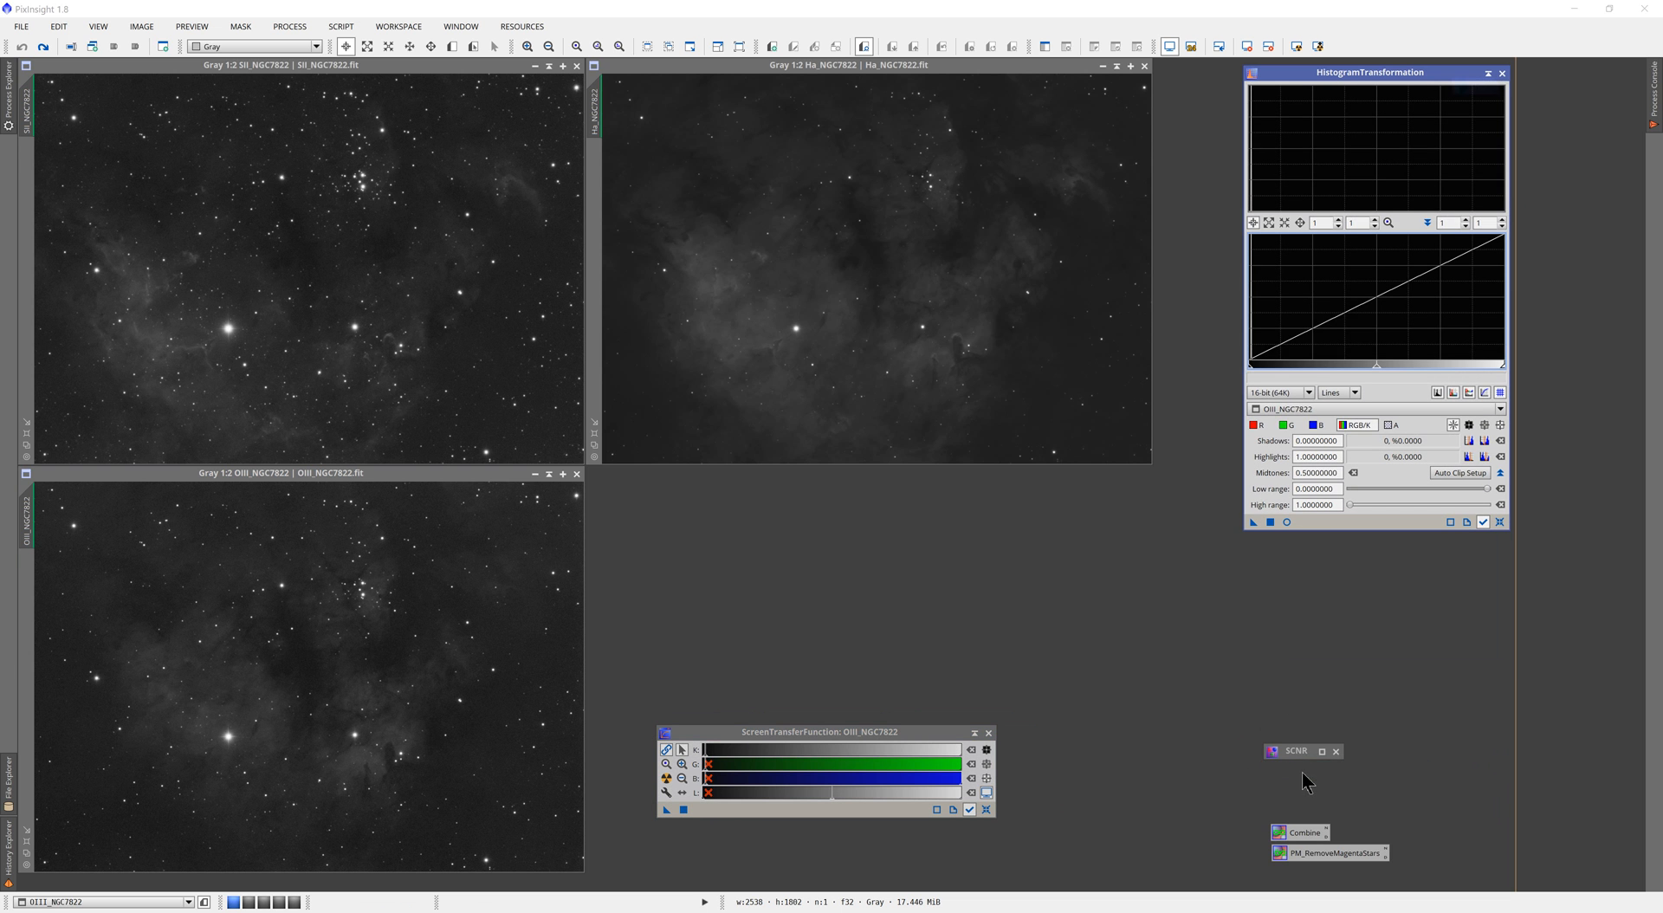
mouse_move(1325, 83)
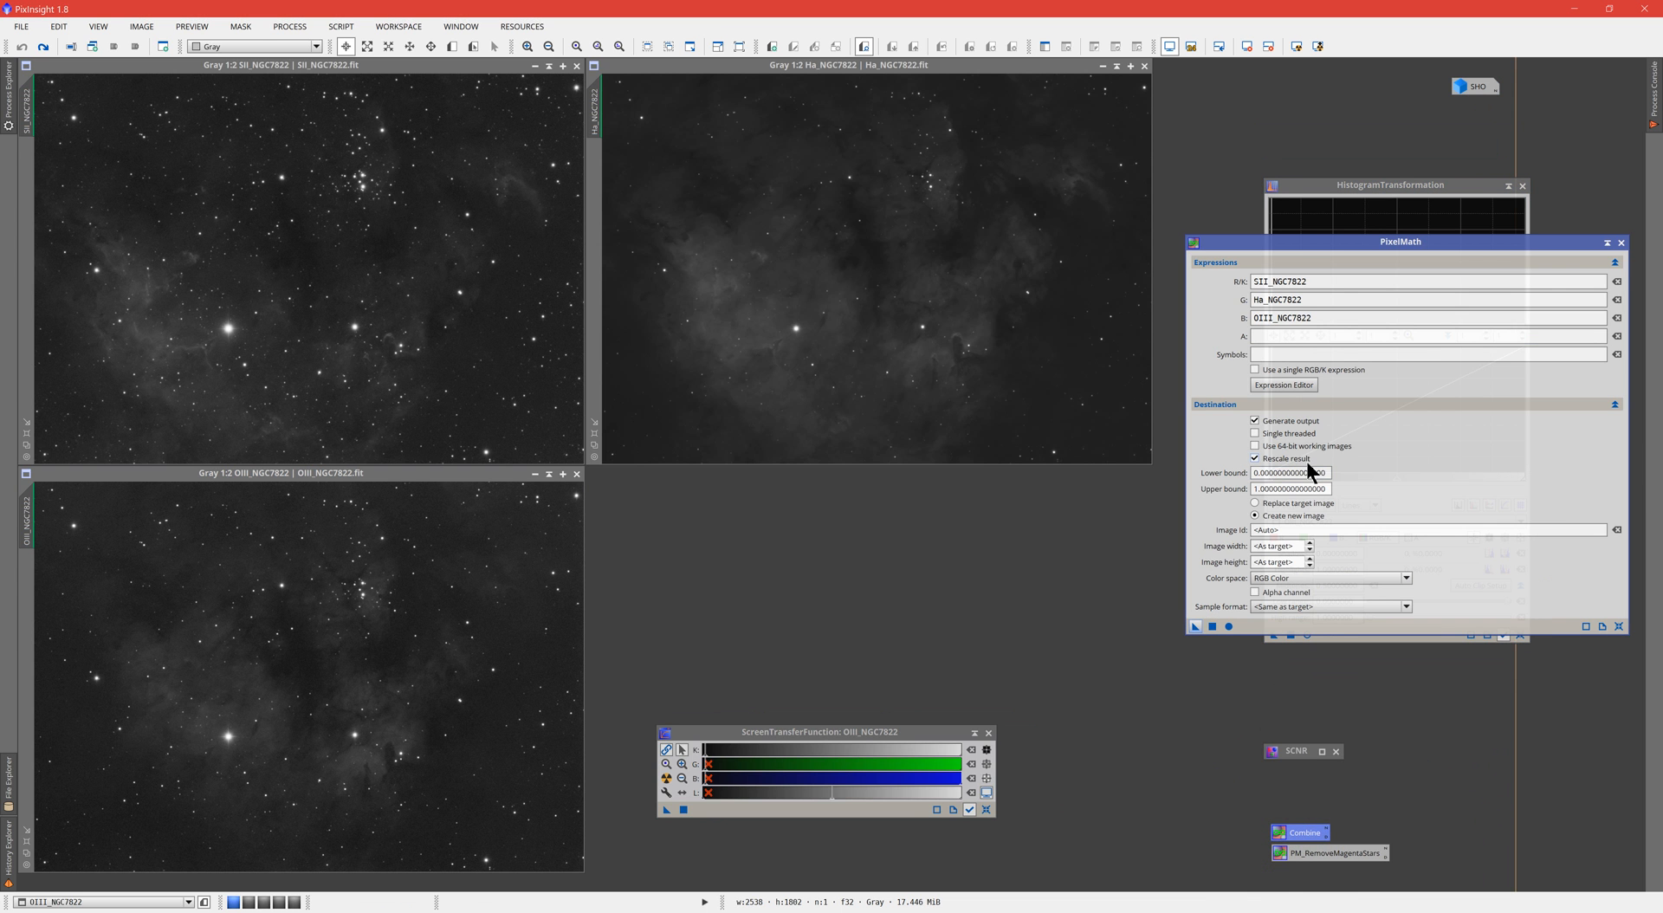
left_click_drag(1400, 242, 1340, 277)
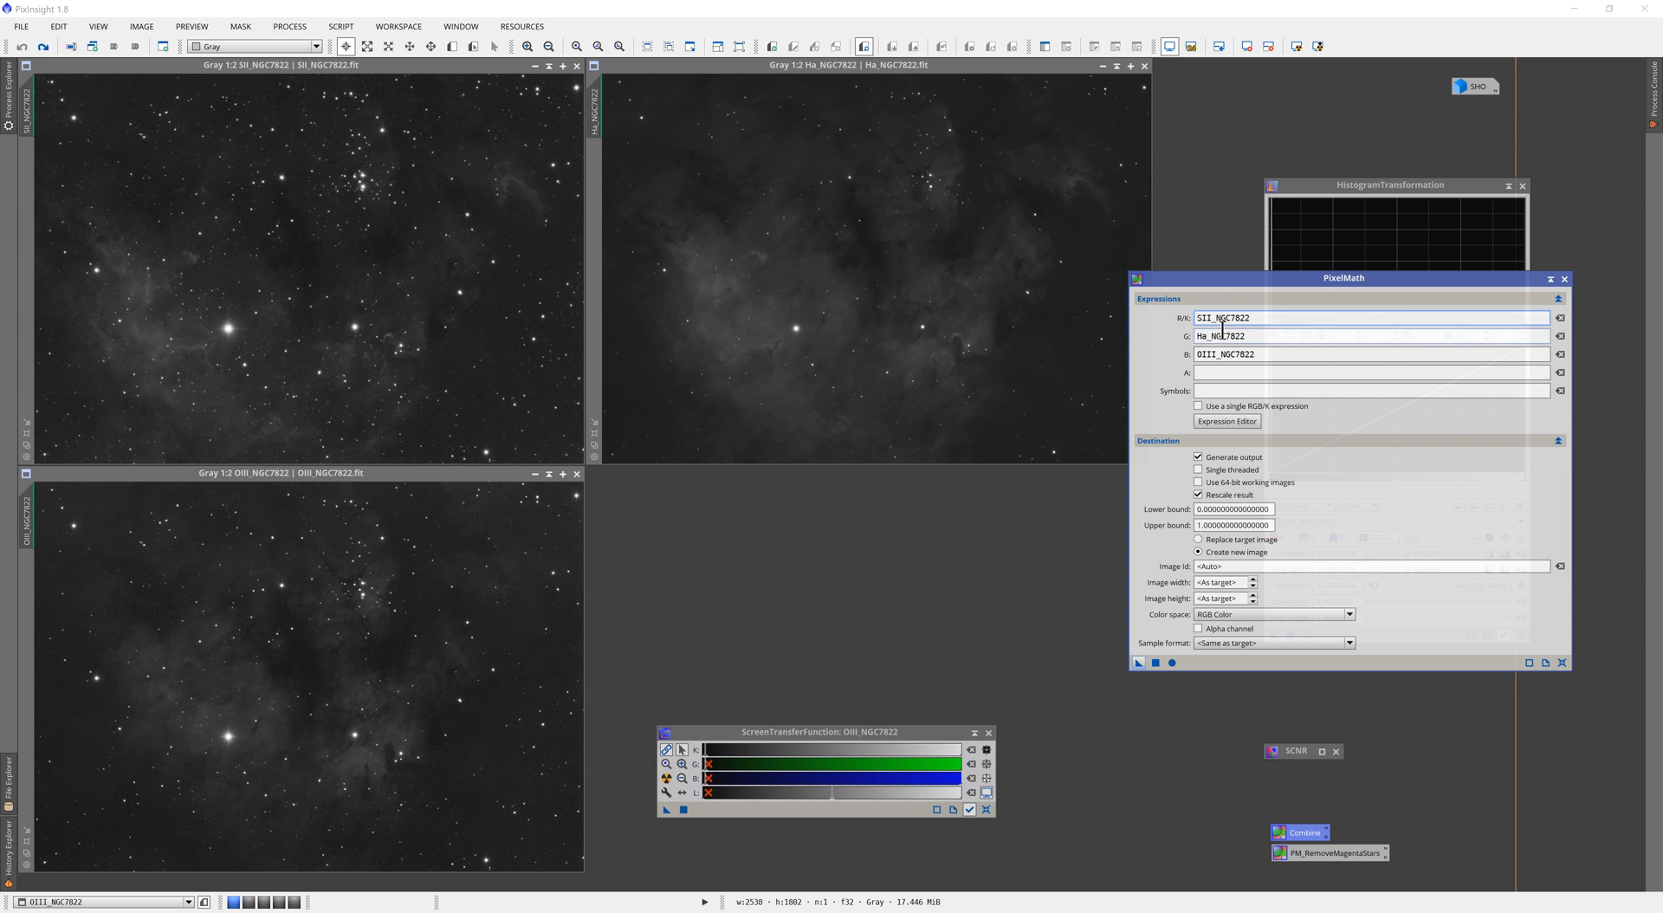
left_click(1284, 353)
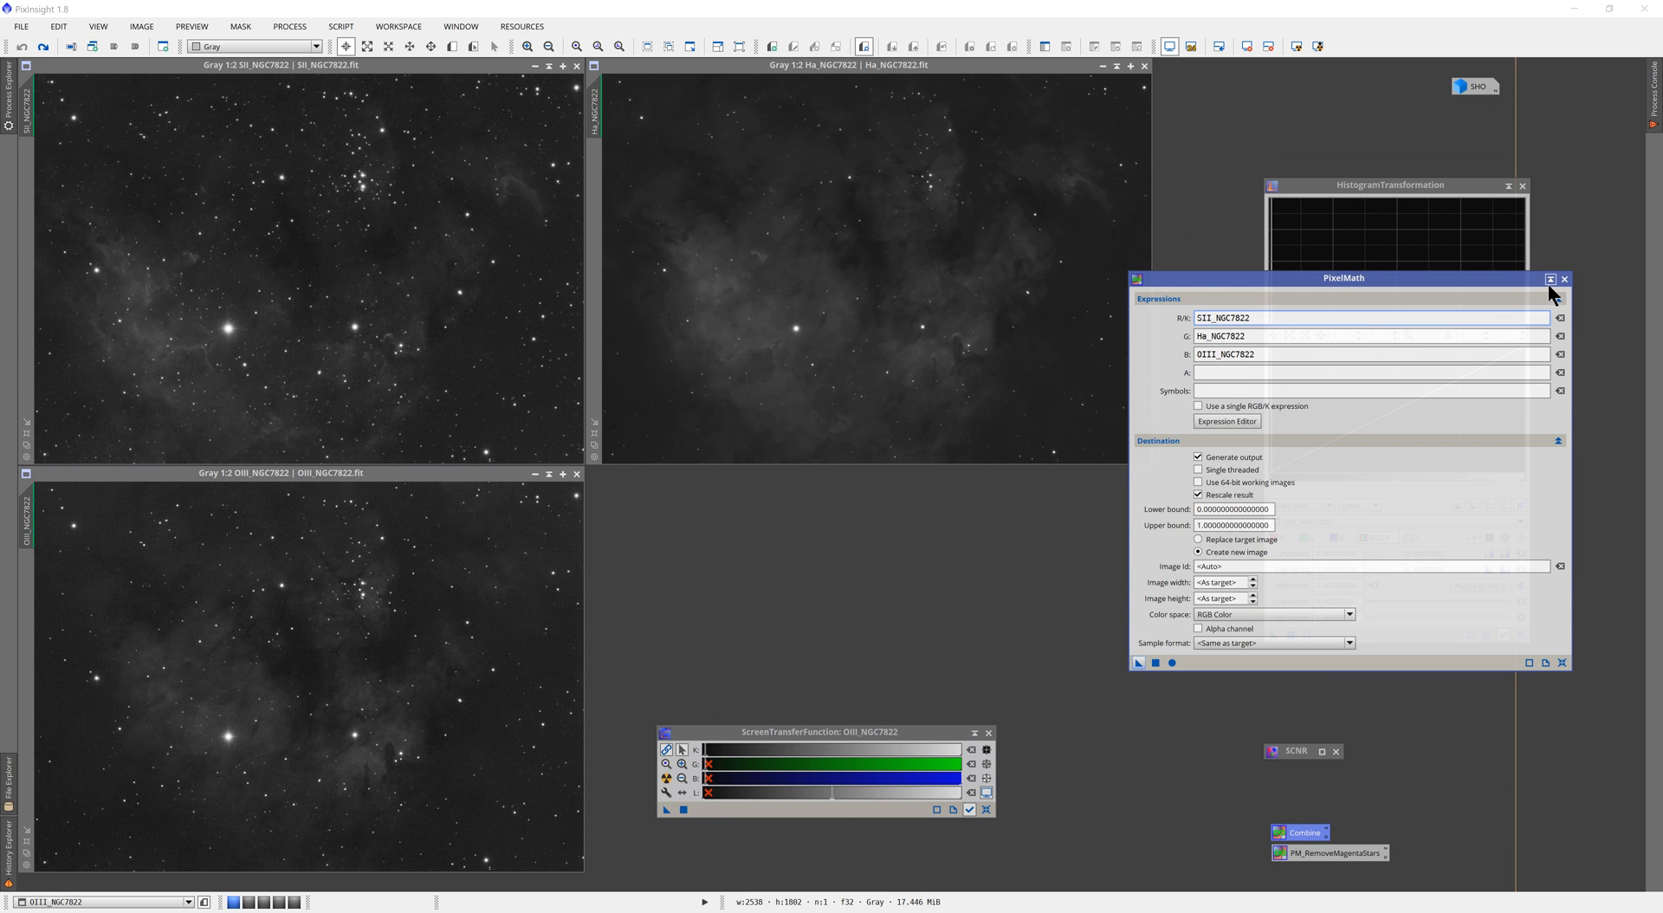
left_click(1551, 279)
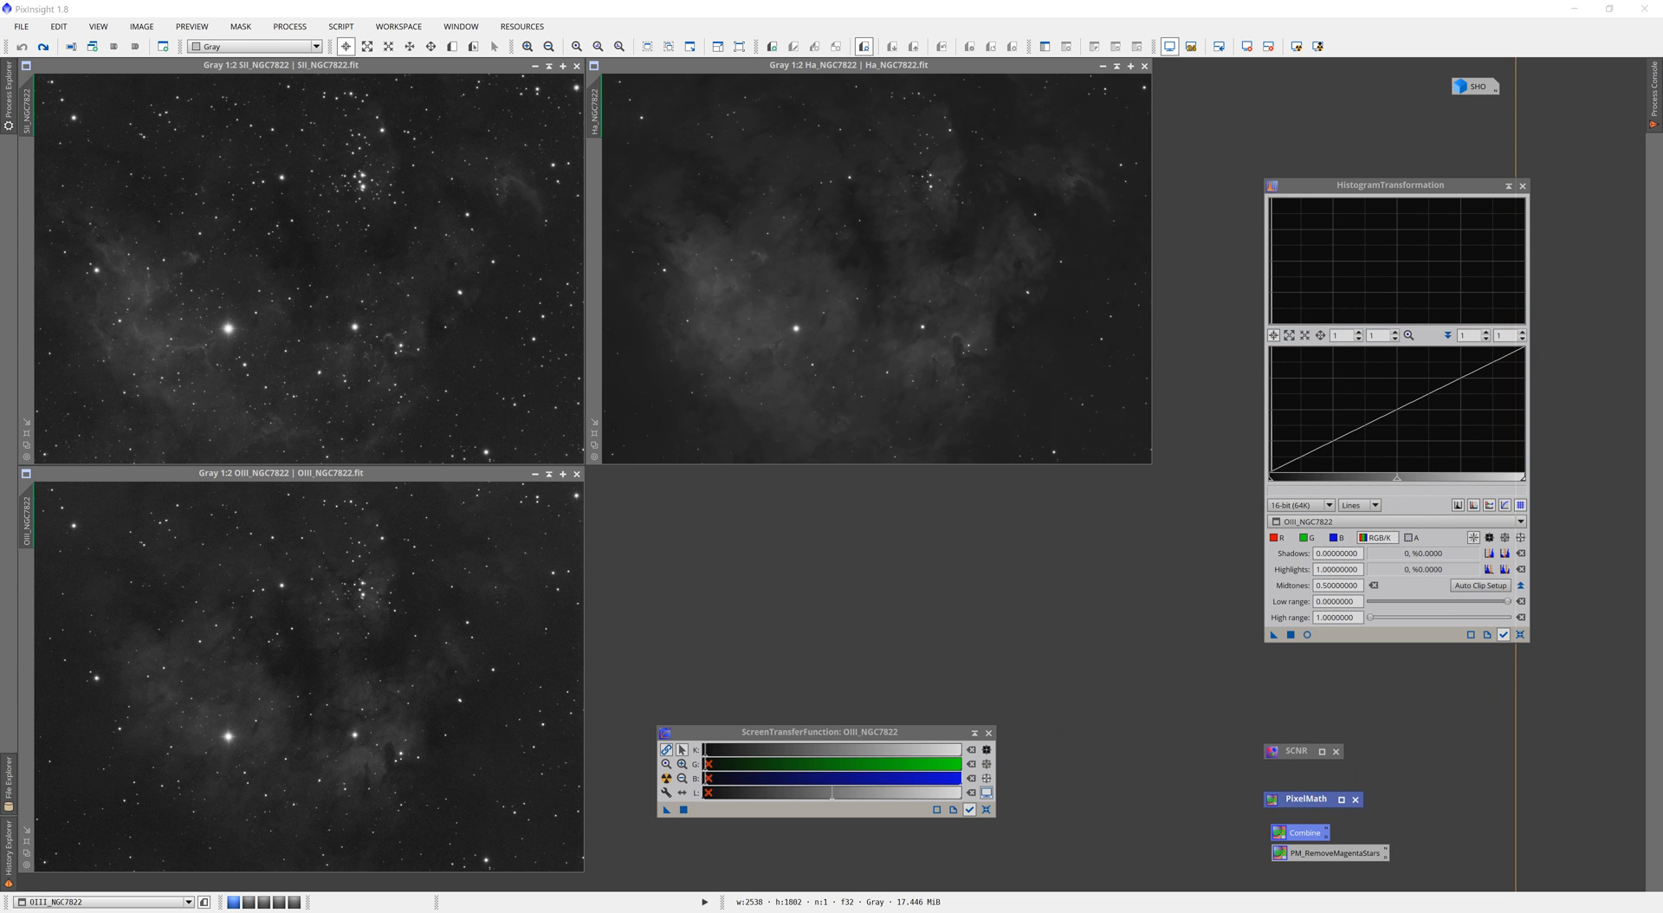
mouse_move(797, 80)
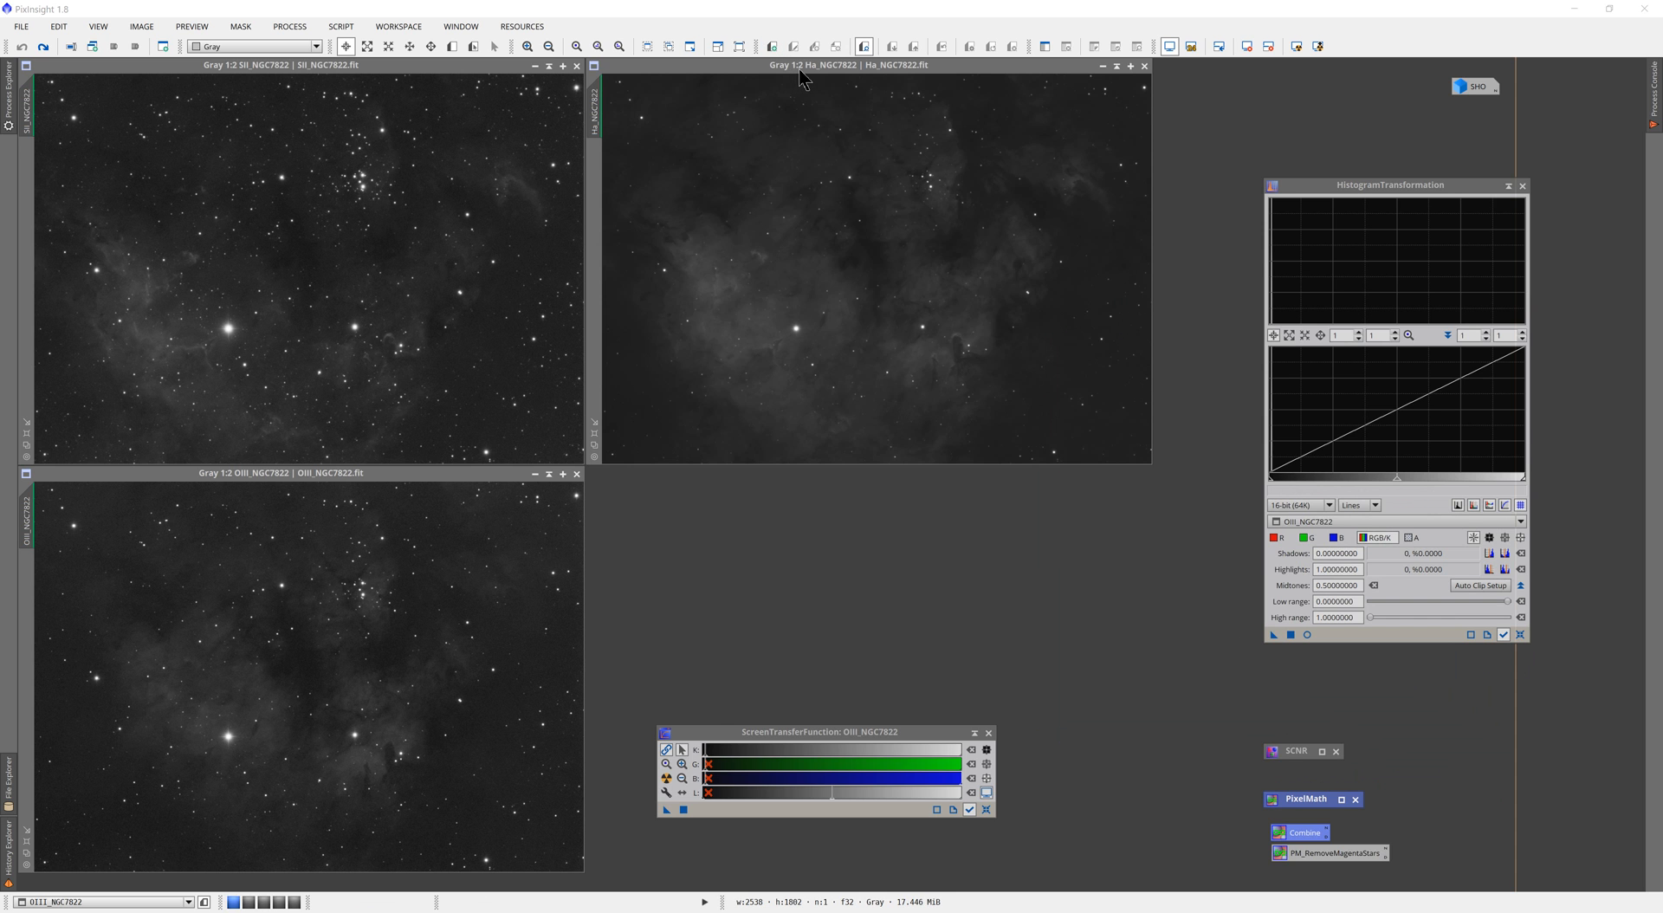
Step: Make the Ha NGC7822 frame the active view for inspection
left_click(802, 66)
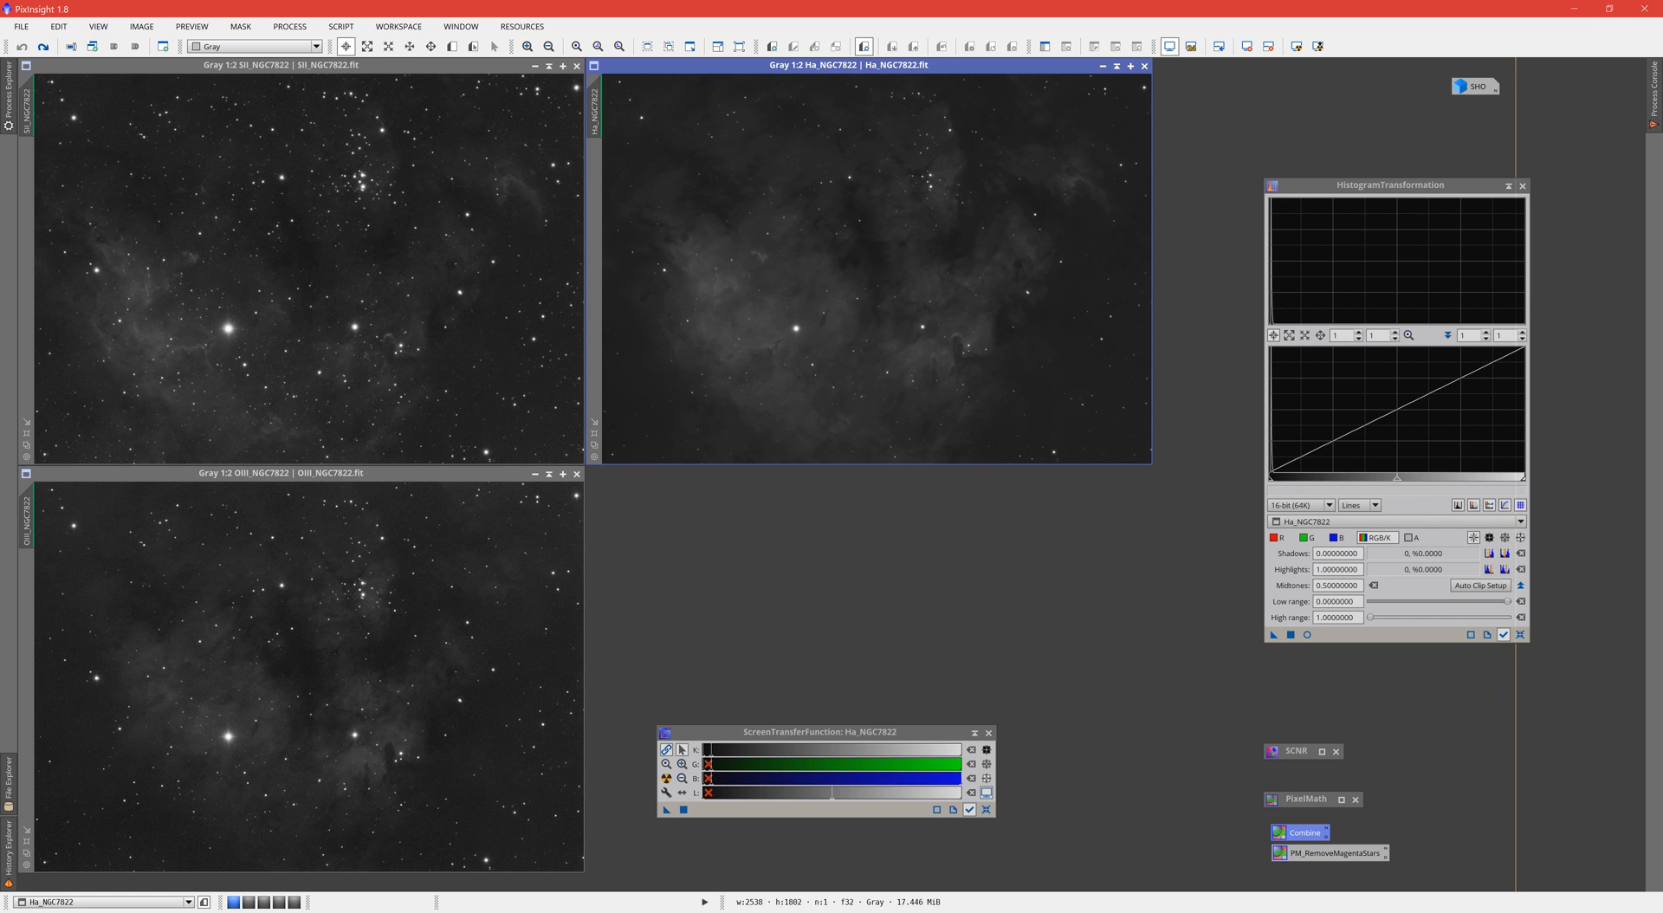
mouse_move(729, 81)
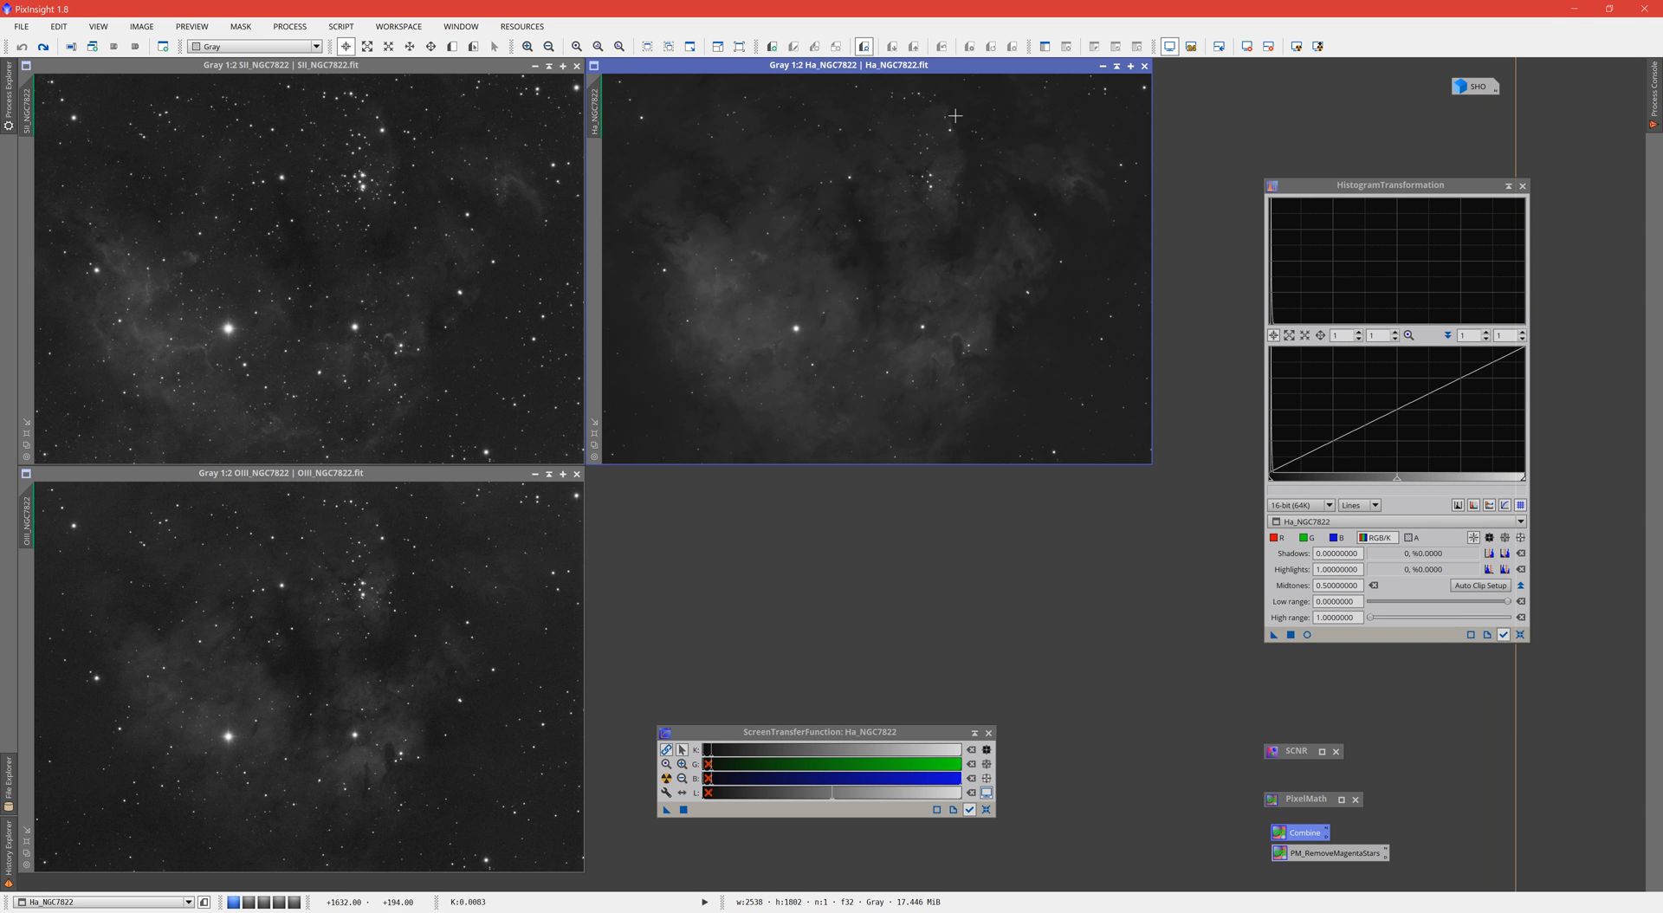
mouse_move(871, 255)
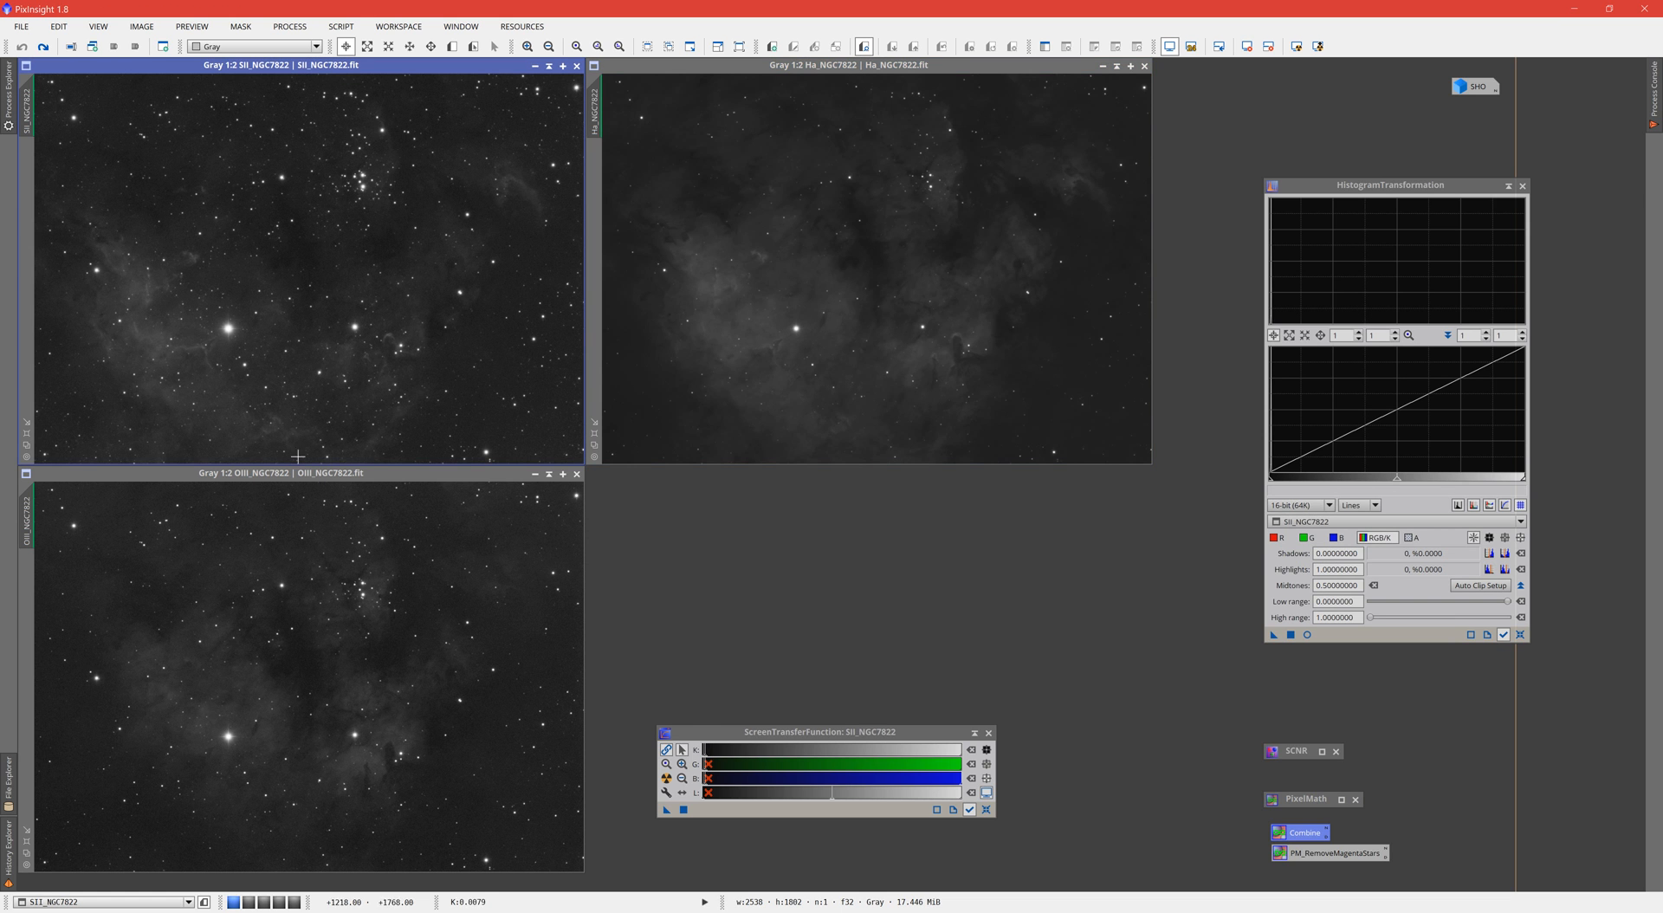
mouse_move(393, 289)
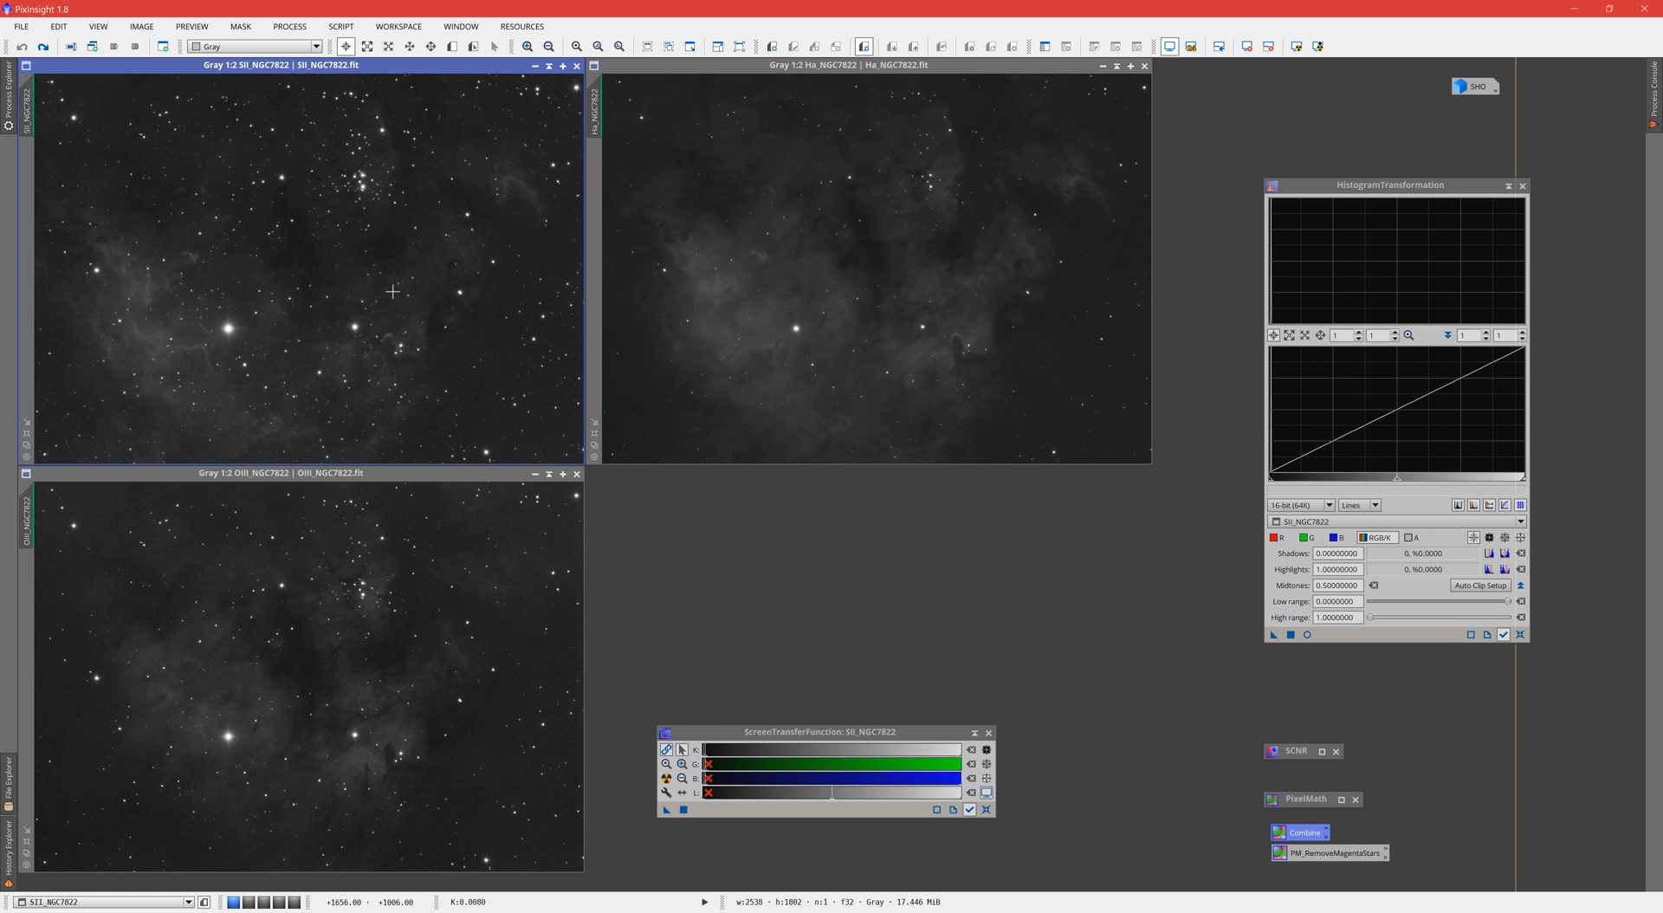
mouse_move(329, 506)
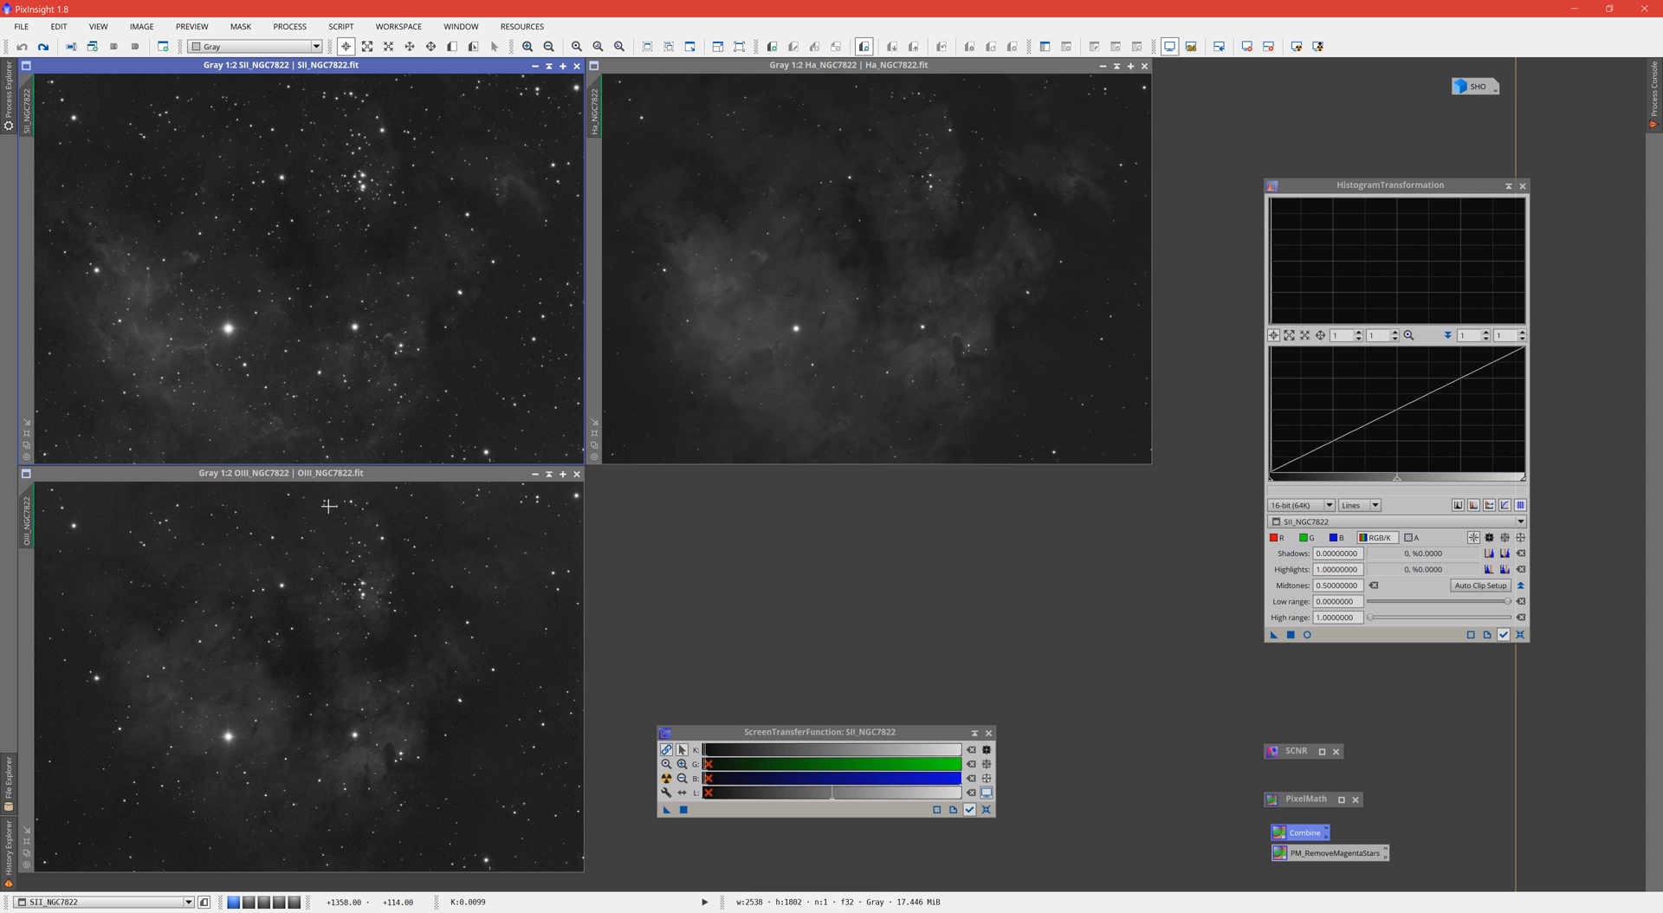
mouse_move(366, 156)
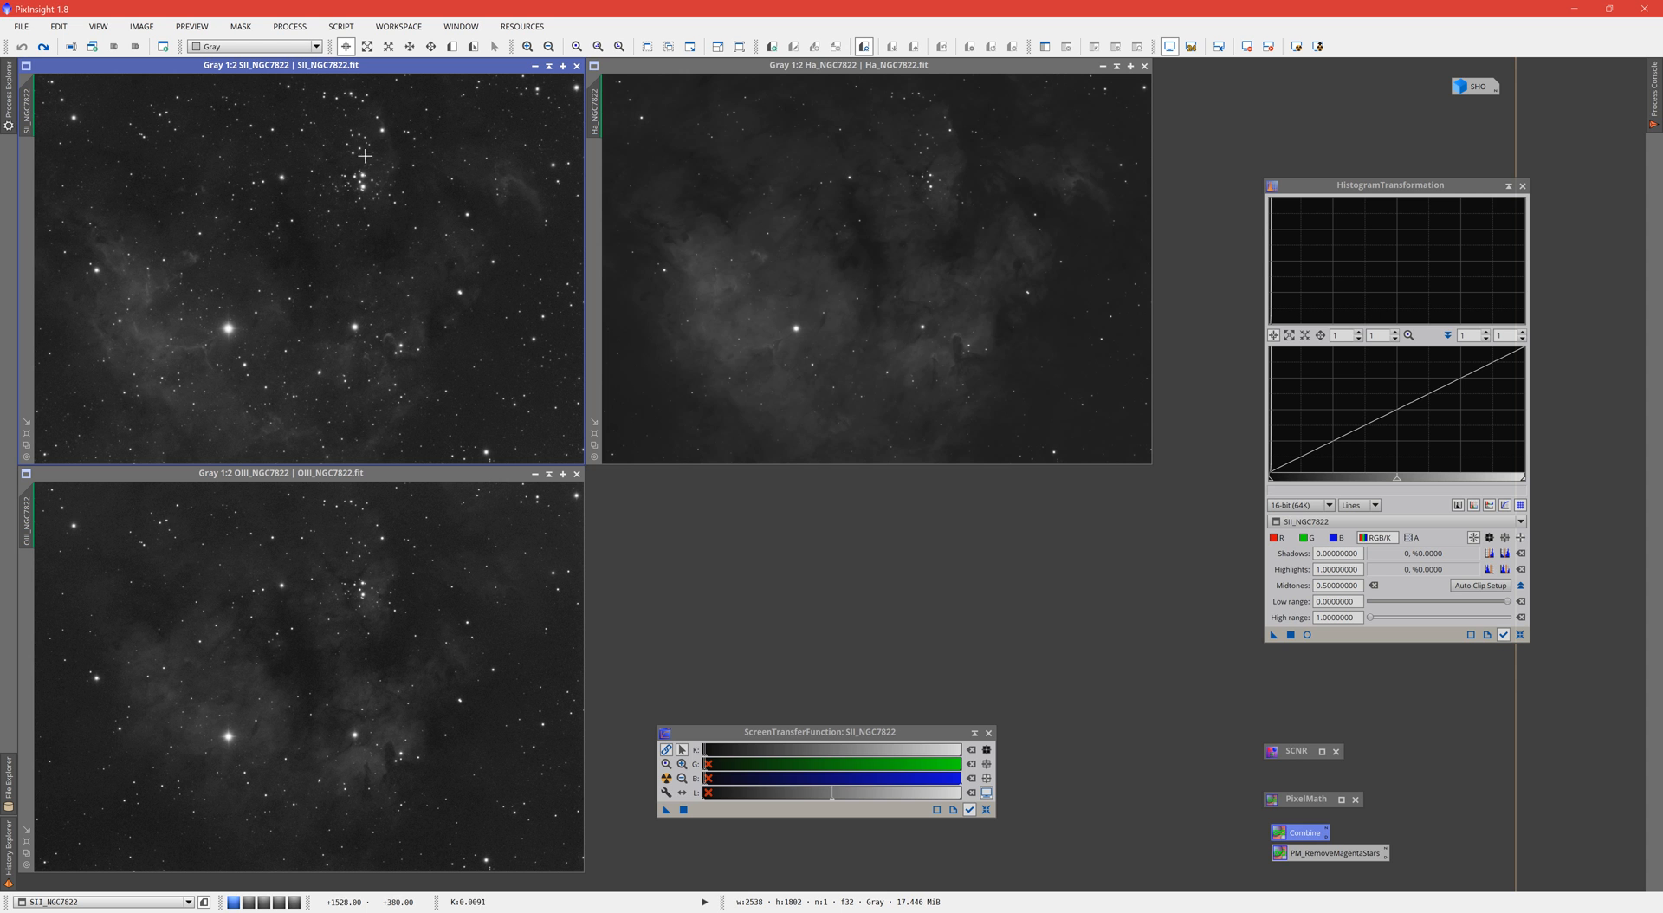
mouse_move(291, 590)
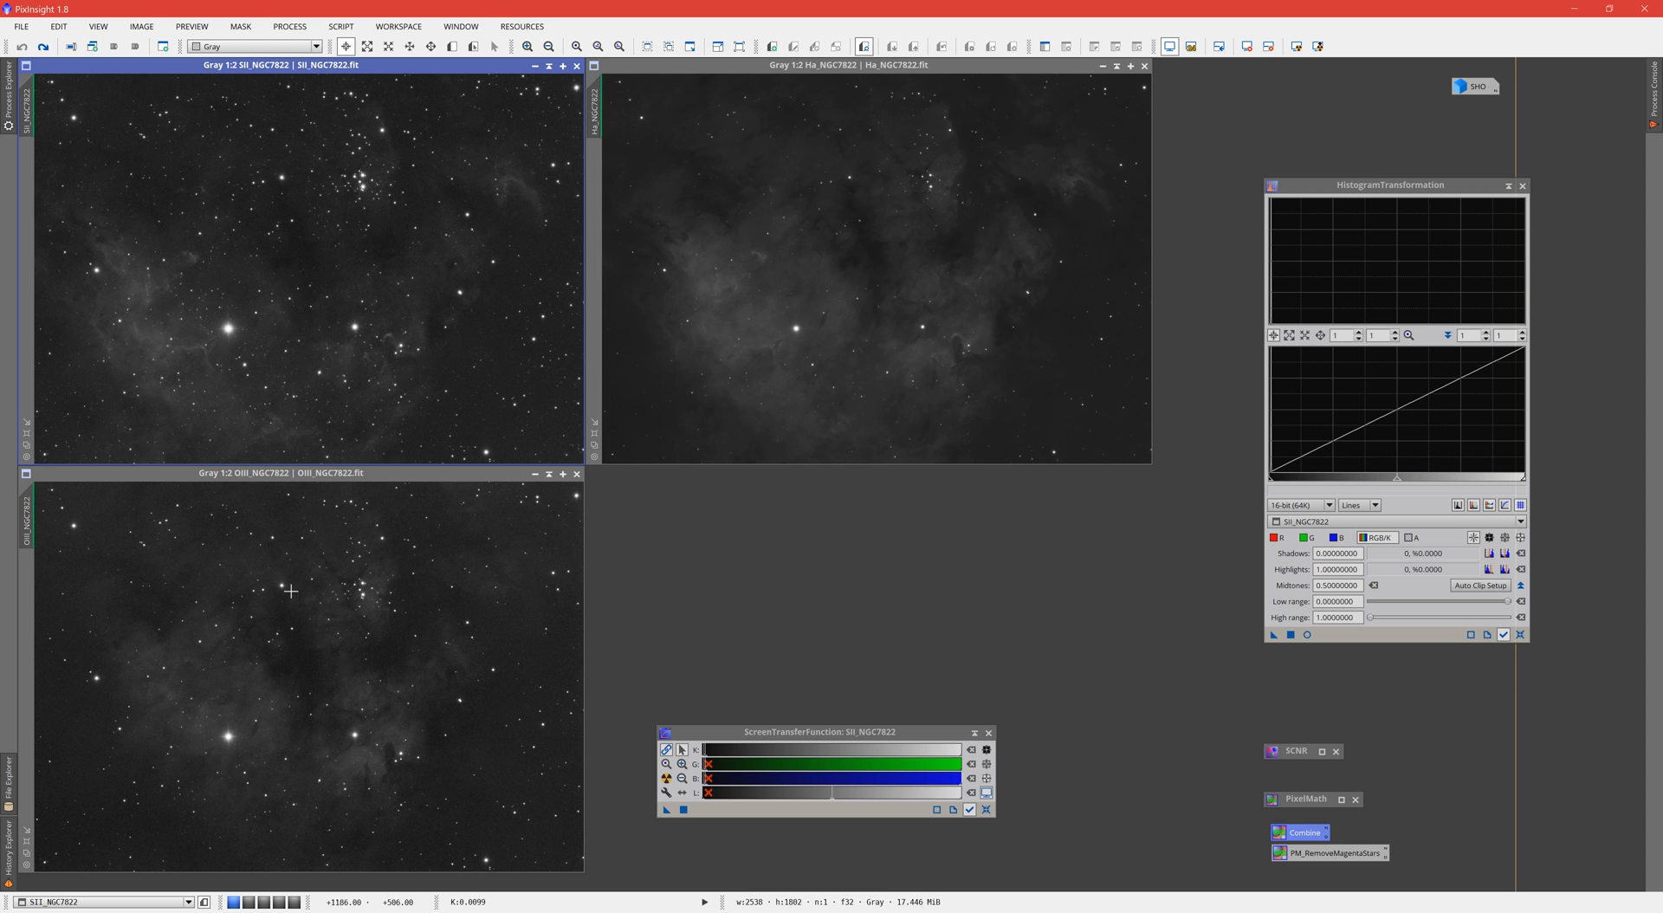
mouse_move(305, 189)
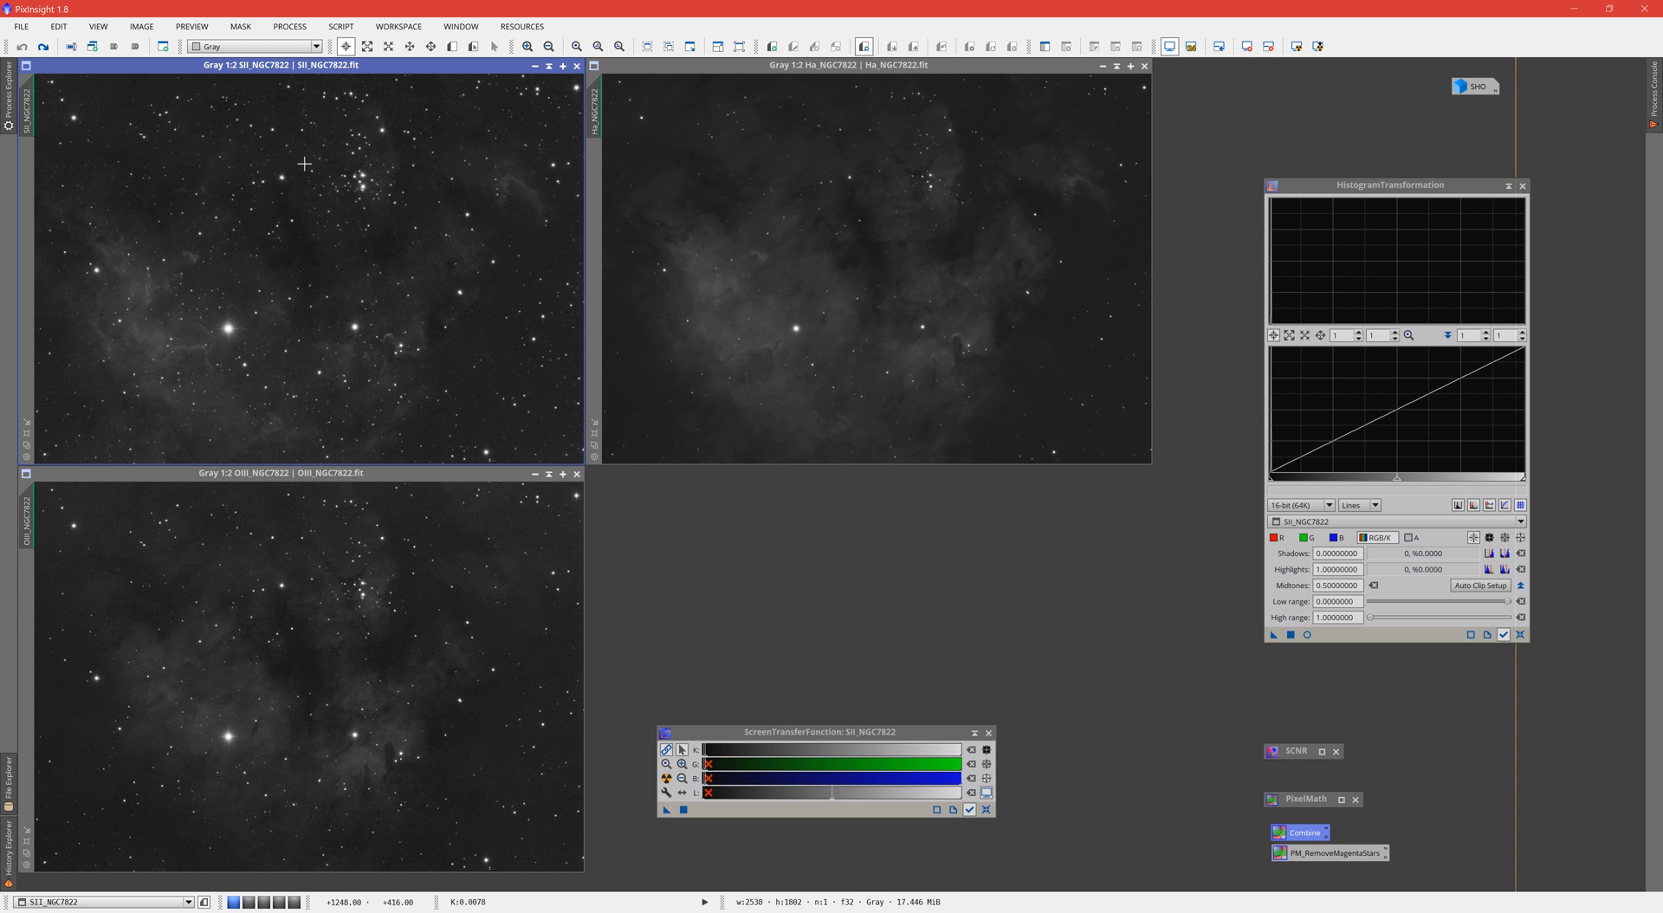
mouse_move(329, 610)
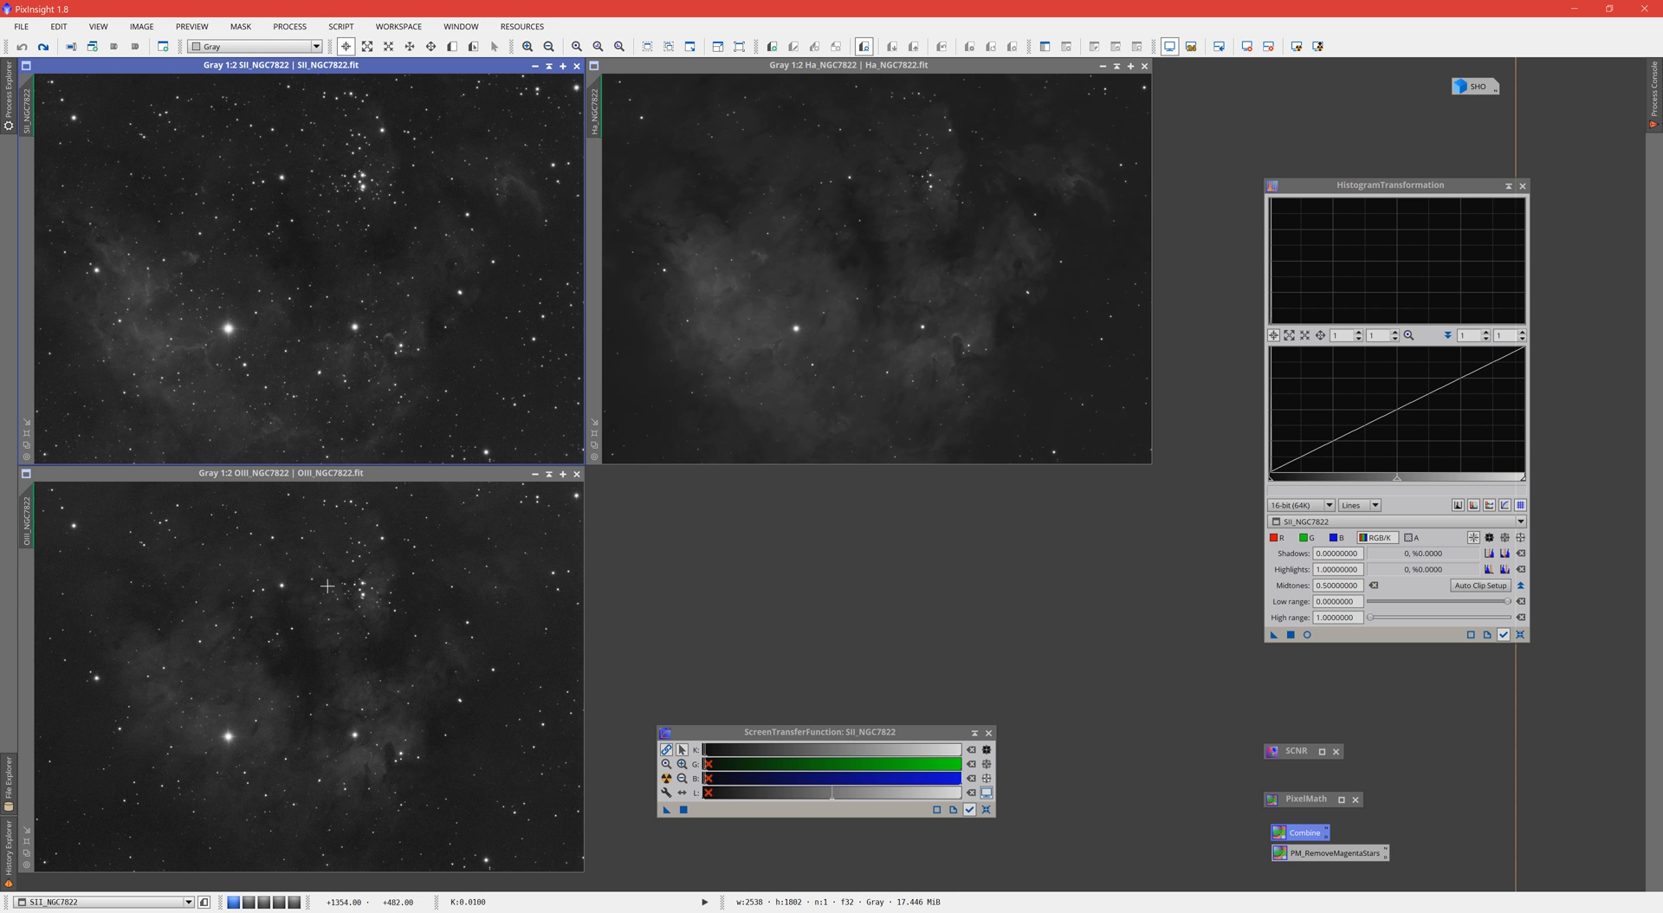
mouse_move(880, 234)
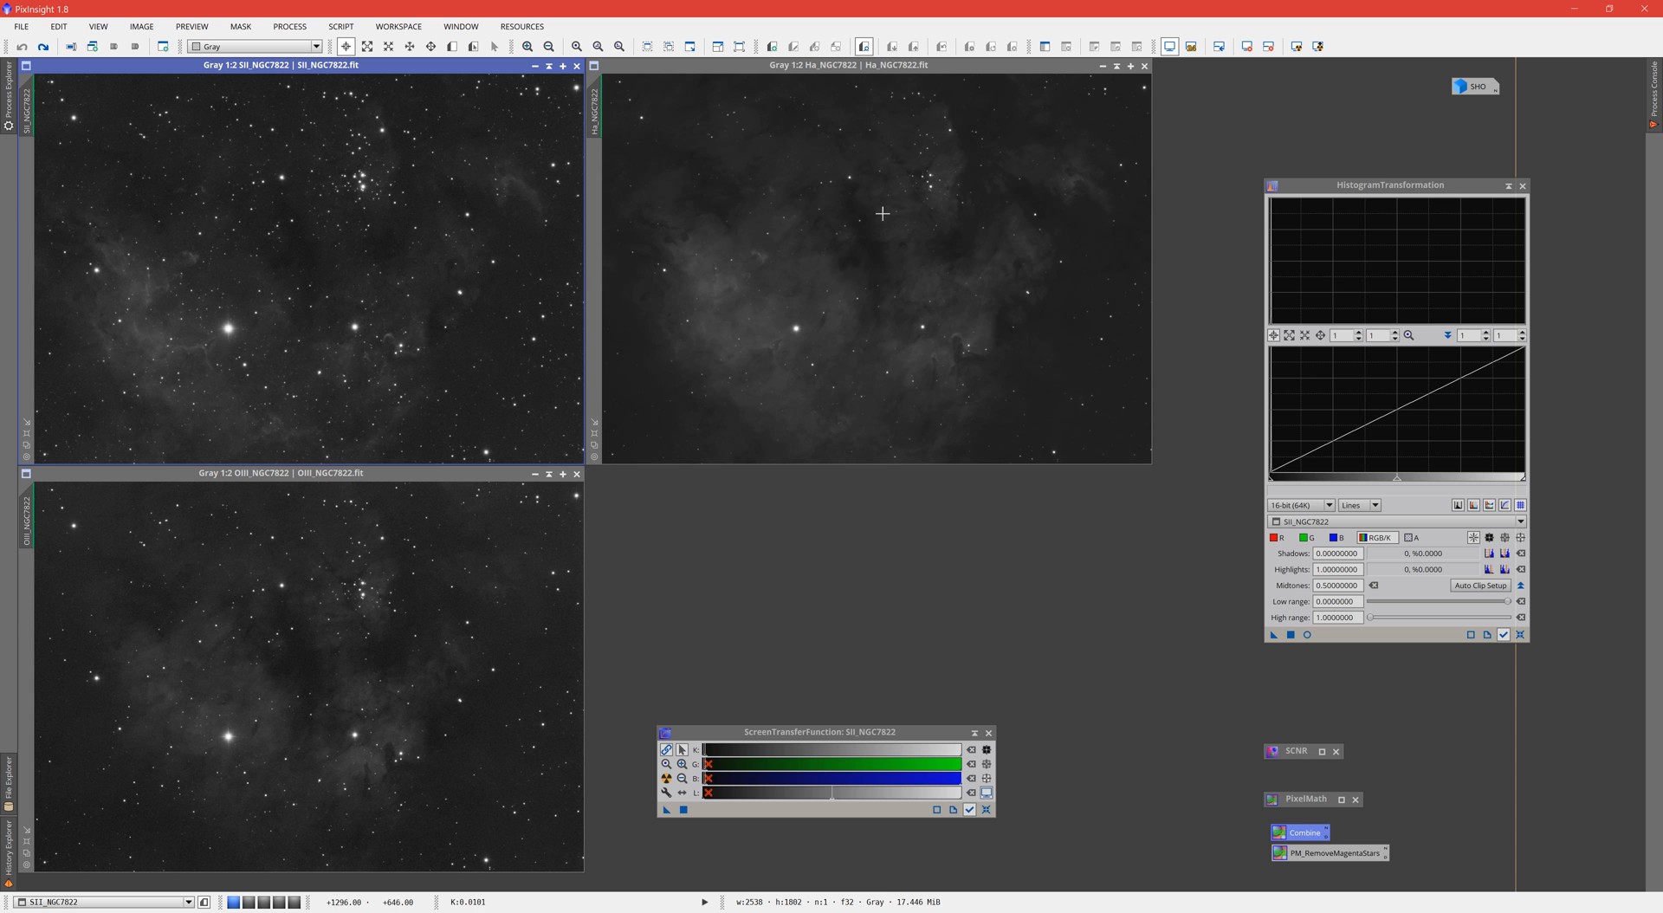
mouse_move(409, 100)
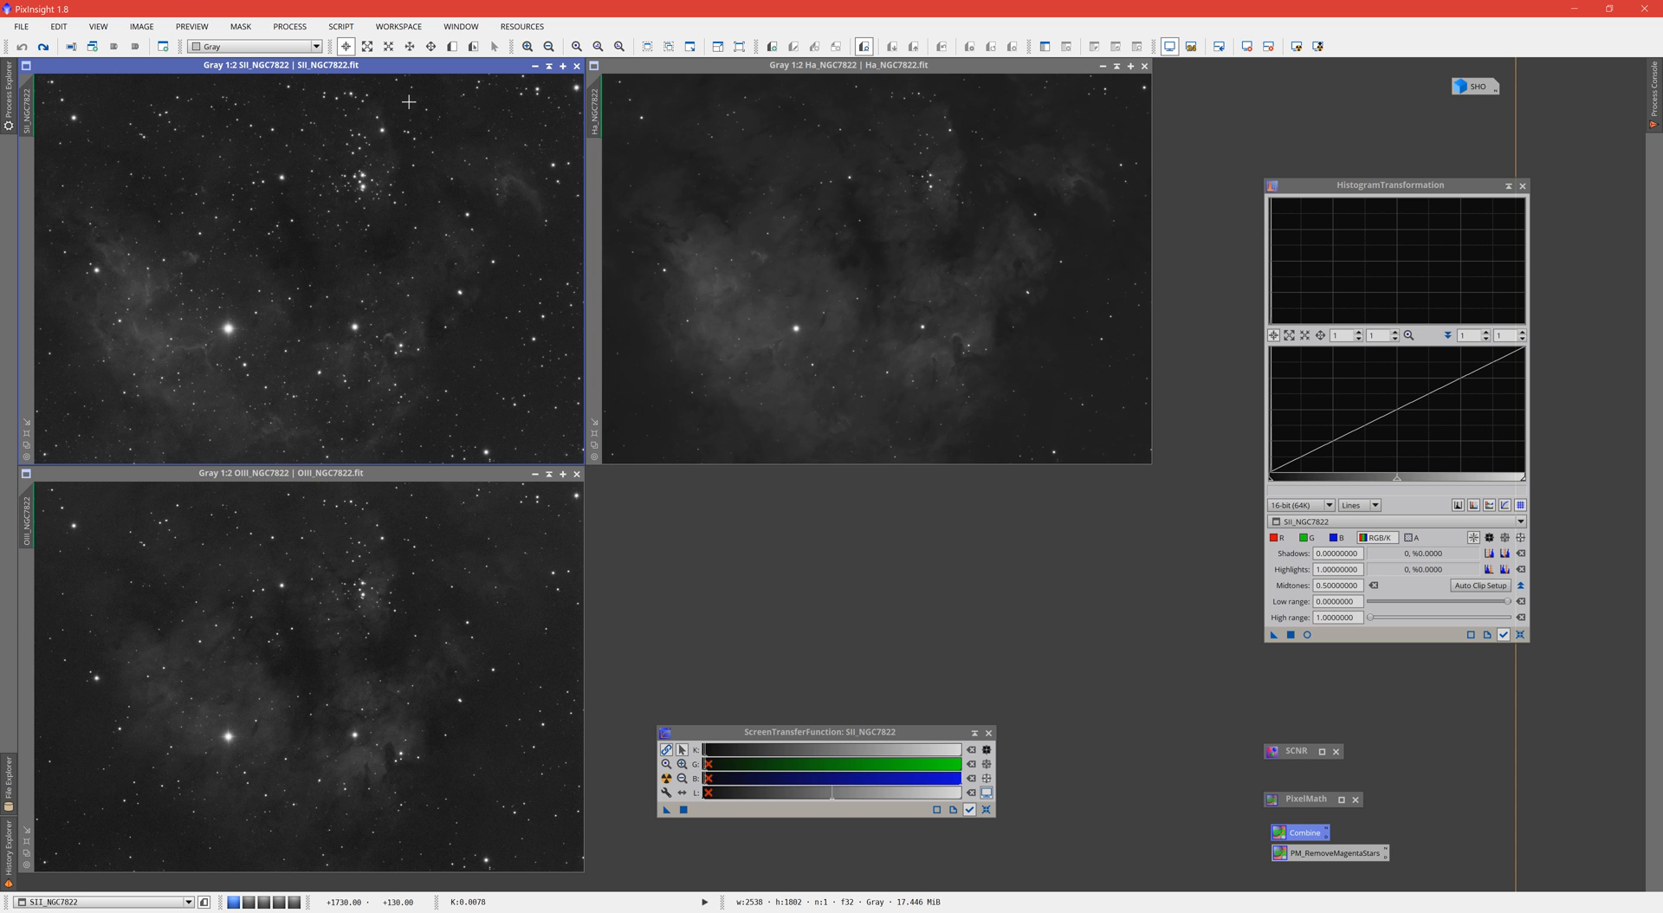
mouse_move(322, 369)
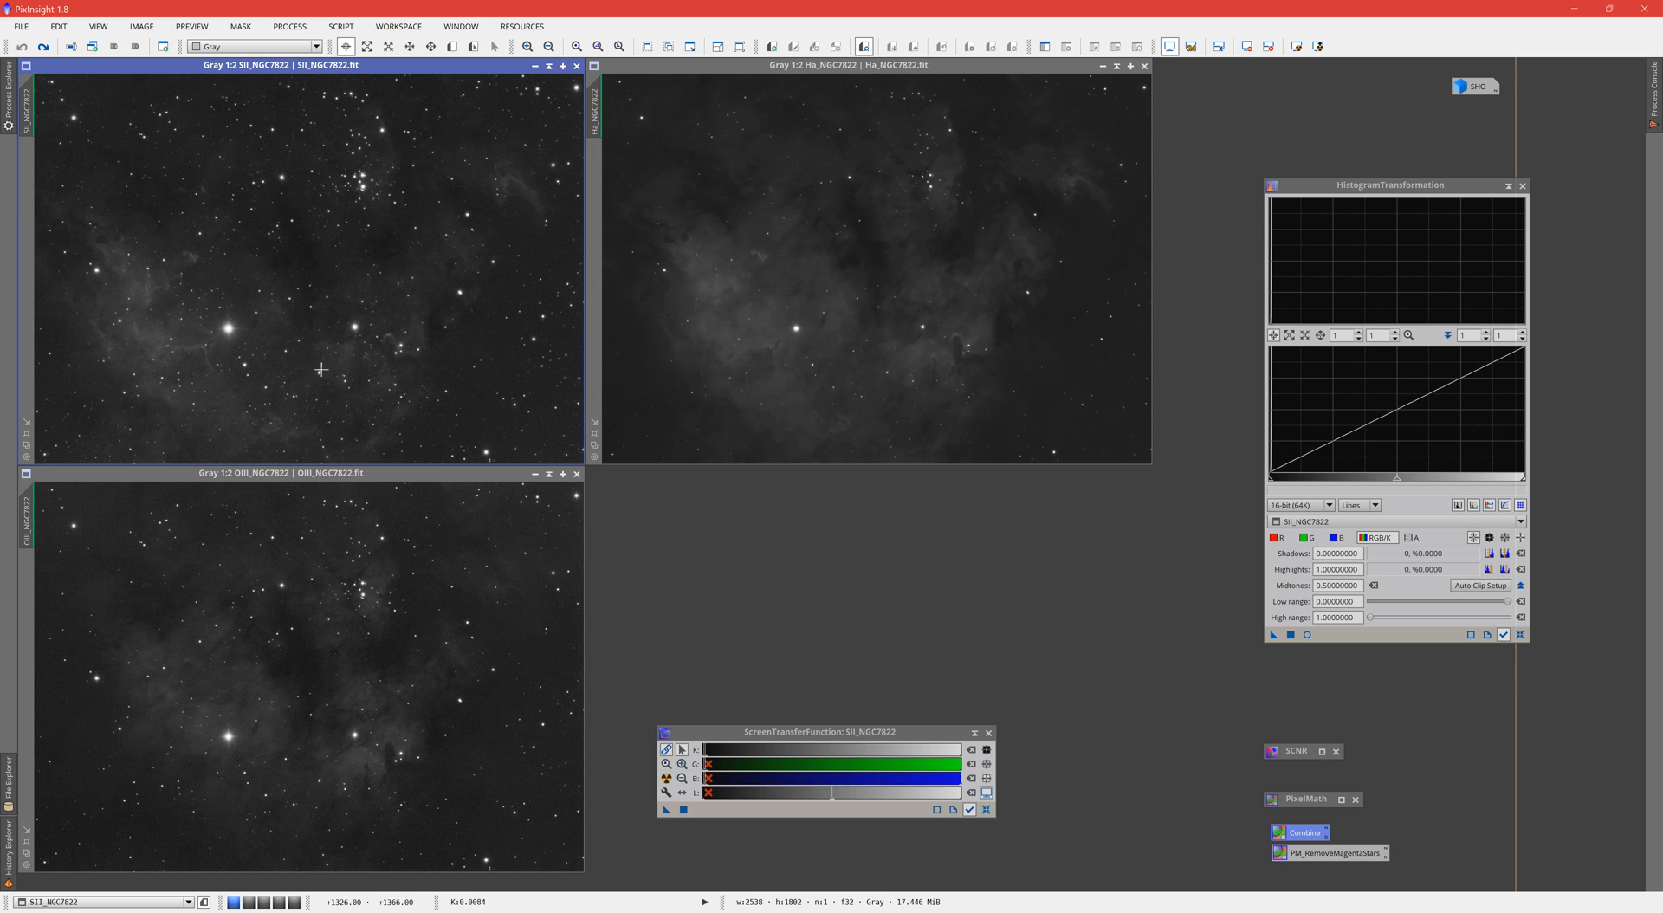
mouse_move(332, 430)
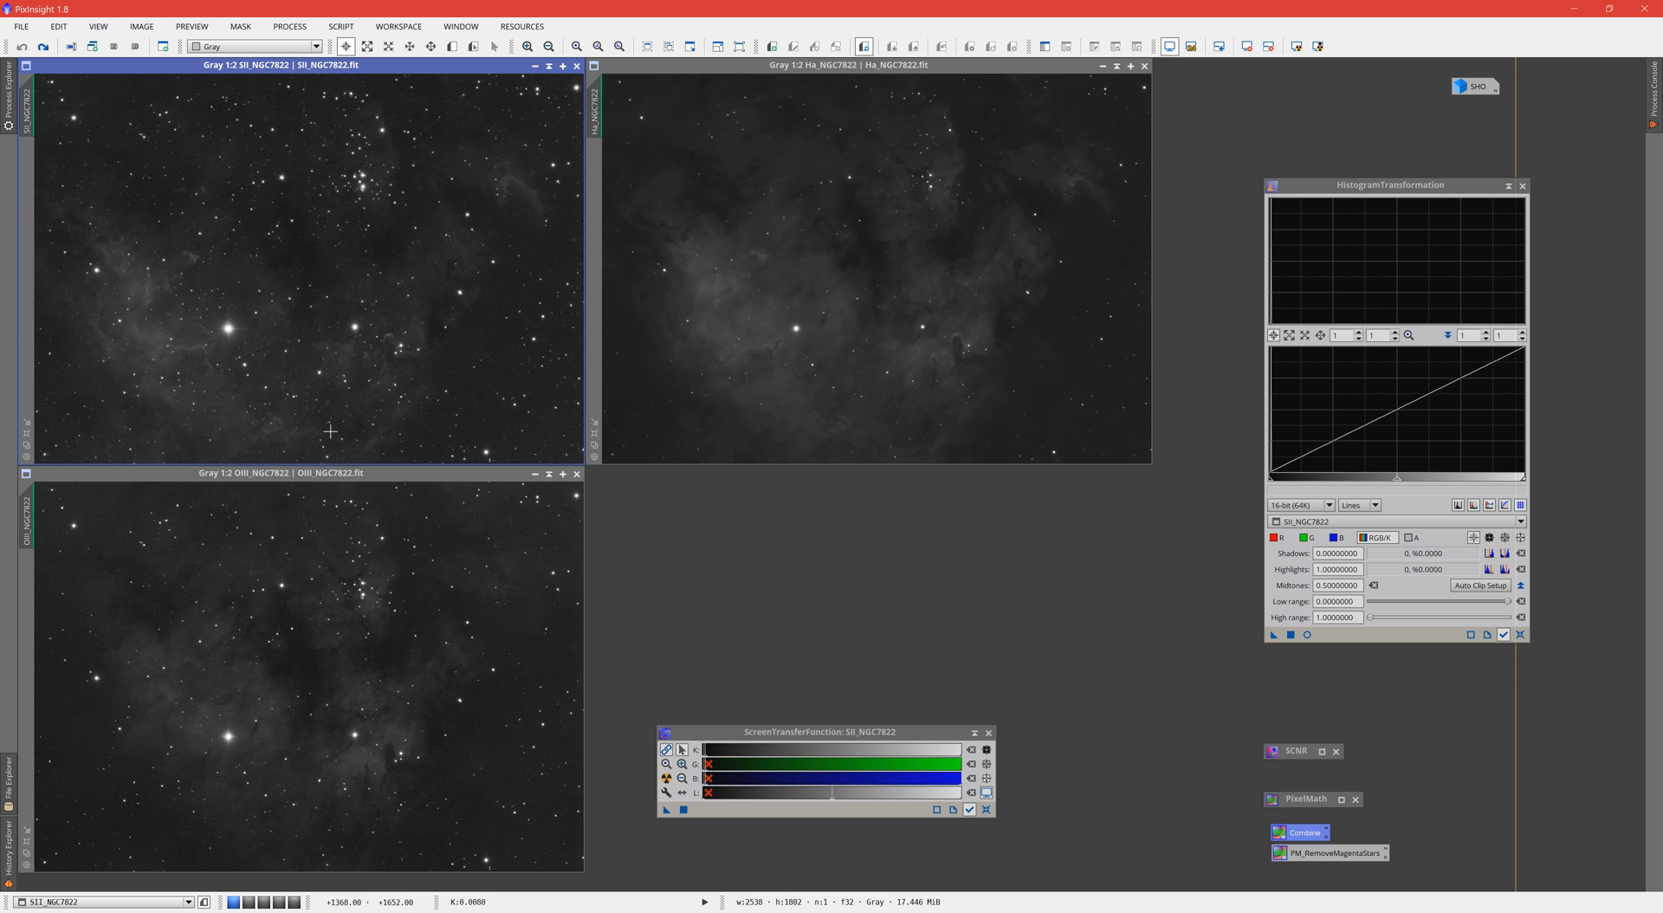
mouse_move(773, 624)
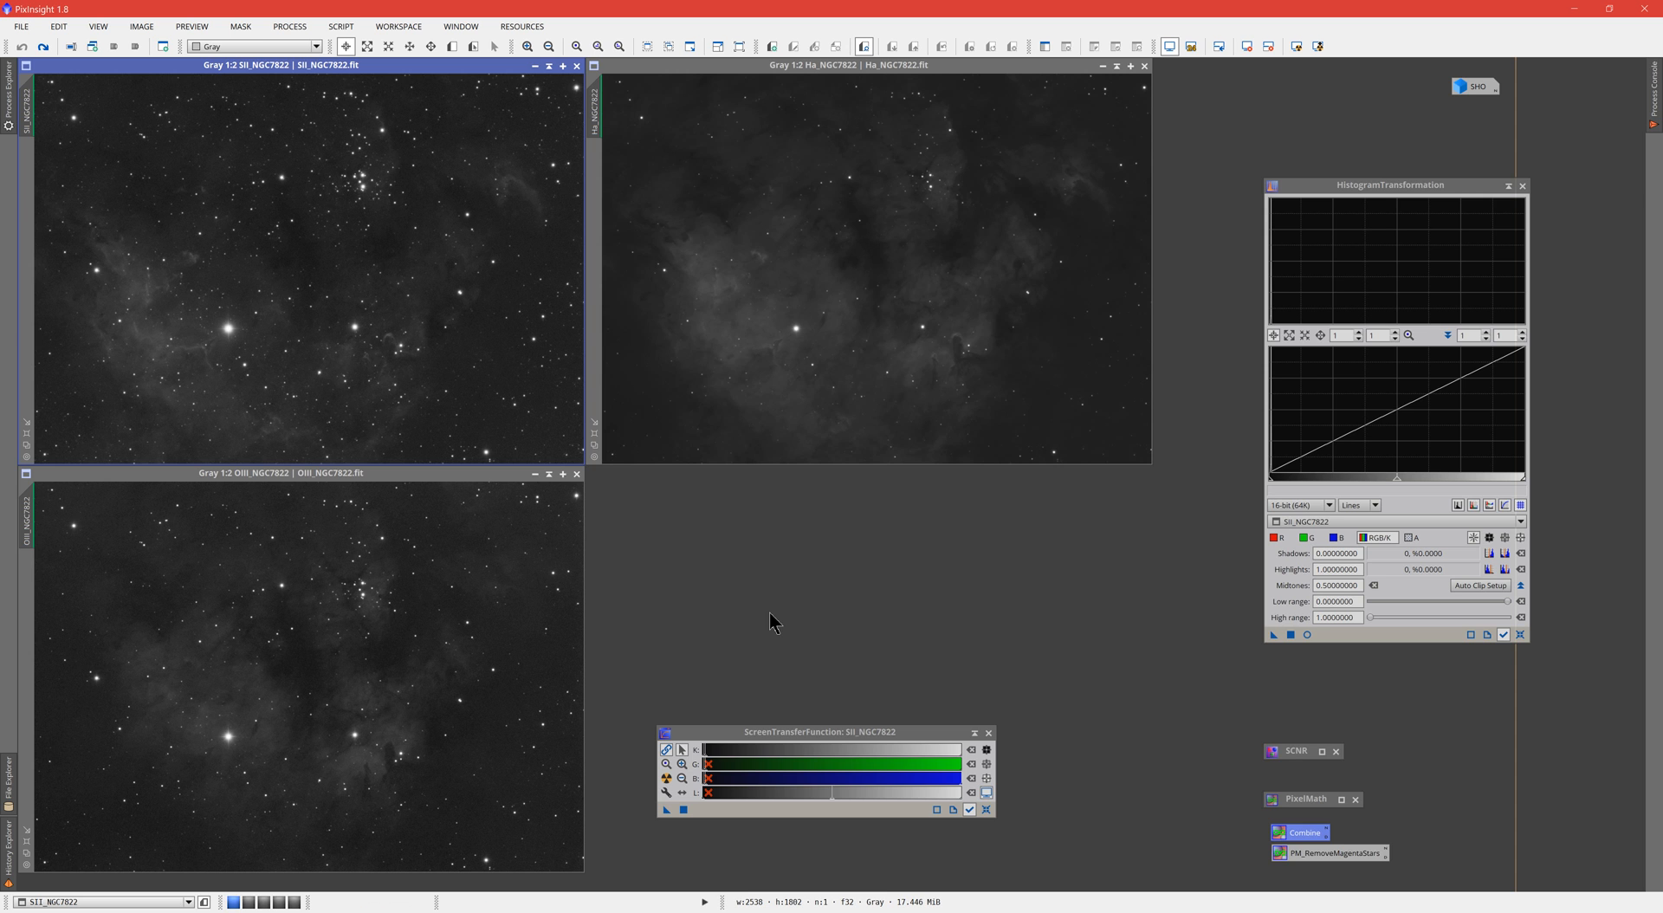
mouse_move(780, 701)
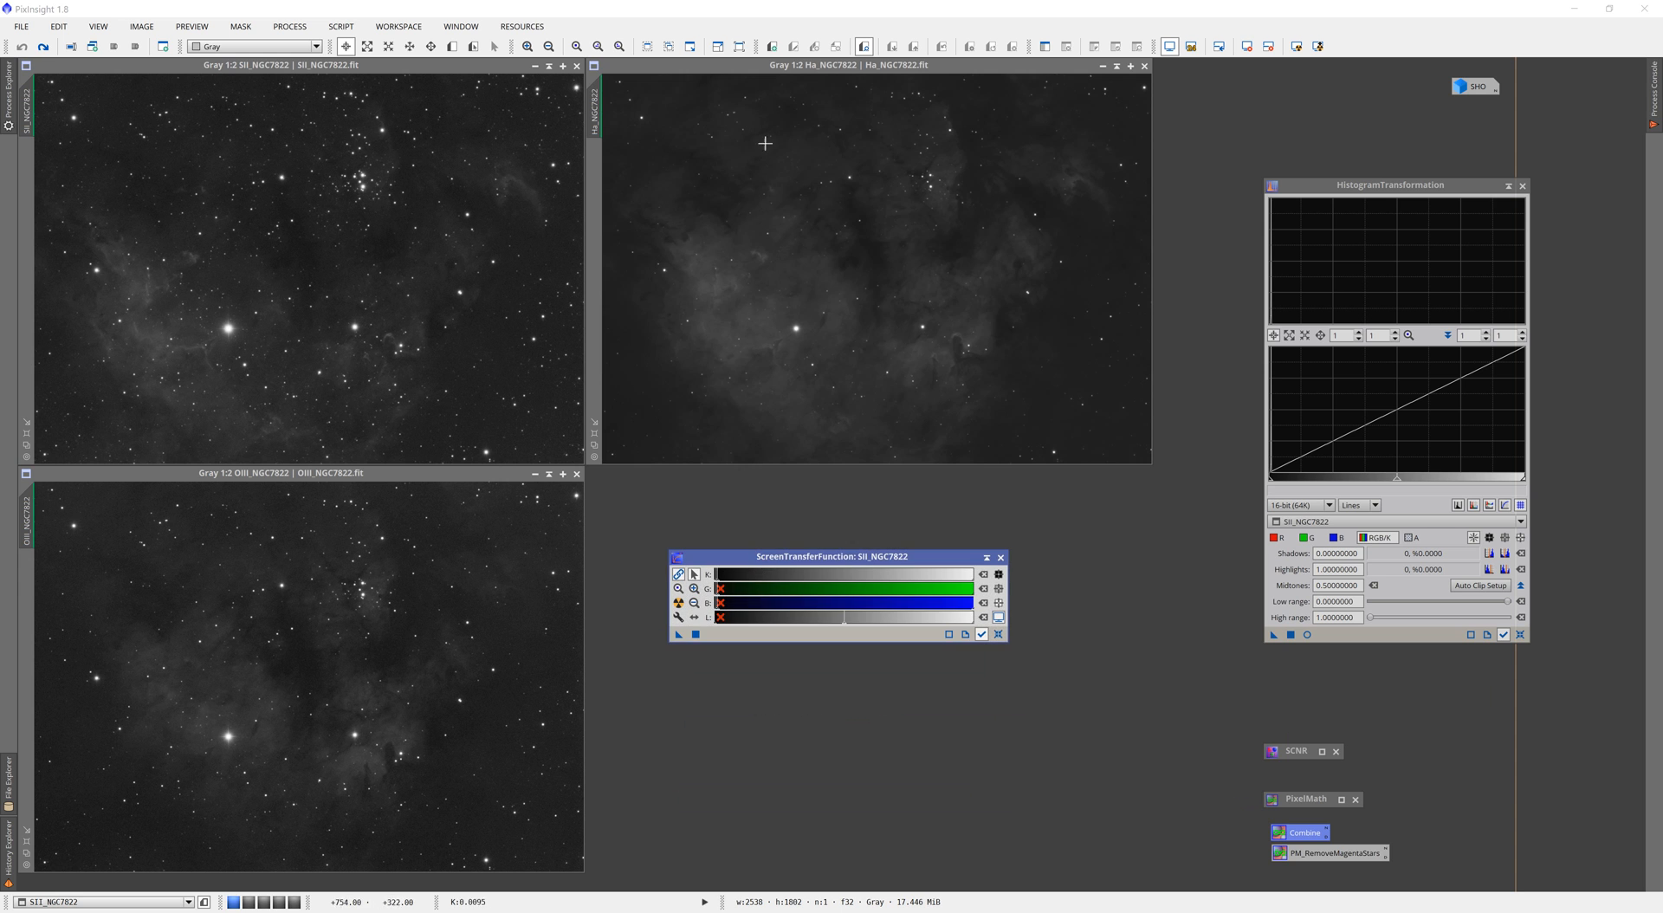
Step: Transfer the STF auto-stretch to HistogramTransformation and apply it permanently to Ha_NGC7822, then reset the STF
left_click(852, 65)
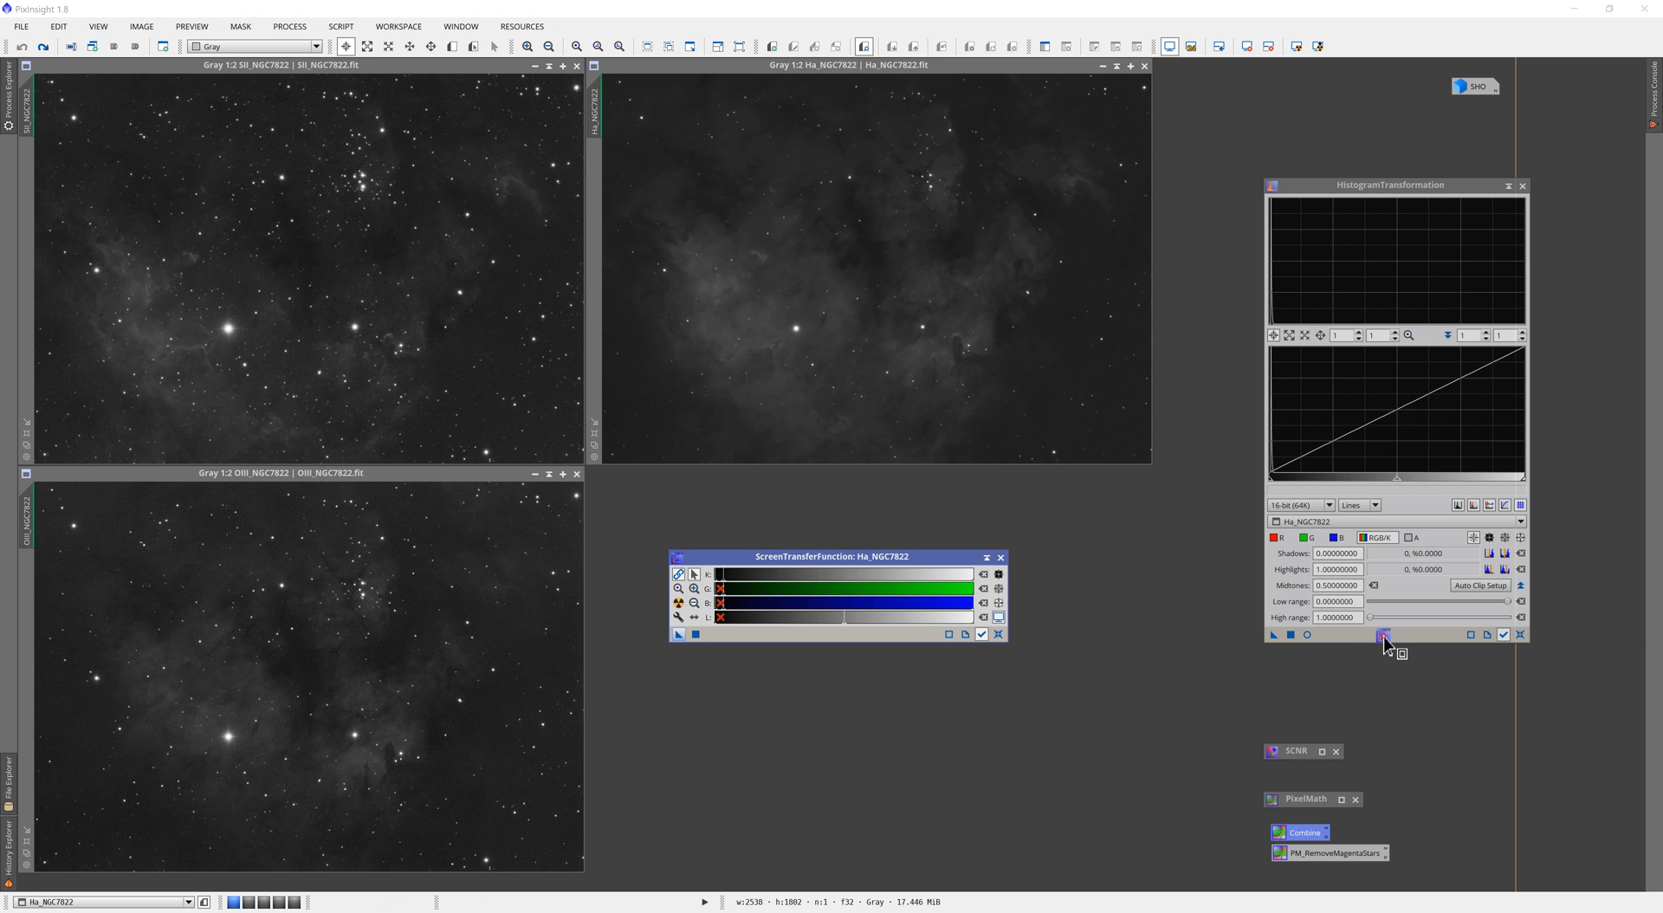
left_click(1382, 634)
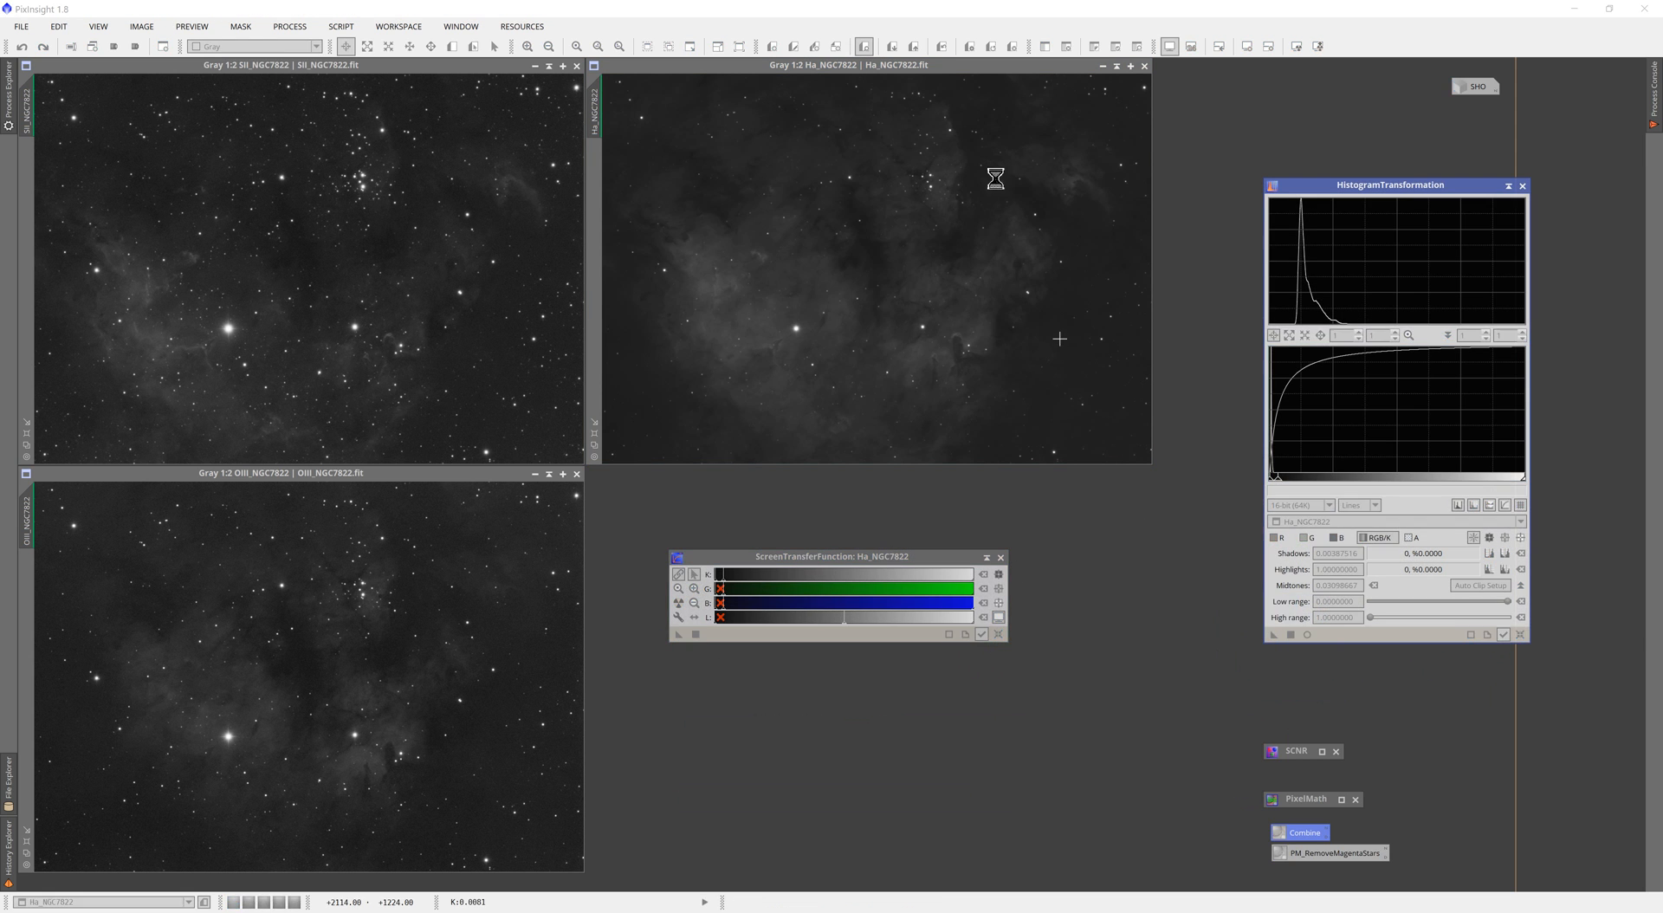
left_click(998, 634)
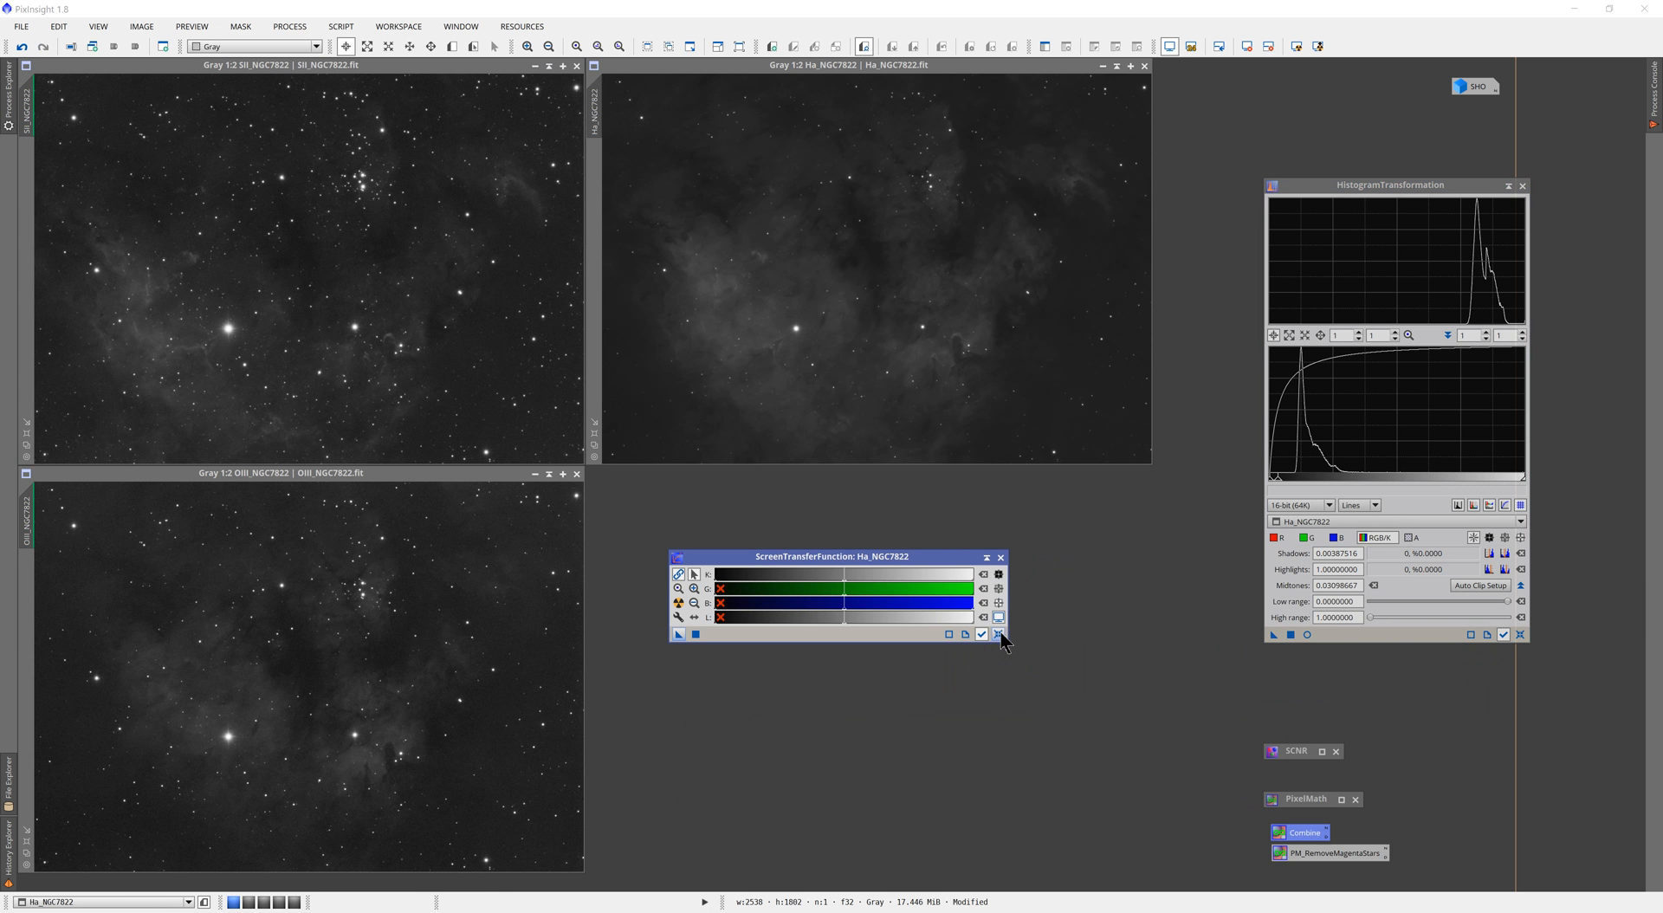
left_click(998, 634)
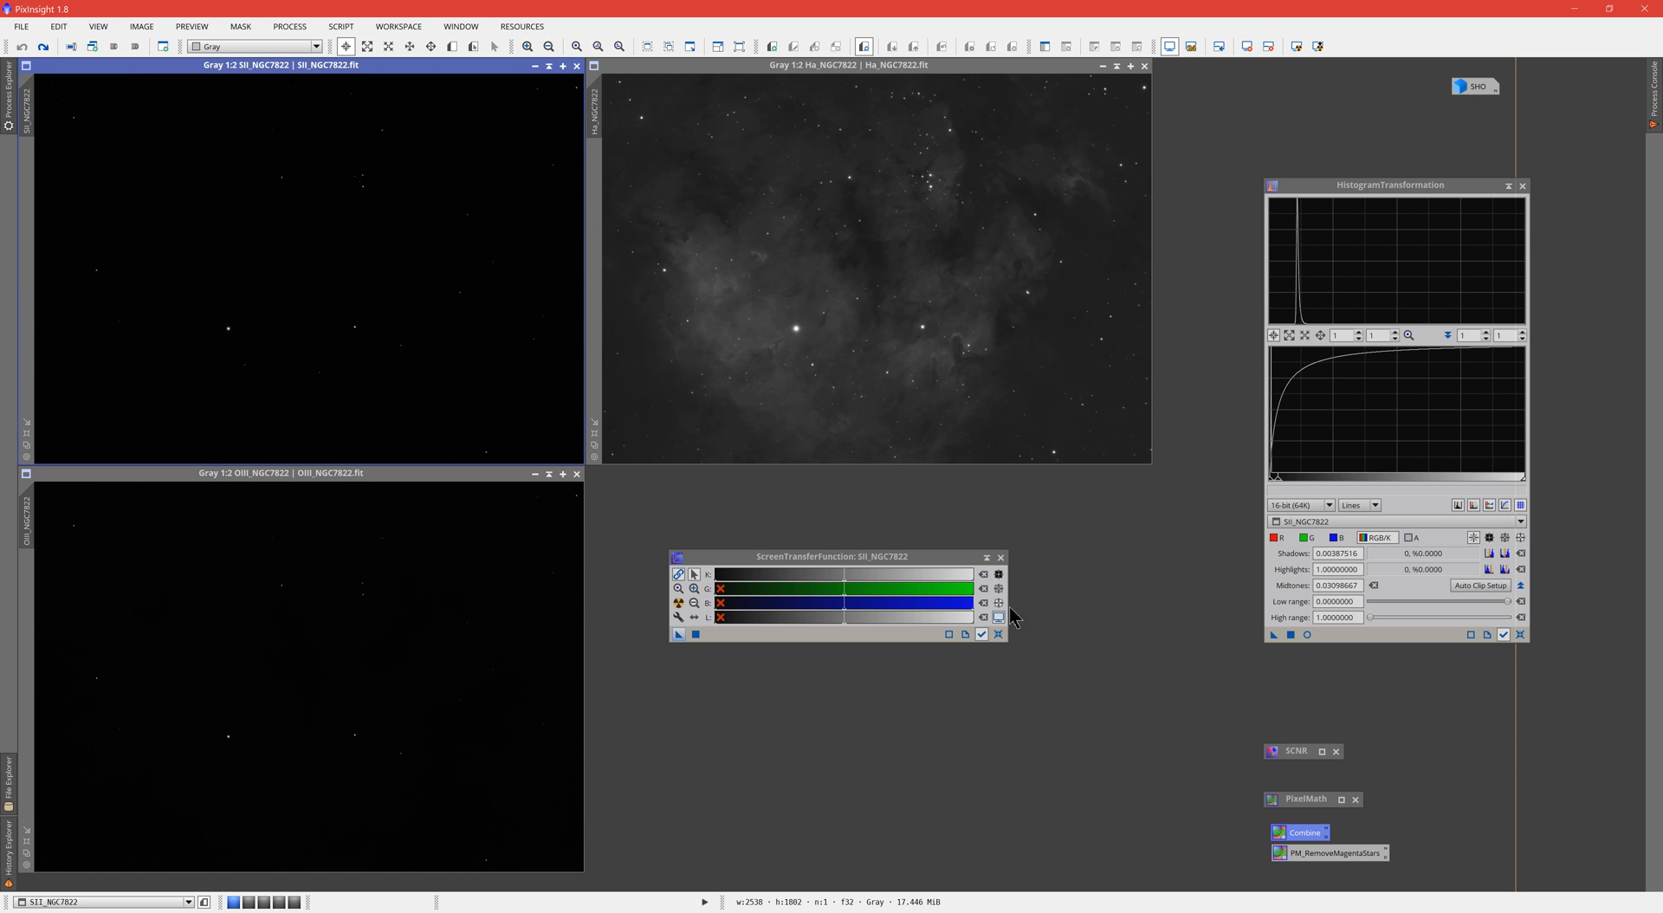
mouse_move(1387, 539)
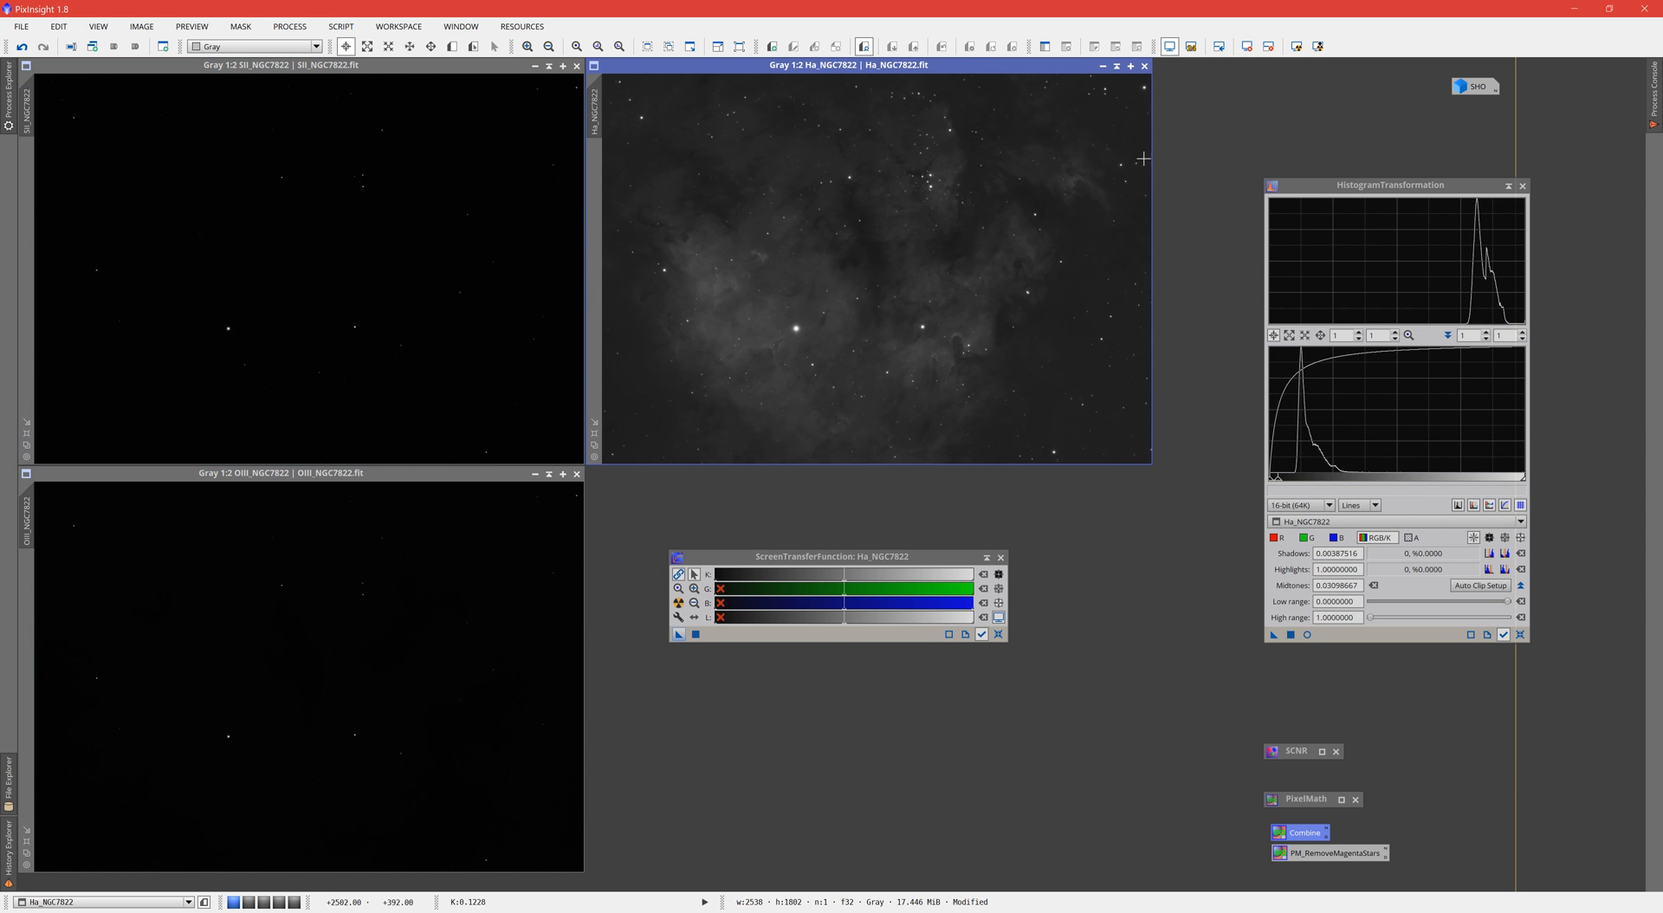
mouse_move(898, 80)
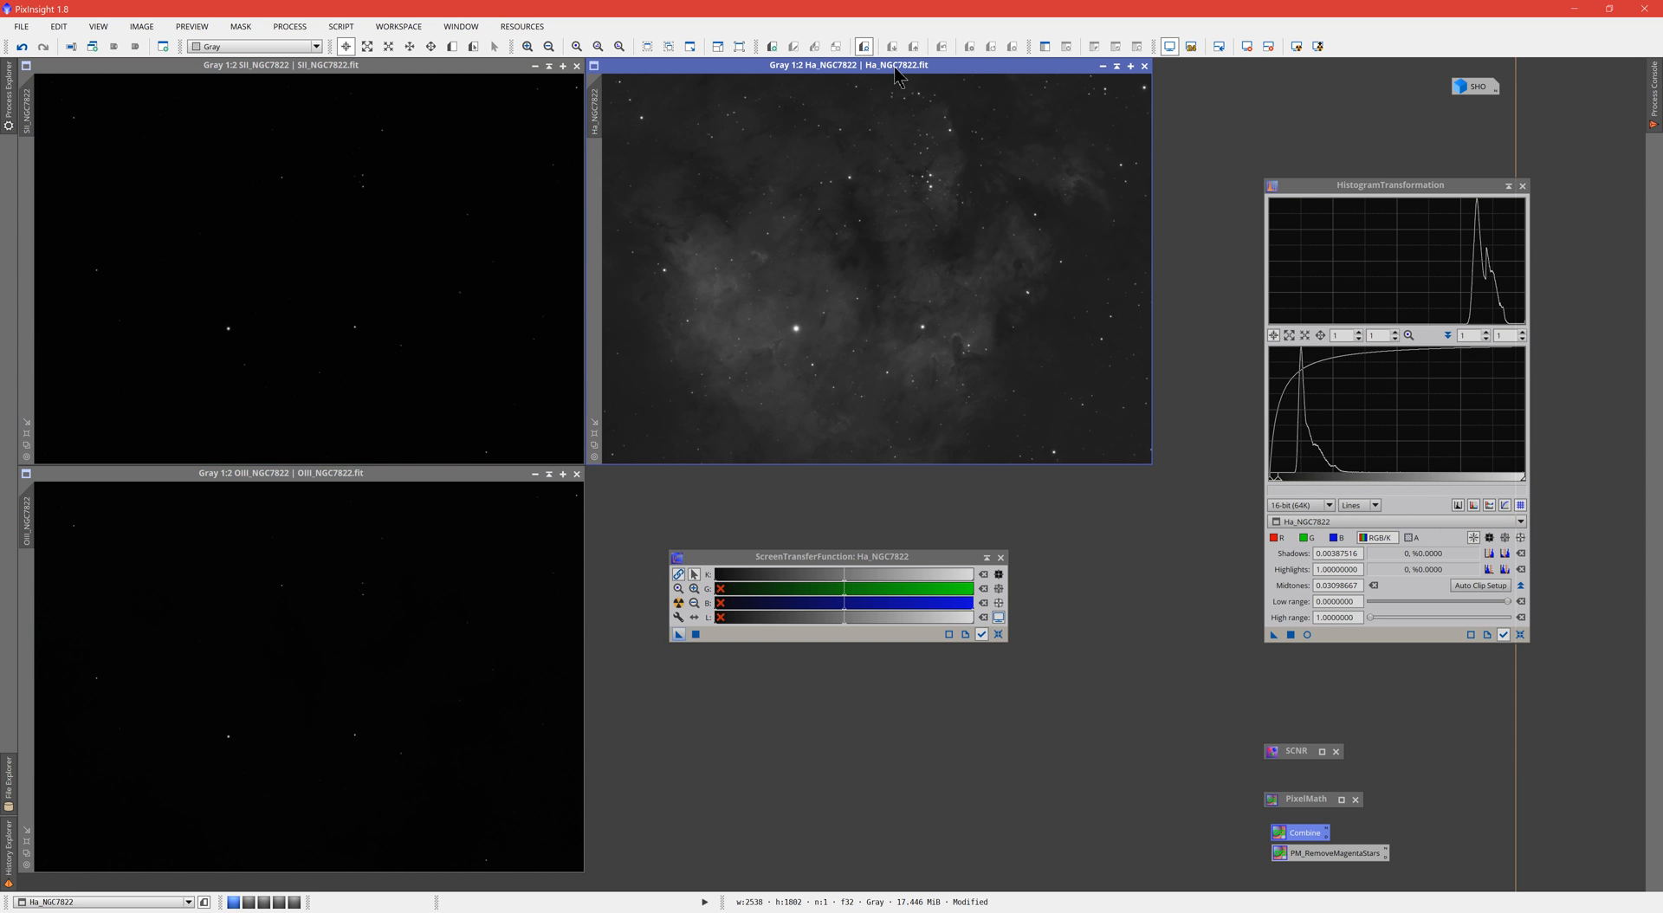
Step: Make the OIII NGC7822 frame the active view for its permanent stretch
left_click(303, 65)
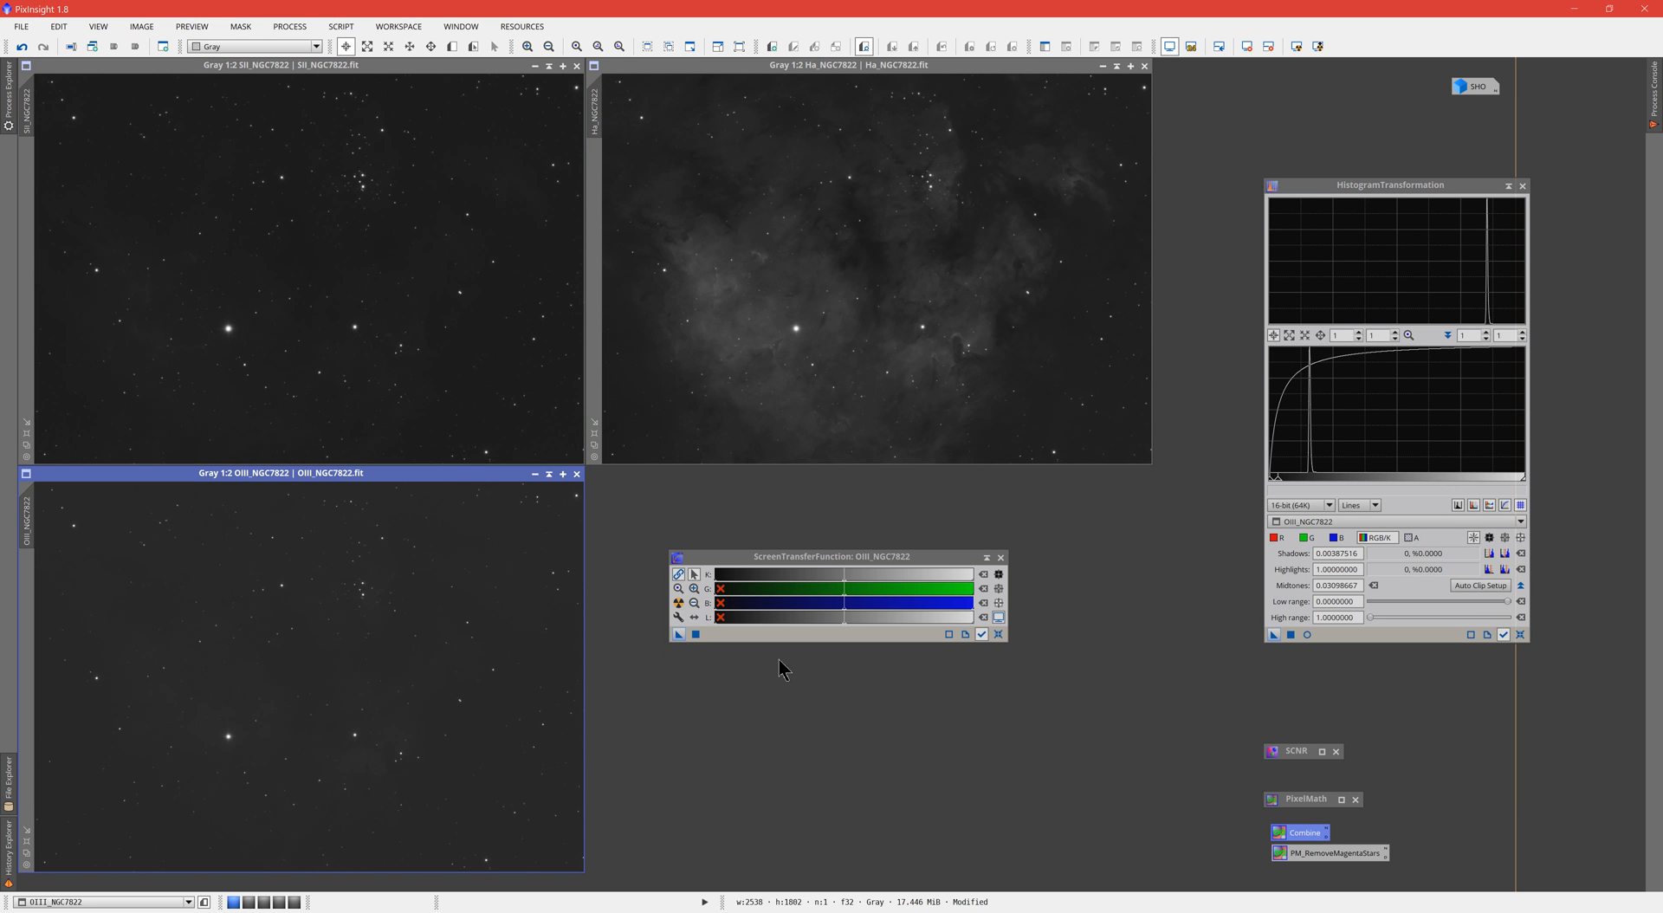
mouse_move(1185, 605)
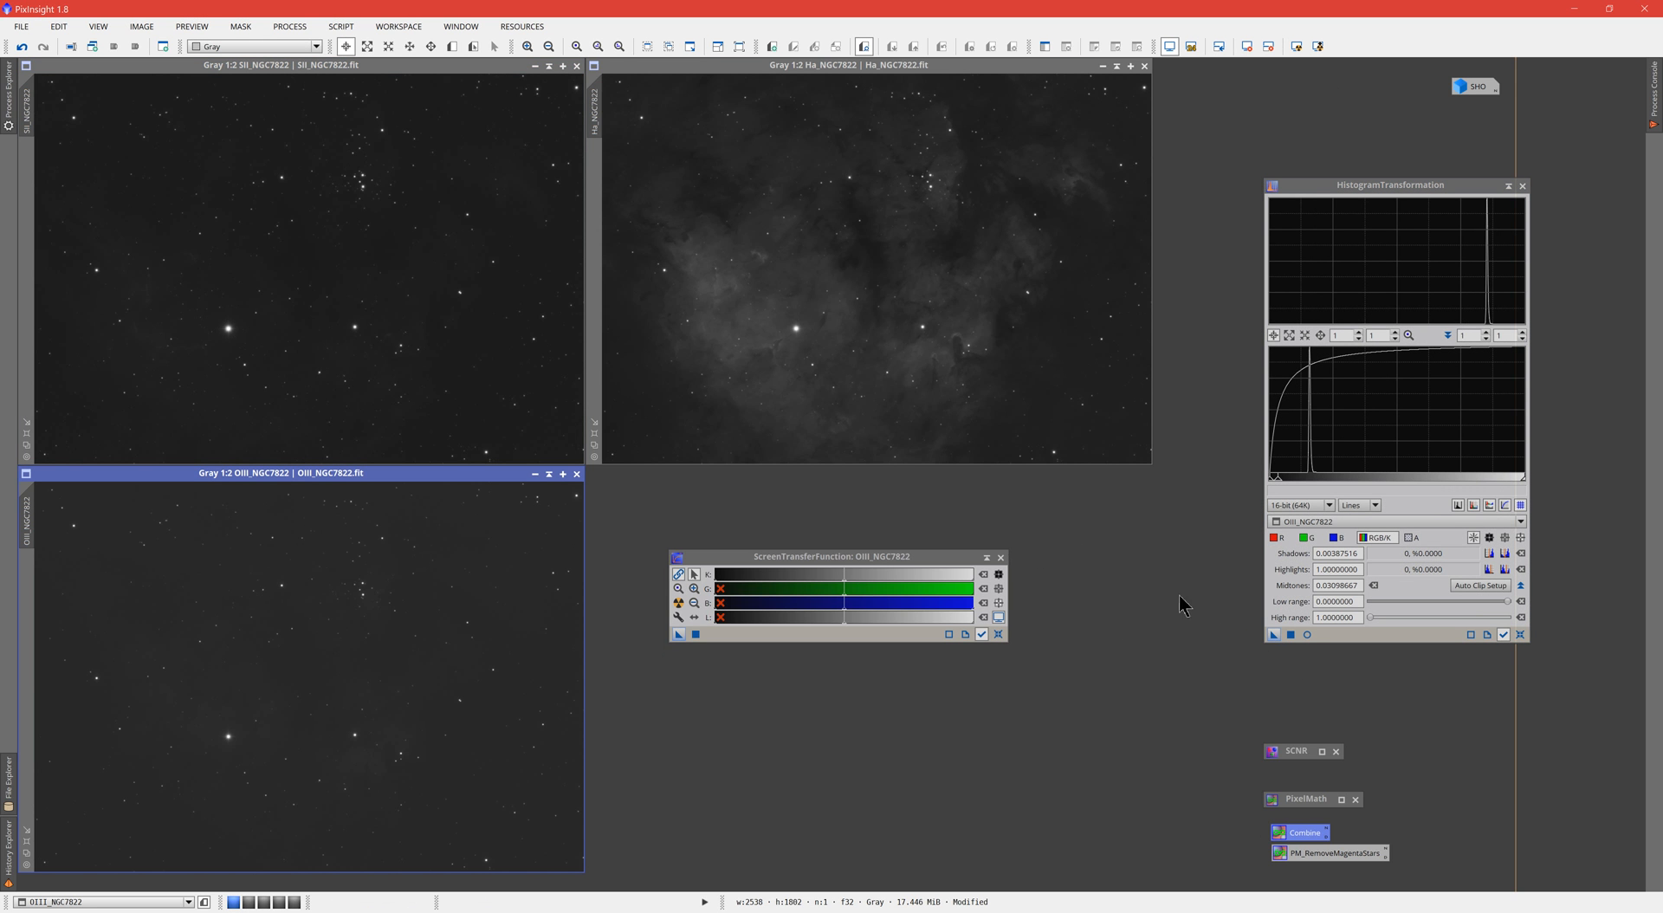
mouse_move(793, 192)
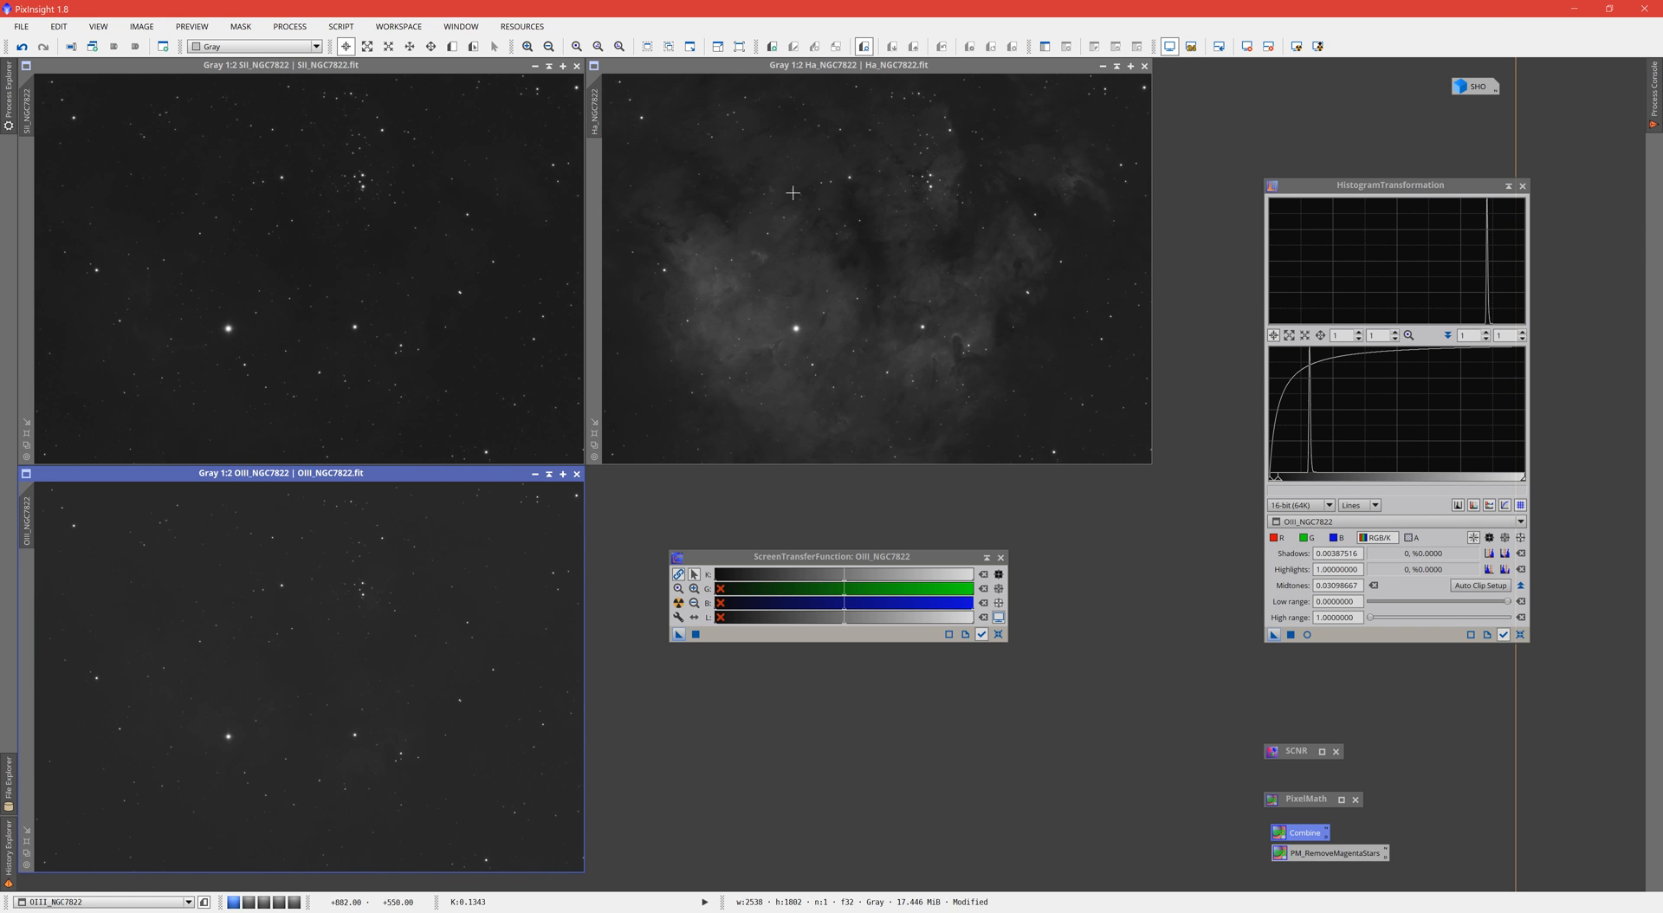
mouse_move(953, 279)
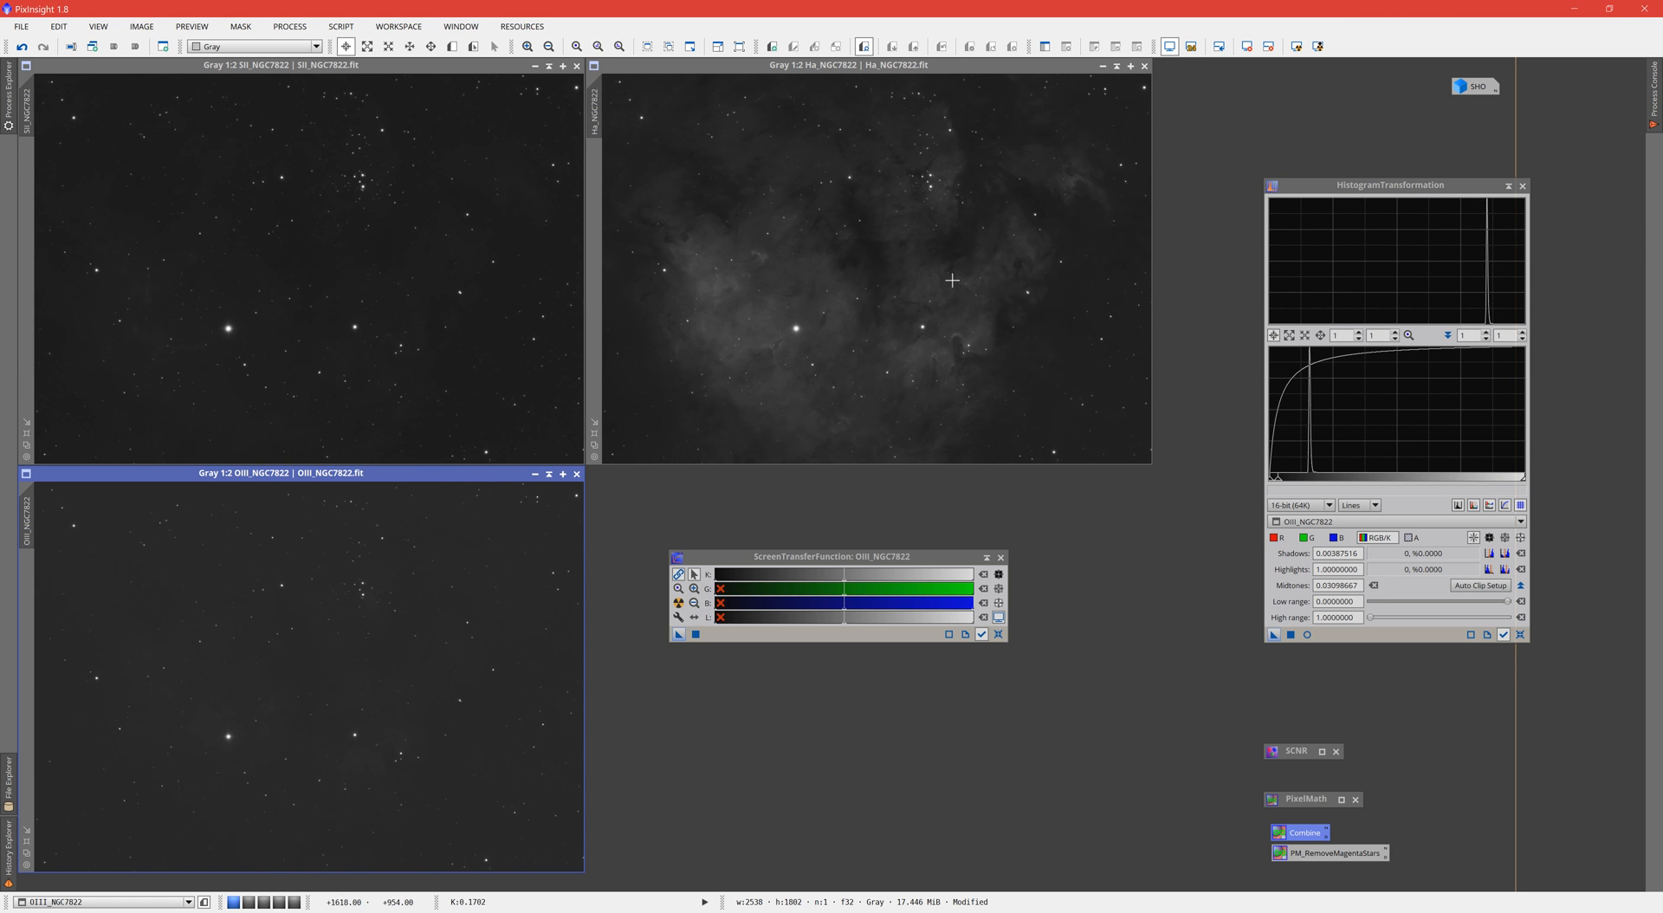
mouse_move(312, 246)
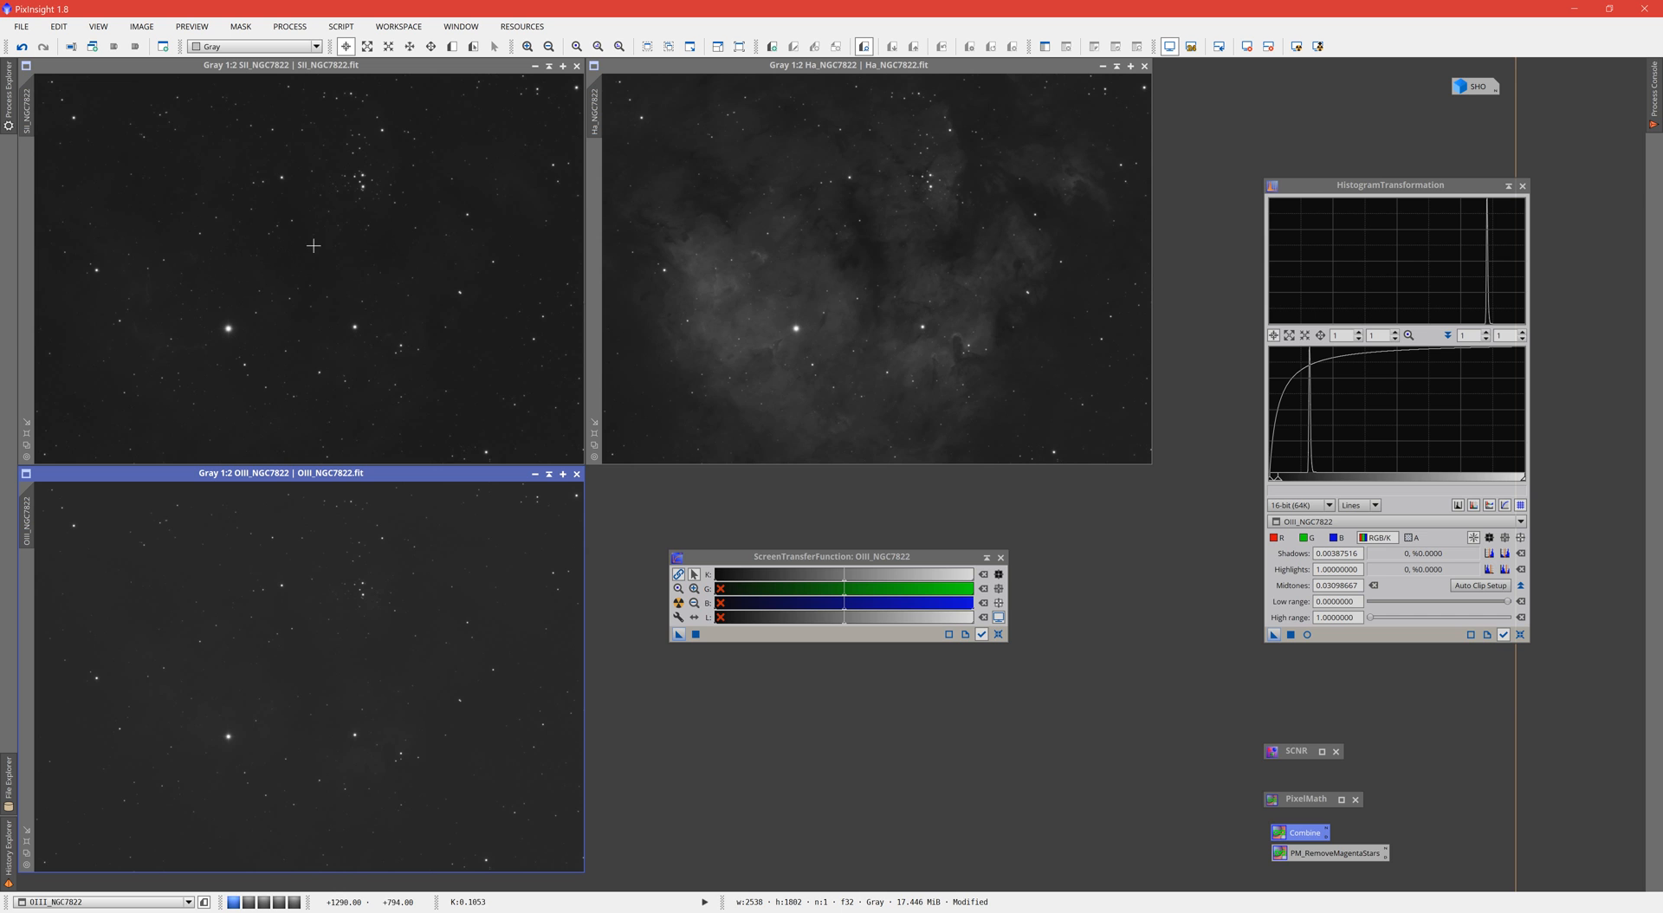
mouse_move(251, 607)
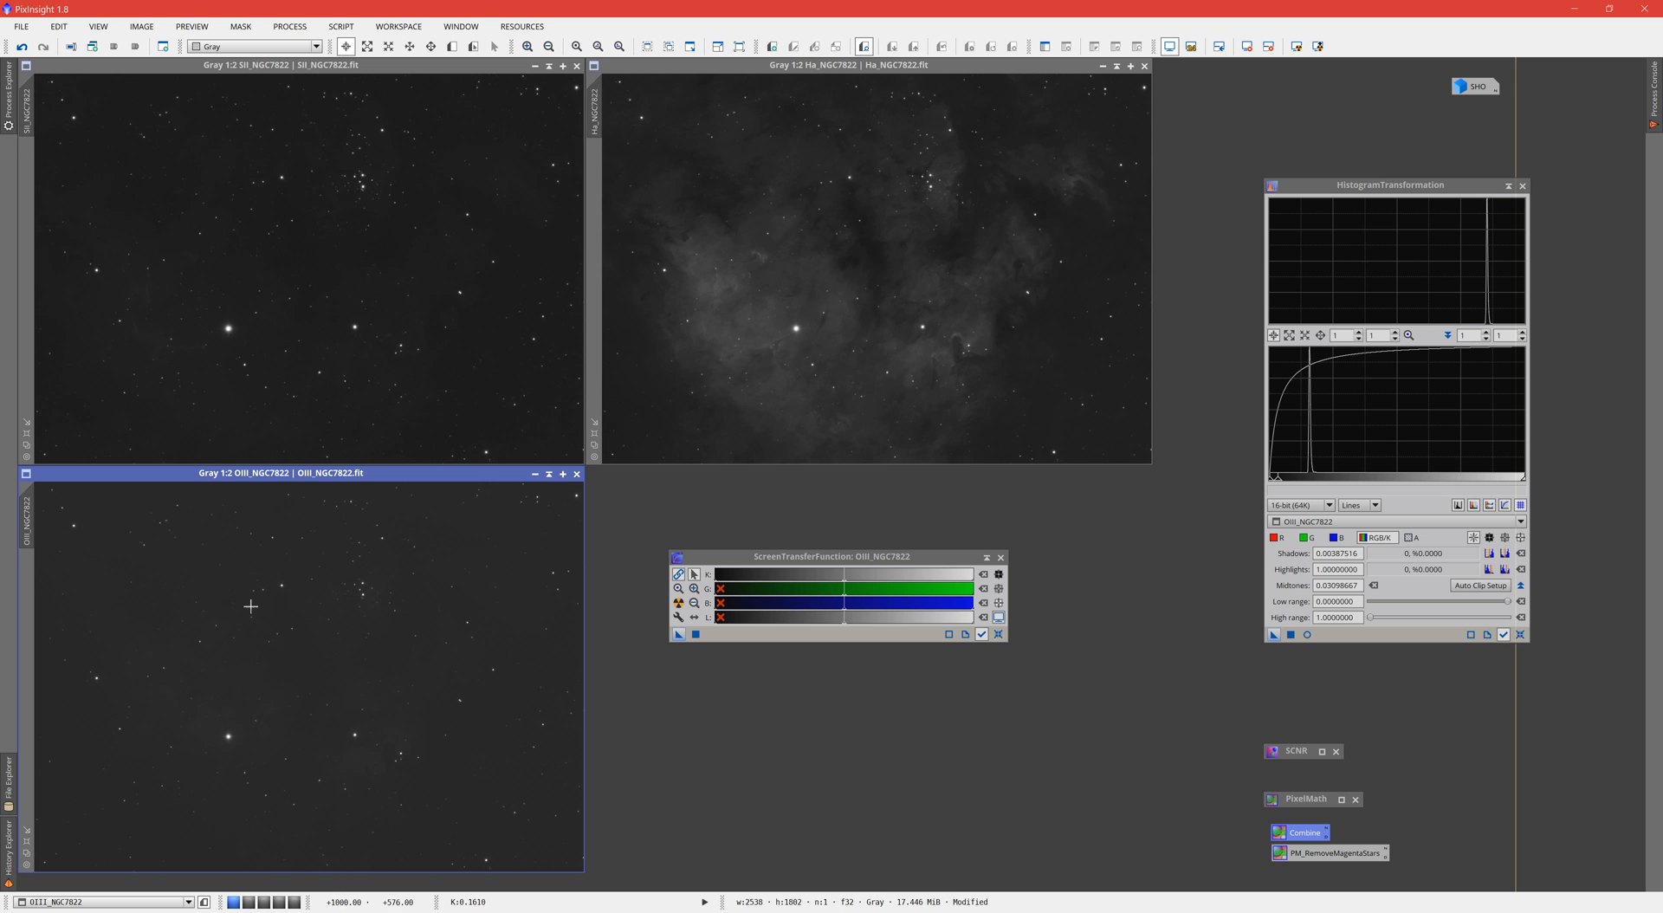
mouse_move(317, 708)
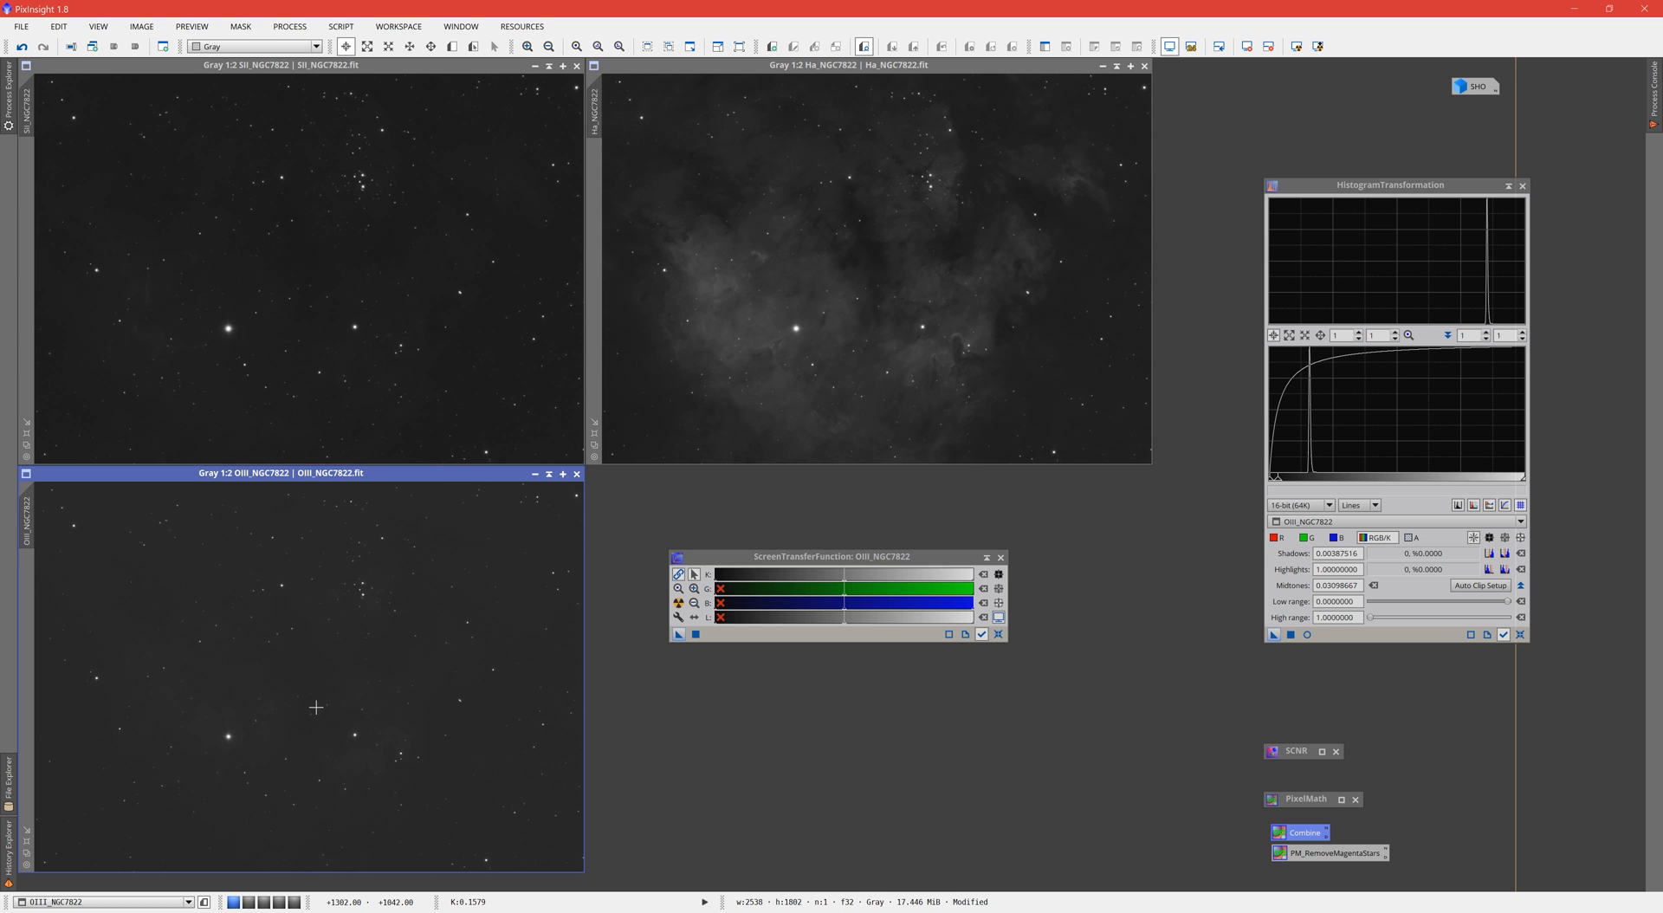
mouse_move(267, 406)
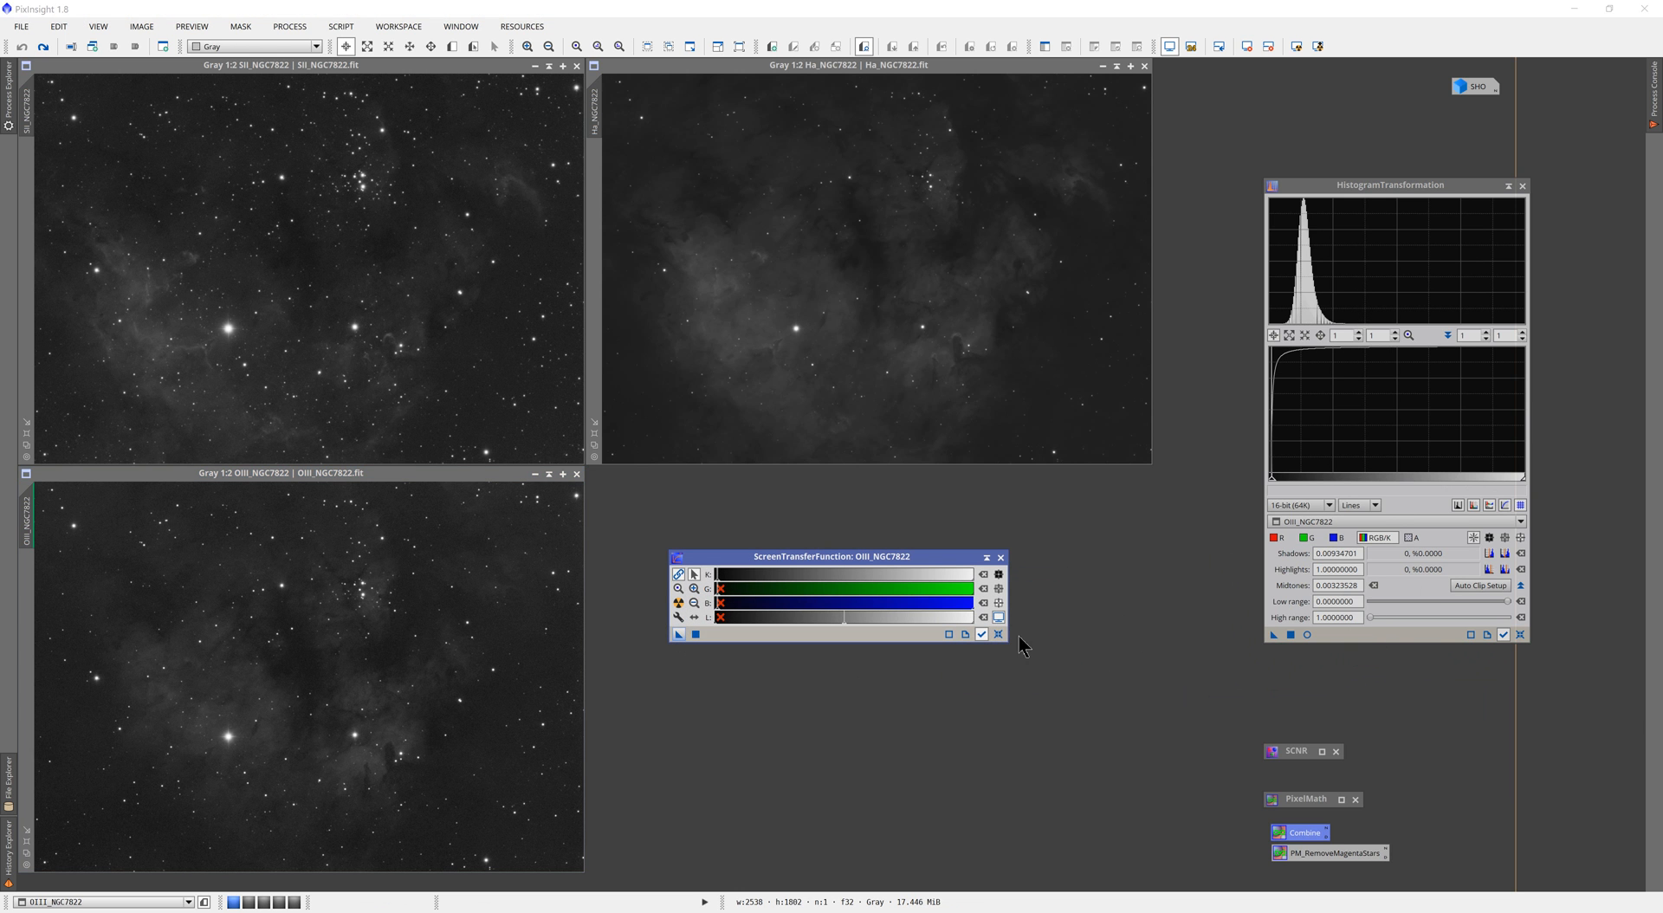
Step: Apply the permanent stretch to OIII and select Ha_NGC7822 as the next stretch target
left_click(982, 633)
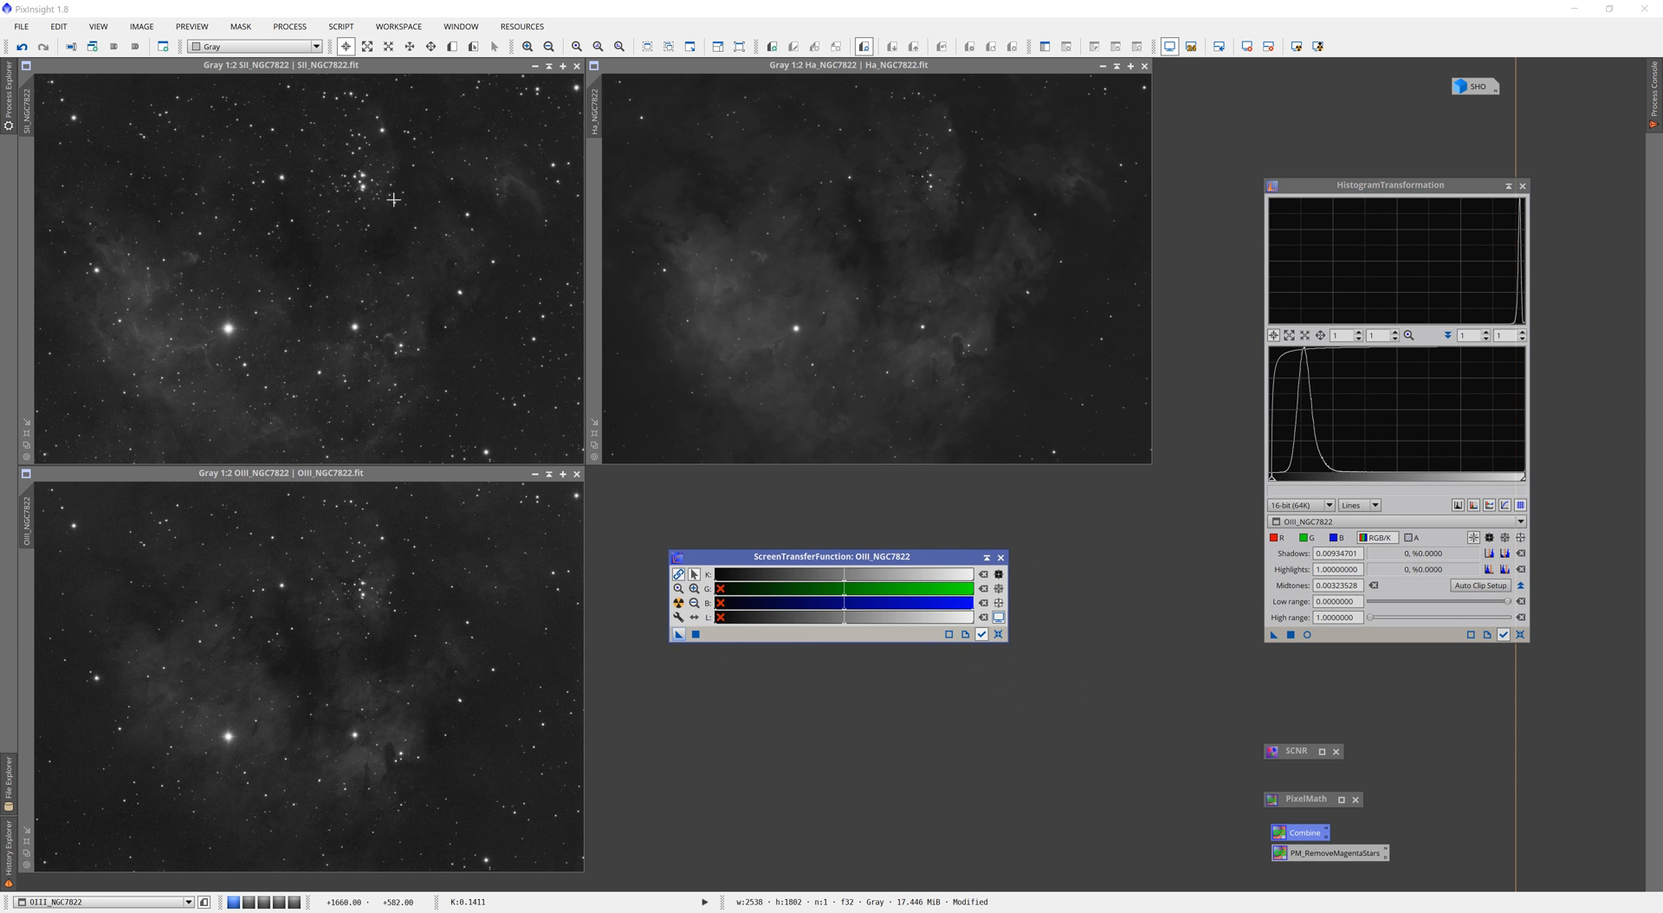
mouse_move(932, 71)
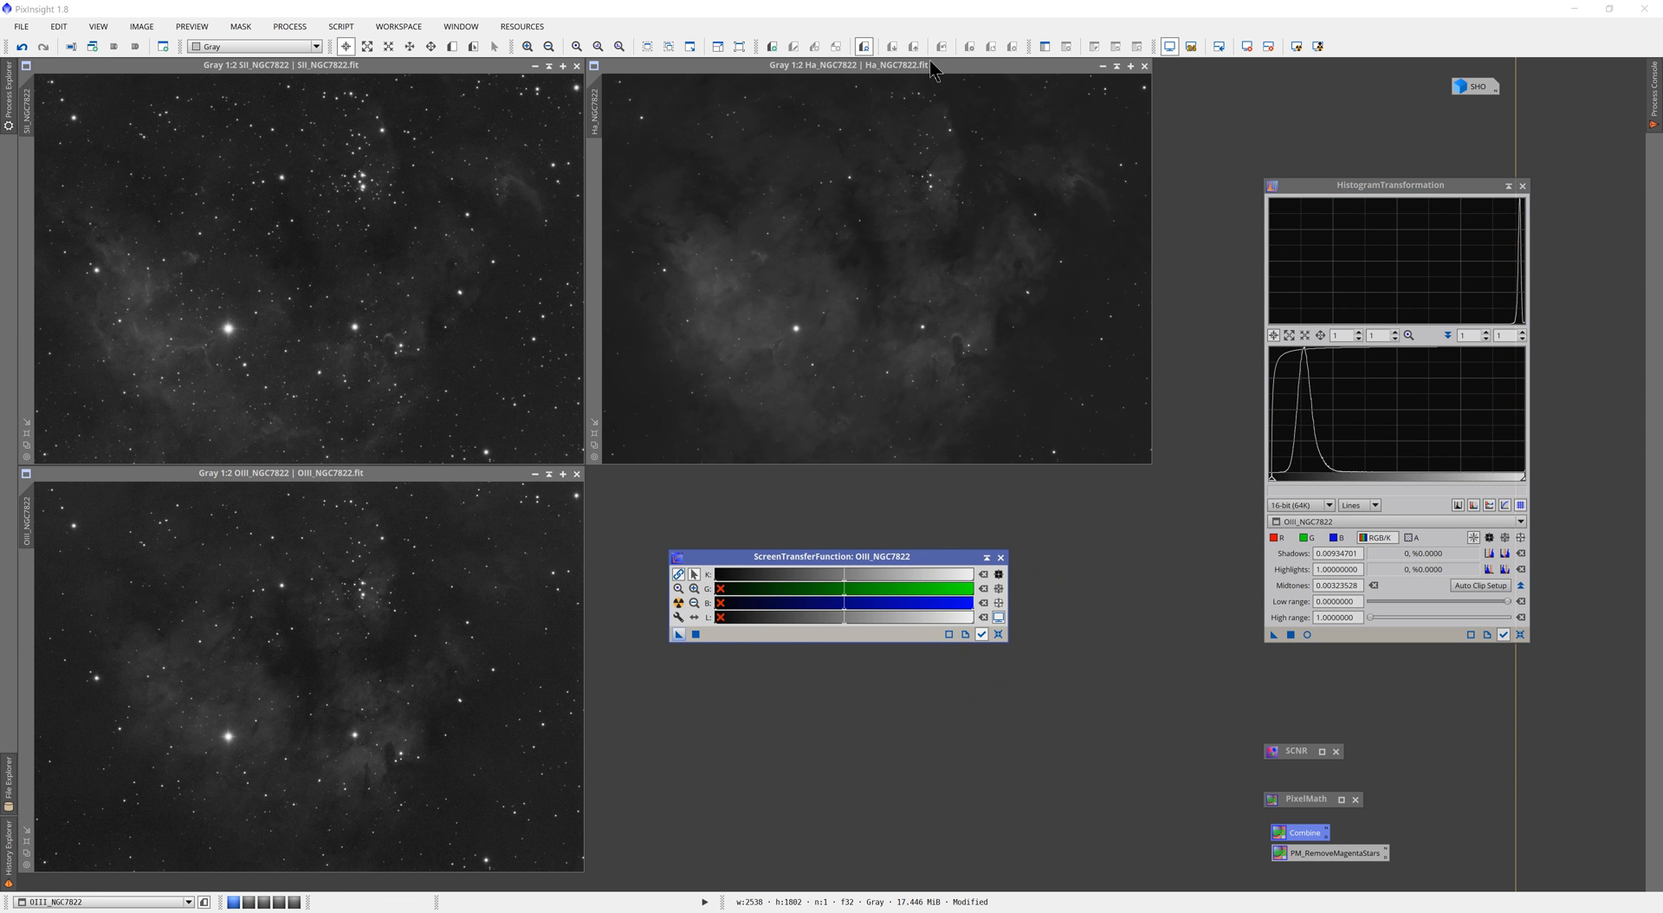
left_click(849, 64)
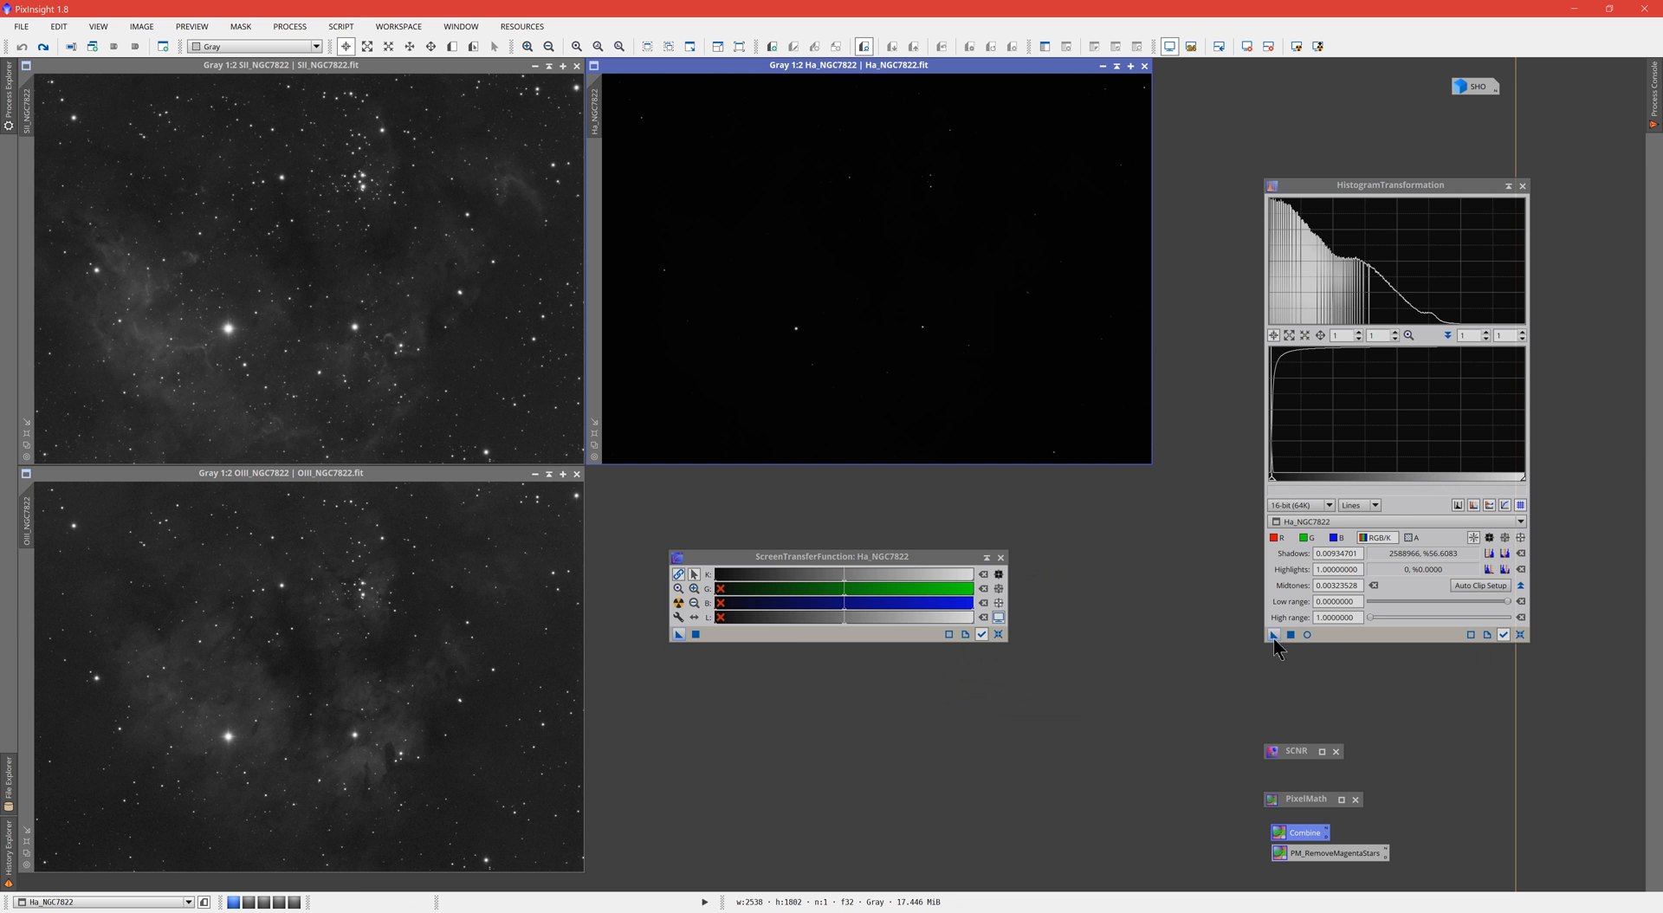
mouse_move(1240, 724)
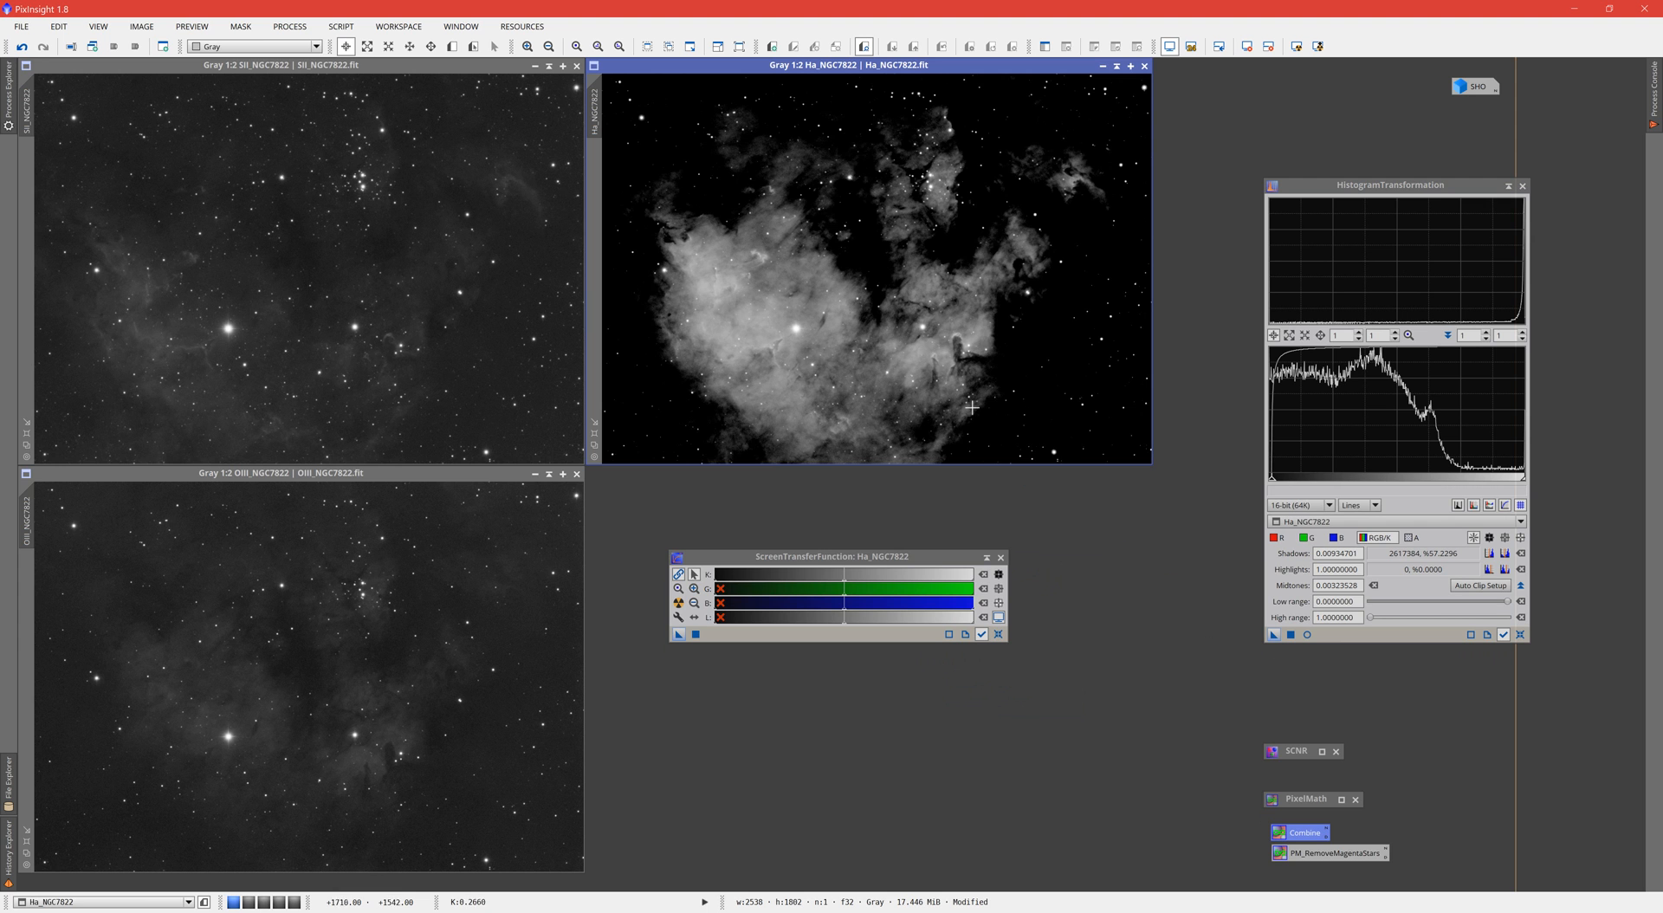
mouse_move(1067, 534)
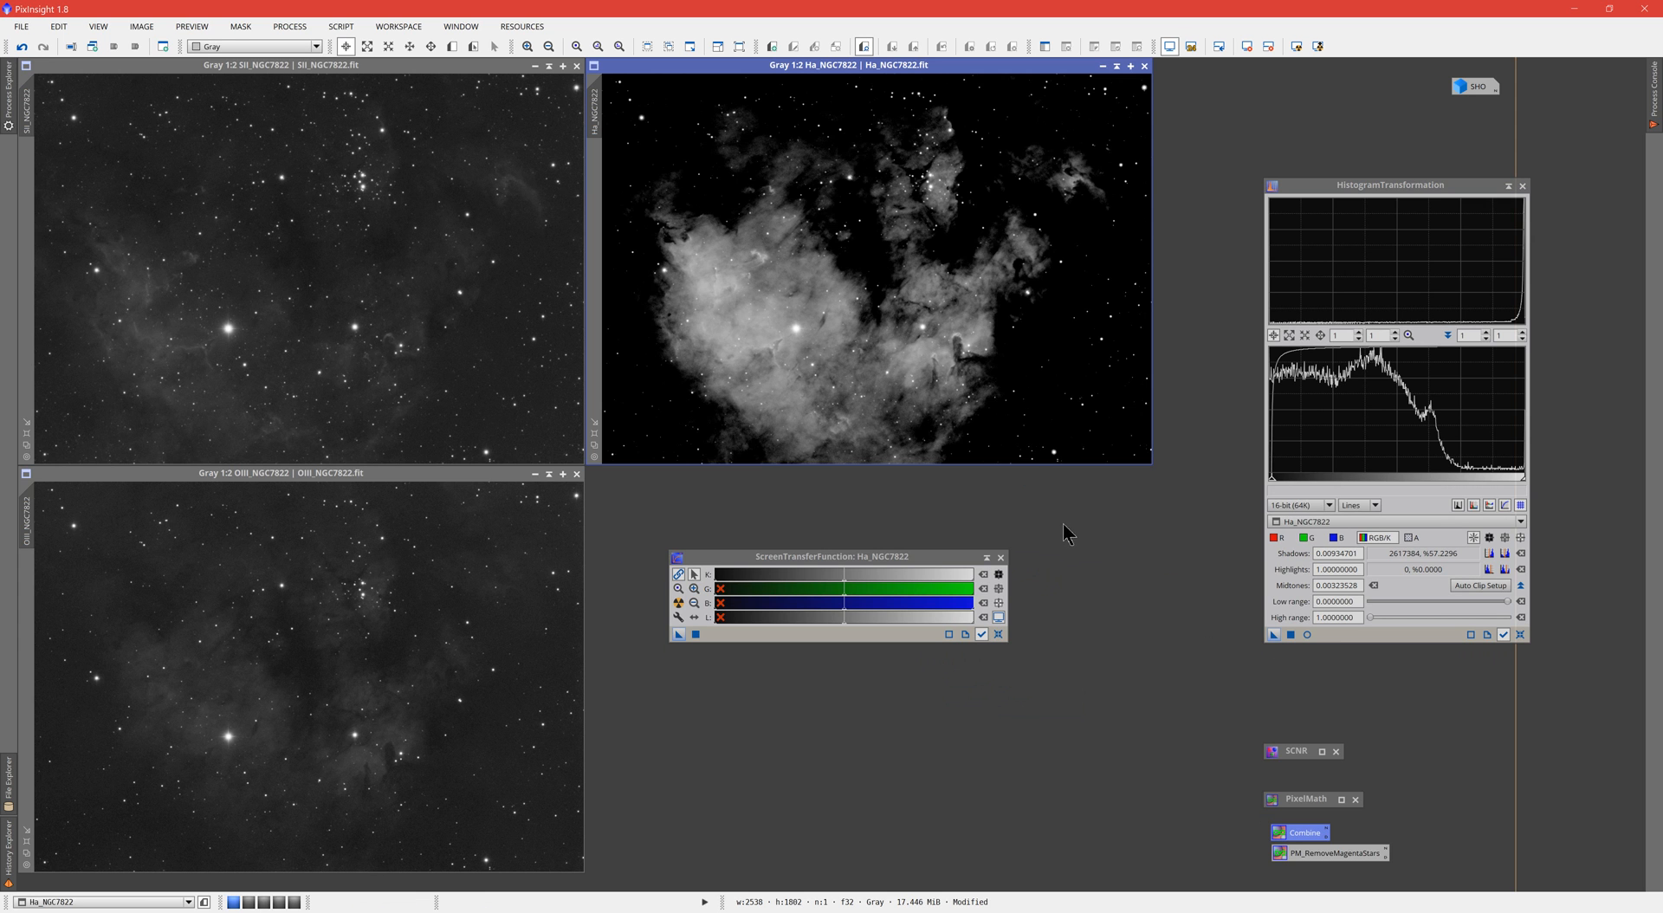
mouse_move(881, 479)
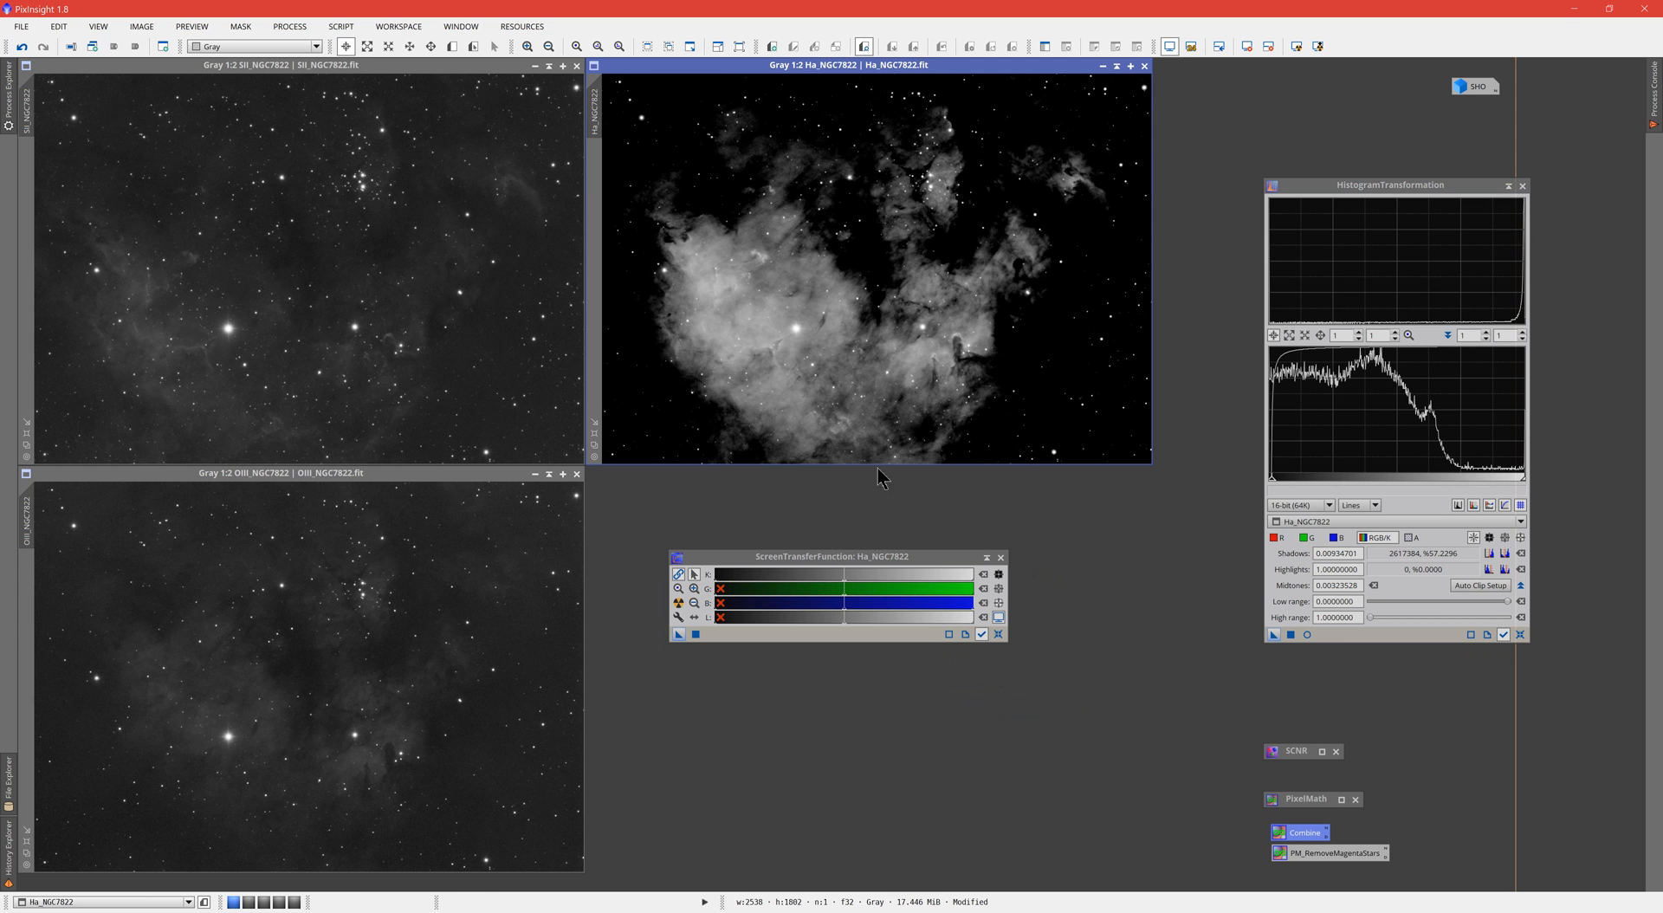
mouse_move(1060, 372)
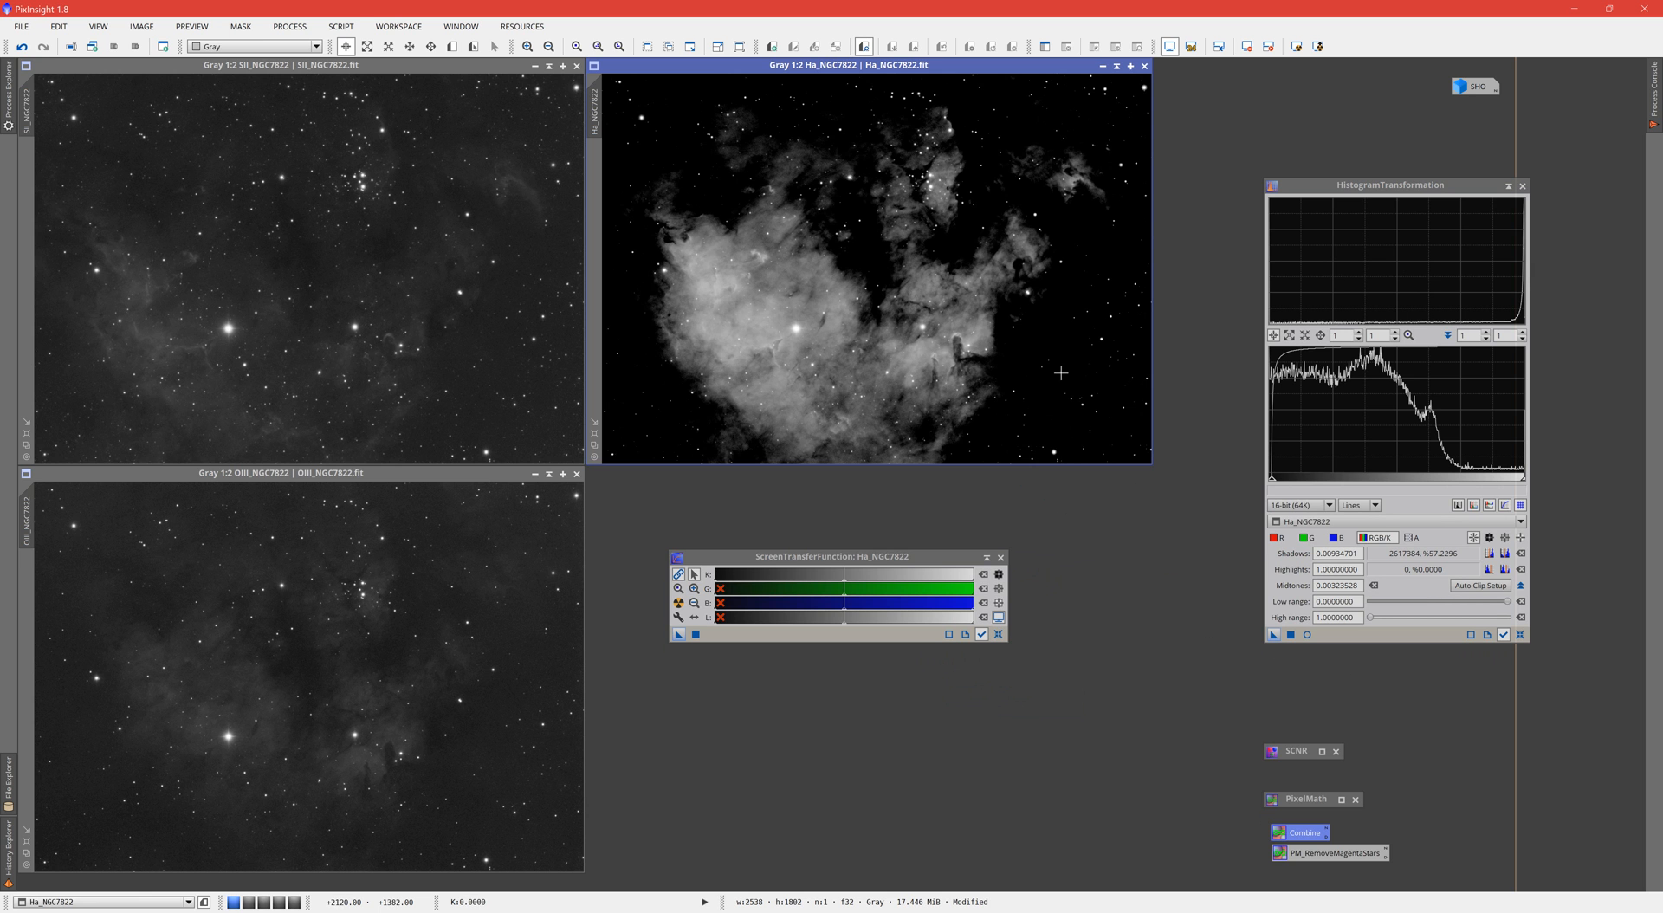
mouse_move(866, 371)
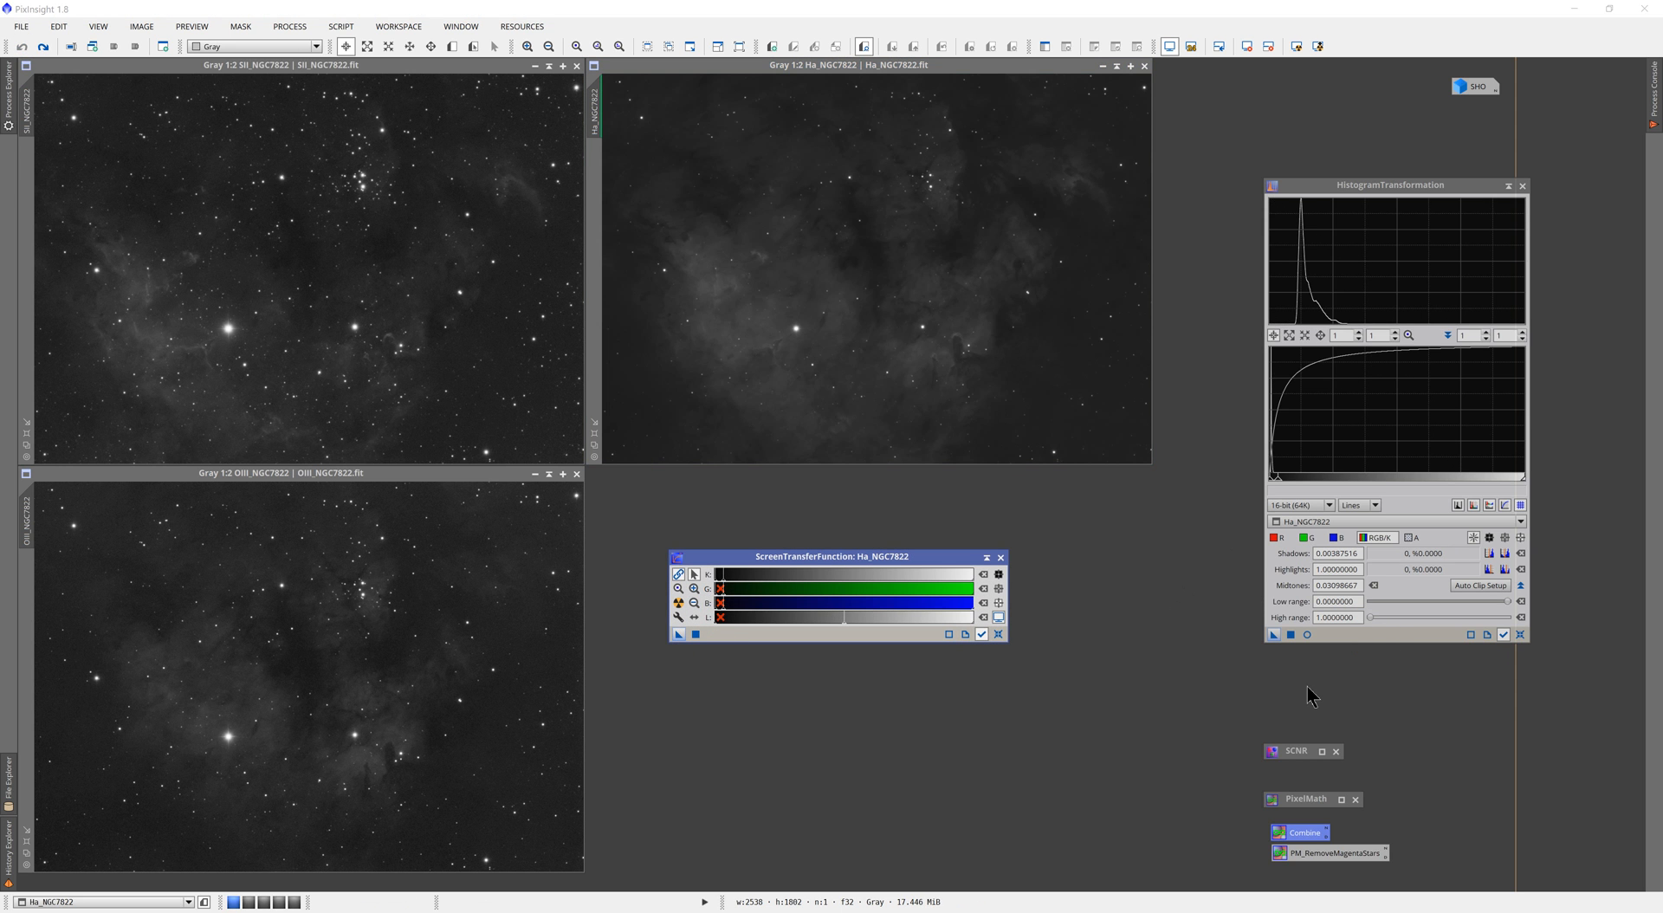
mouse_move(324, 527)
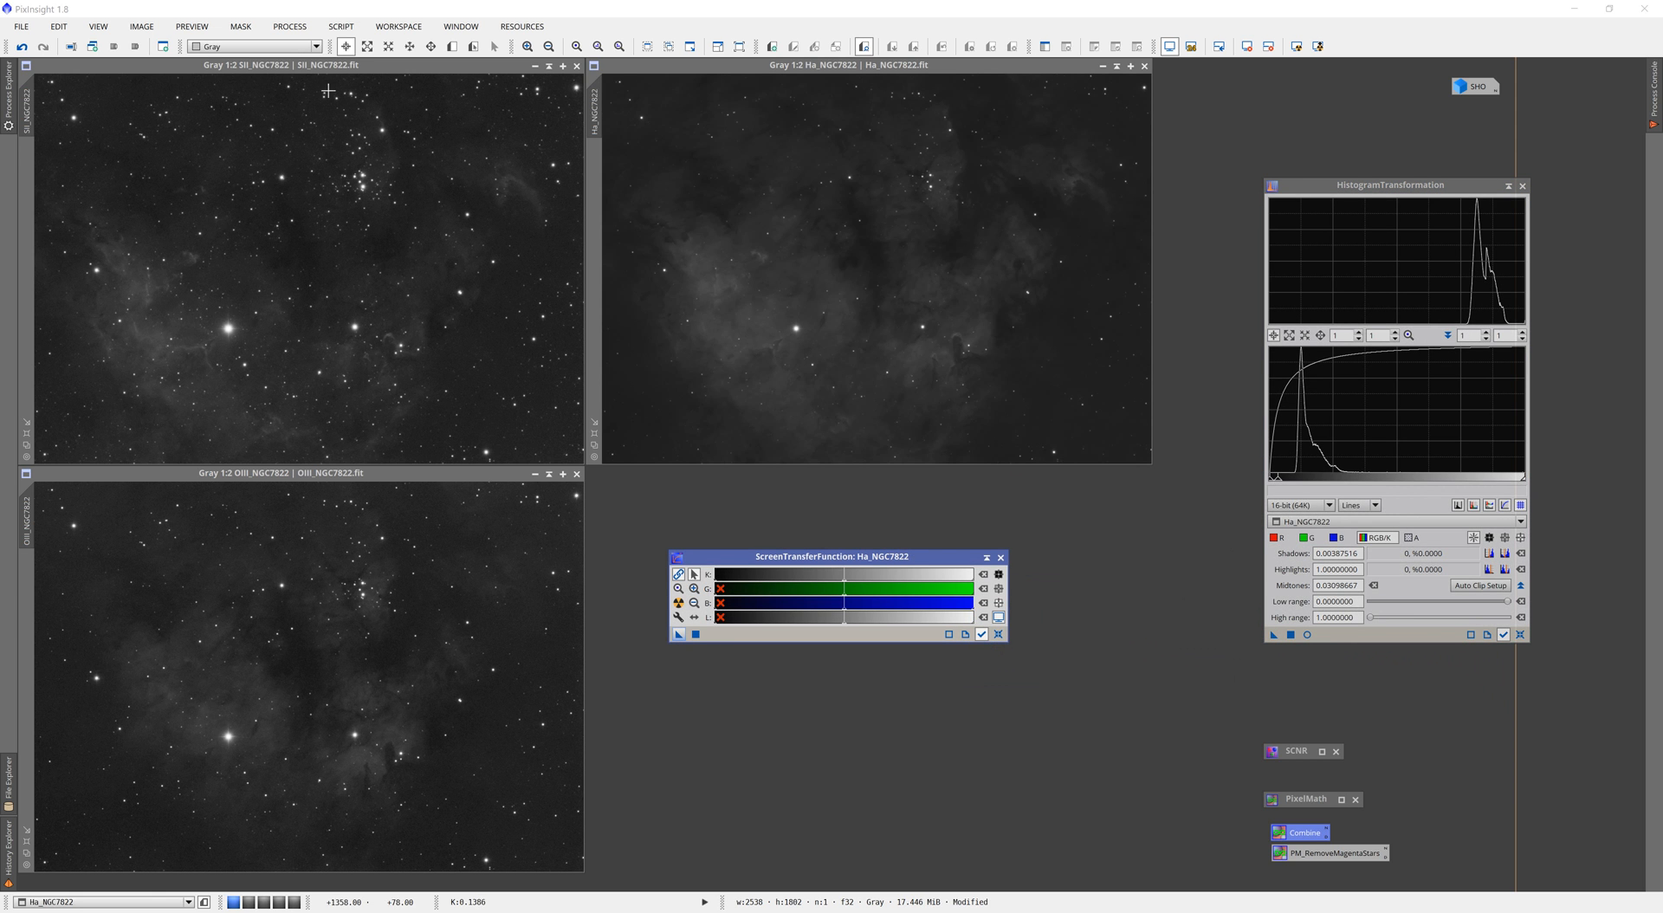
mouse_move(274, 356)
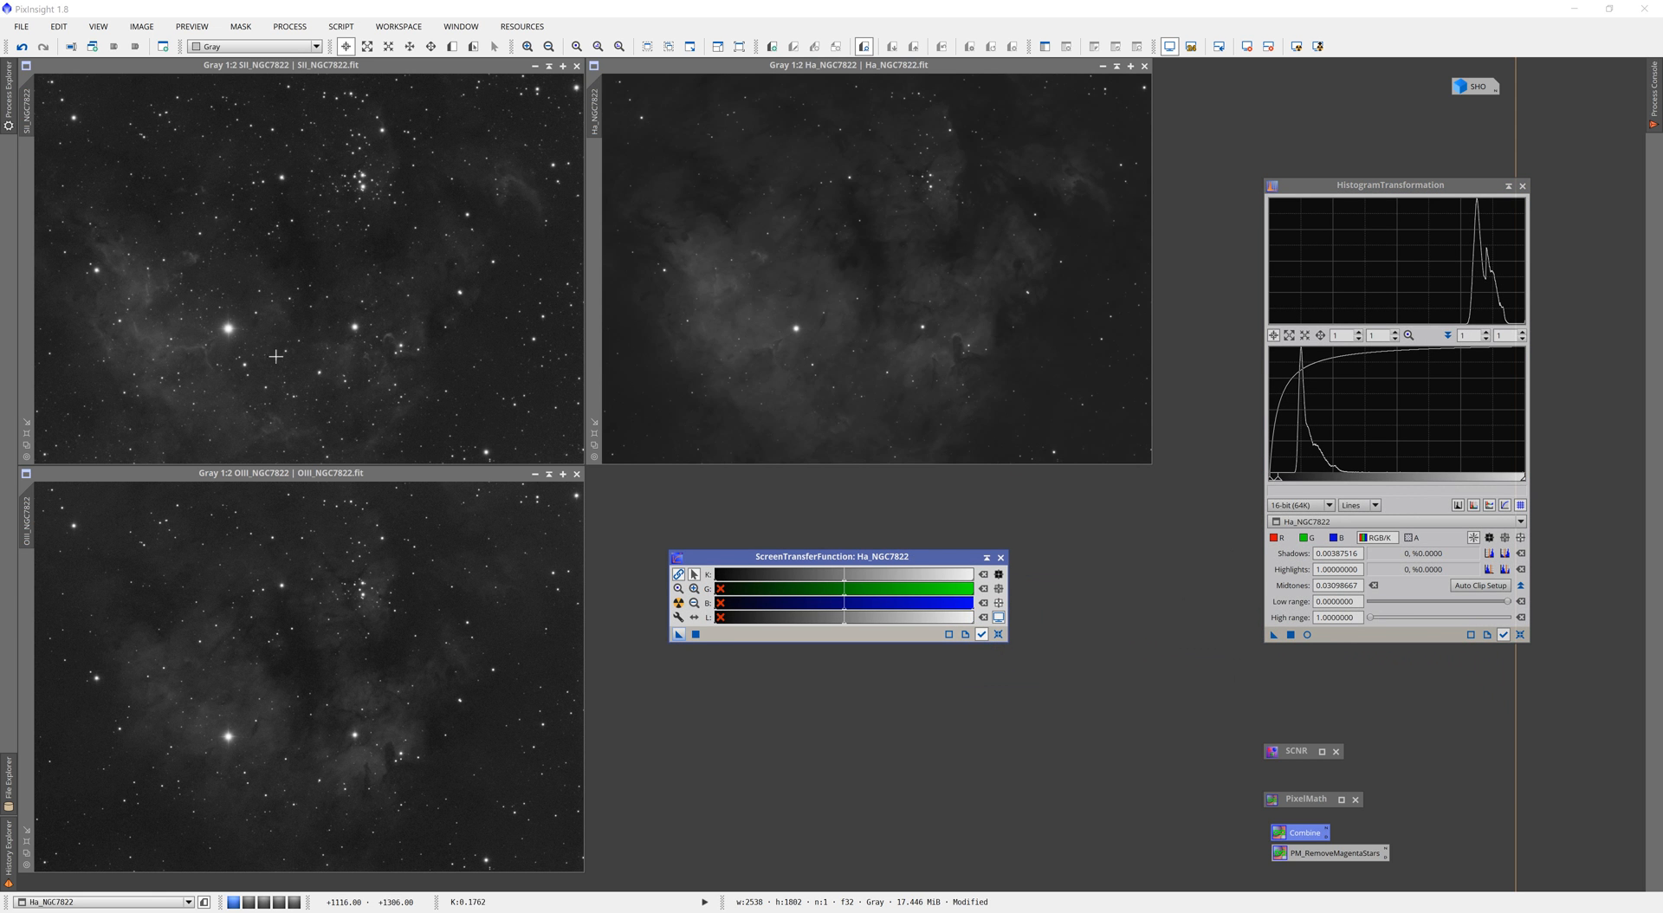
mouse_move(551, 627)
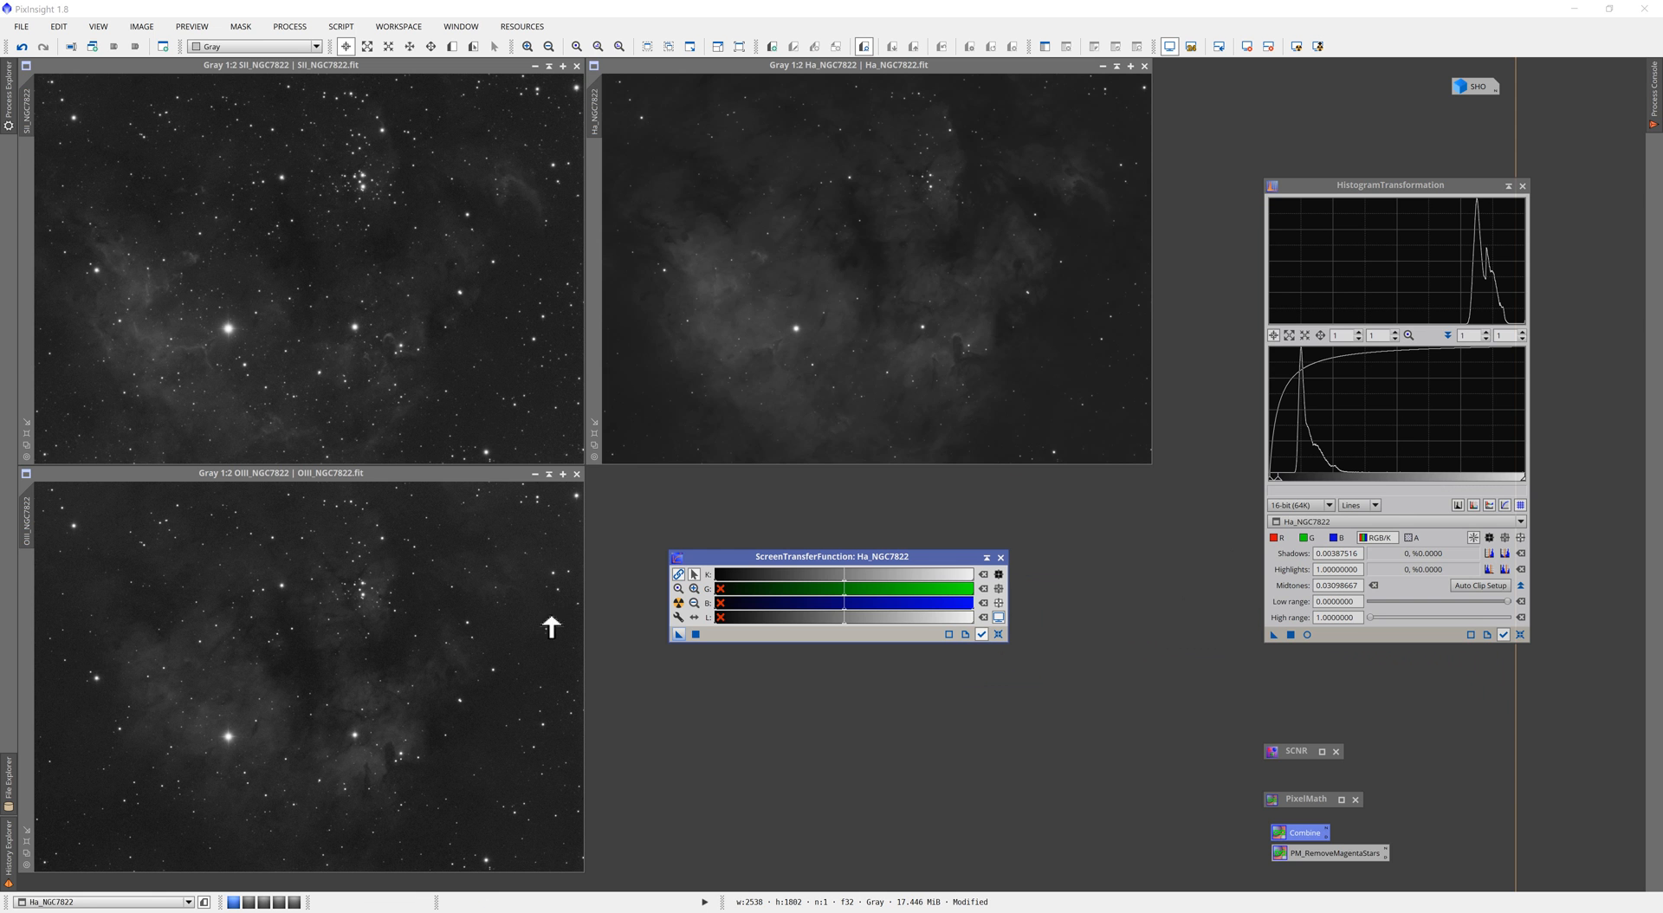
mouse_move(1420, 261)
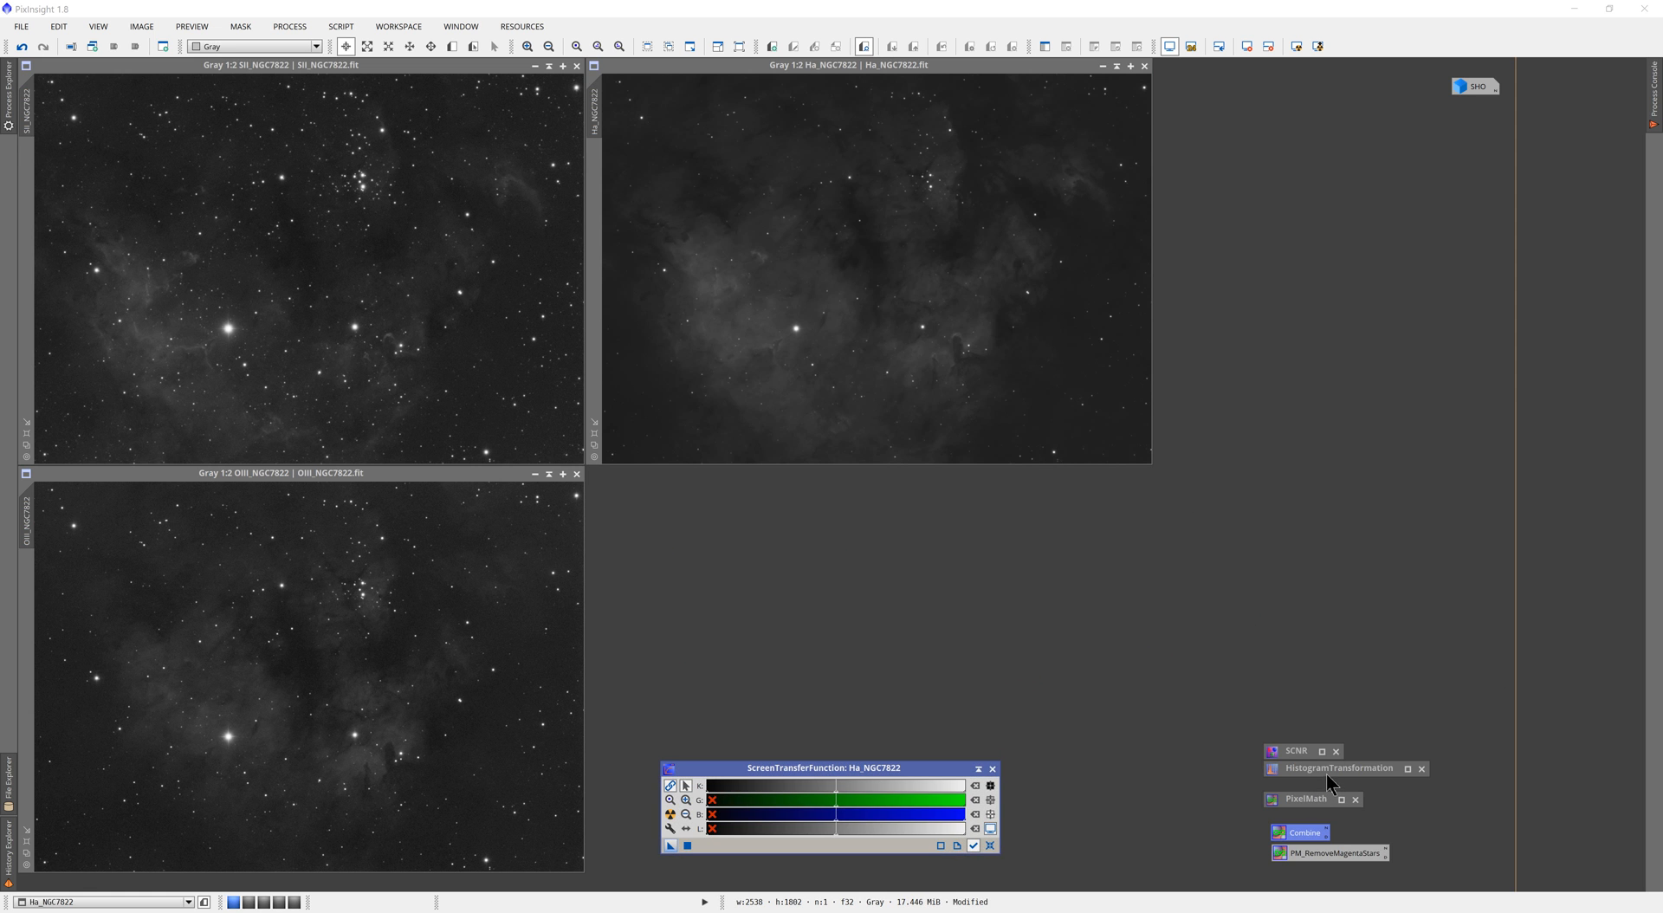
Step: Bring up PixelMath to combine SII, Ha and OIII as R, G and B into a new colour image
left_click(1334, 782)
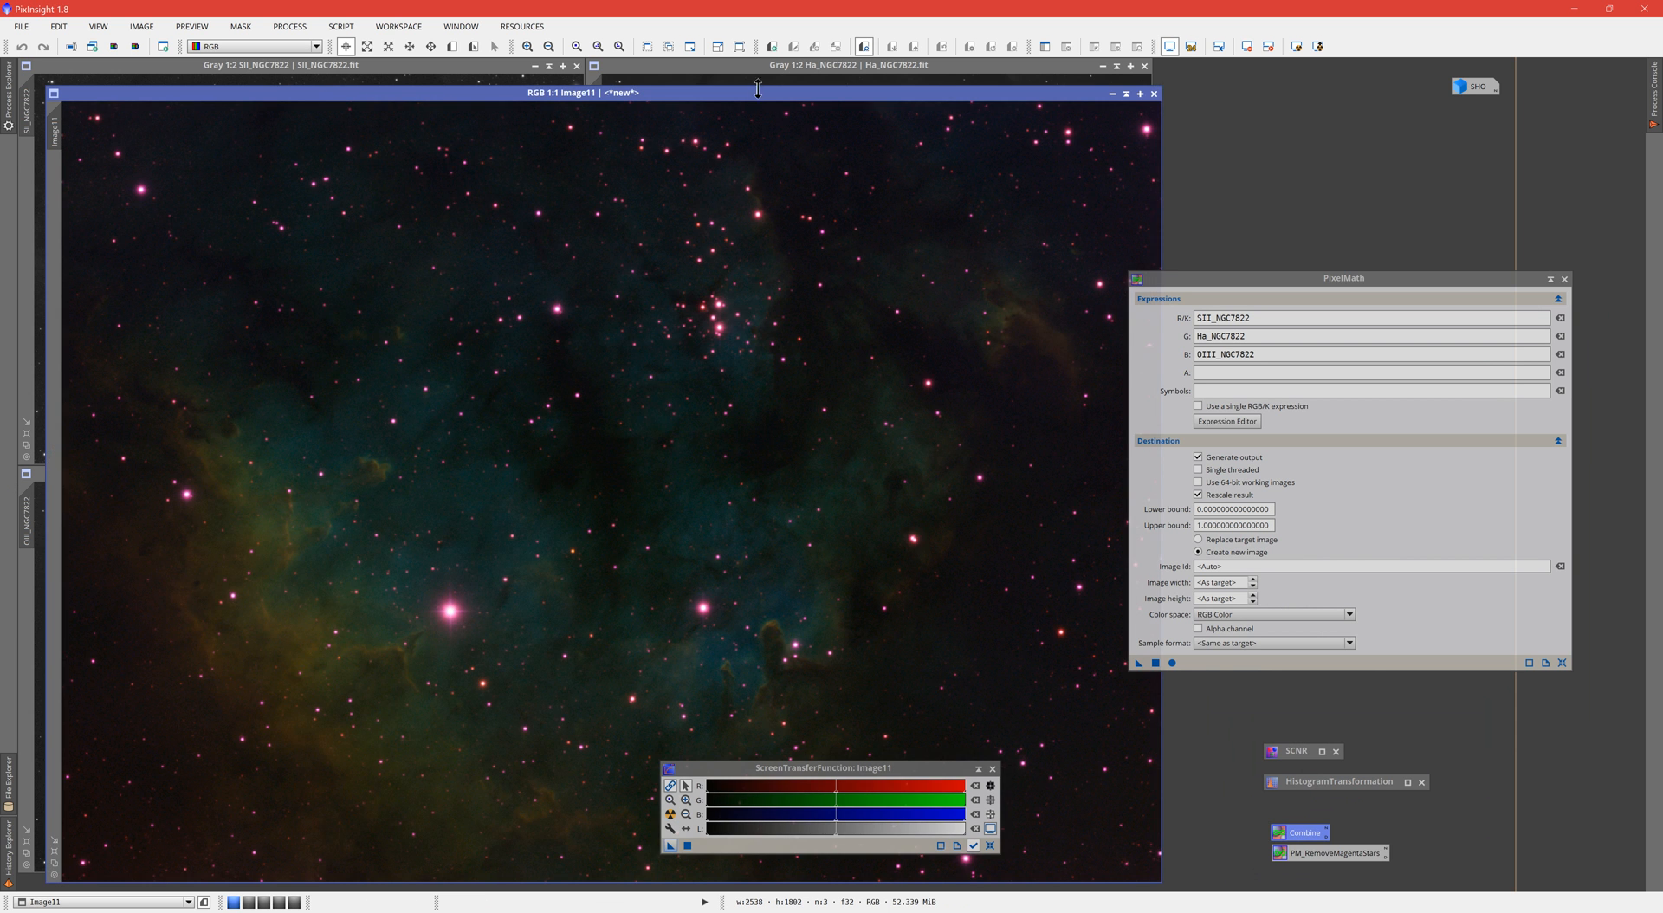
mouse_move(720, 95)
type("SHO")
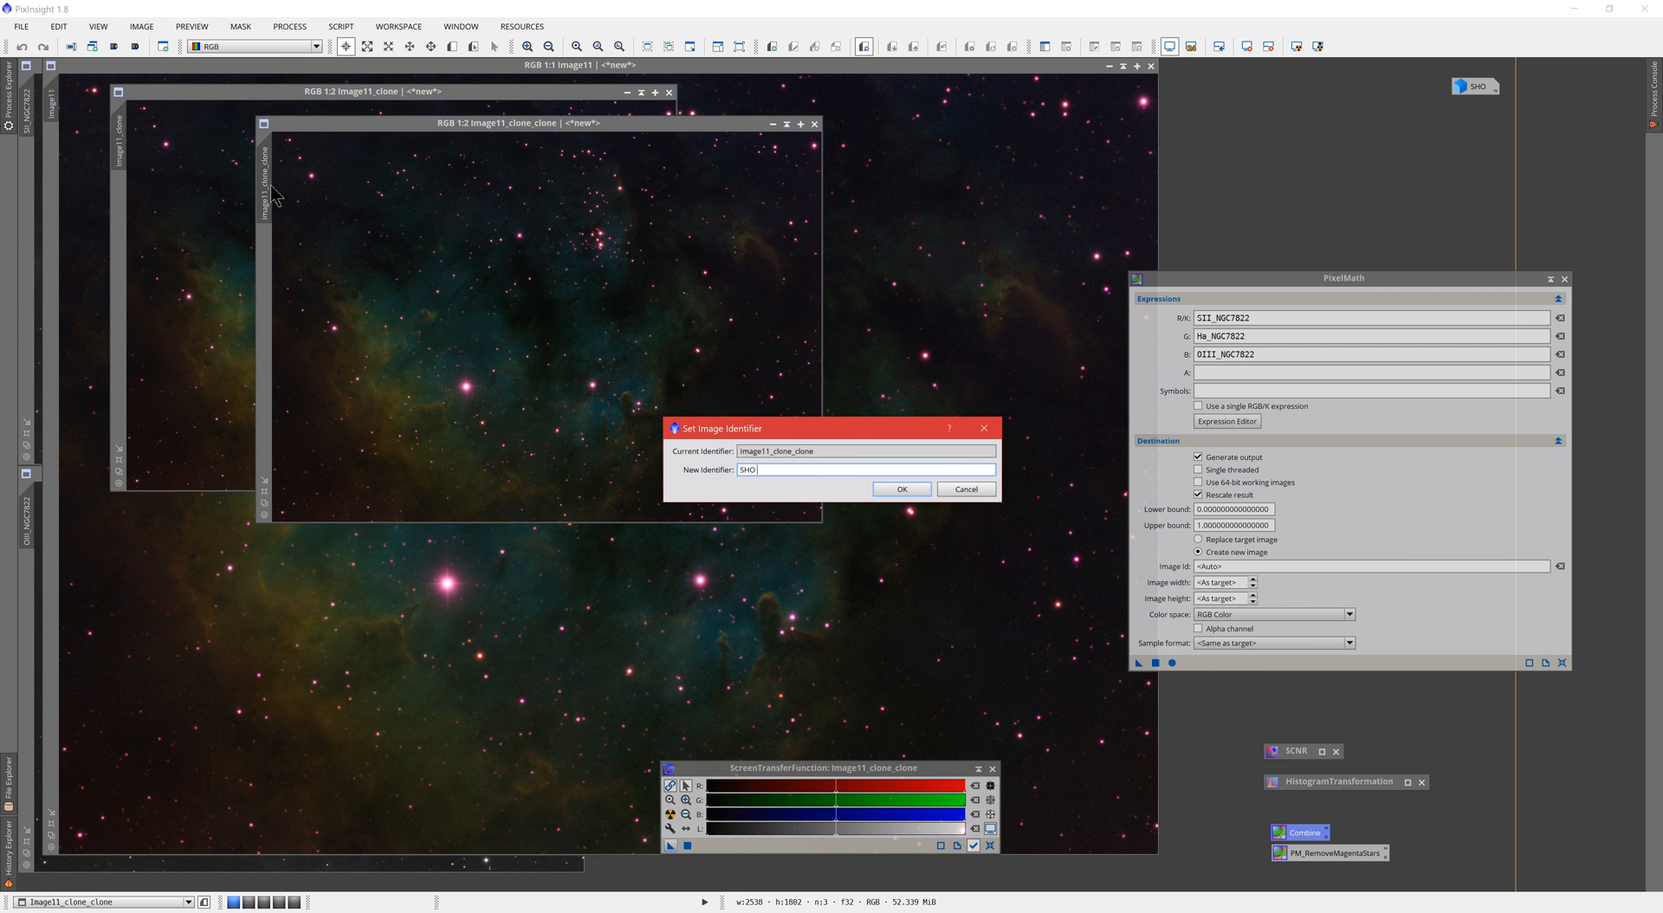
Step: Rename the colour image copies to their method names, including SHO_ColorMask and SHO_Invert
type("_P")
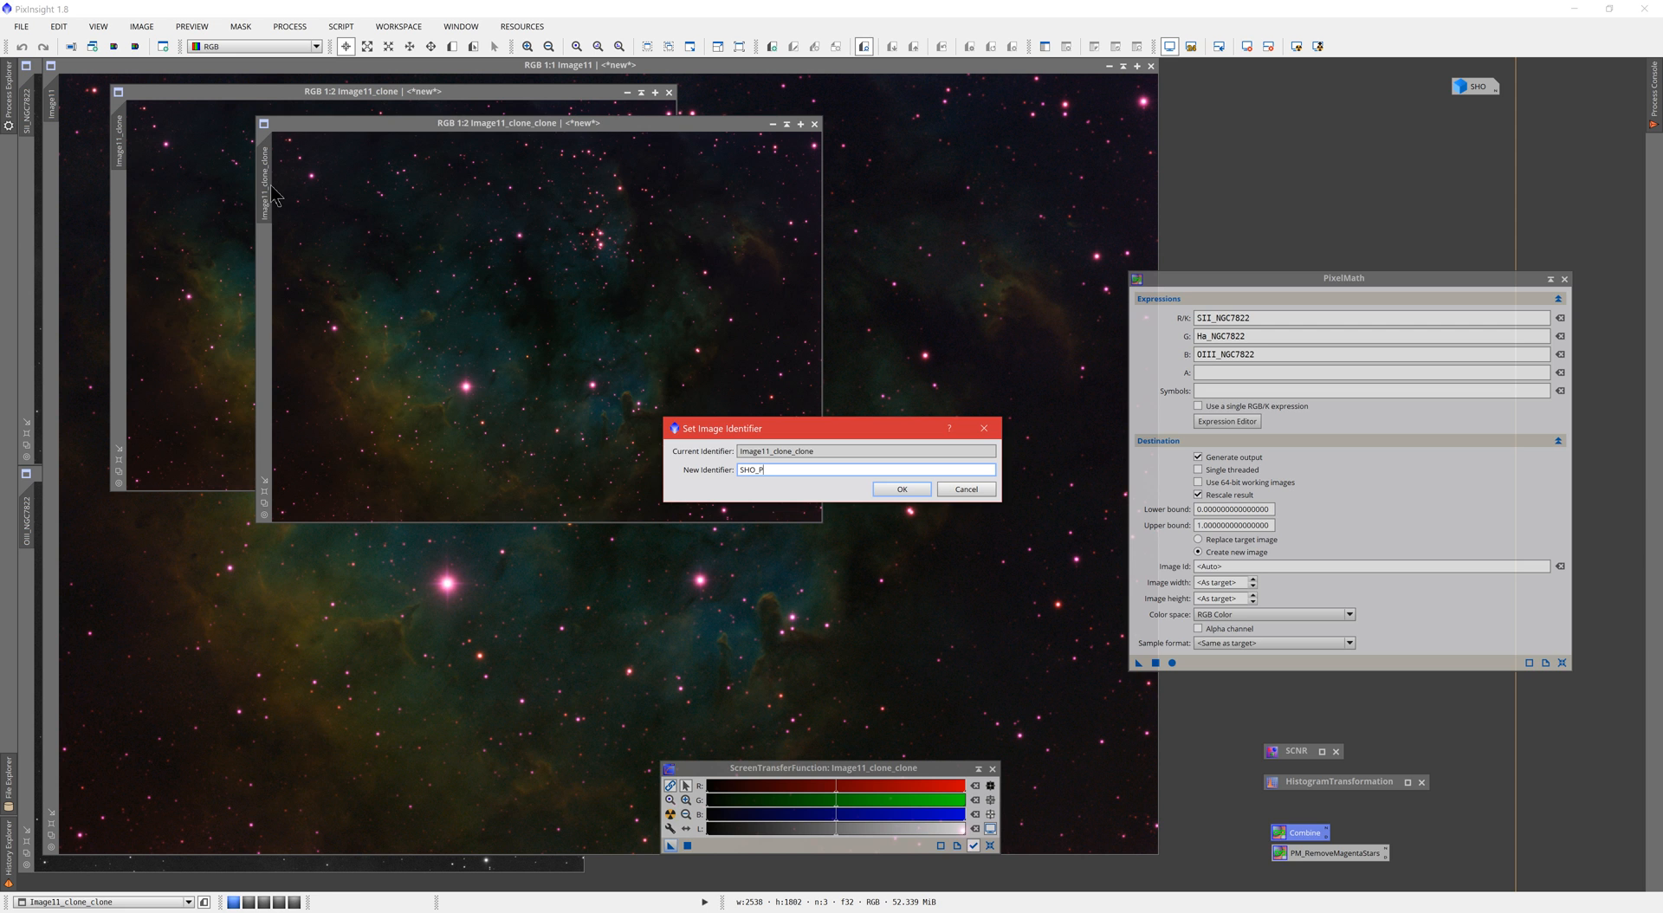
left_click(901, 488)
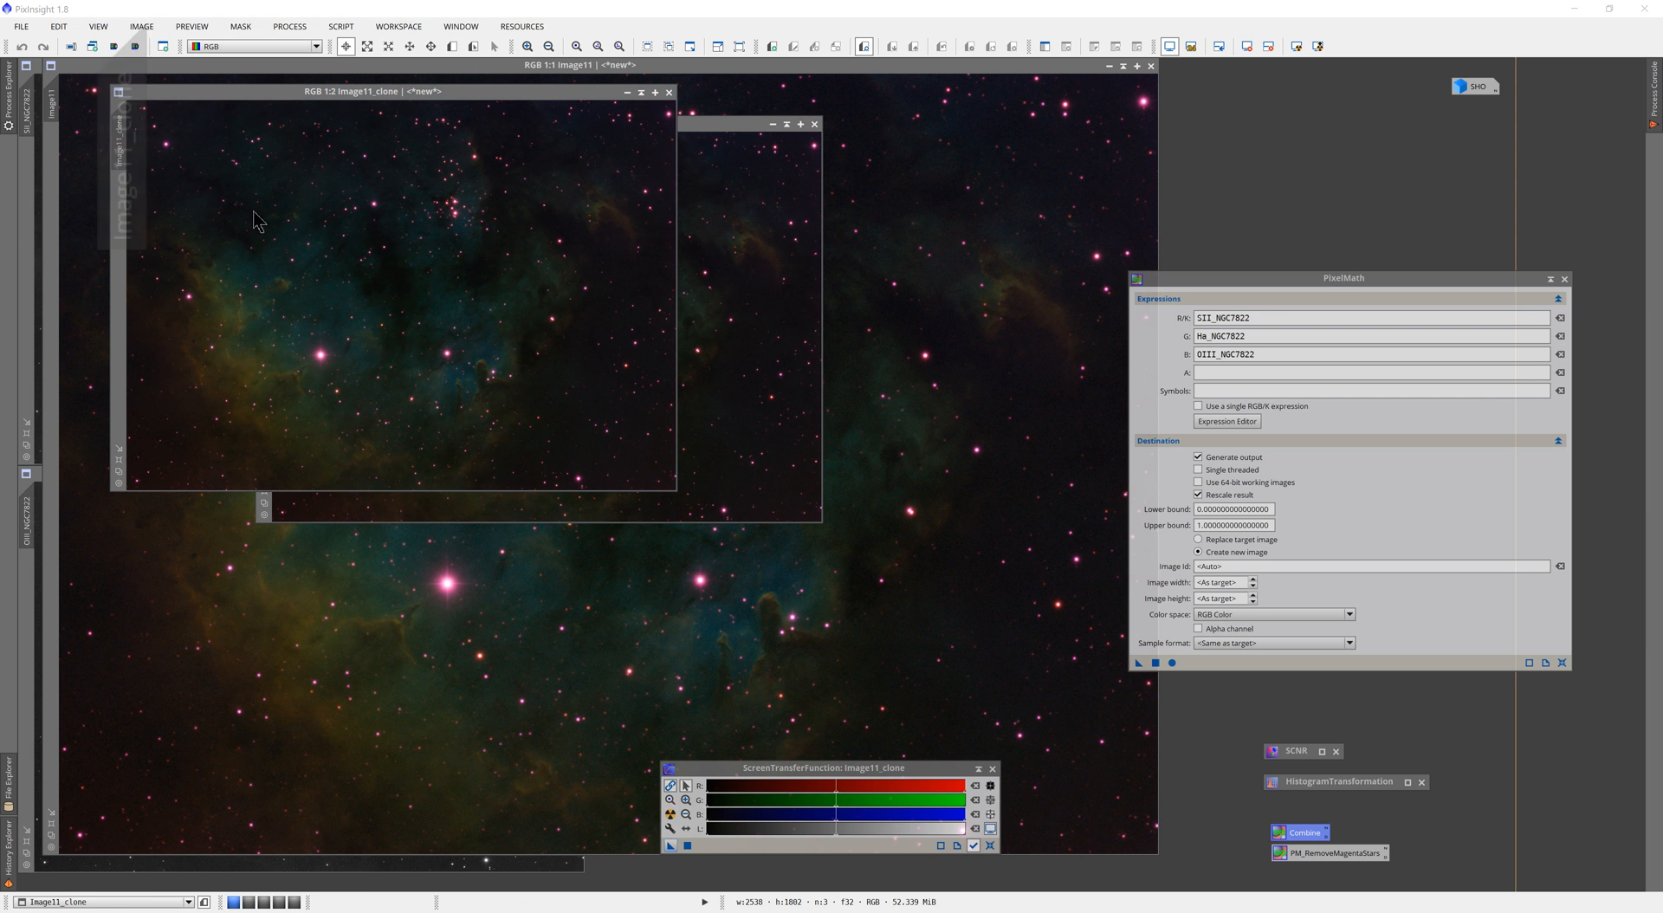
type("SHO_ColorMask")
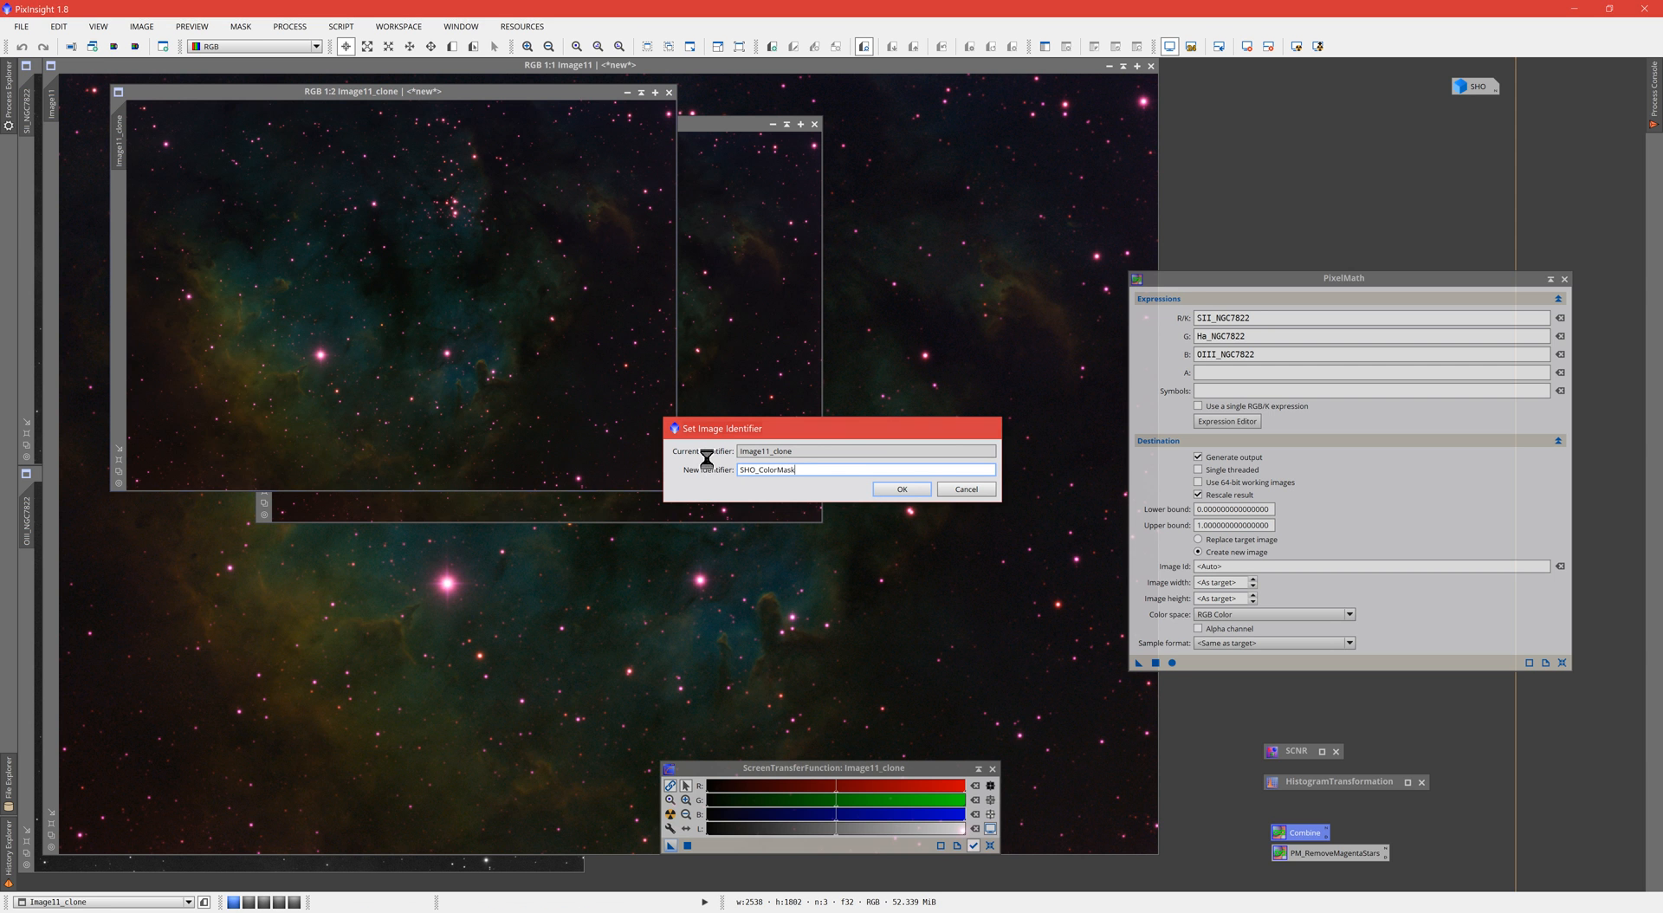
left_click(901, 489)
type("SHO_Invert")
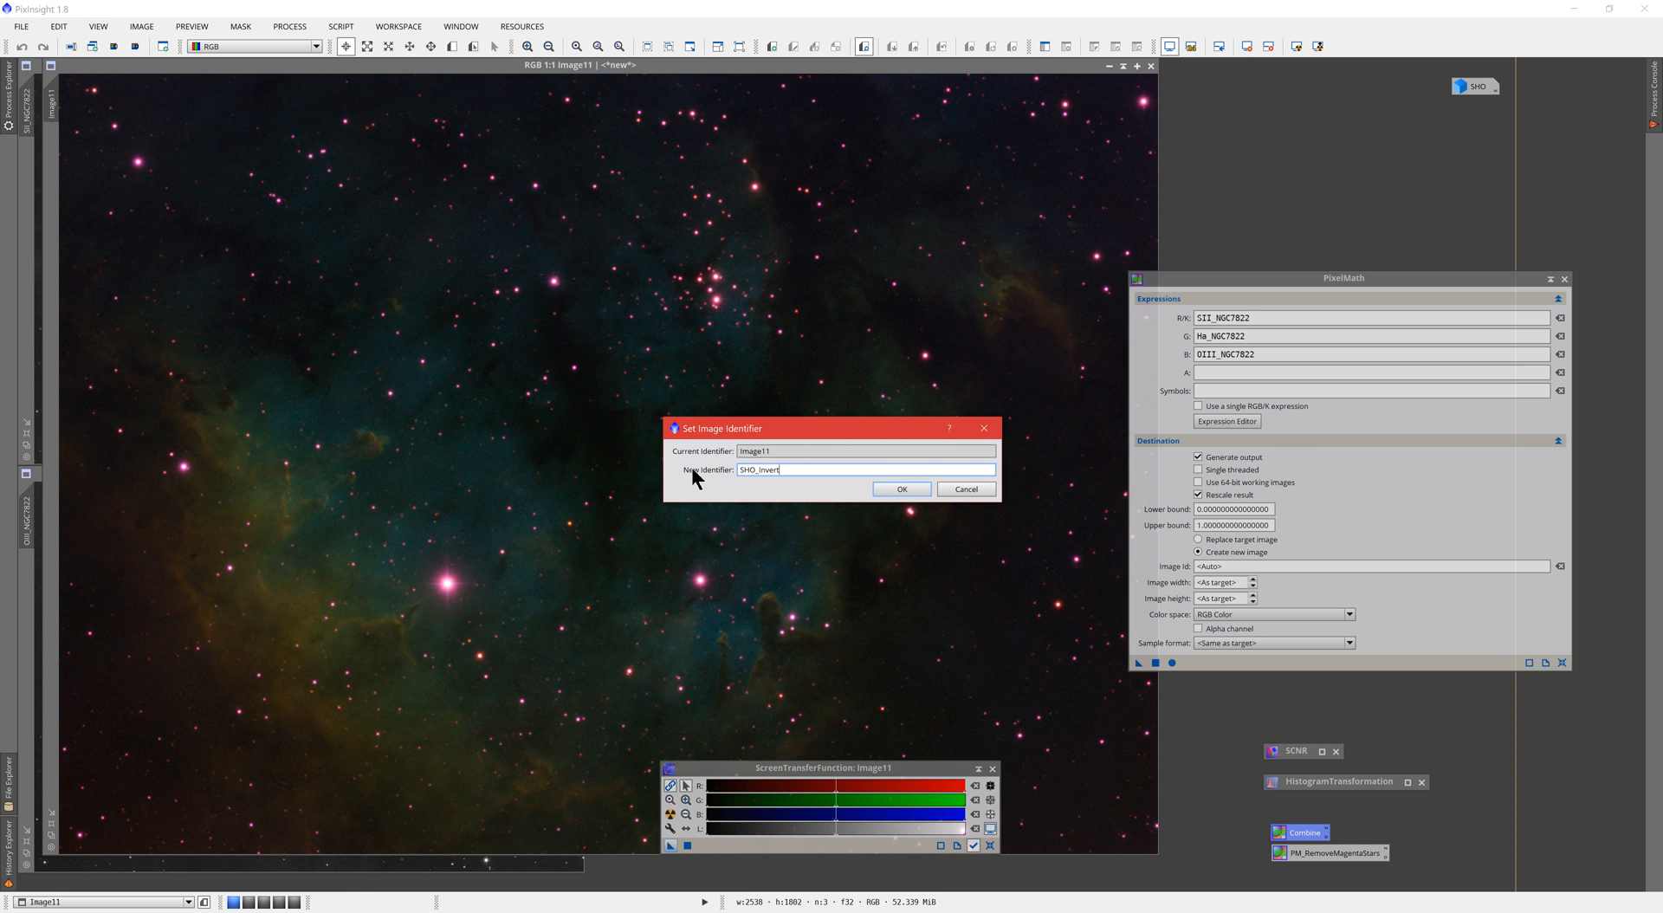
left_click(901, 488)
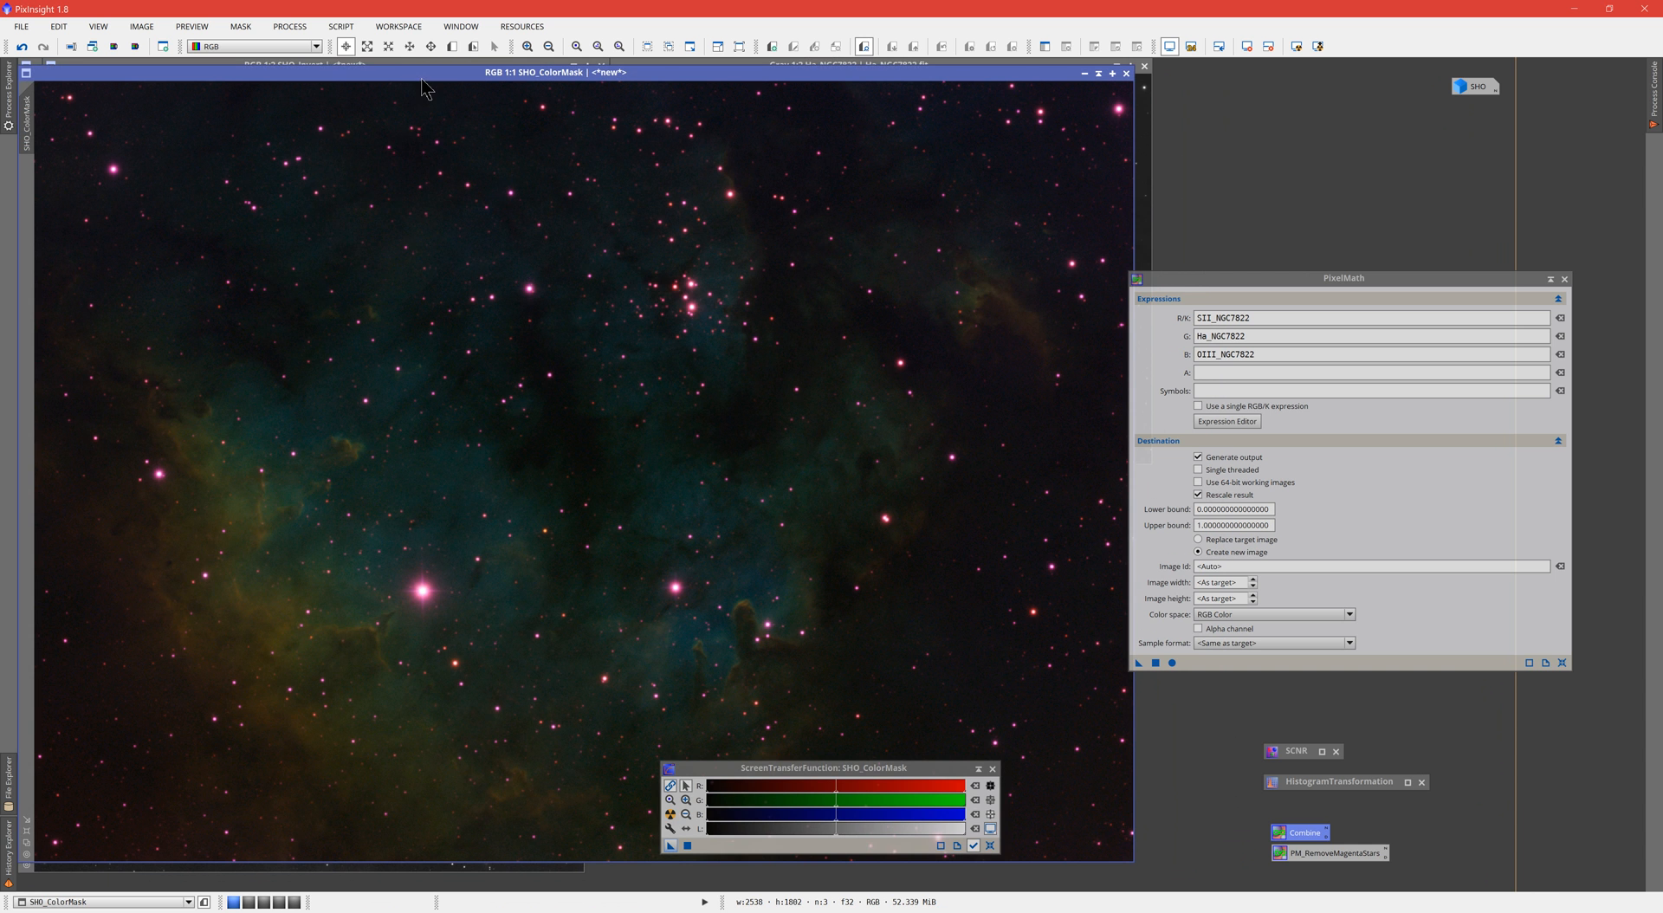
Step: Run the ColorMask script on SHO_ColorMask with the Magenta hue range to create a chrominance mask
left_click(353, 26)
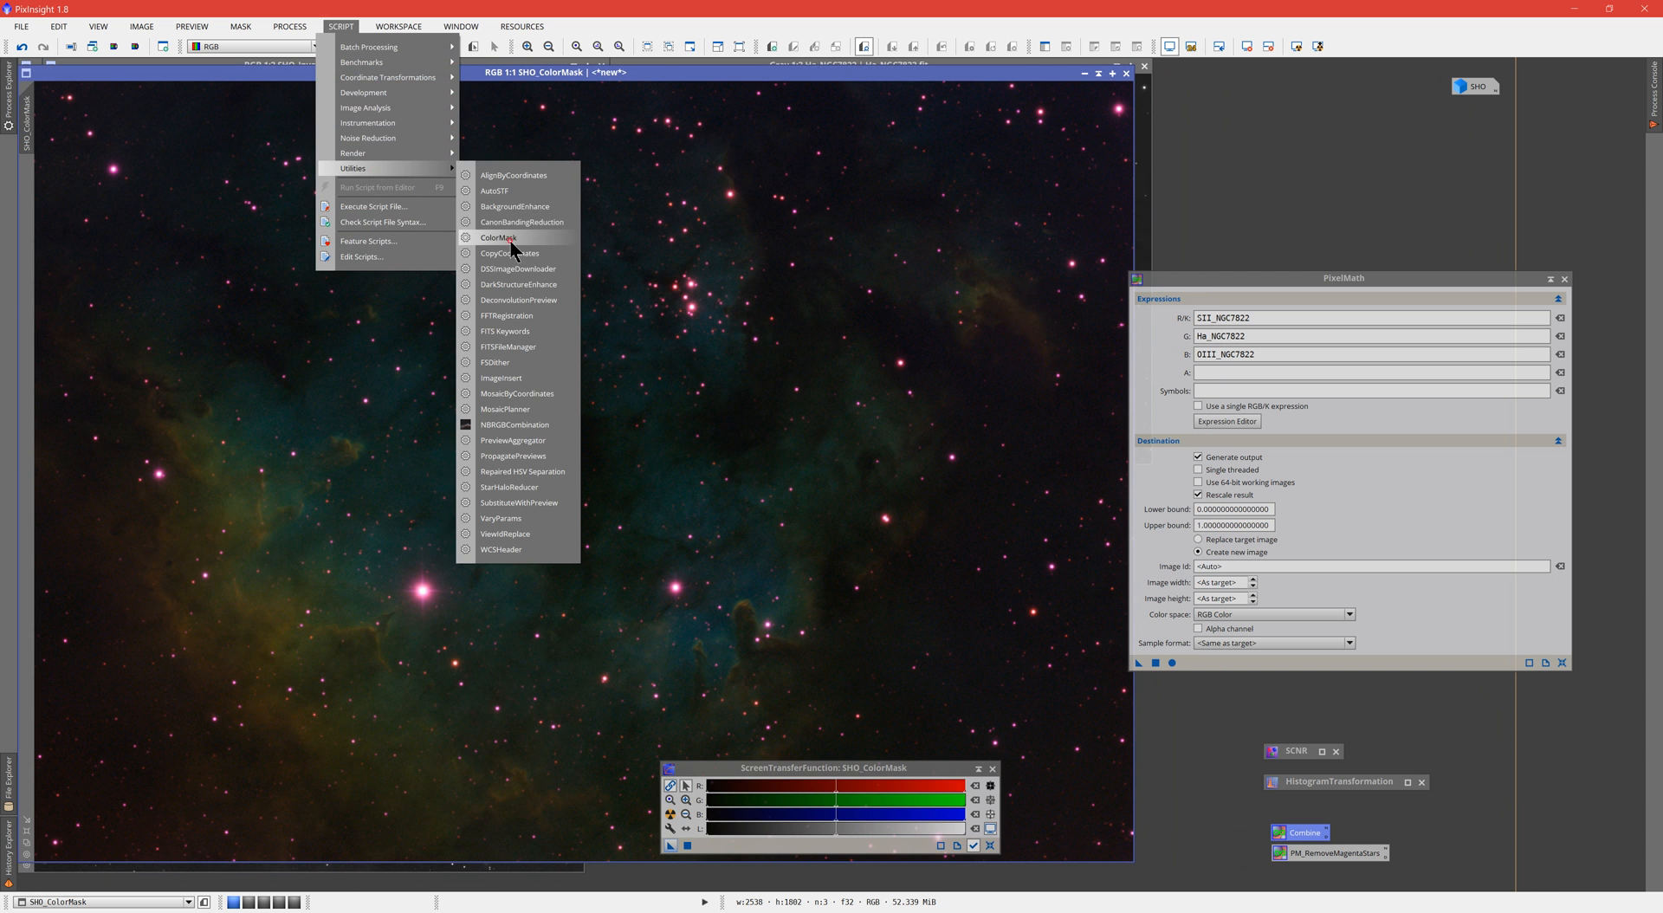
left_click(497, 237)
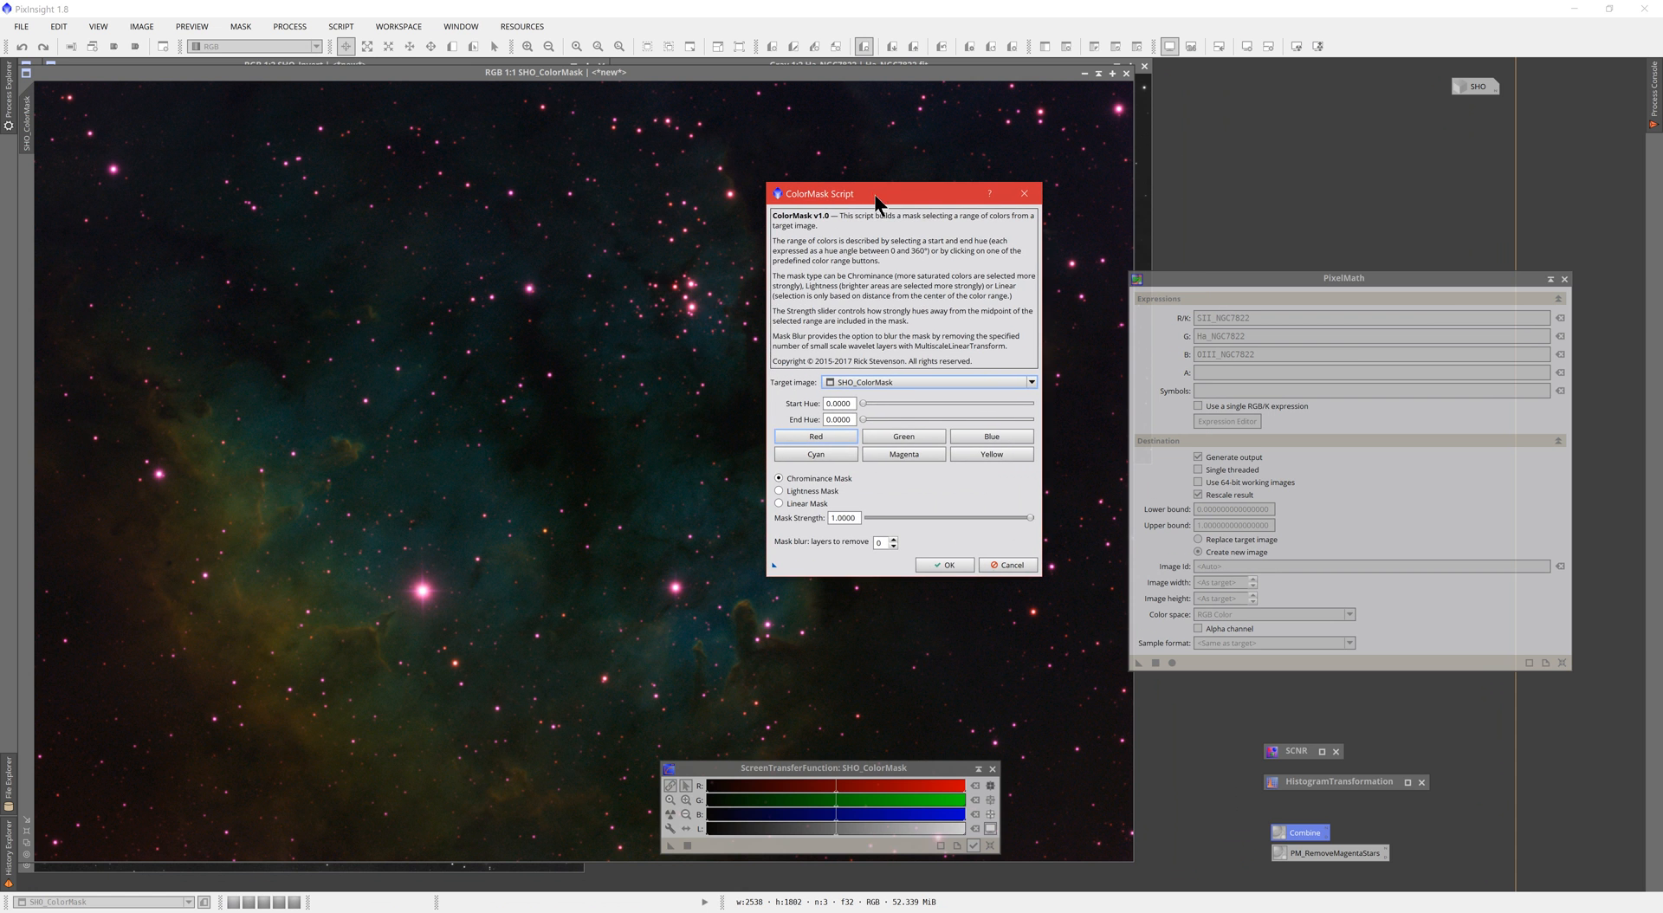
mouse_move(1549, 312)
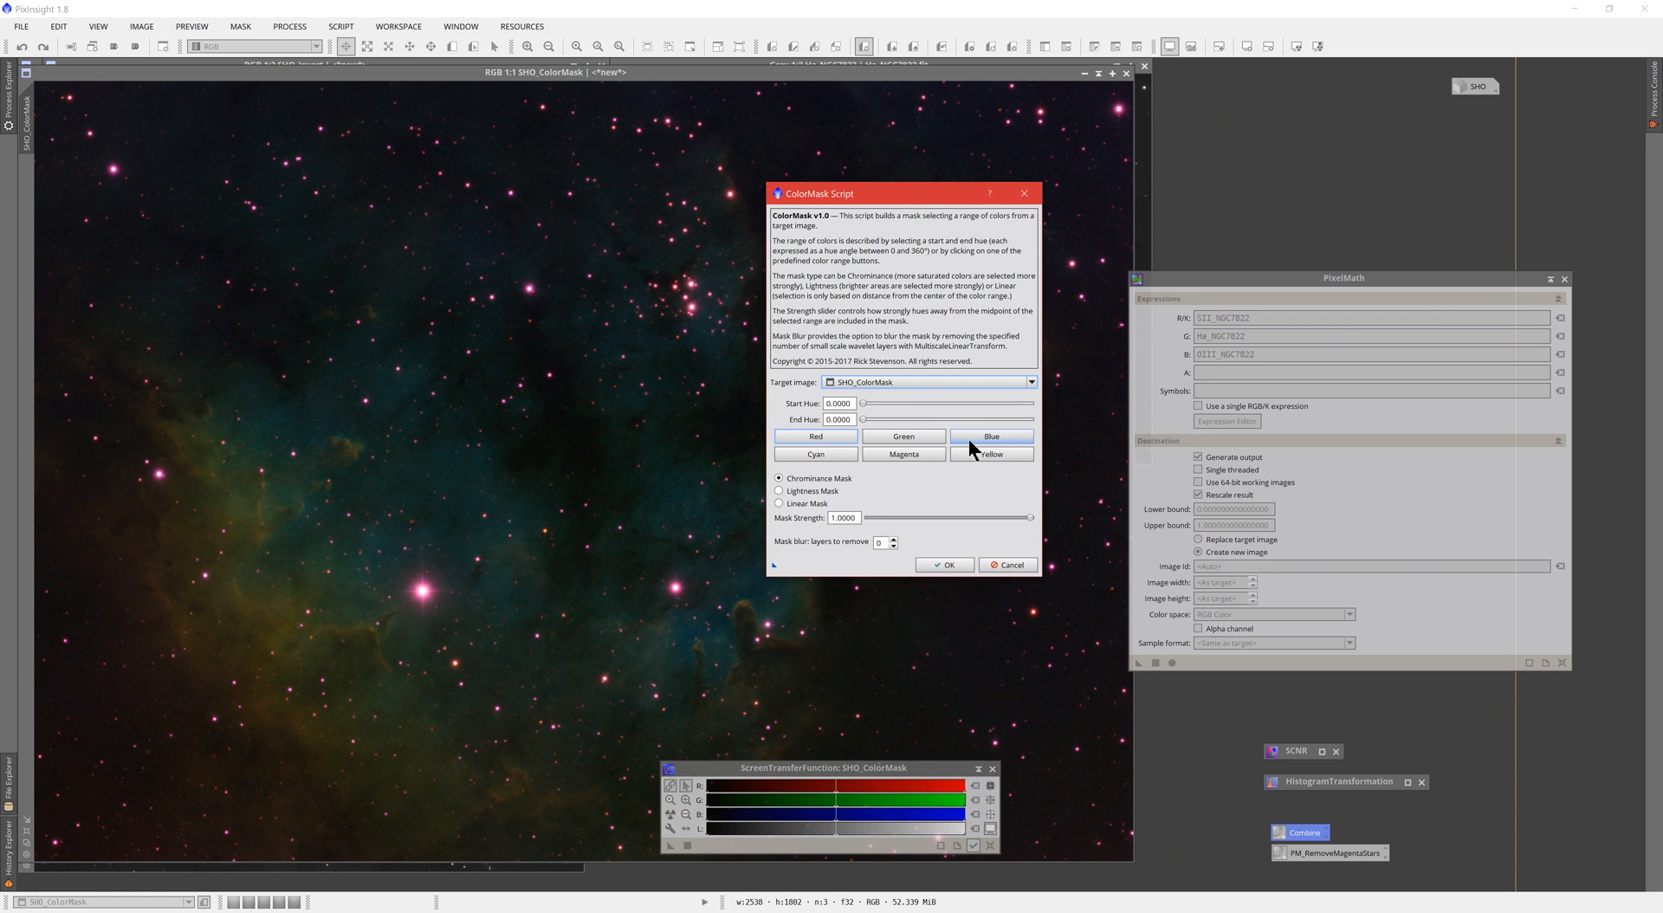
mouse_move(991, 437)
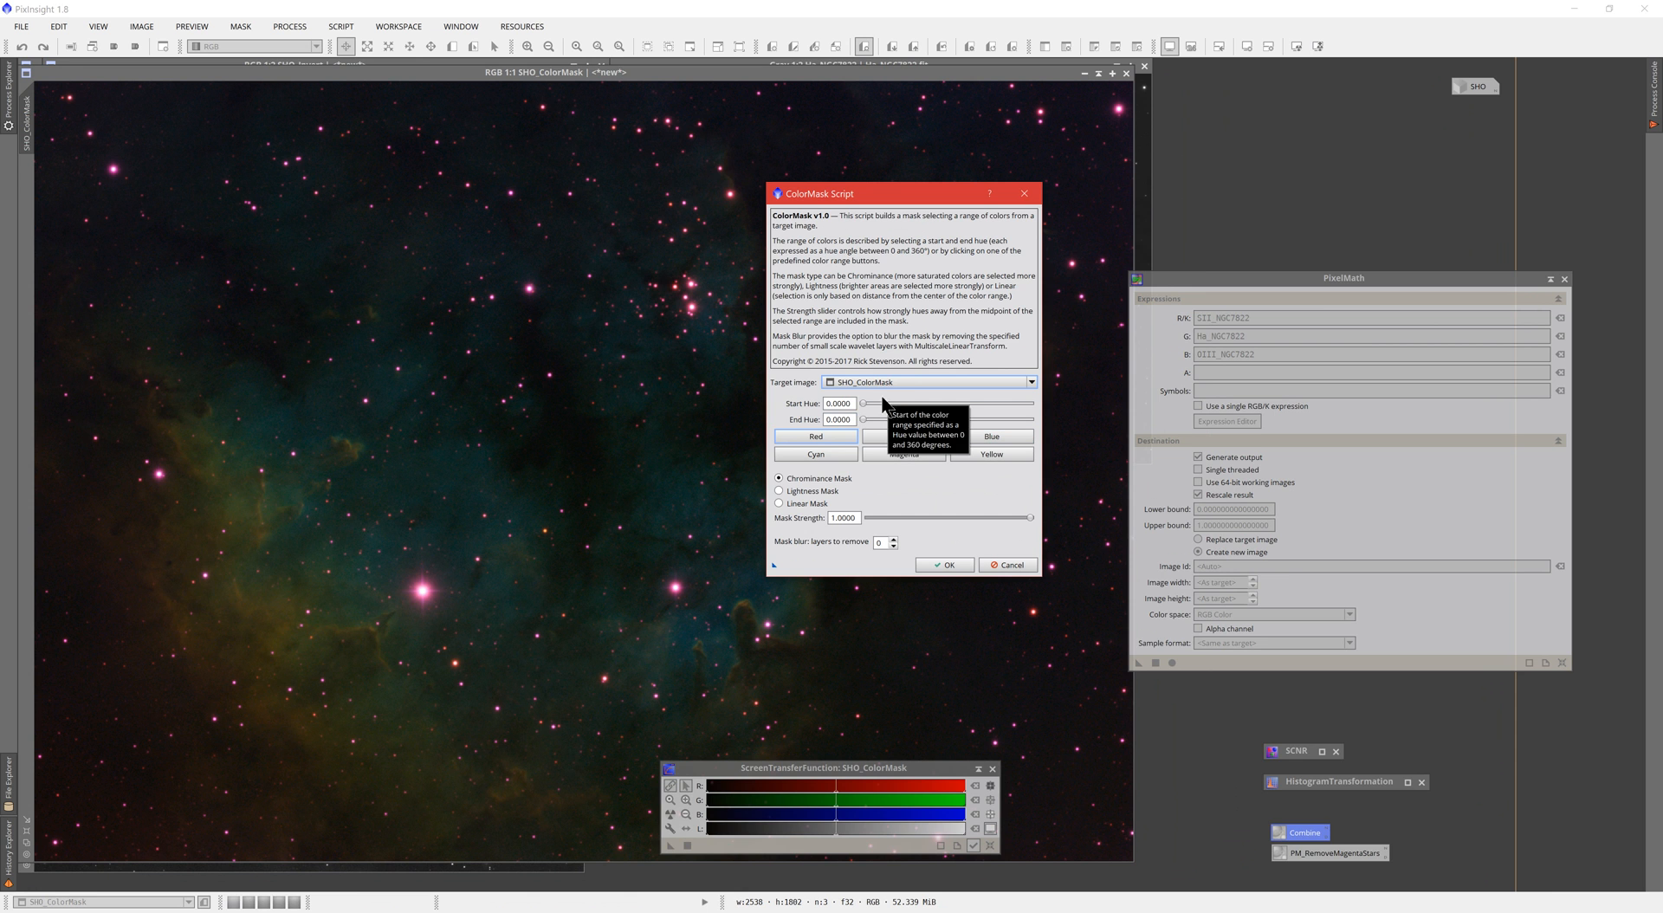
mouse_move(814, 424)
type("75.000")
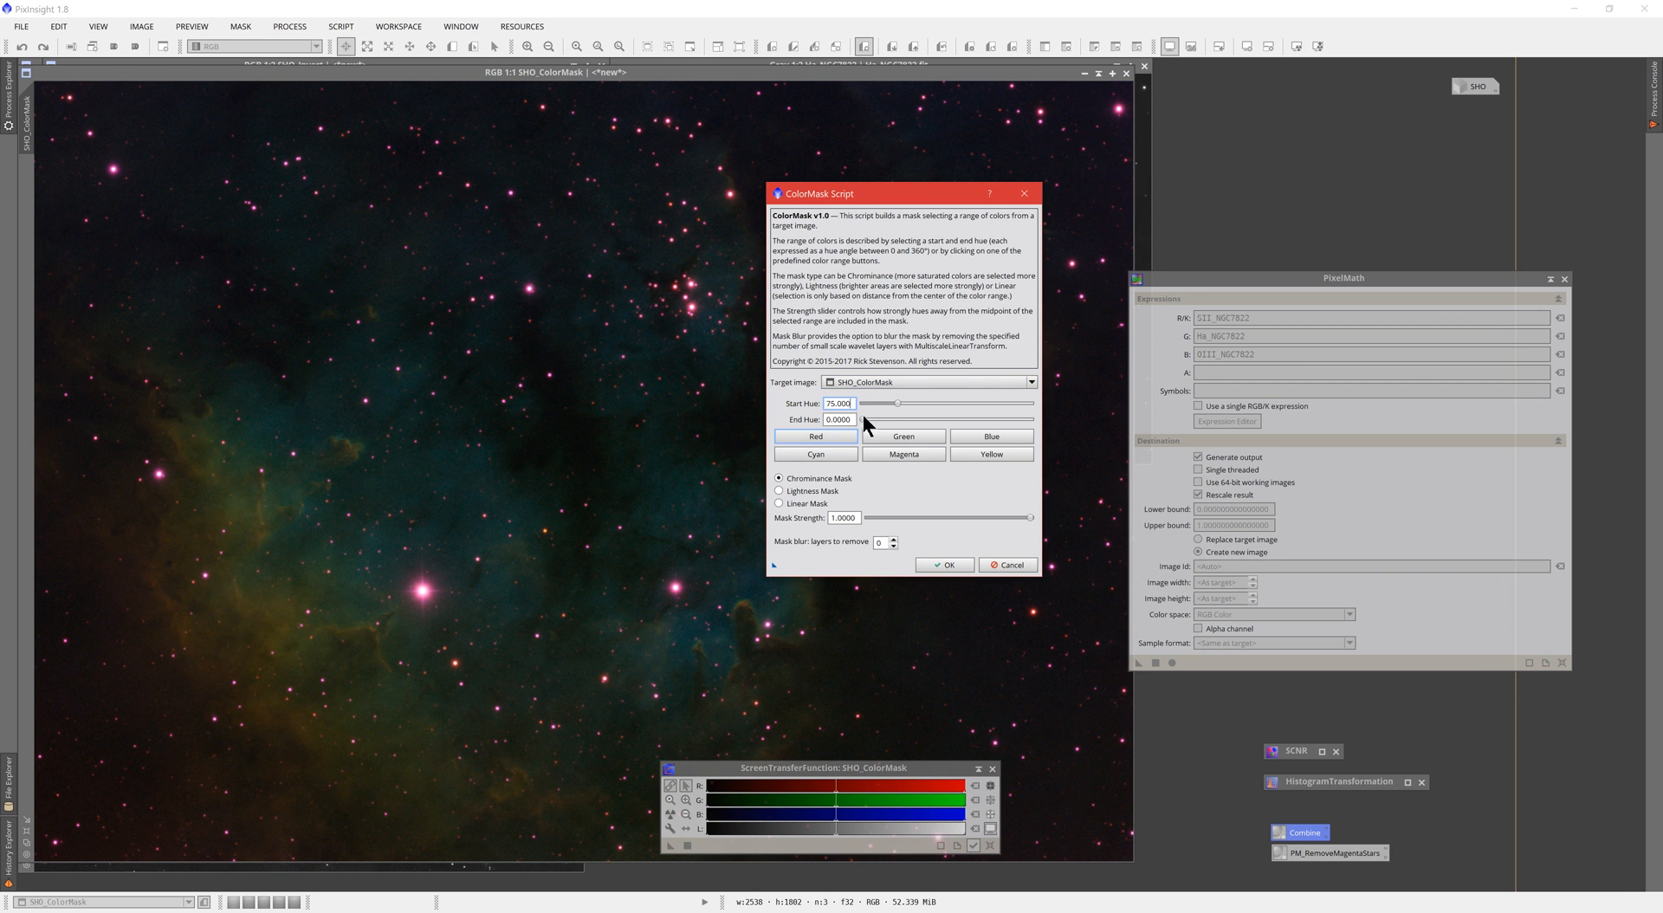
left_click_drag(858, 419, 931, 419)
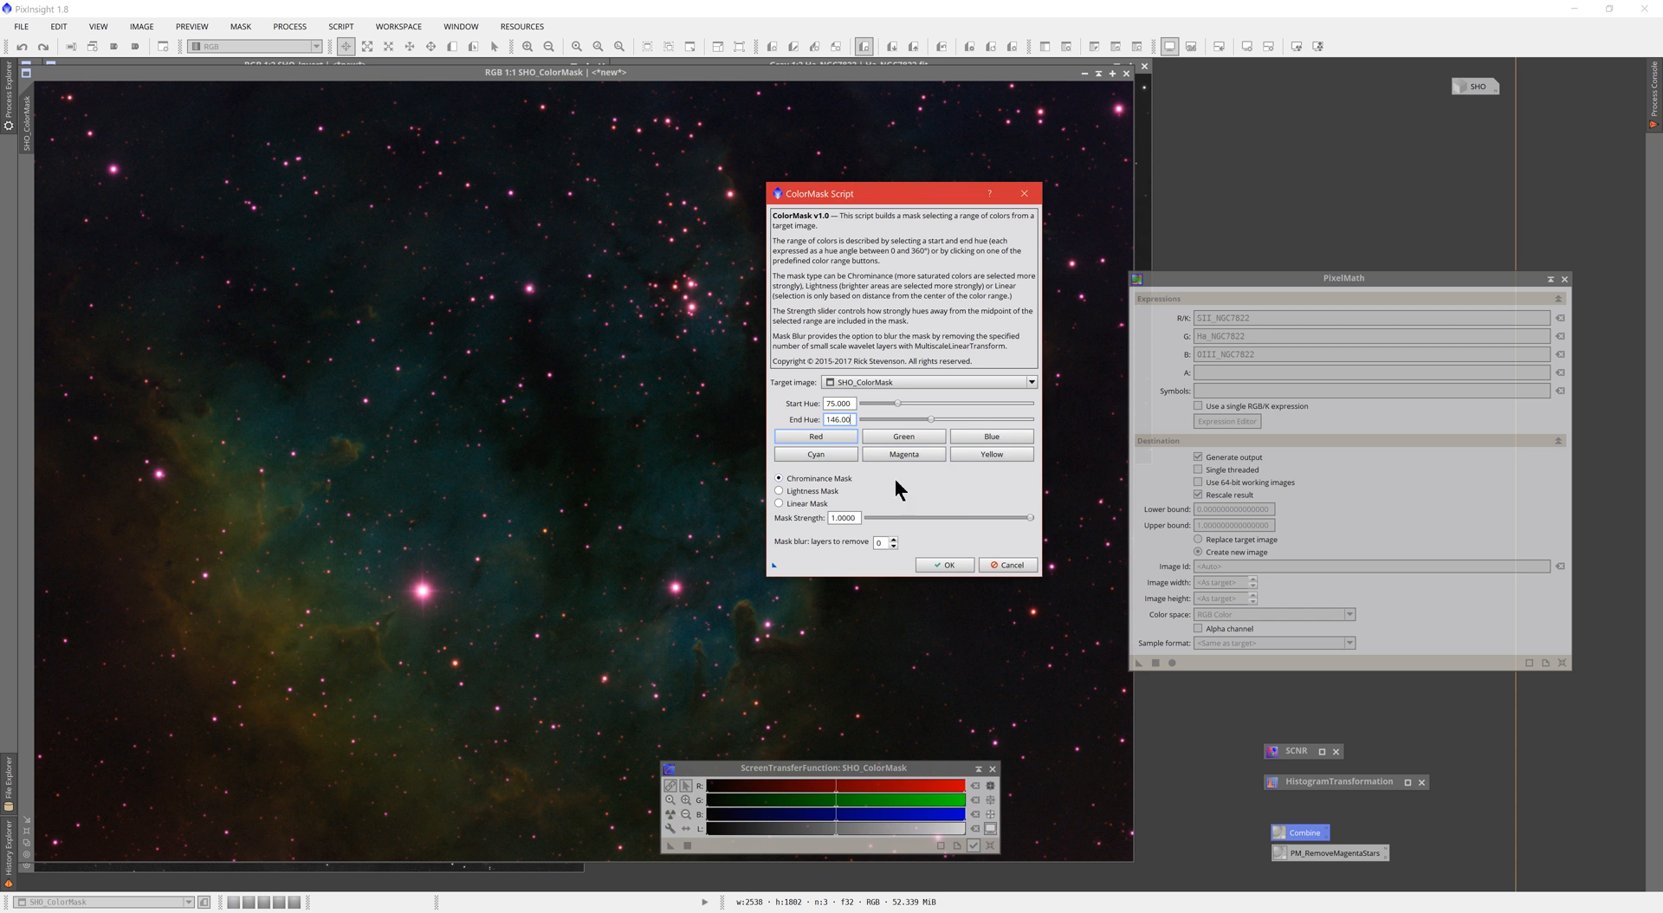
mouse_move(968, 472)
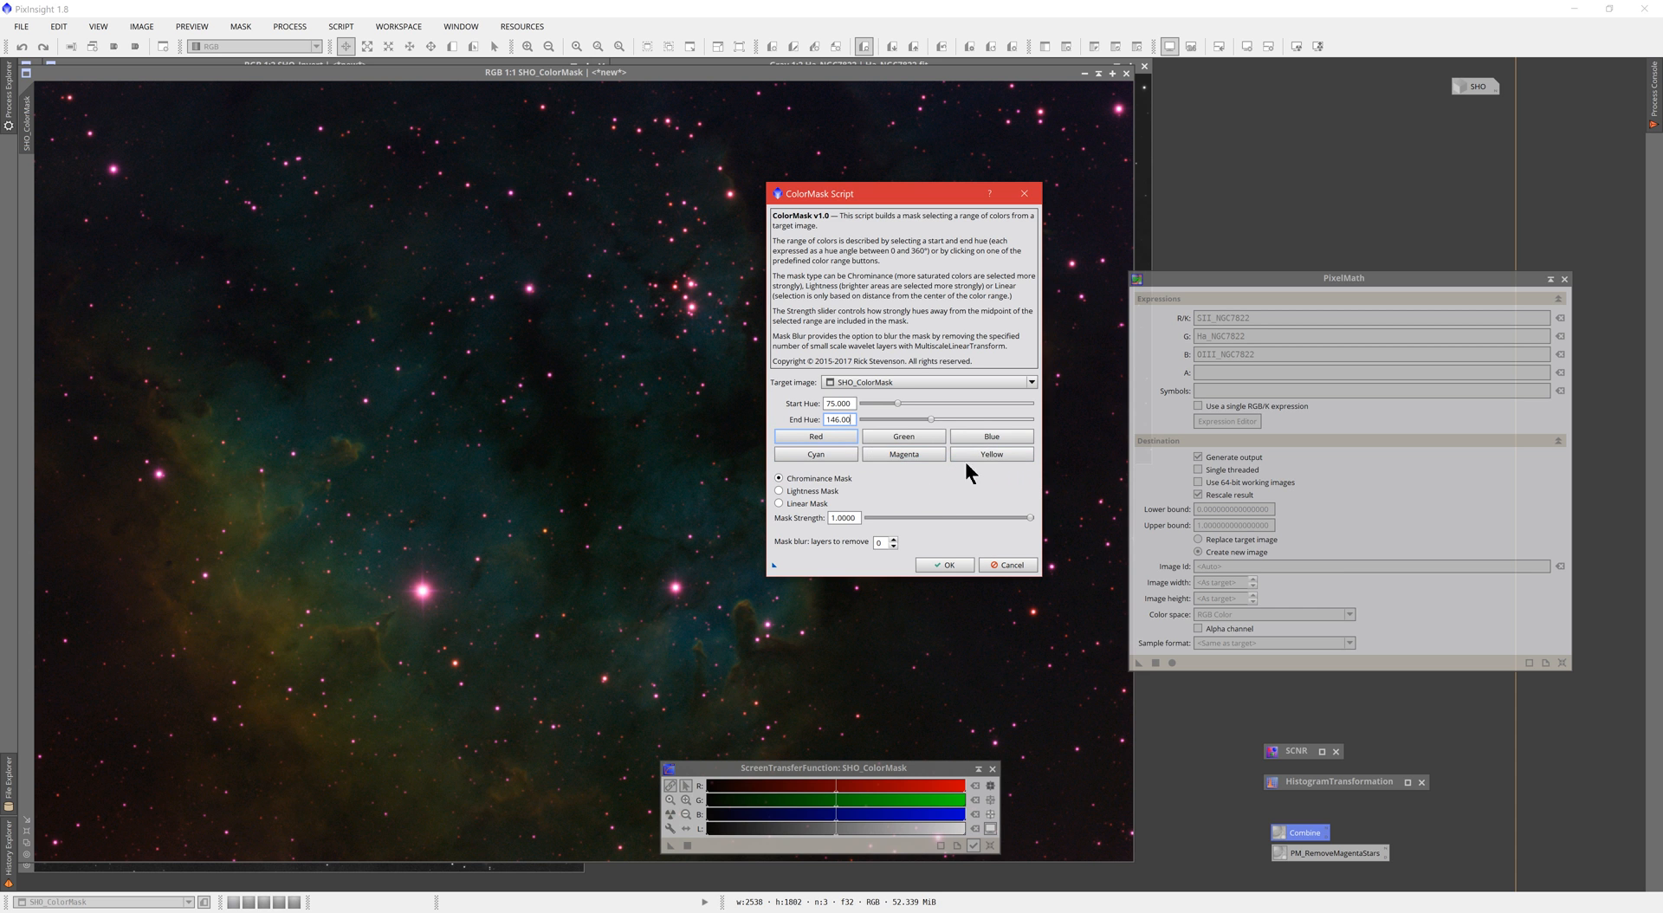
mouse_move(991, 436)
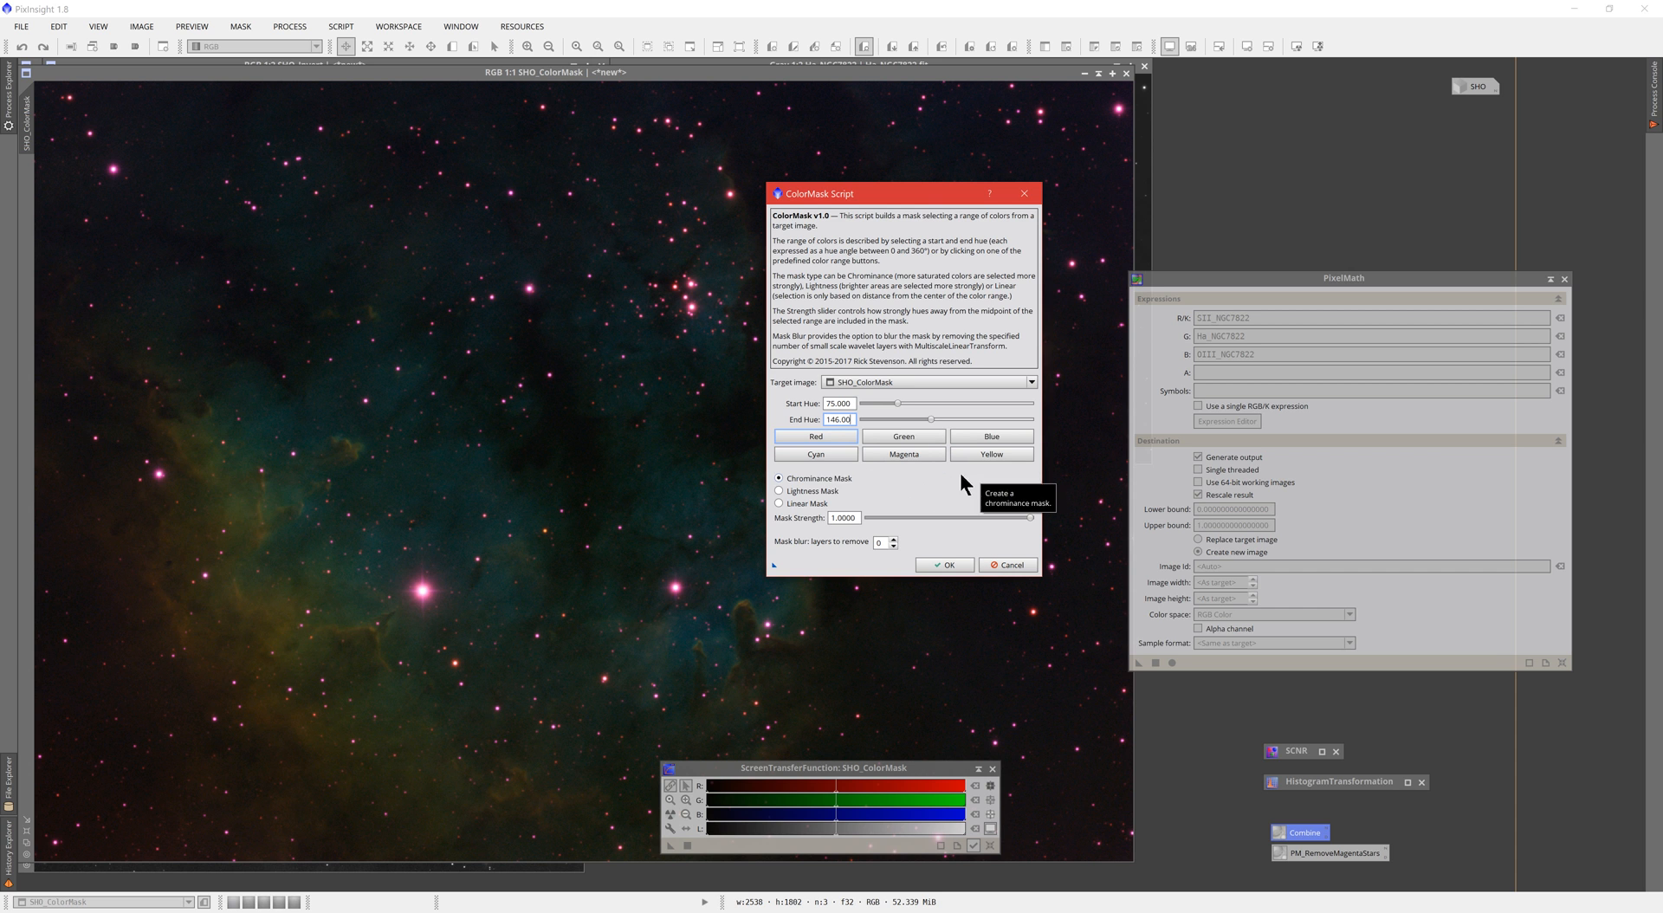
mouse_move(934, 473)
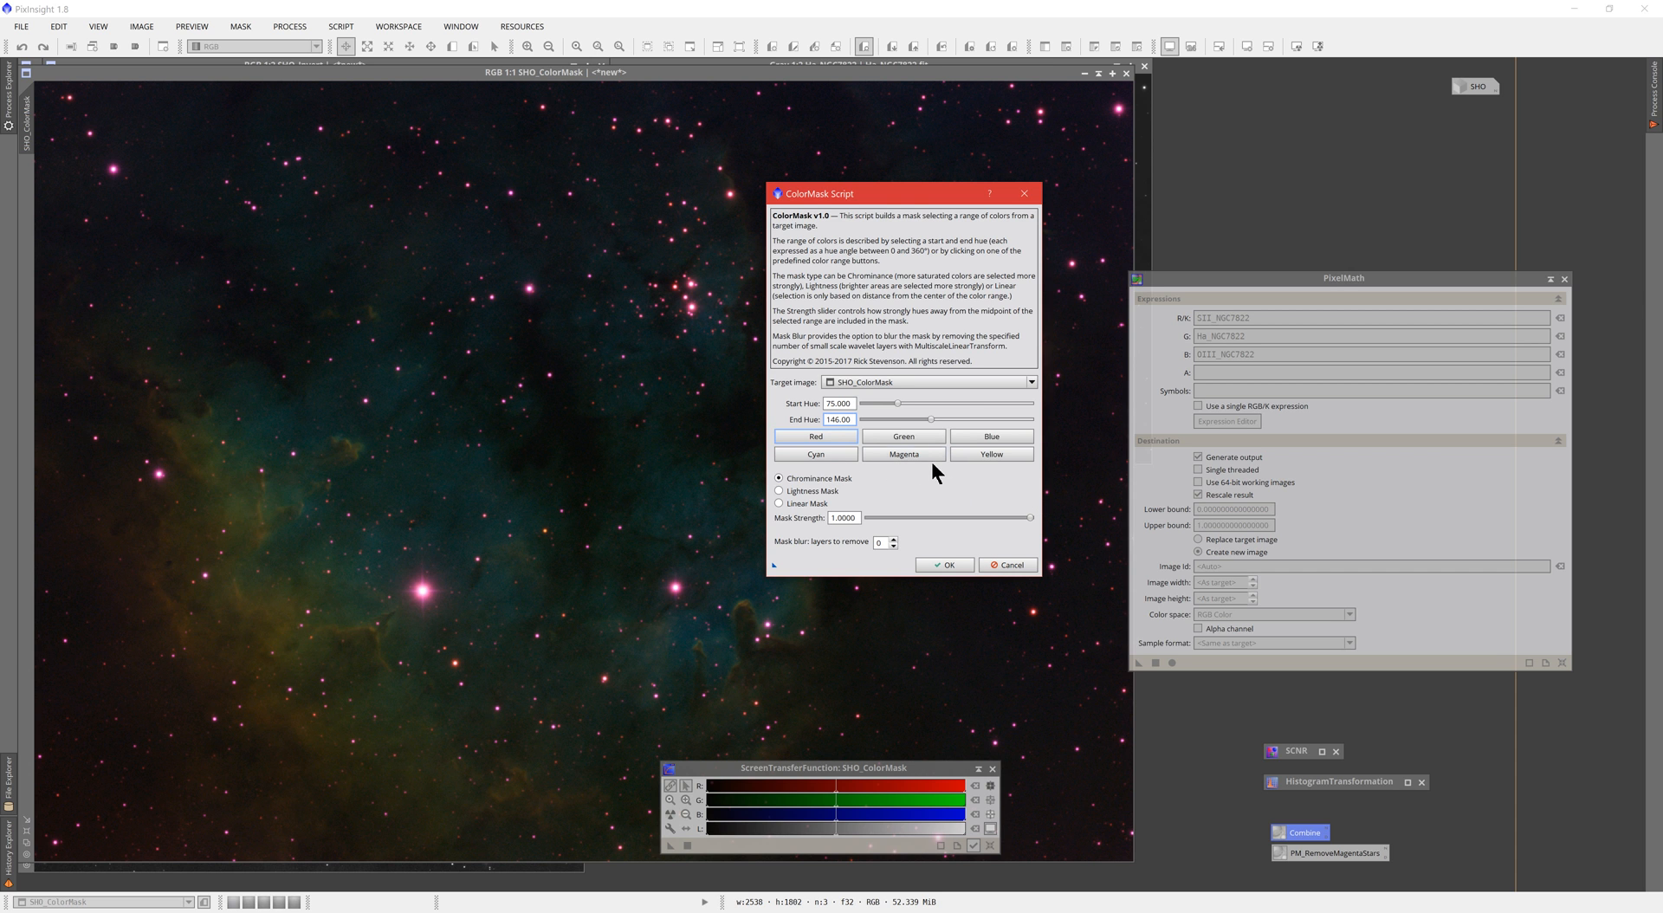
left_click(904, 454)
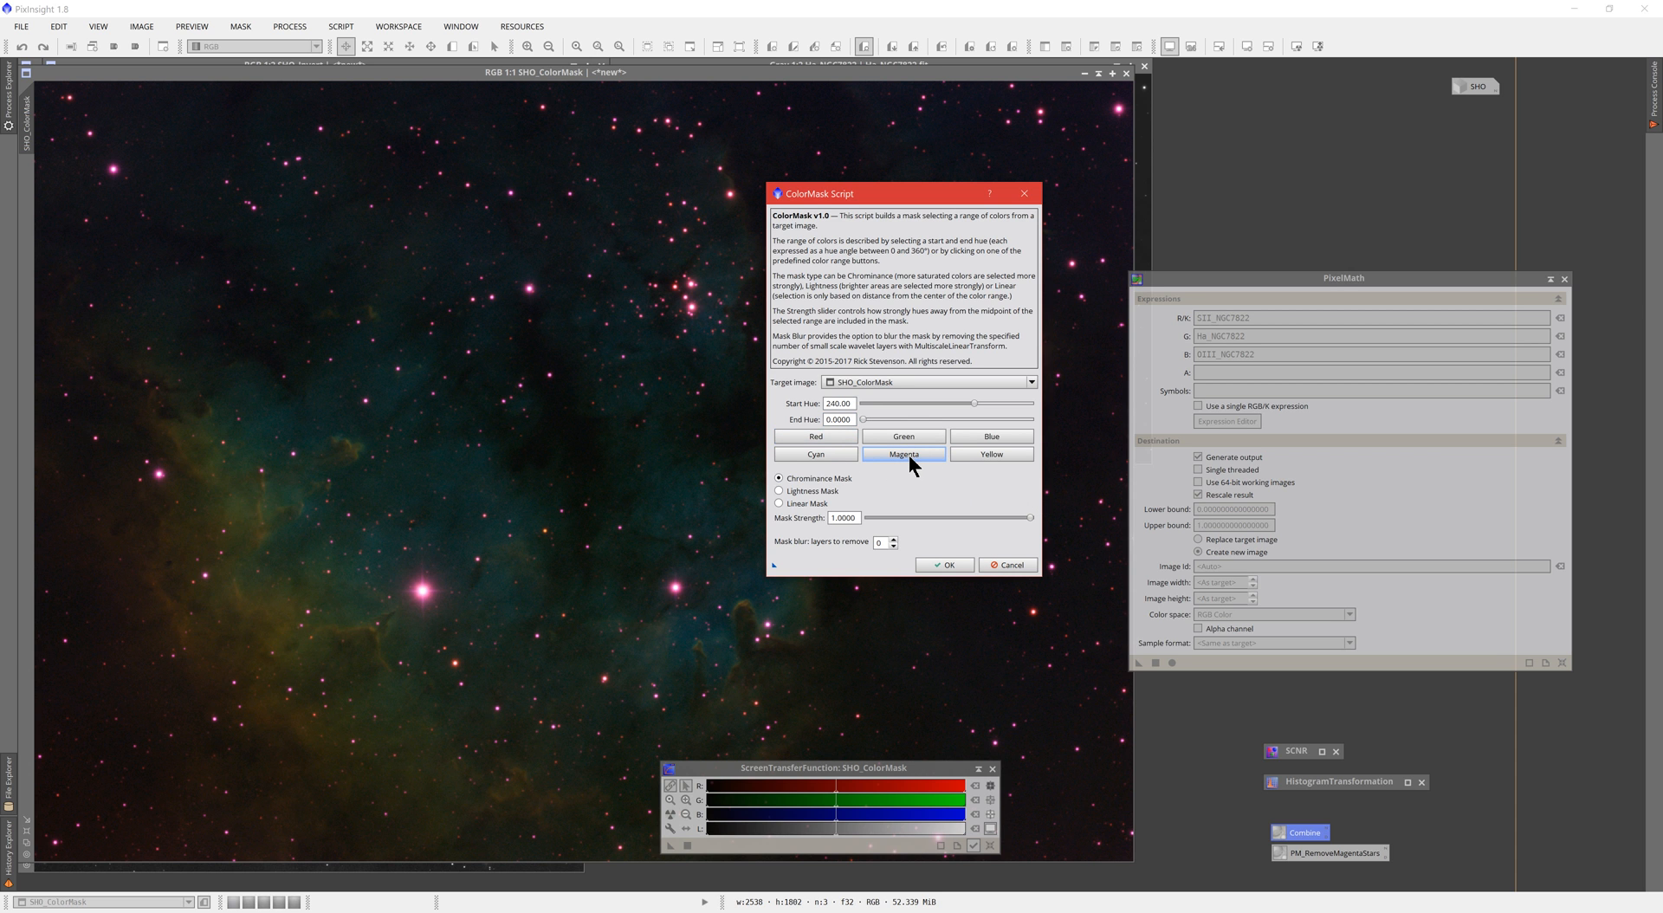
mouse_move(927, 460)
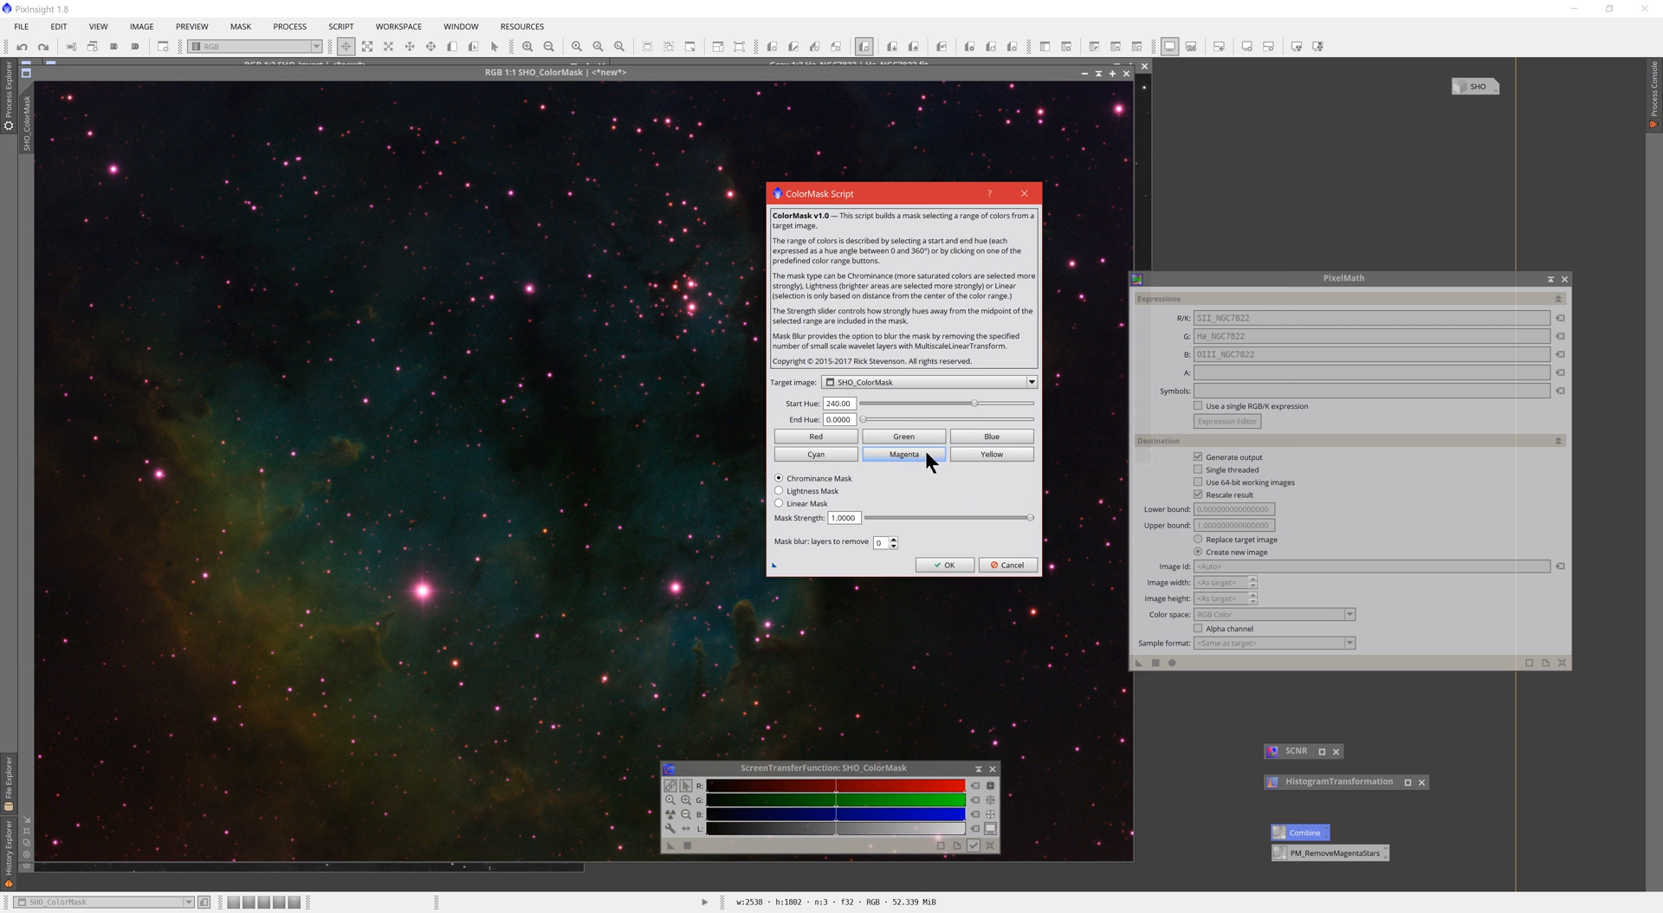
left_click_drag(904, 192, 1265, 114)
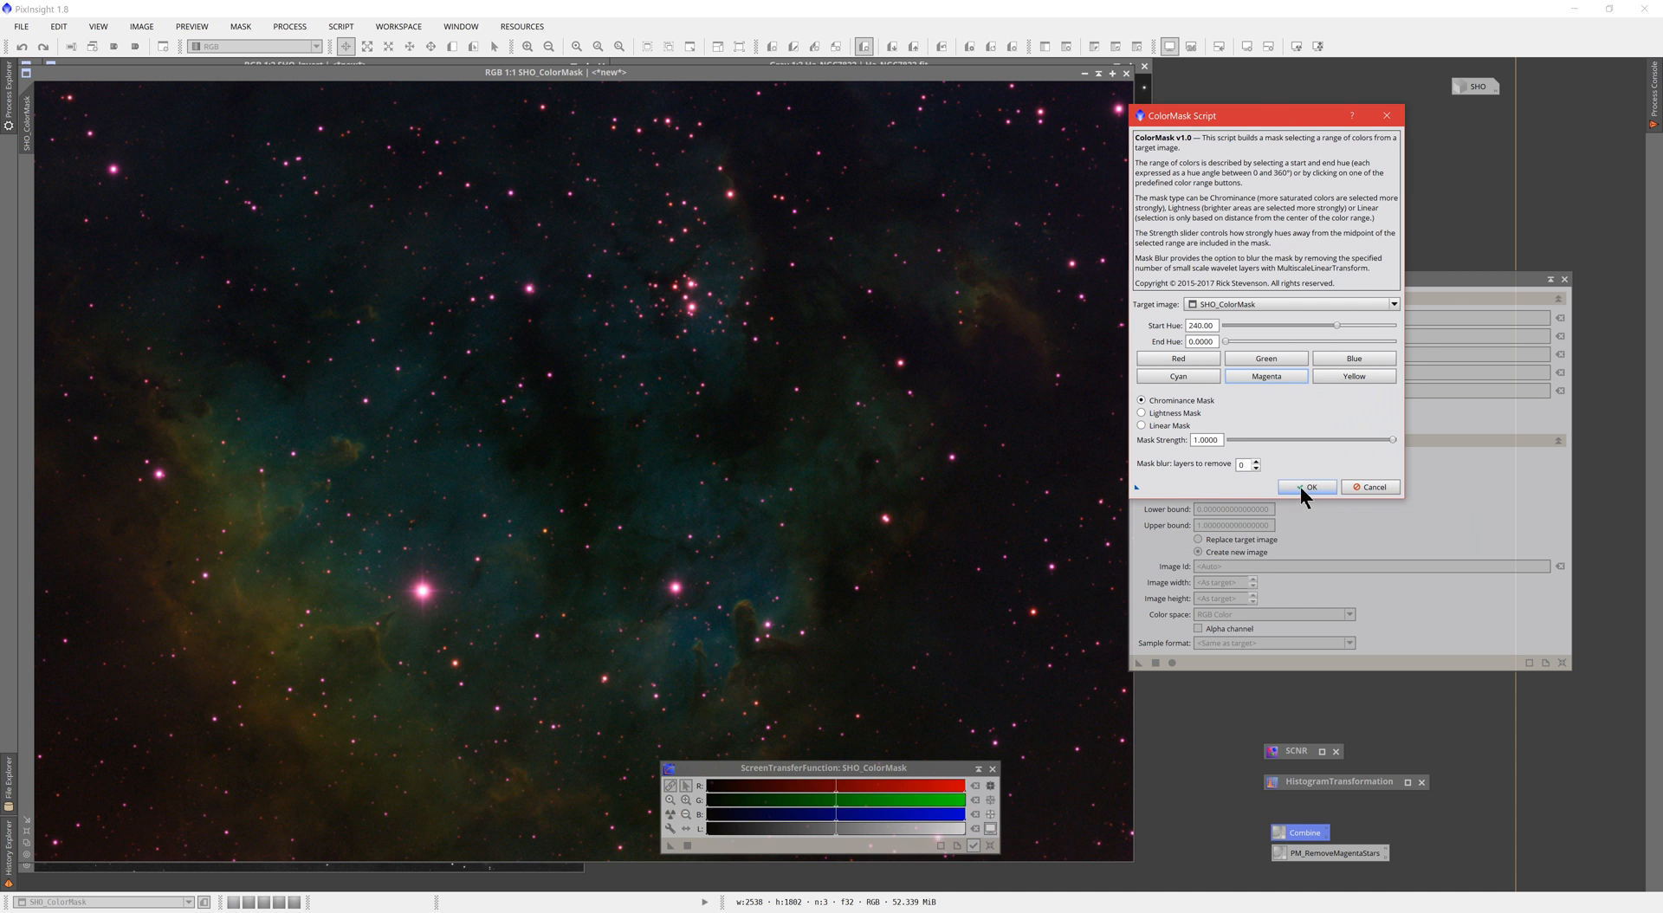
left_click(1308, 487)
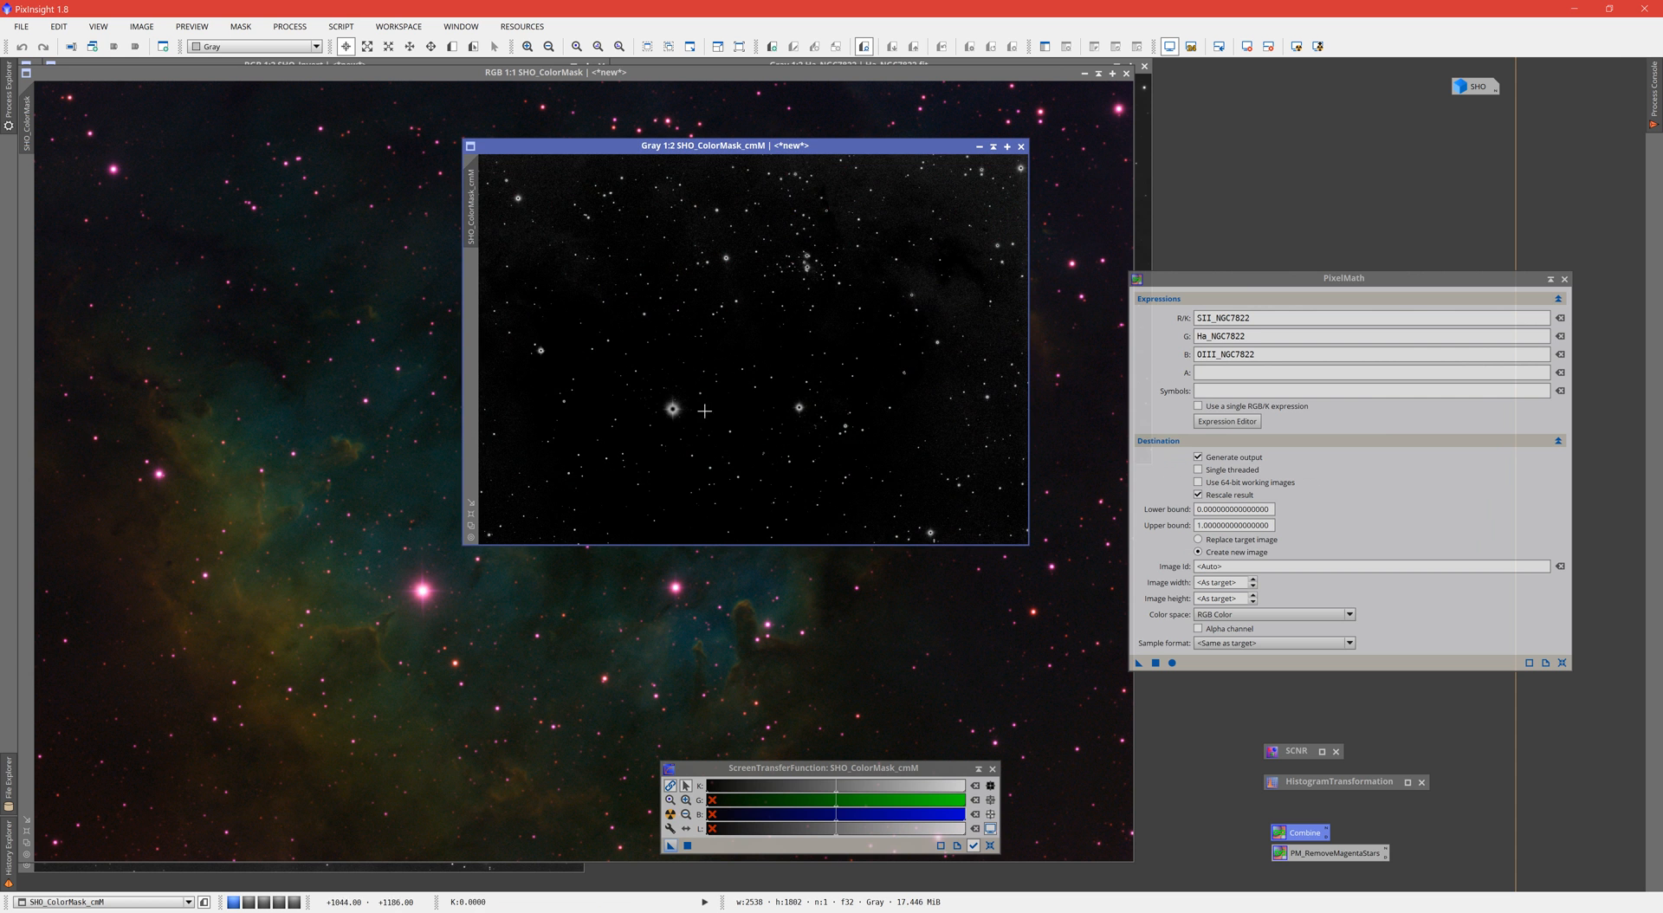
mouse_move(754, 239)
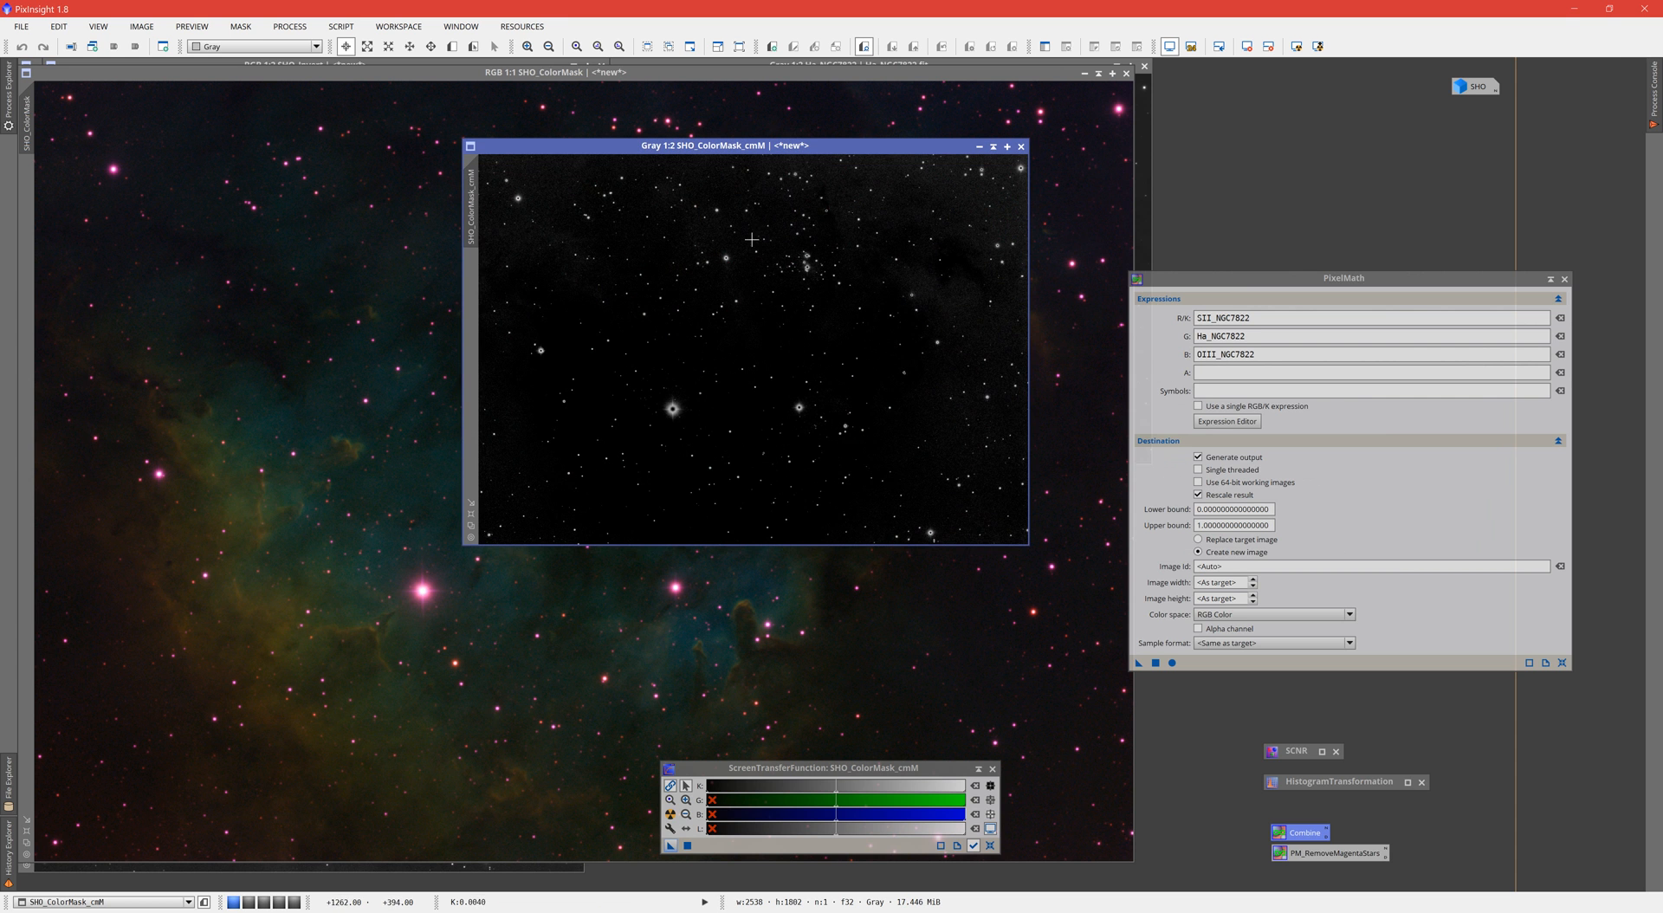
Step: Reset the HistogramTransformation for SHO_ColorMask_cmM and brighten midtones to about 0.236 with live preview
left_click(1568, 277)
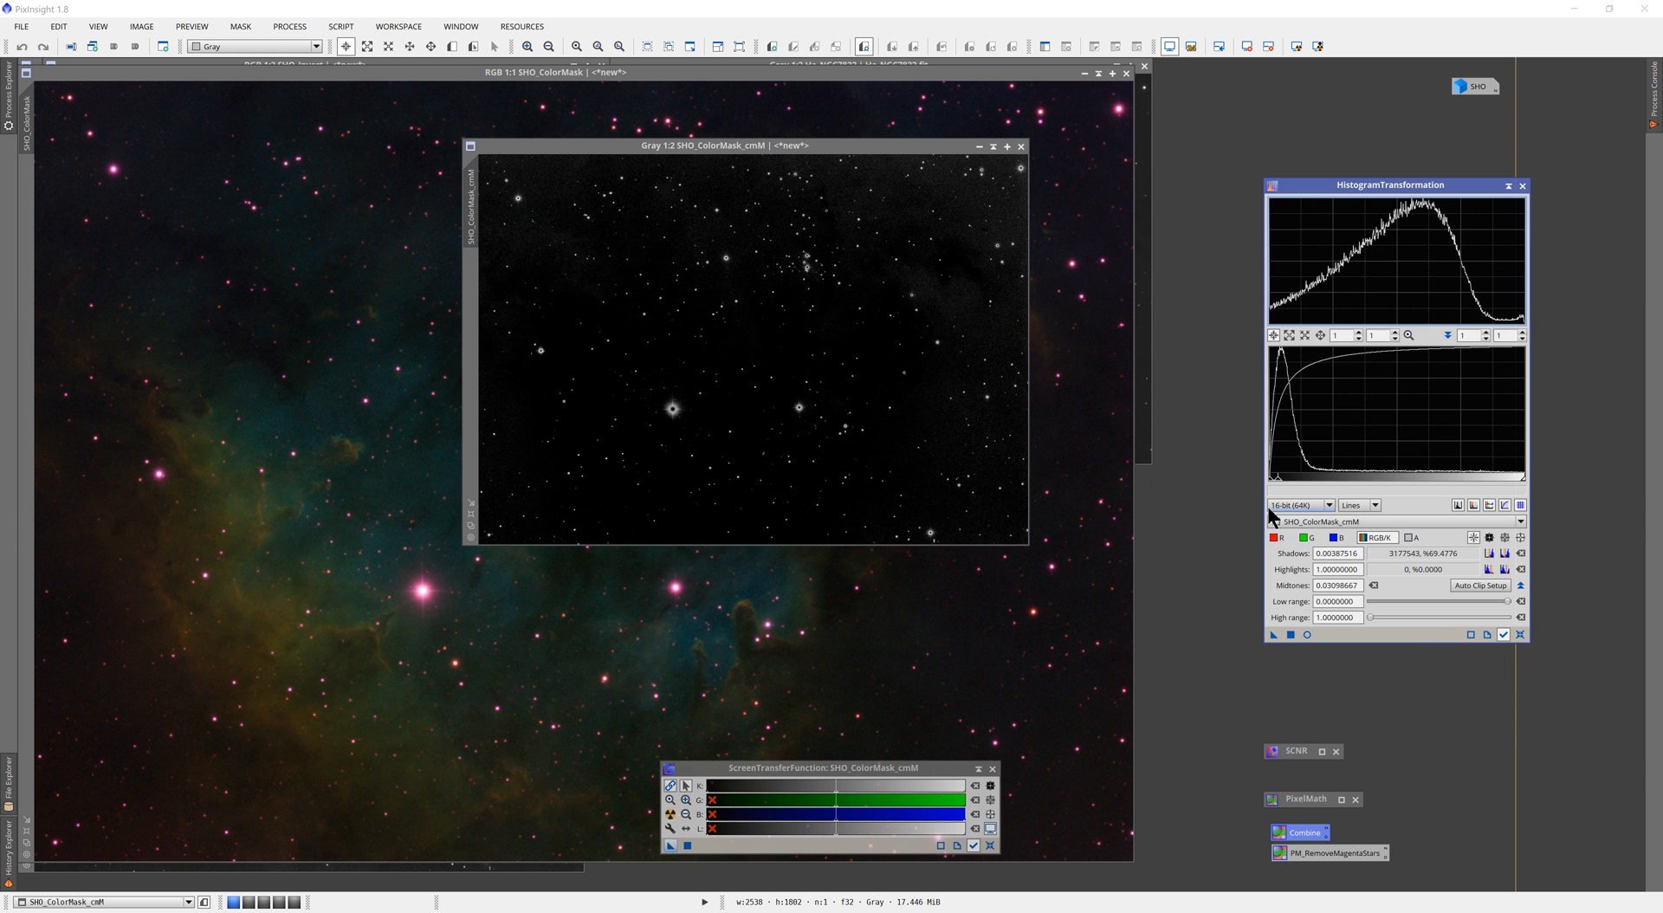
left_click(1306, 634)
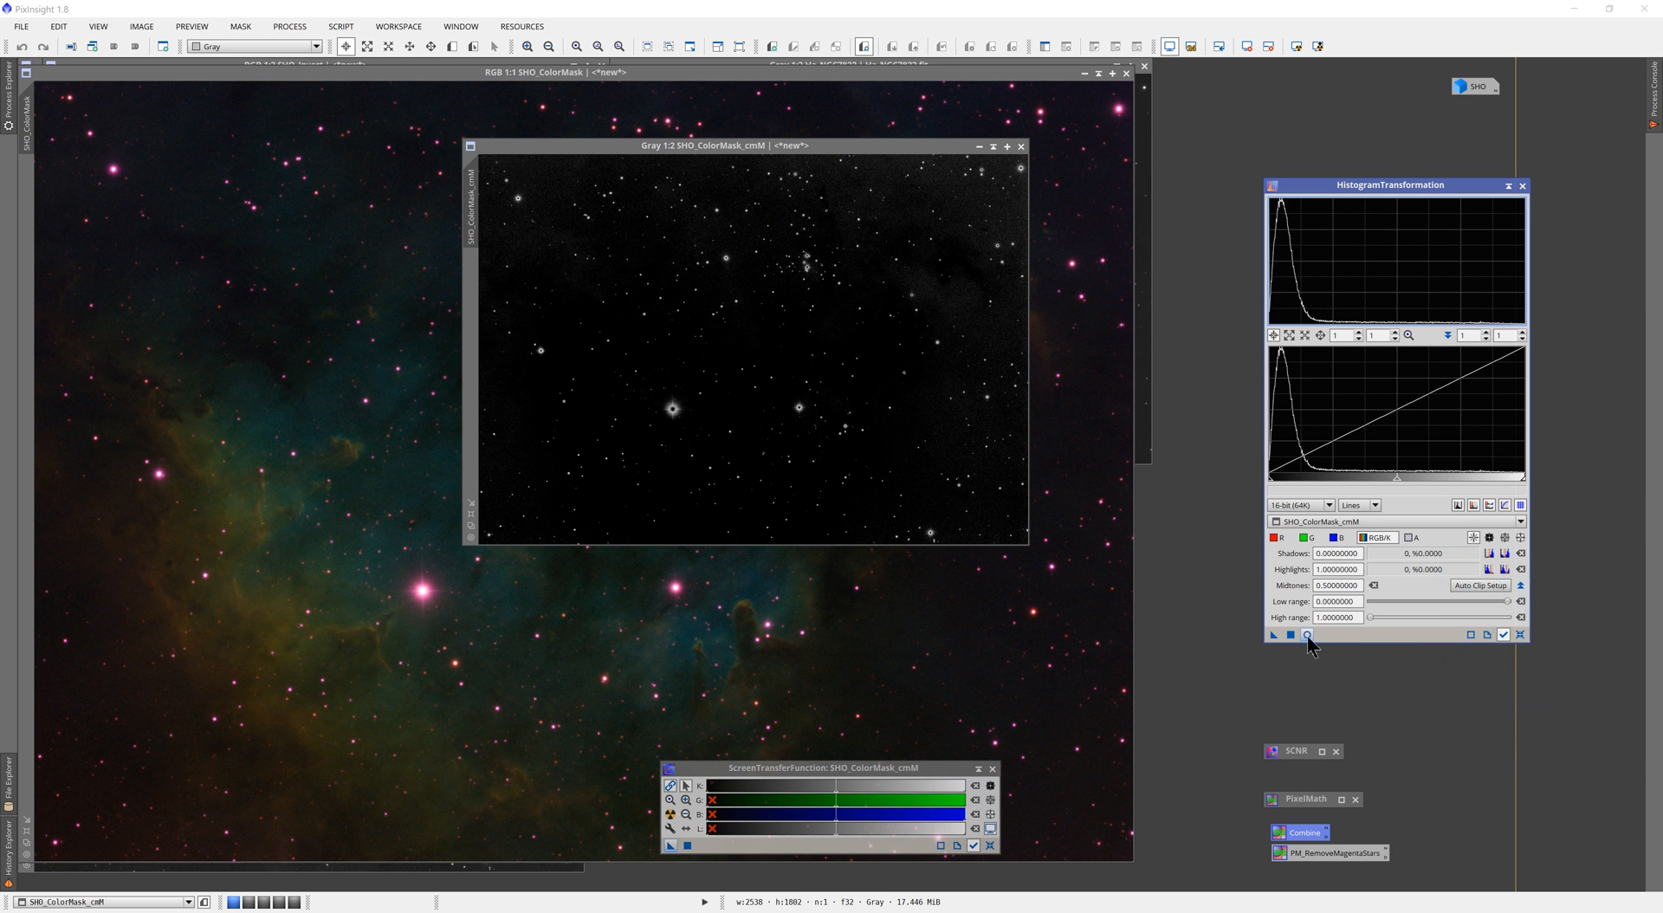
left_click(1306, 634)
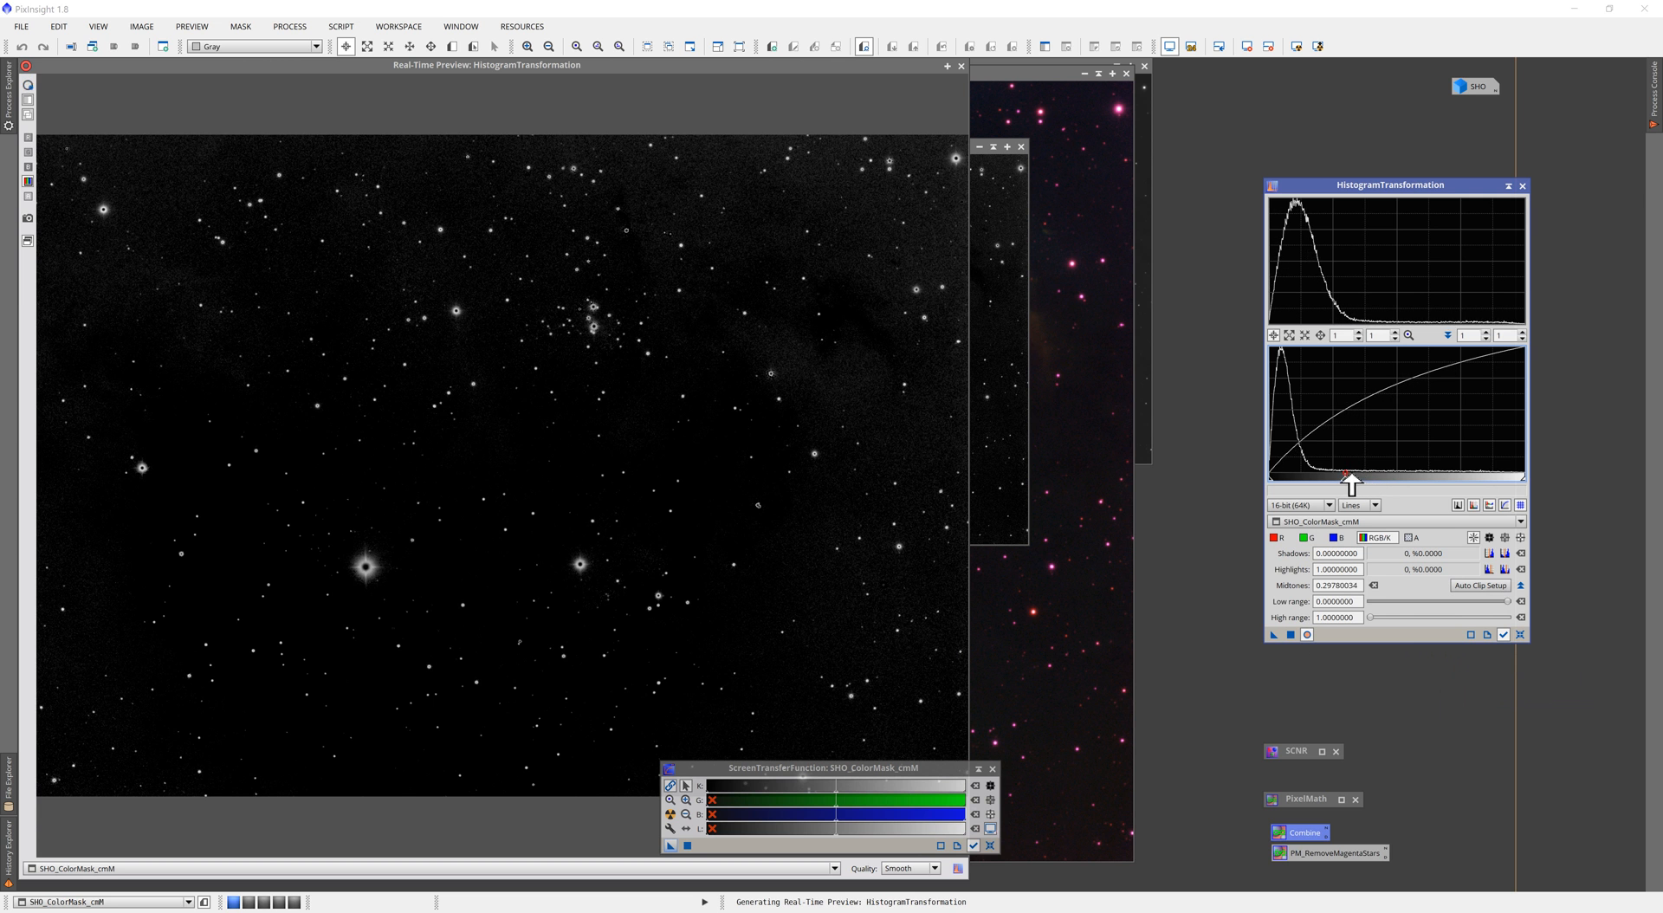
left_click_drag(1348, 482, 1354, 482)
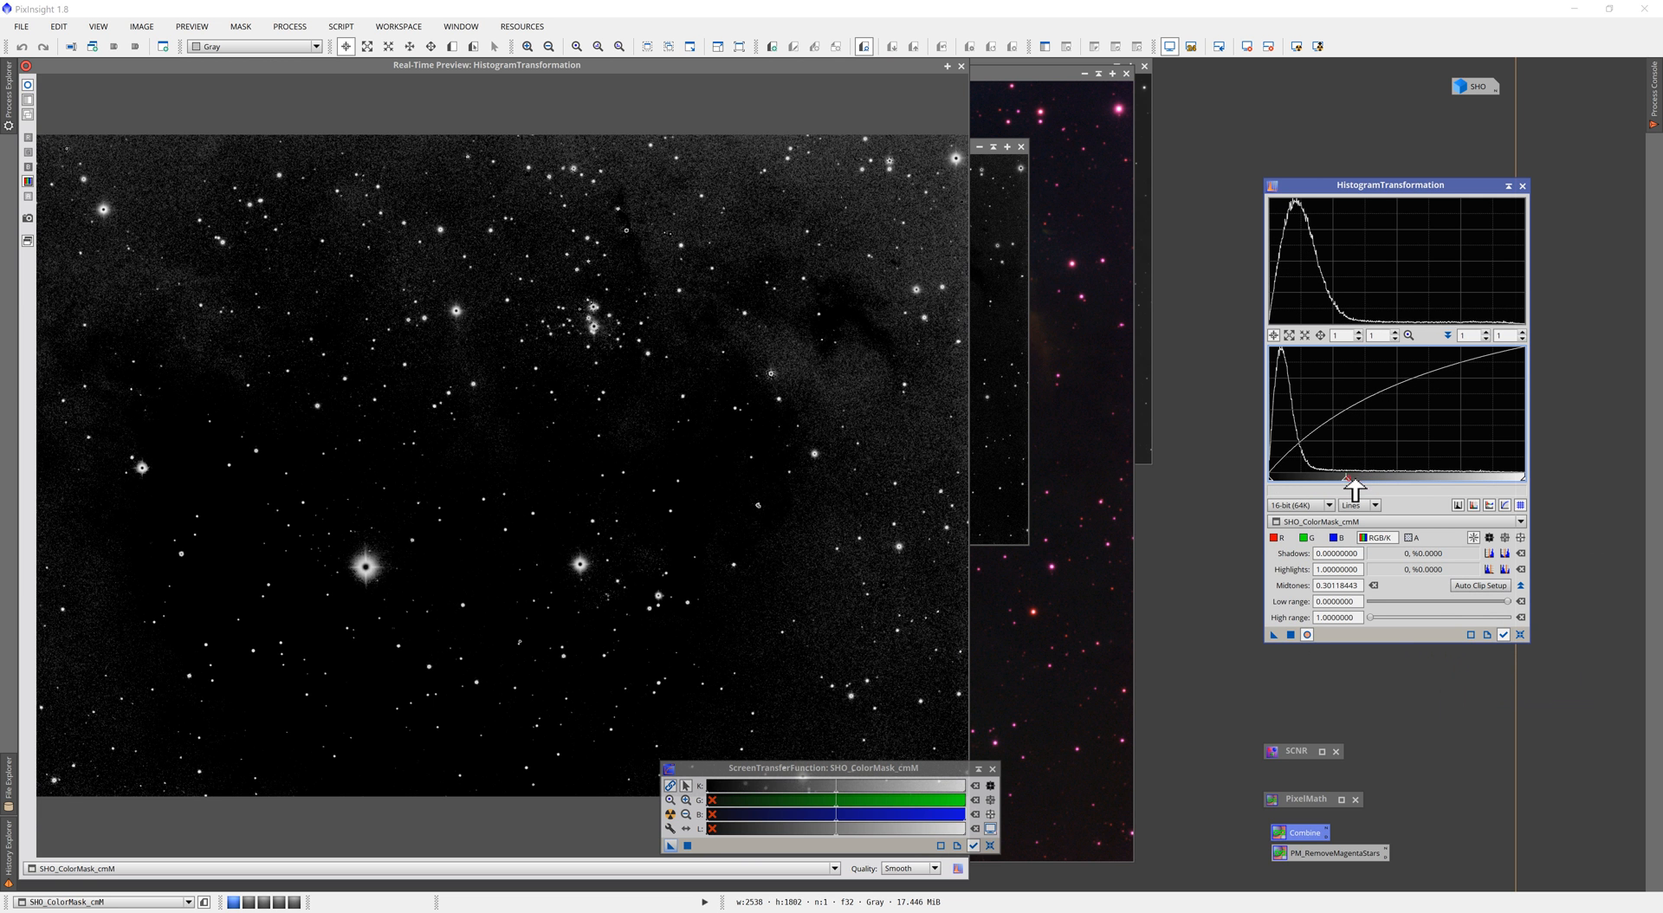
left_click_drag(1353, 480, 1300, 480)
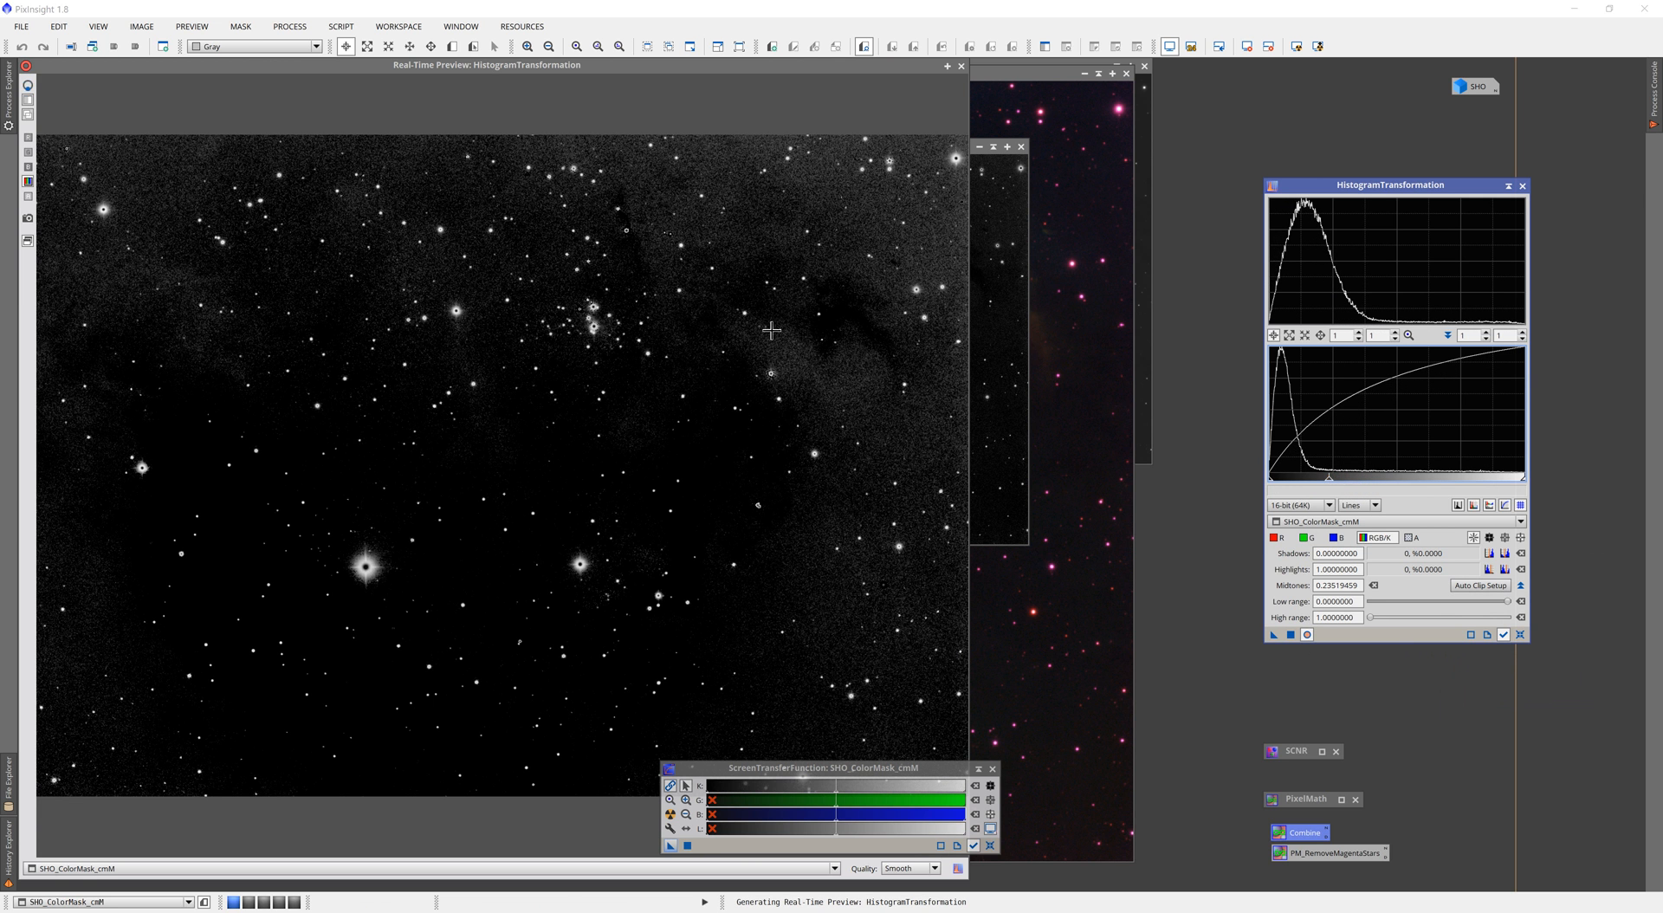
mouse_move(169, 227)
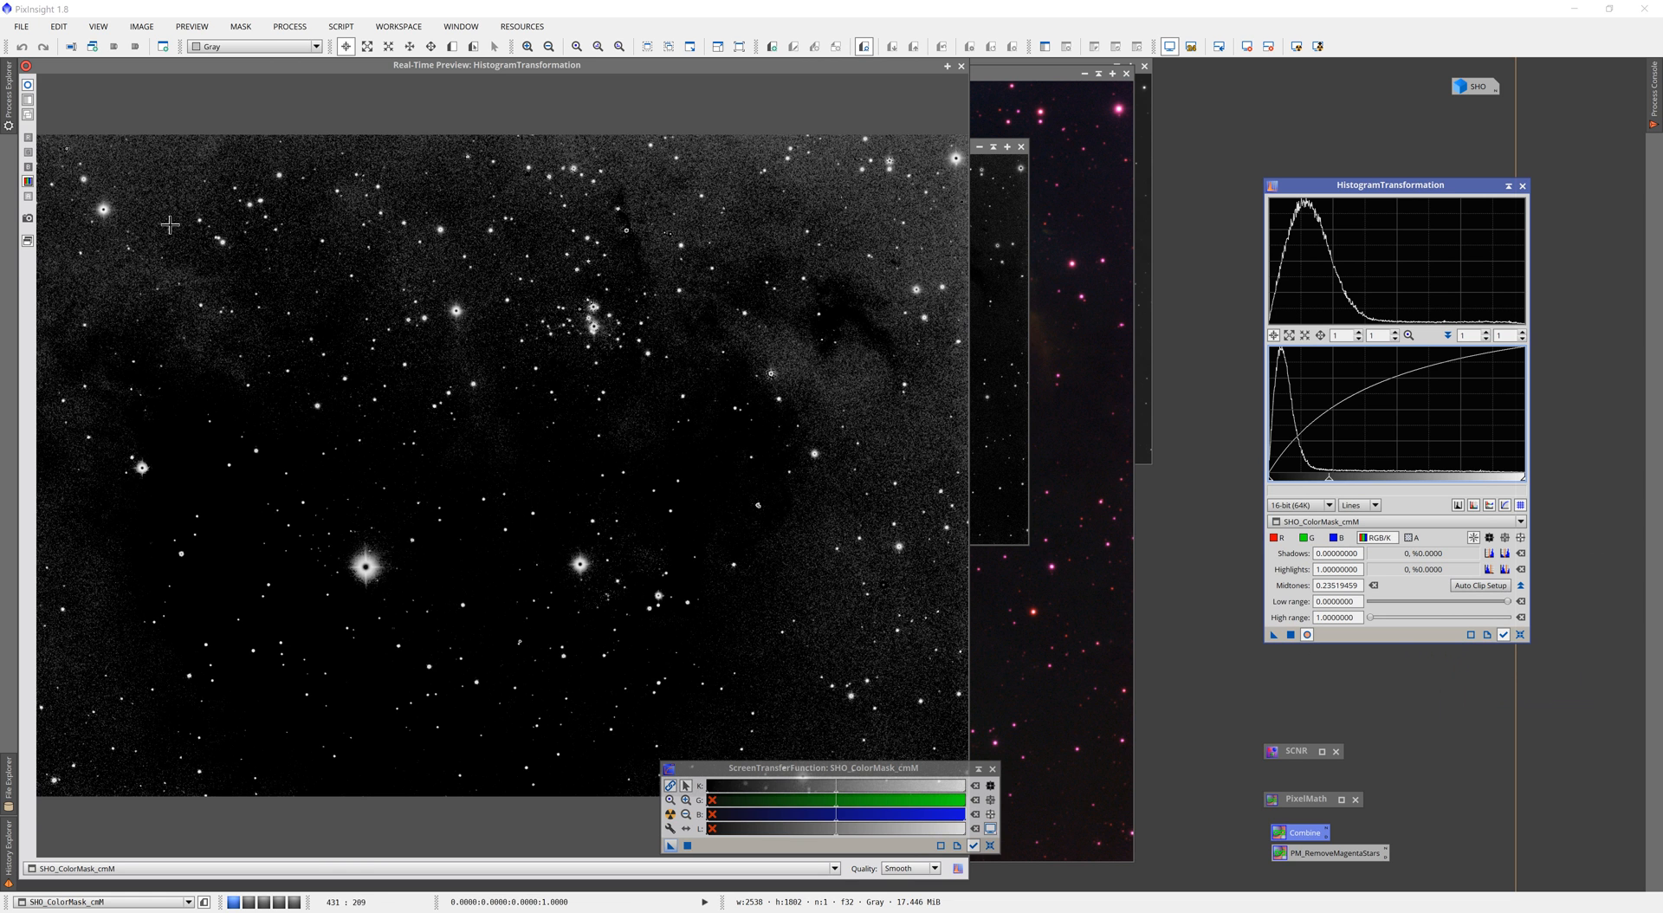
mouse_move(806, 196)
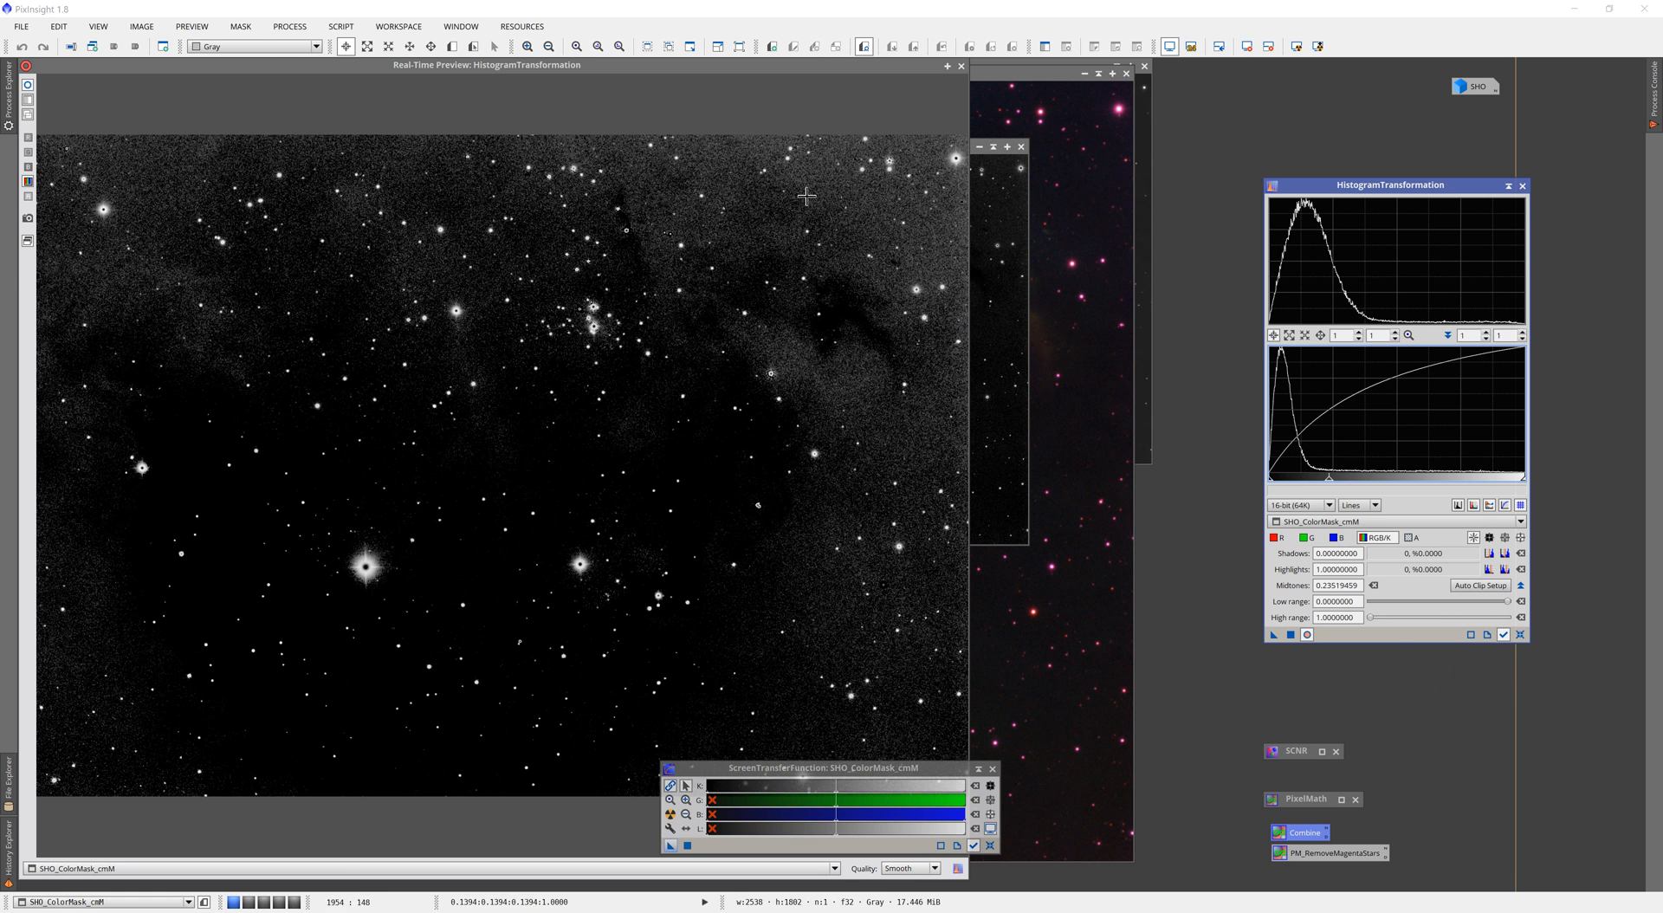
mouse_move(881, 321)
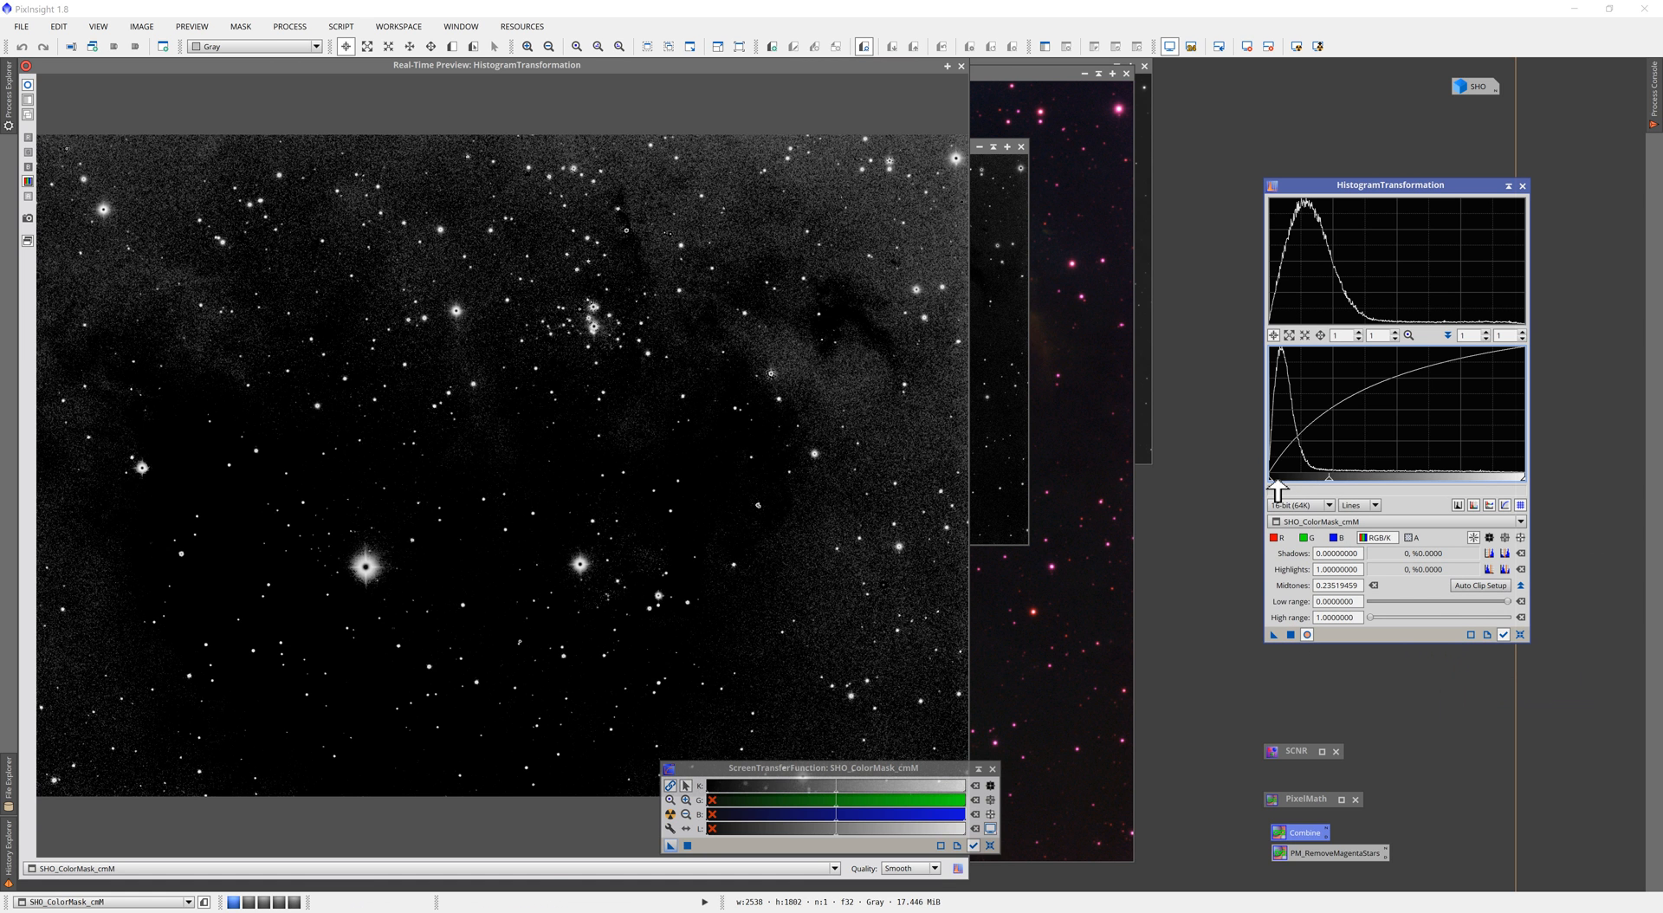
Step: Raise the shadows clip to about 0.037 to darken the mask background, then close the preview
left_click_drag(1276, 485, 1282, 485)
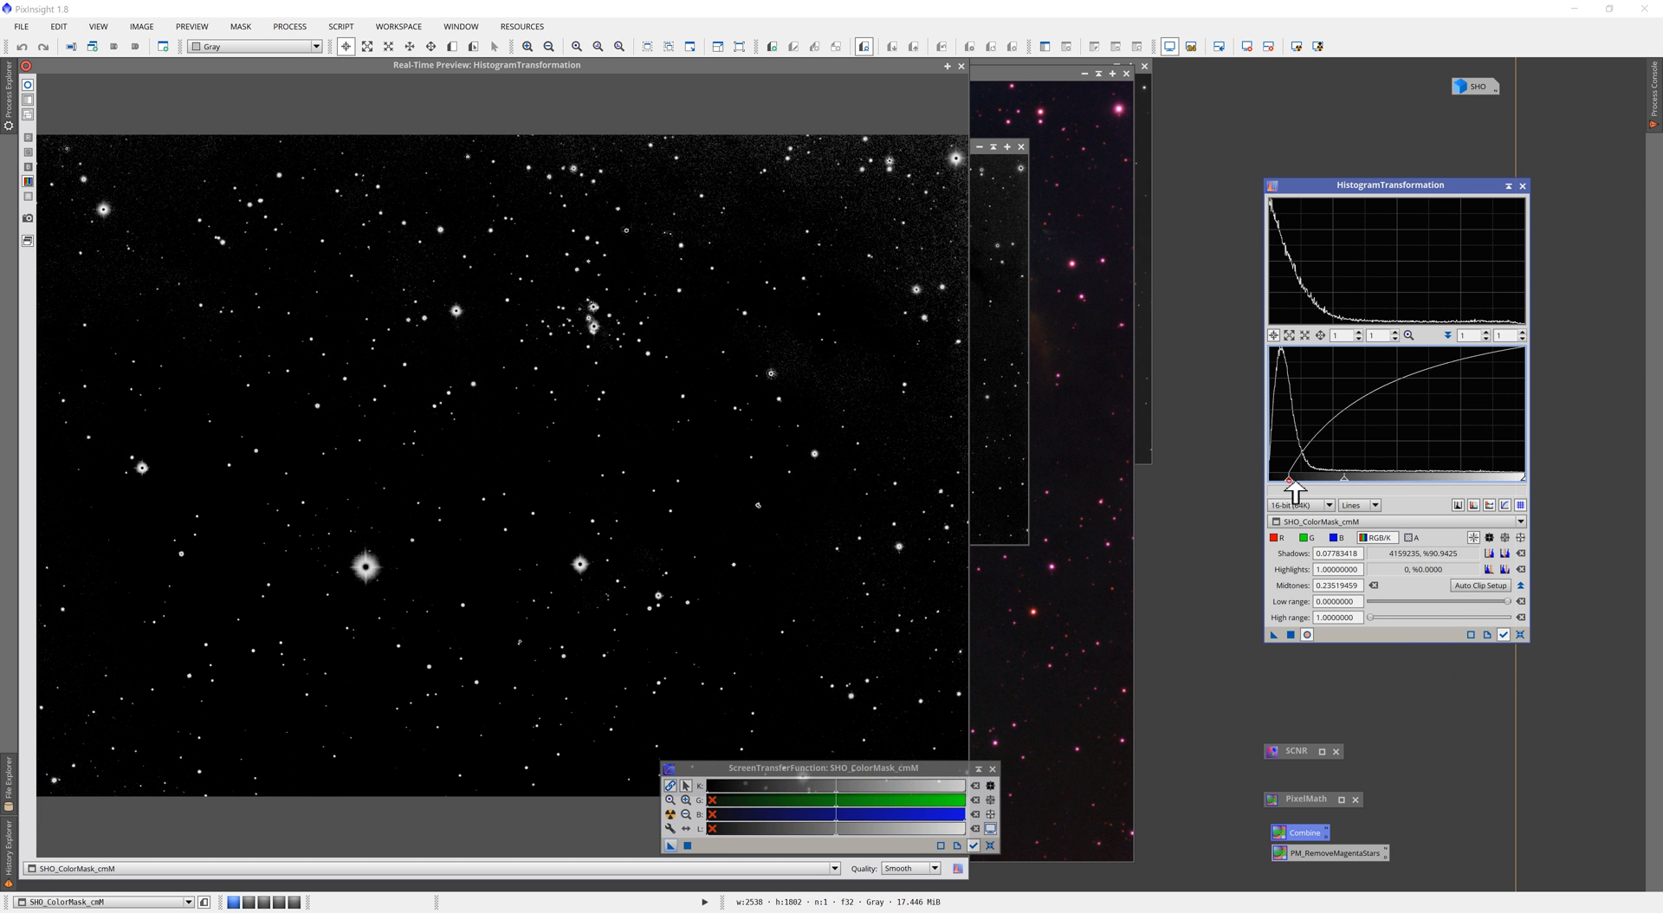
left_click_drag(1294, 481, 1284, 485)
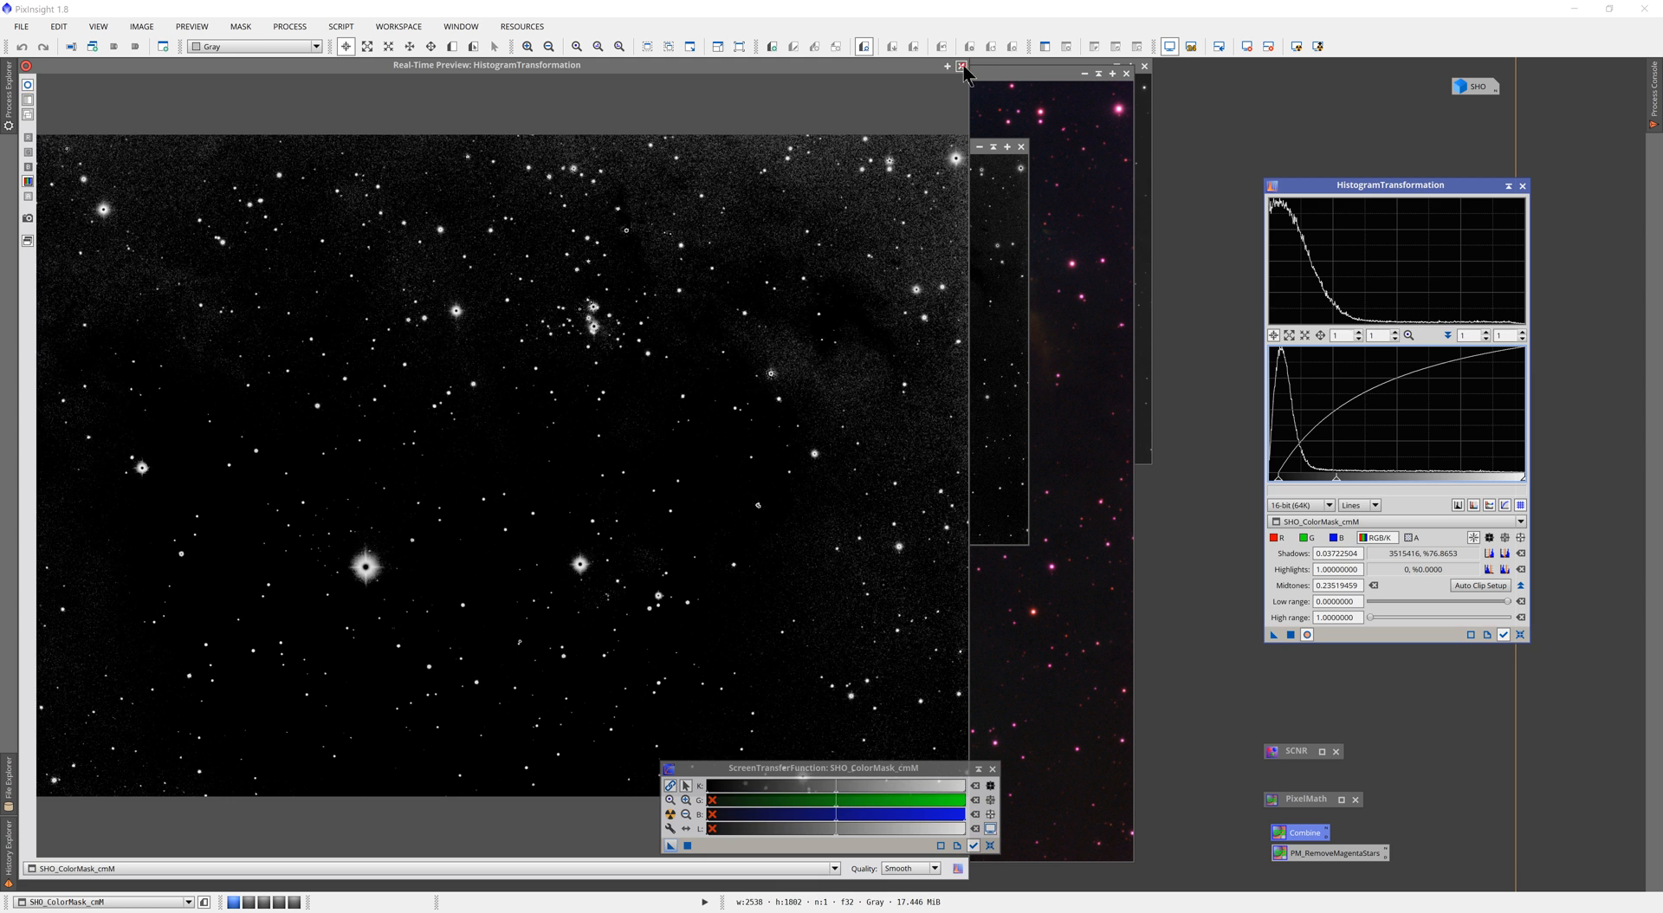
left_click(963, 67)
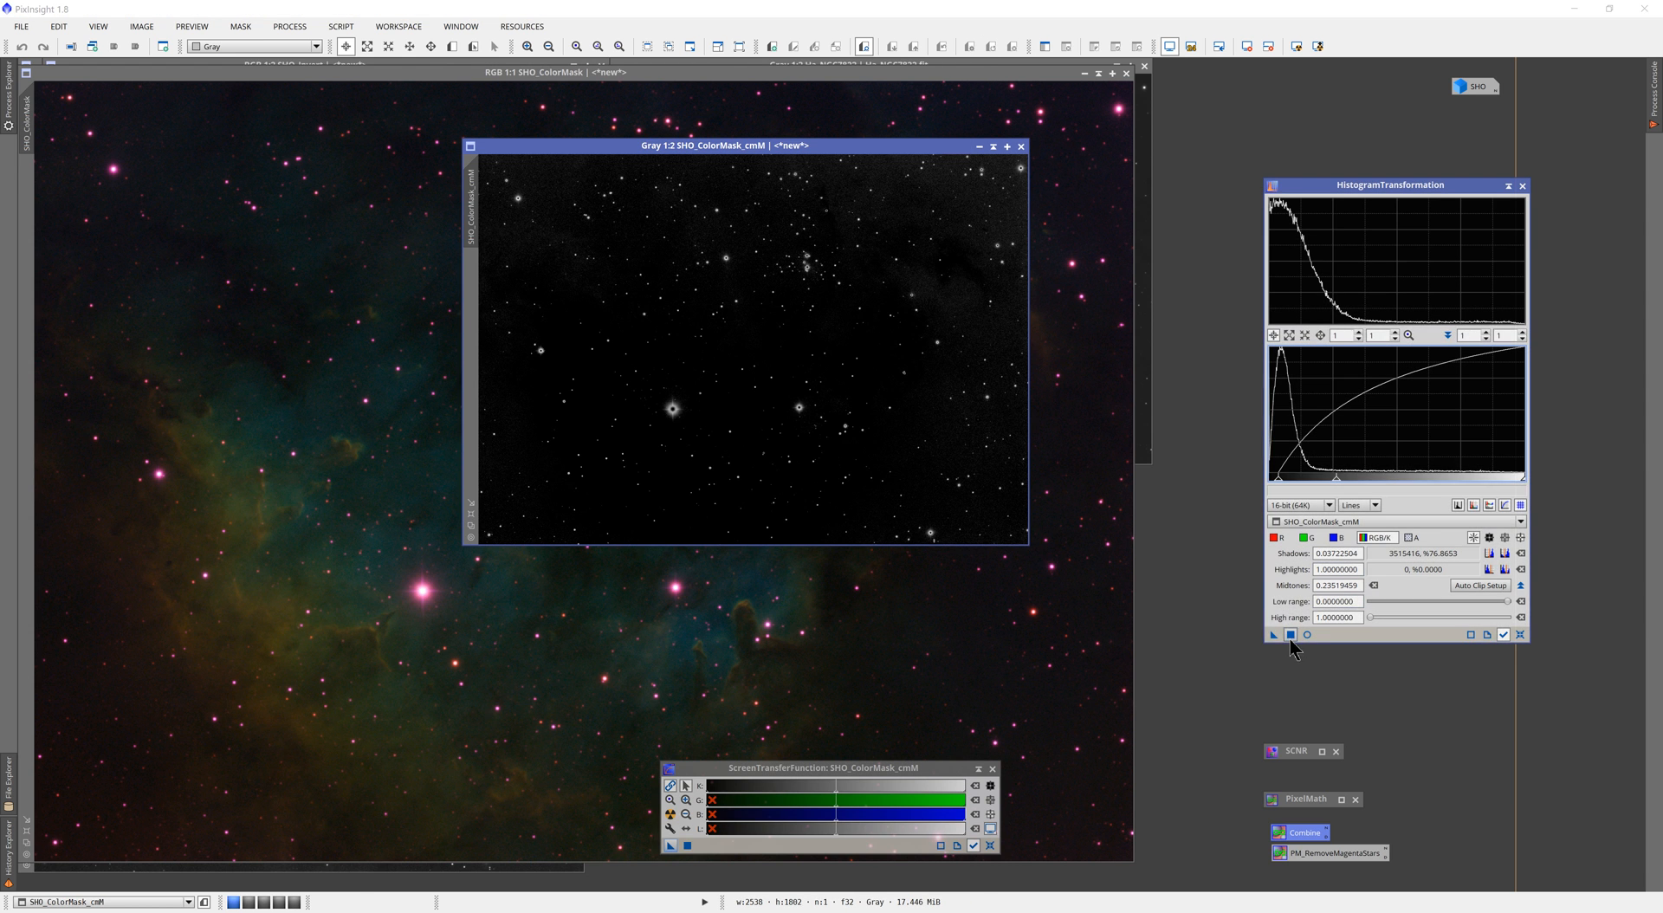
Step: Apply the stretch to the mask and lower the saturation curve so the masked magenta stars turn nearly white
left_click(1292, 634)
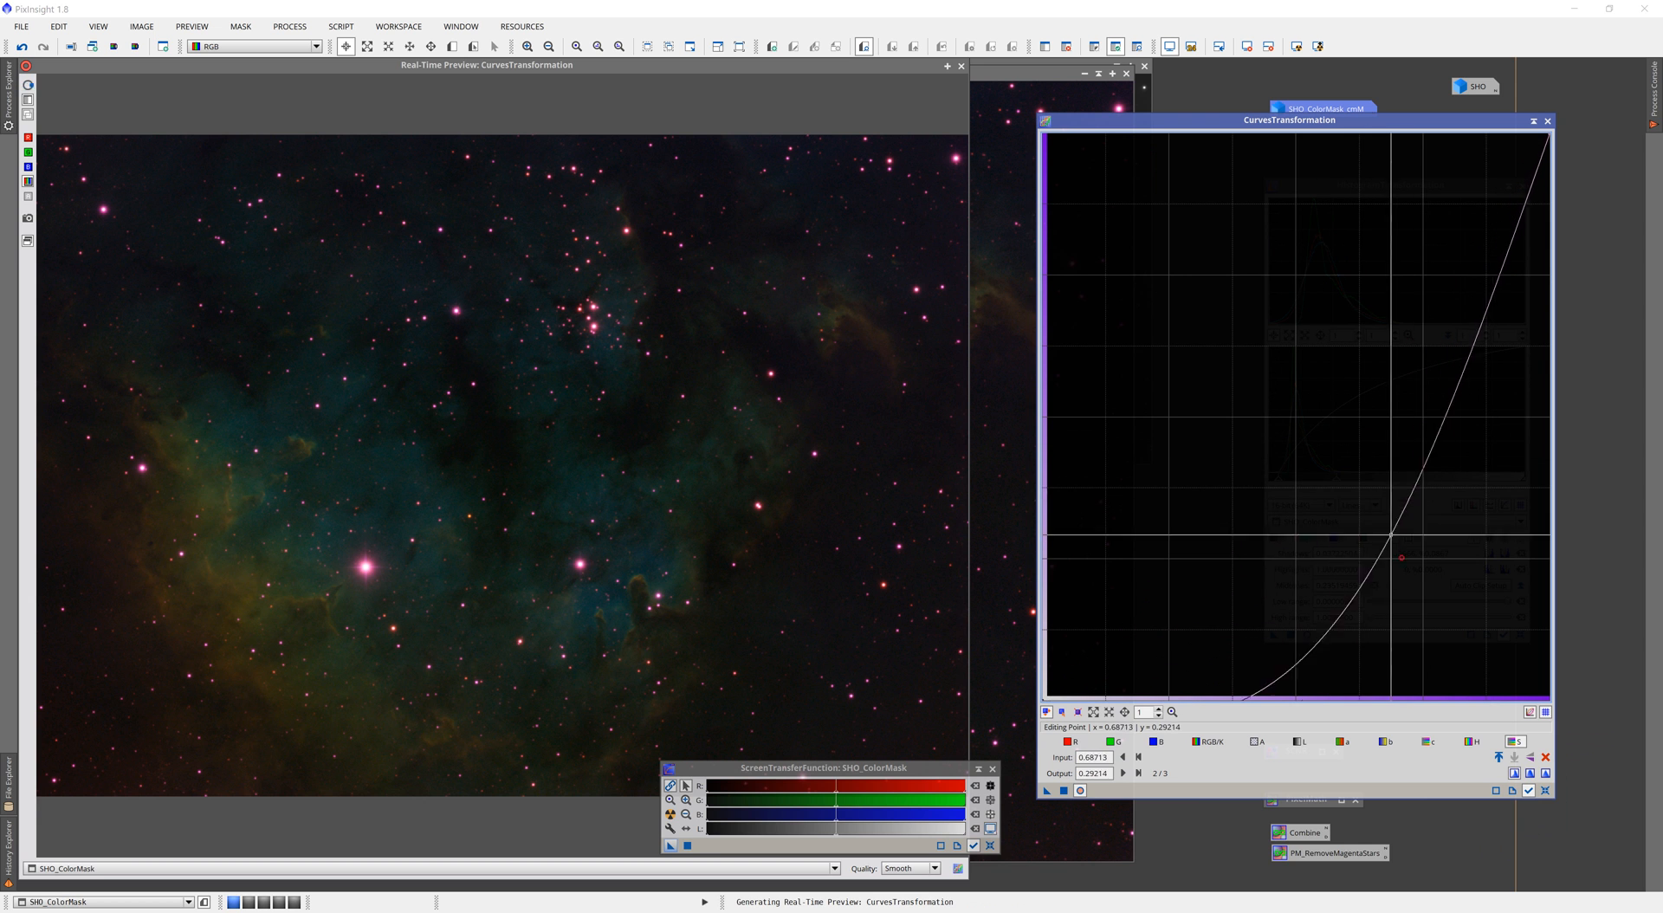
left_click_drag(1400, 560, 1421, 585)
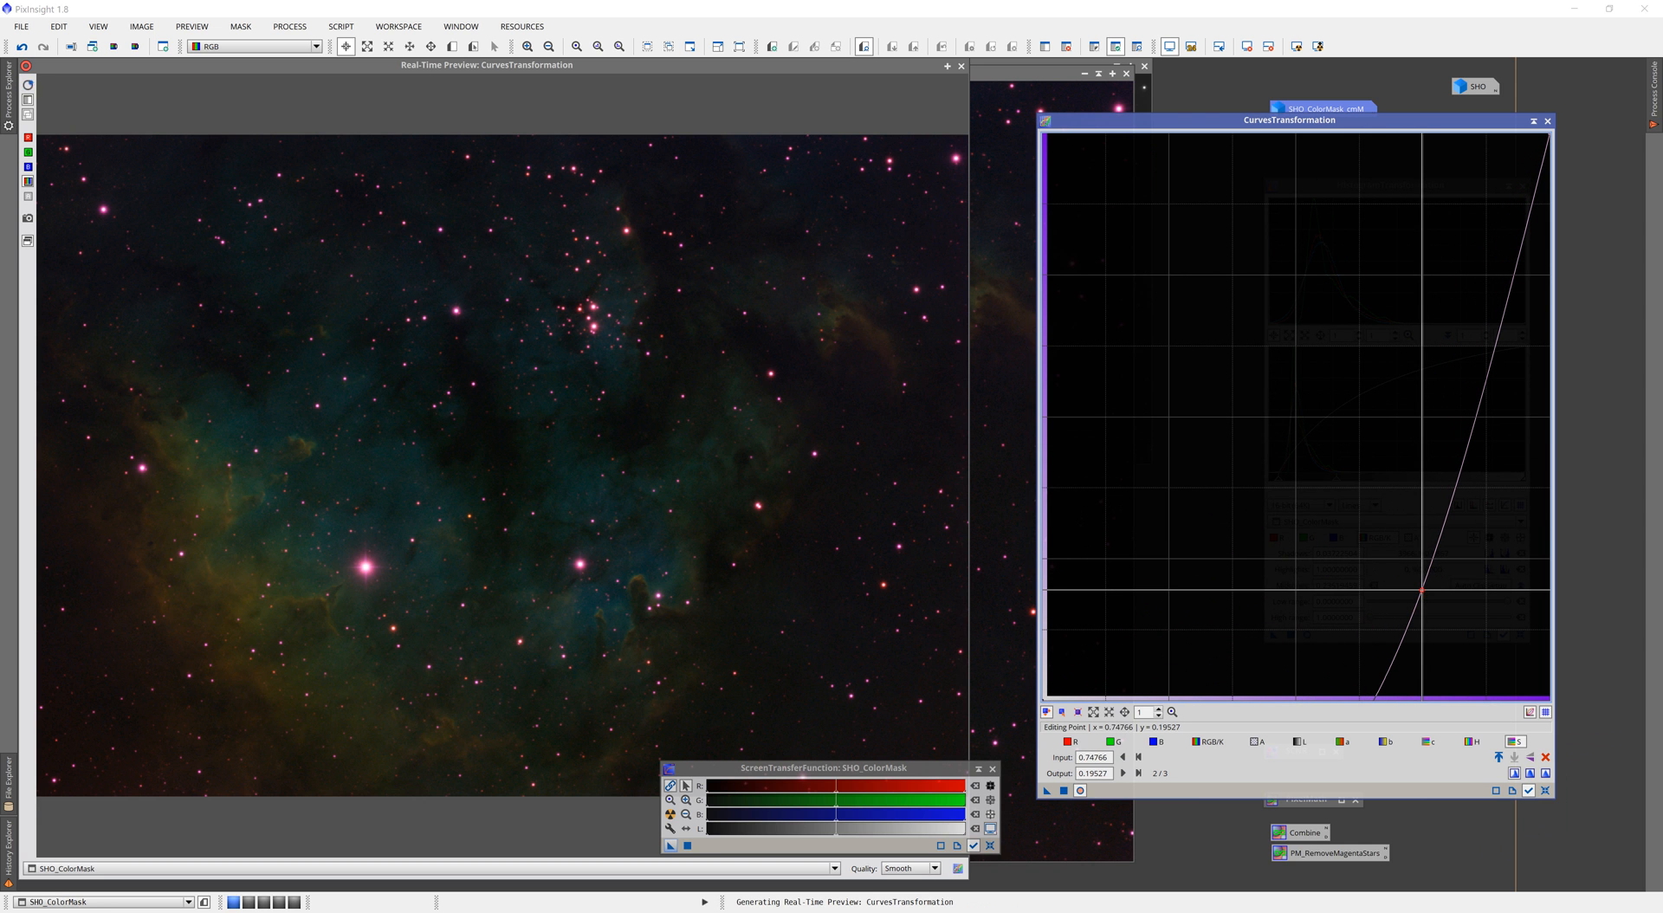
left_click_drag(1421, 589, 1432, 594)
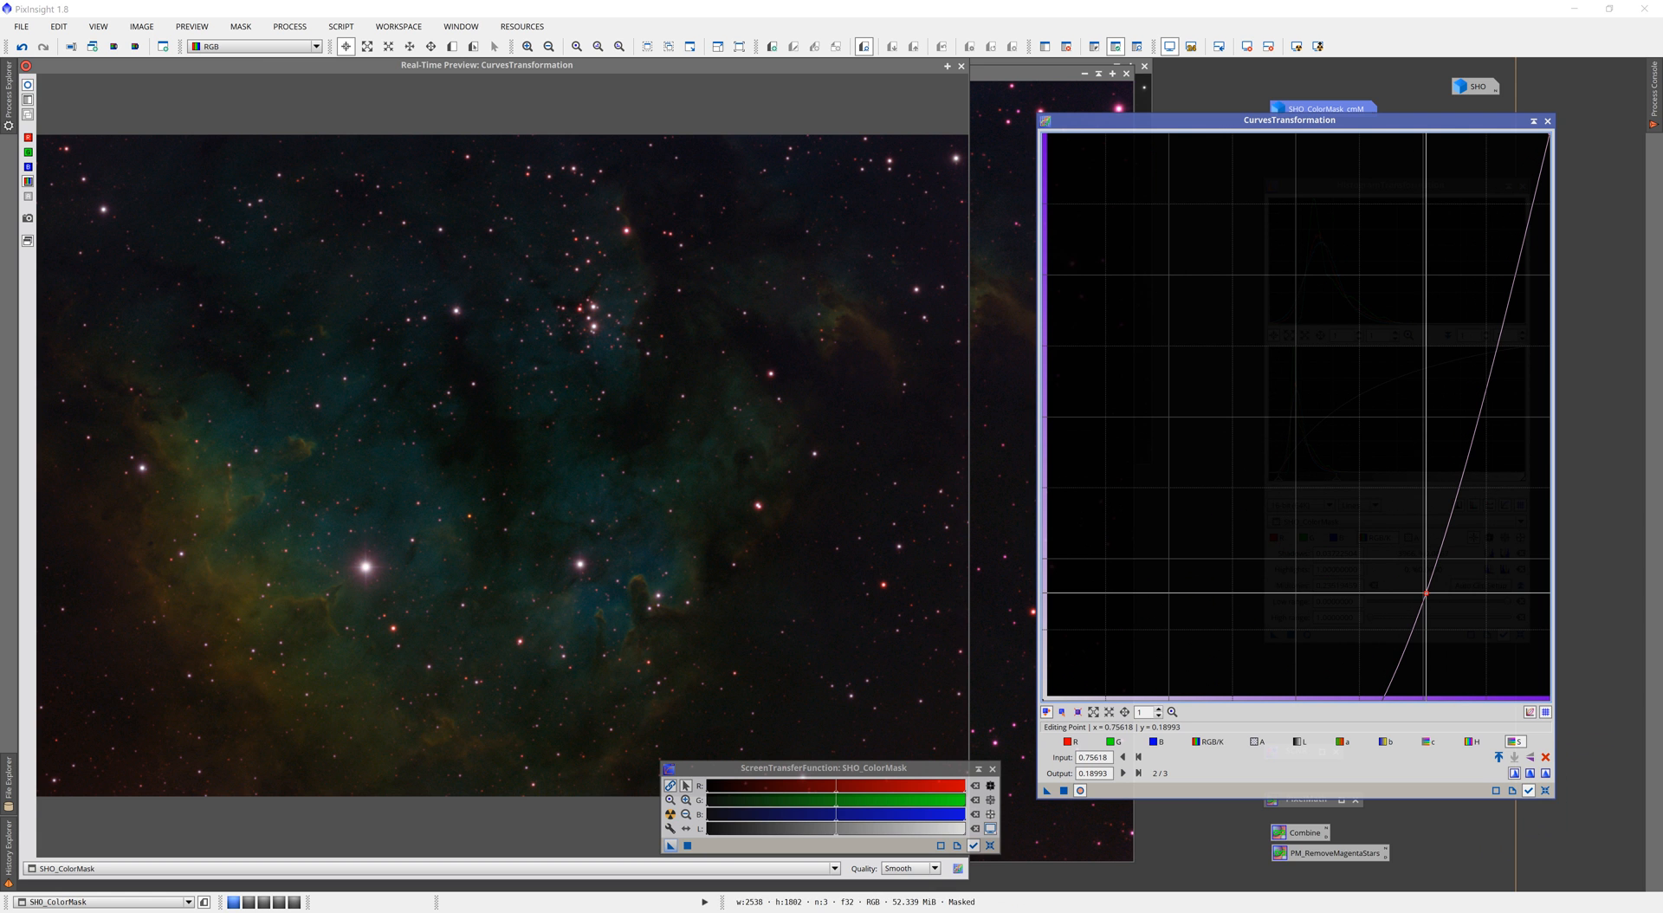
left_click_drag(1431, 592, 1437, 601)
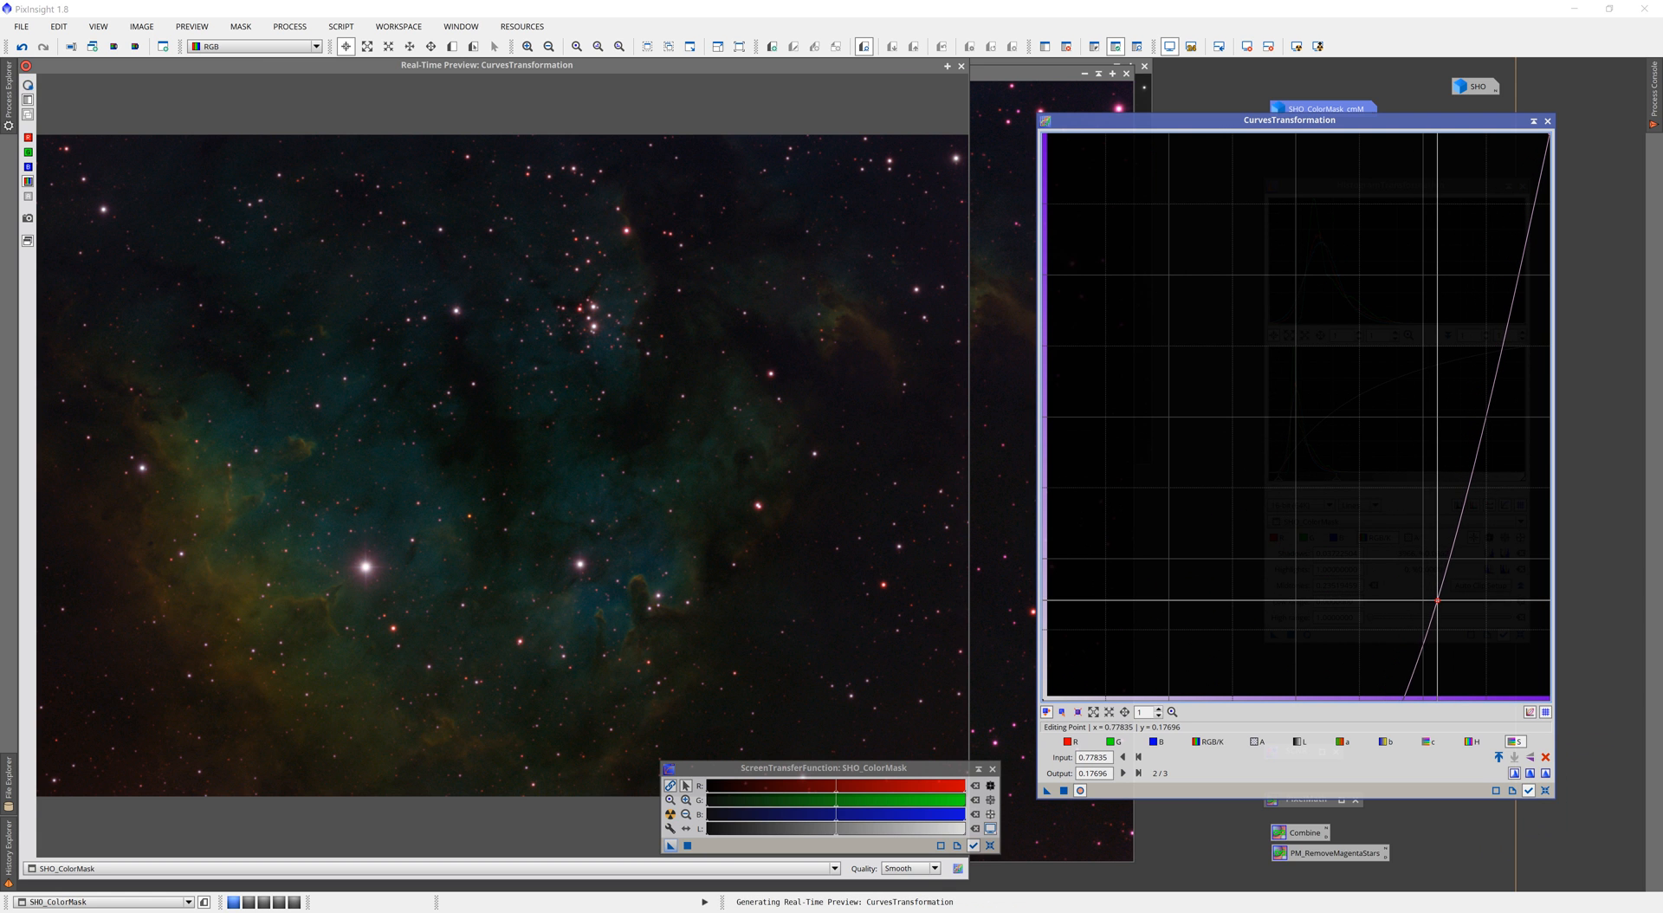
left_click_drag(1432, 599, 1432, 598)
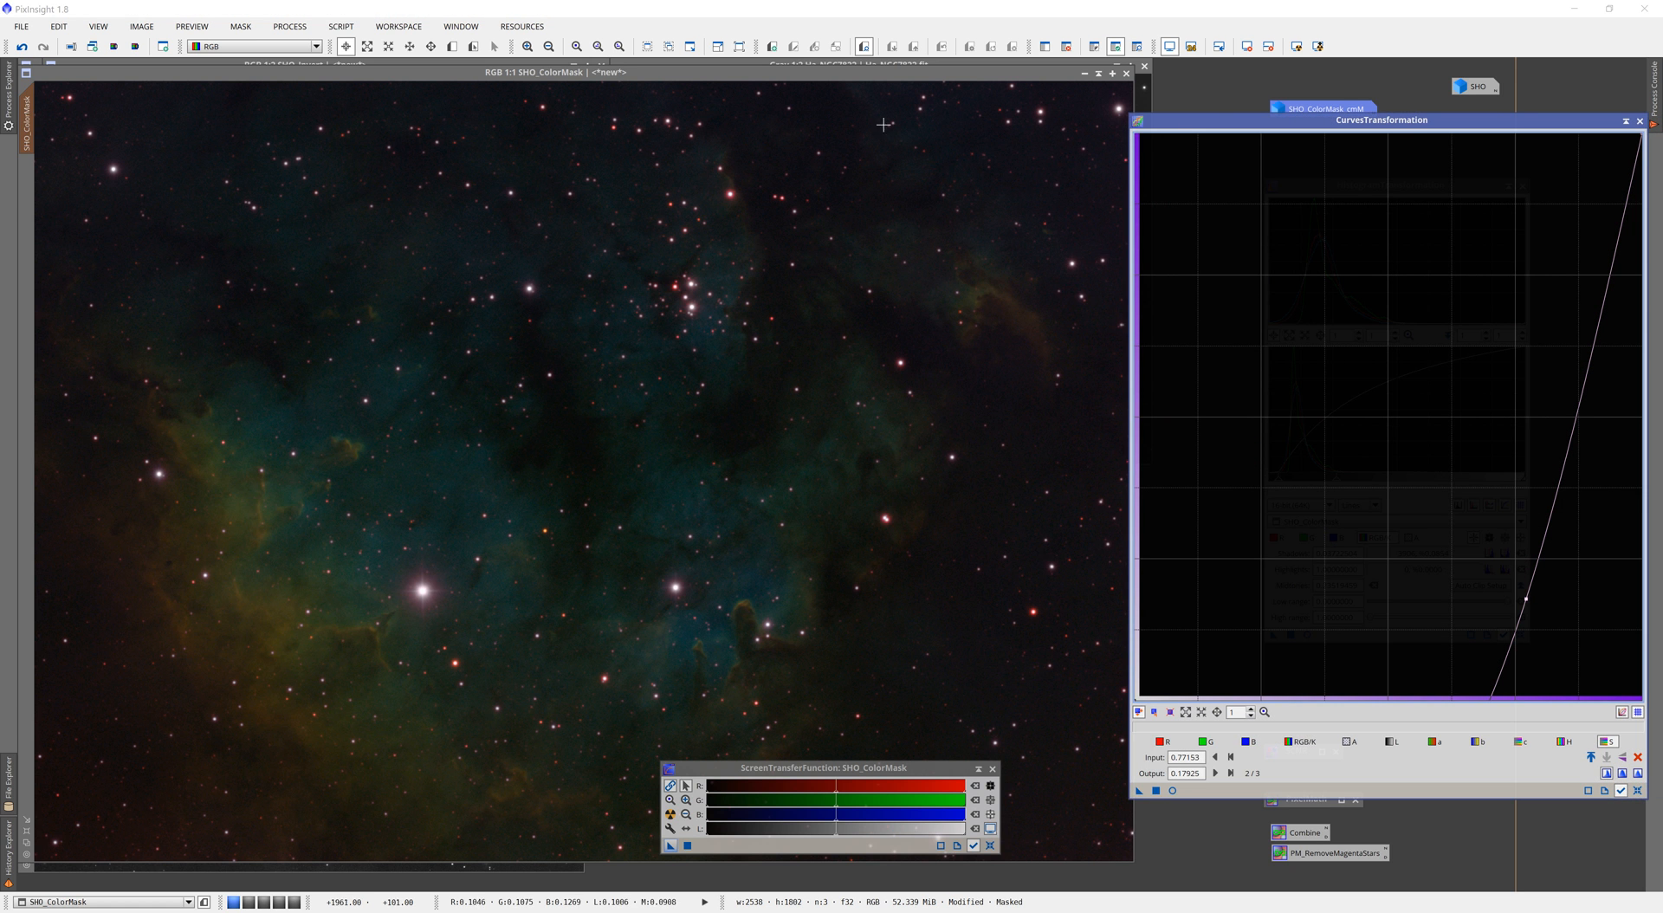
mouse_move(984, 128)
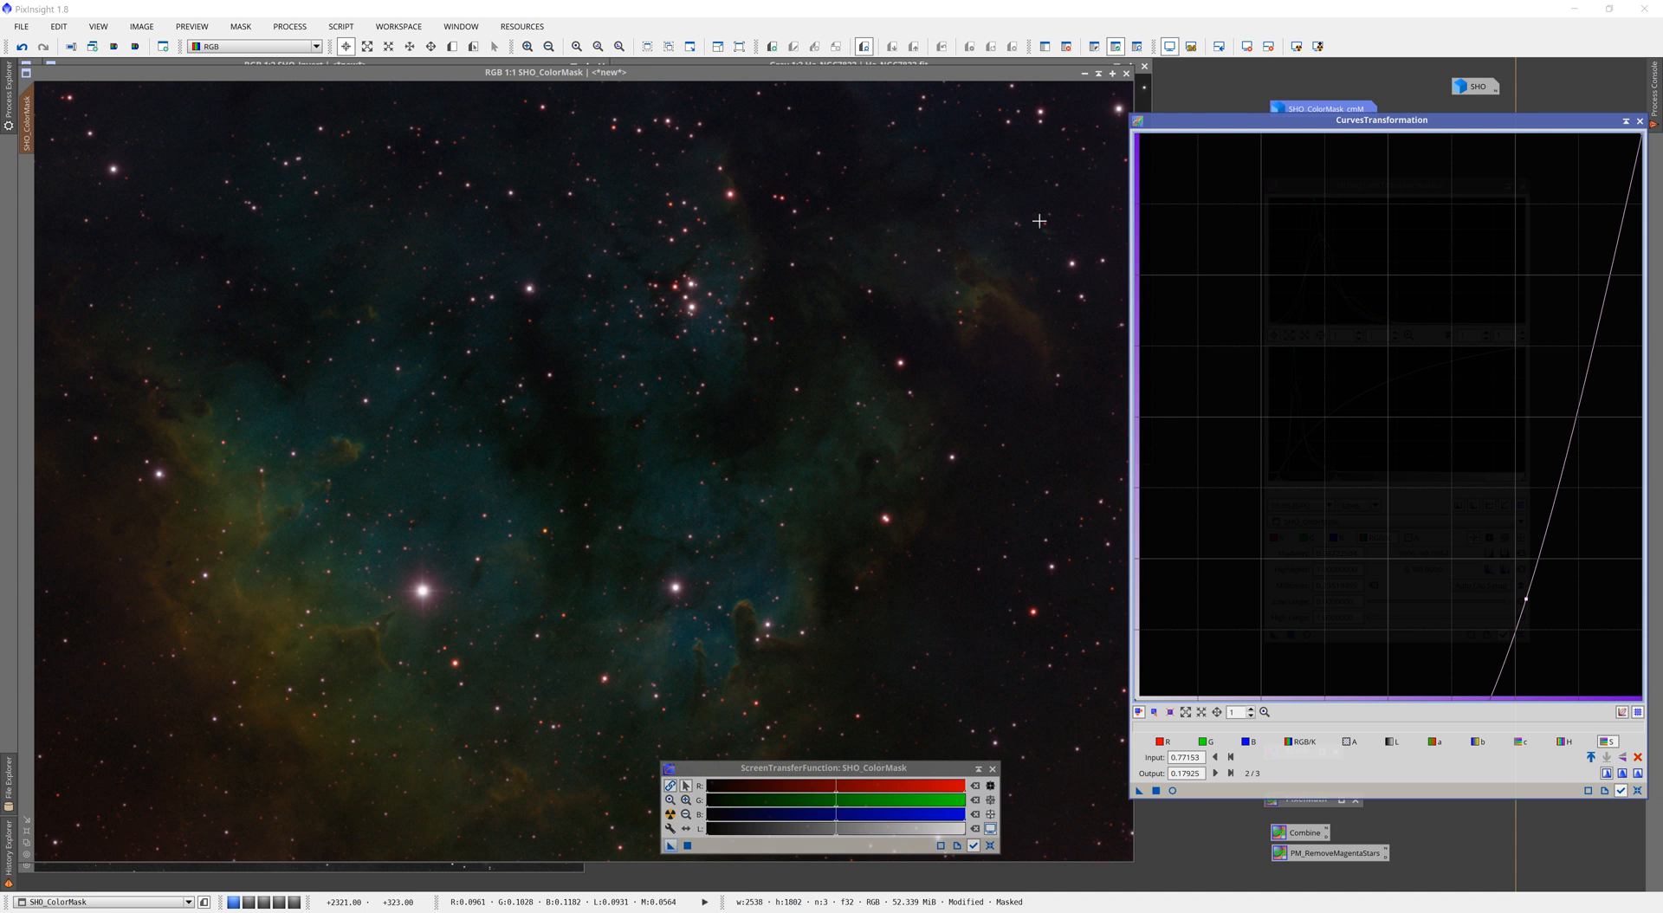
mouse_move(868, 403)
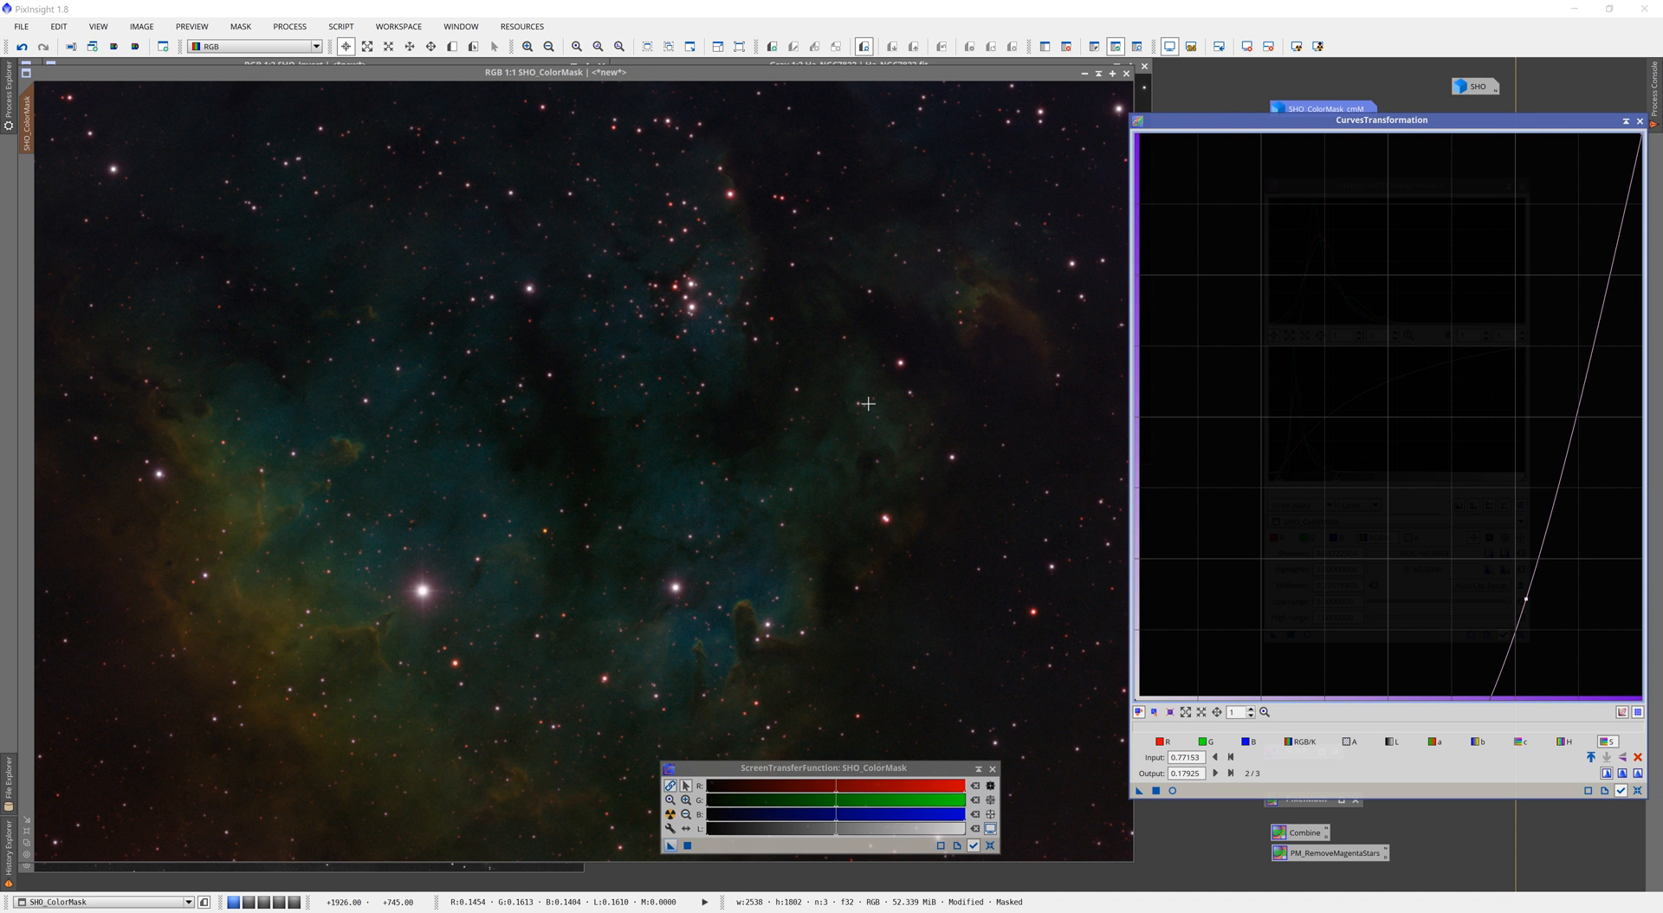
mouse_move(919, 262)
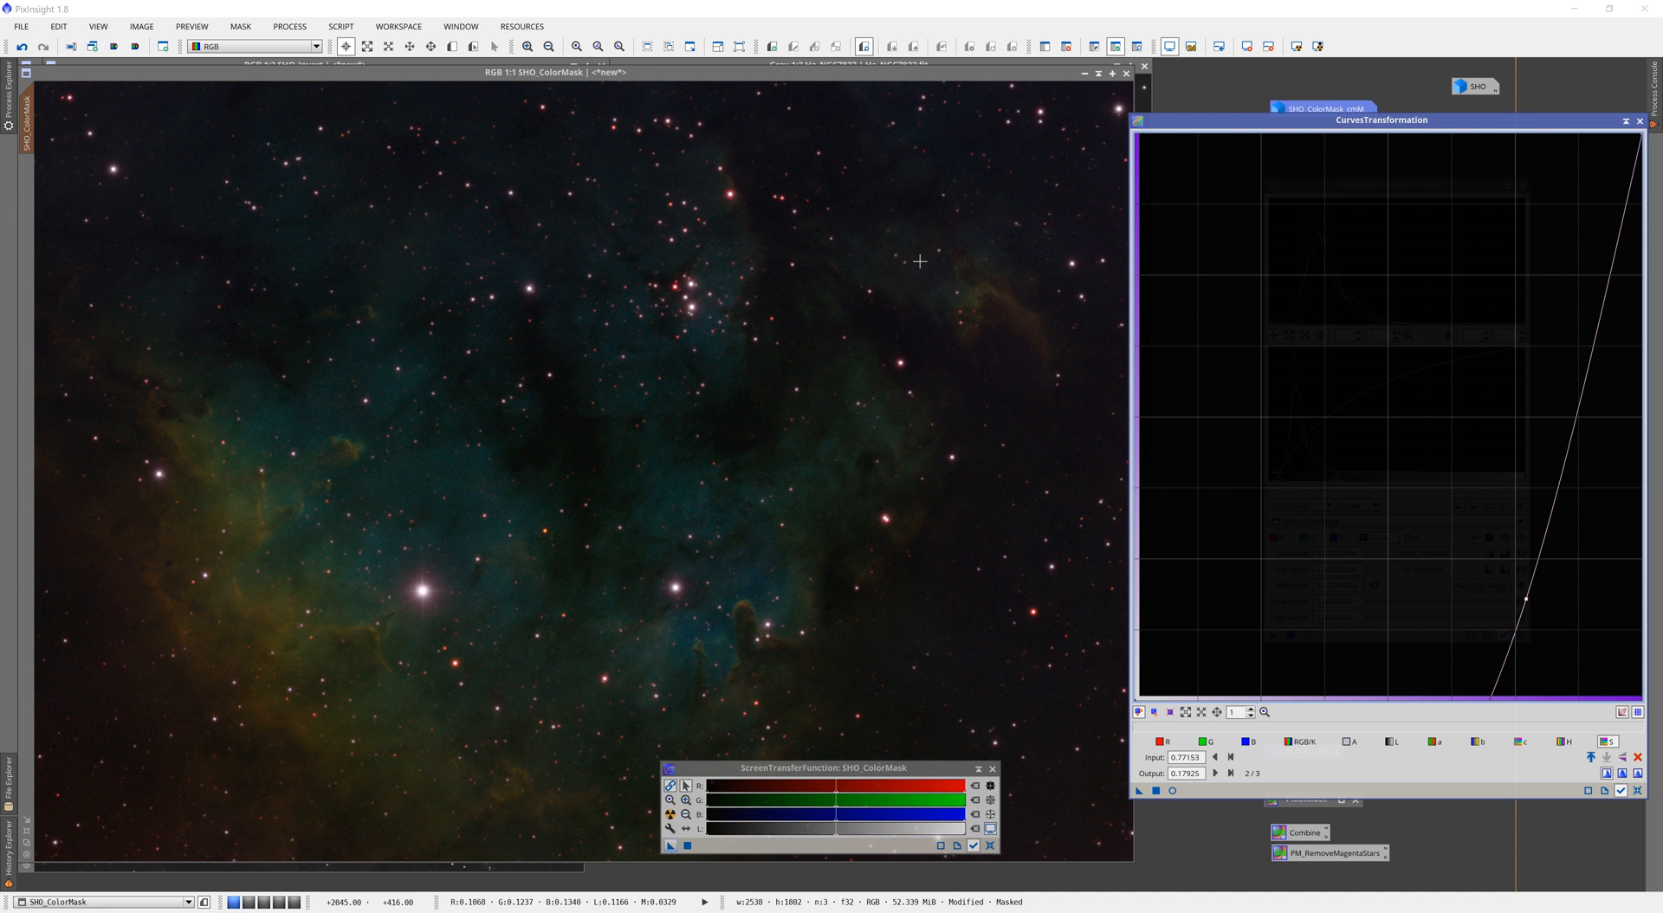
mouse_move(624, 258)
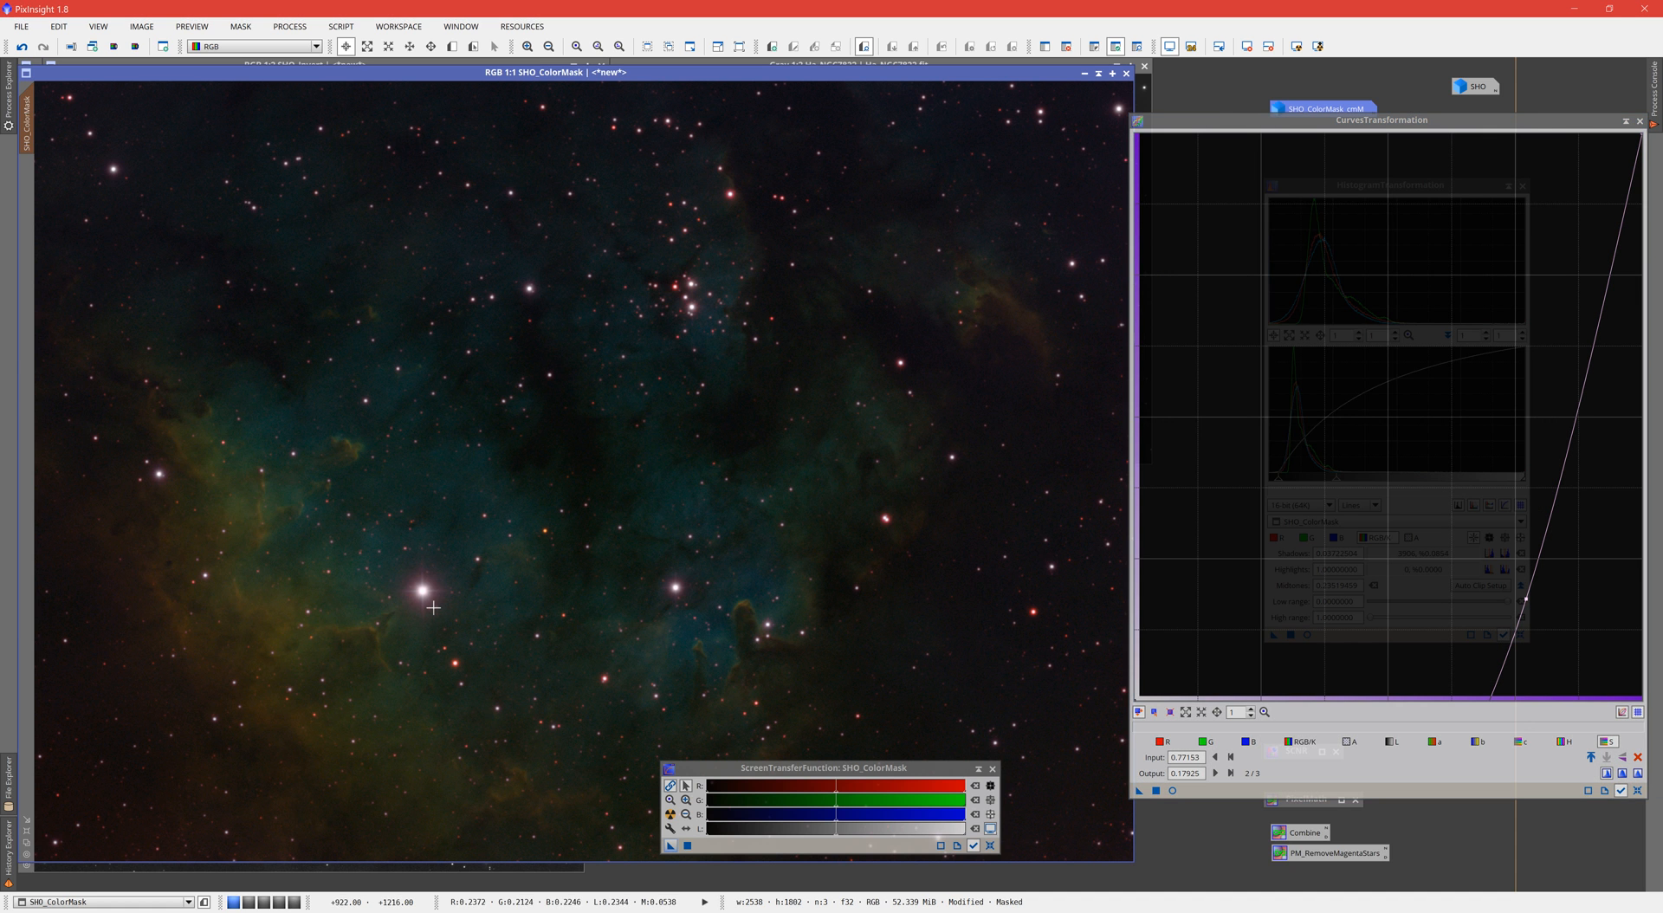
mouse_move(412, 582)
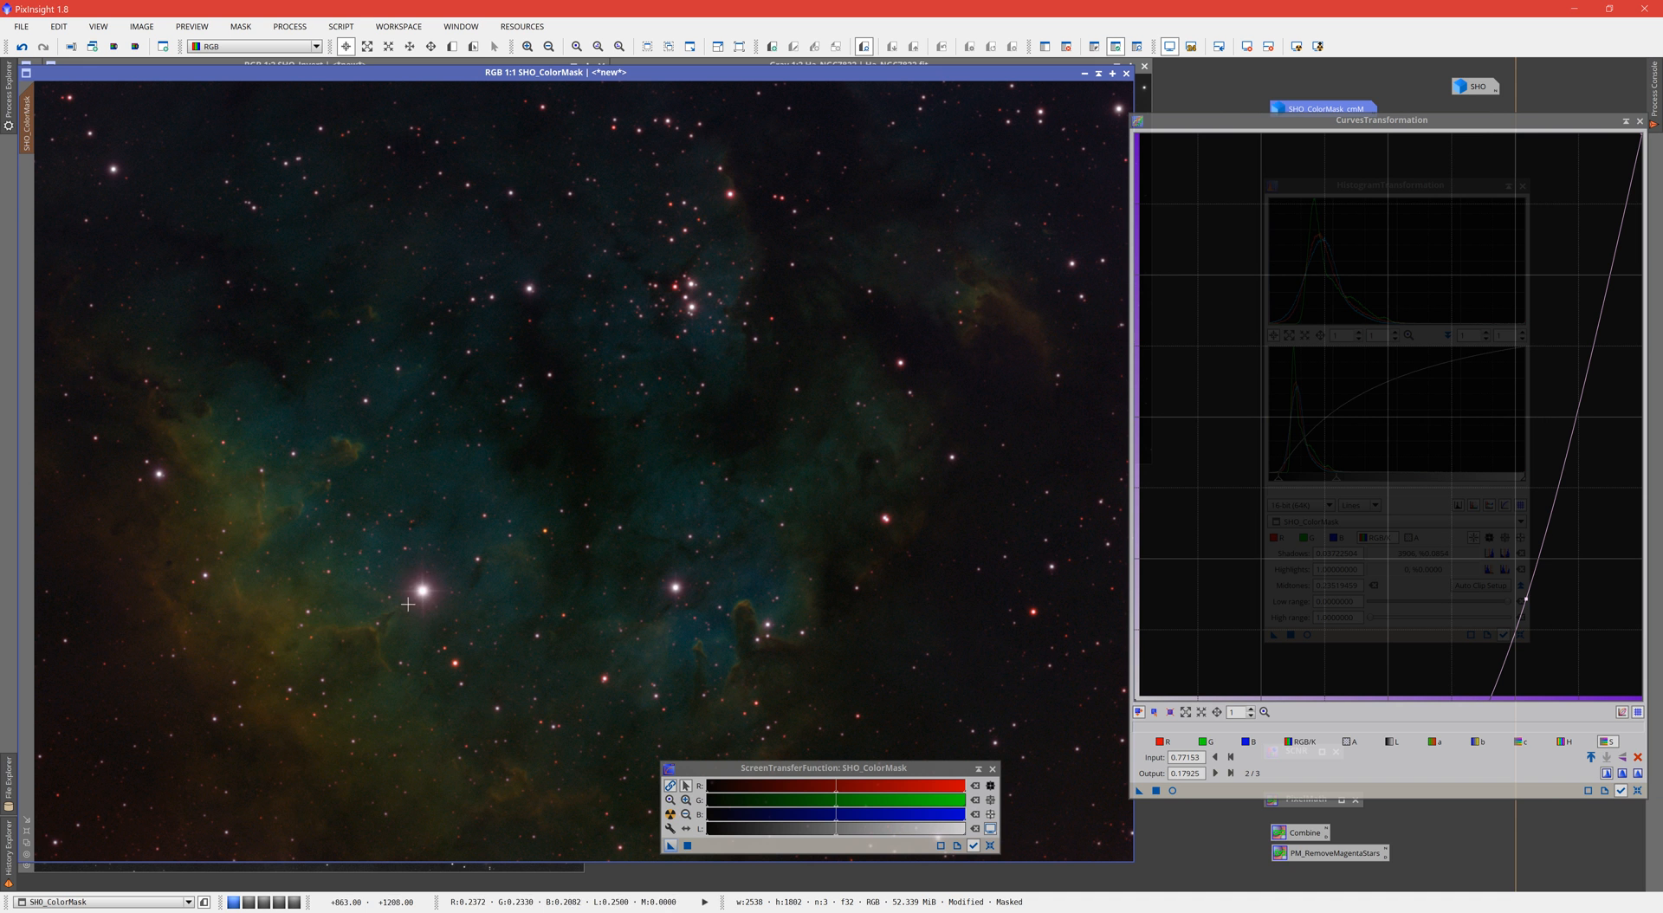
mouse_move(416, 595)
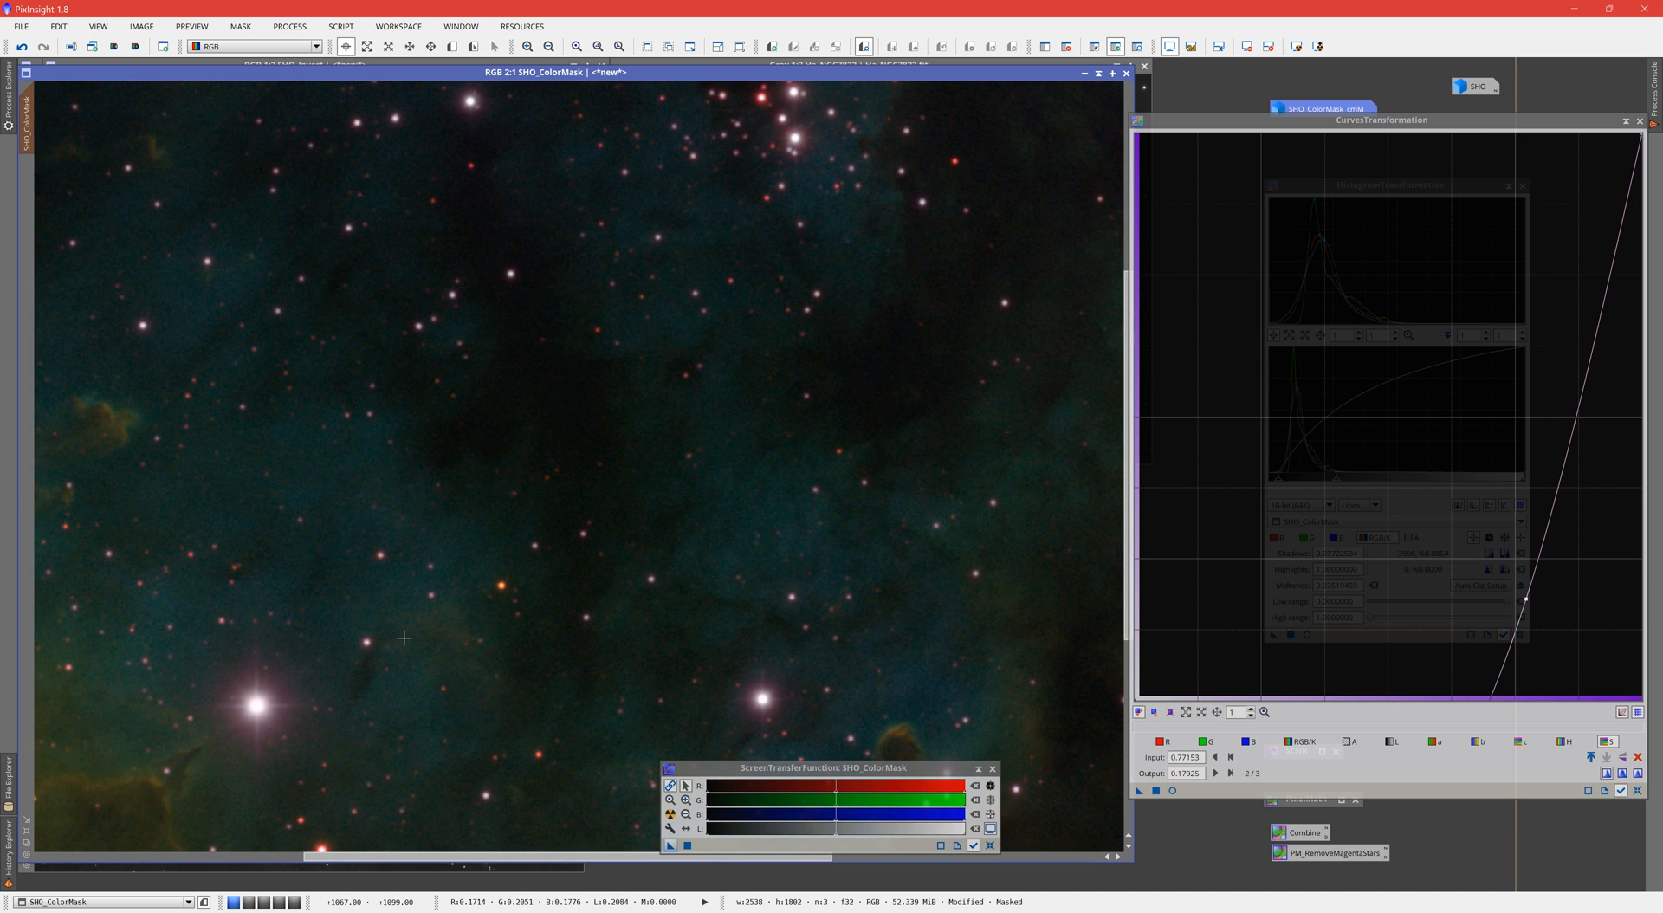
mouse_move(324, 702)
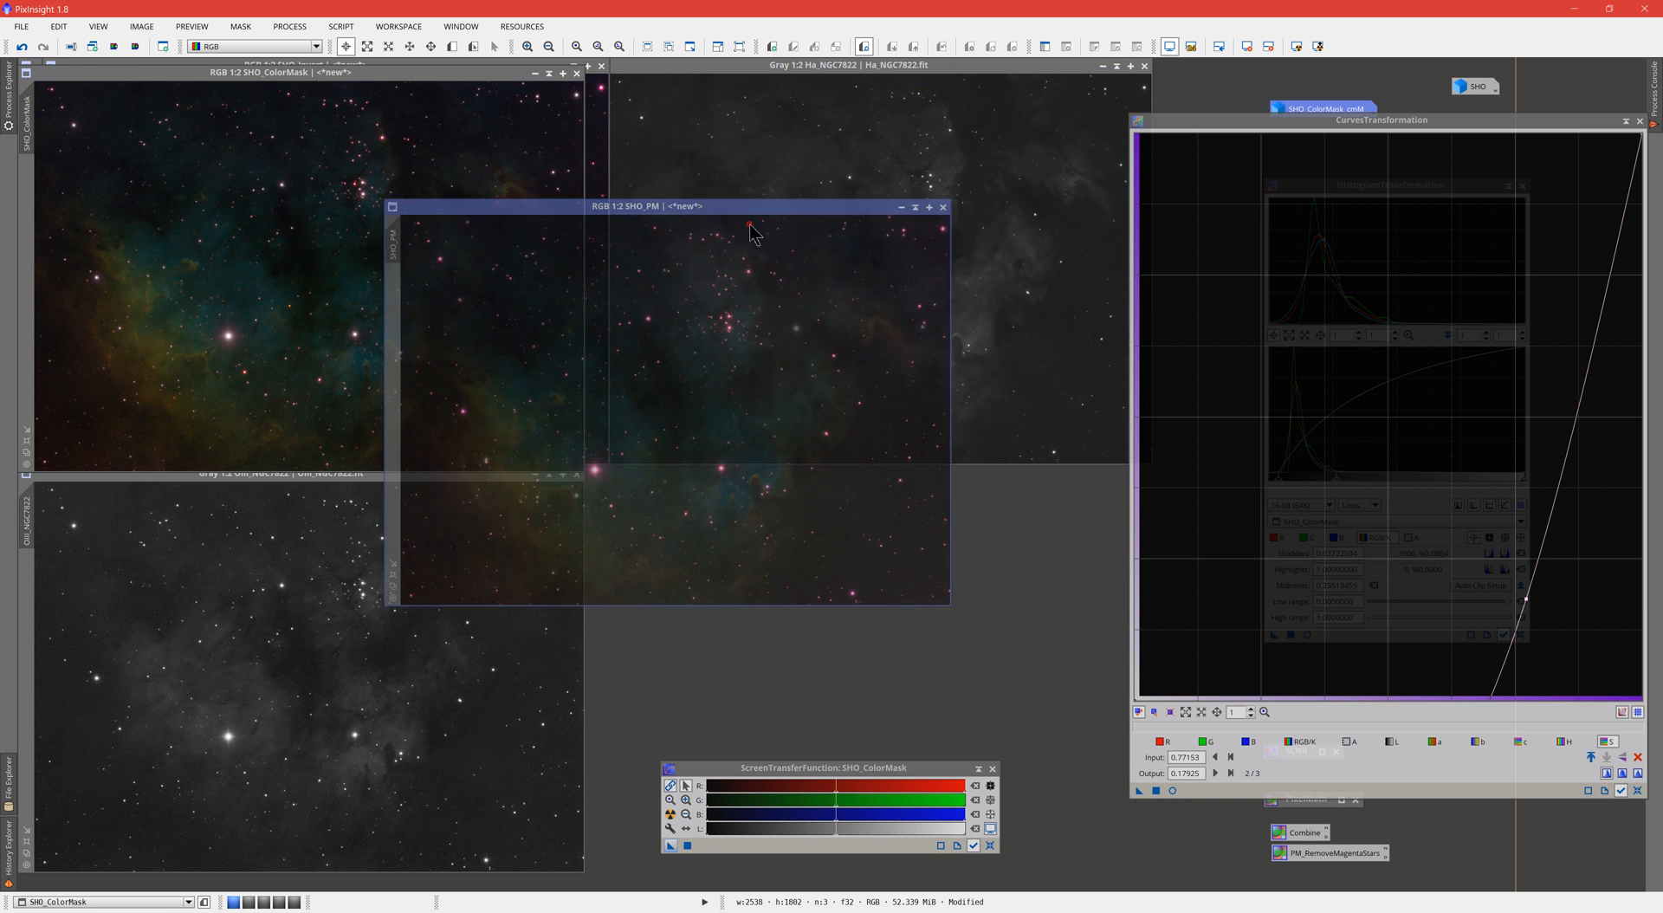
Step: Move the SHO_PM image window into position for side-by-side comparison
left_click_drag(652, 206, 645, 293)
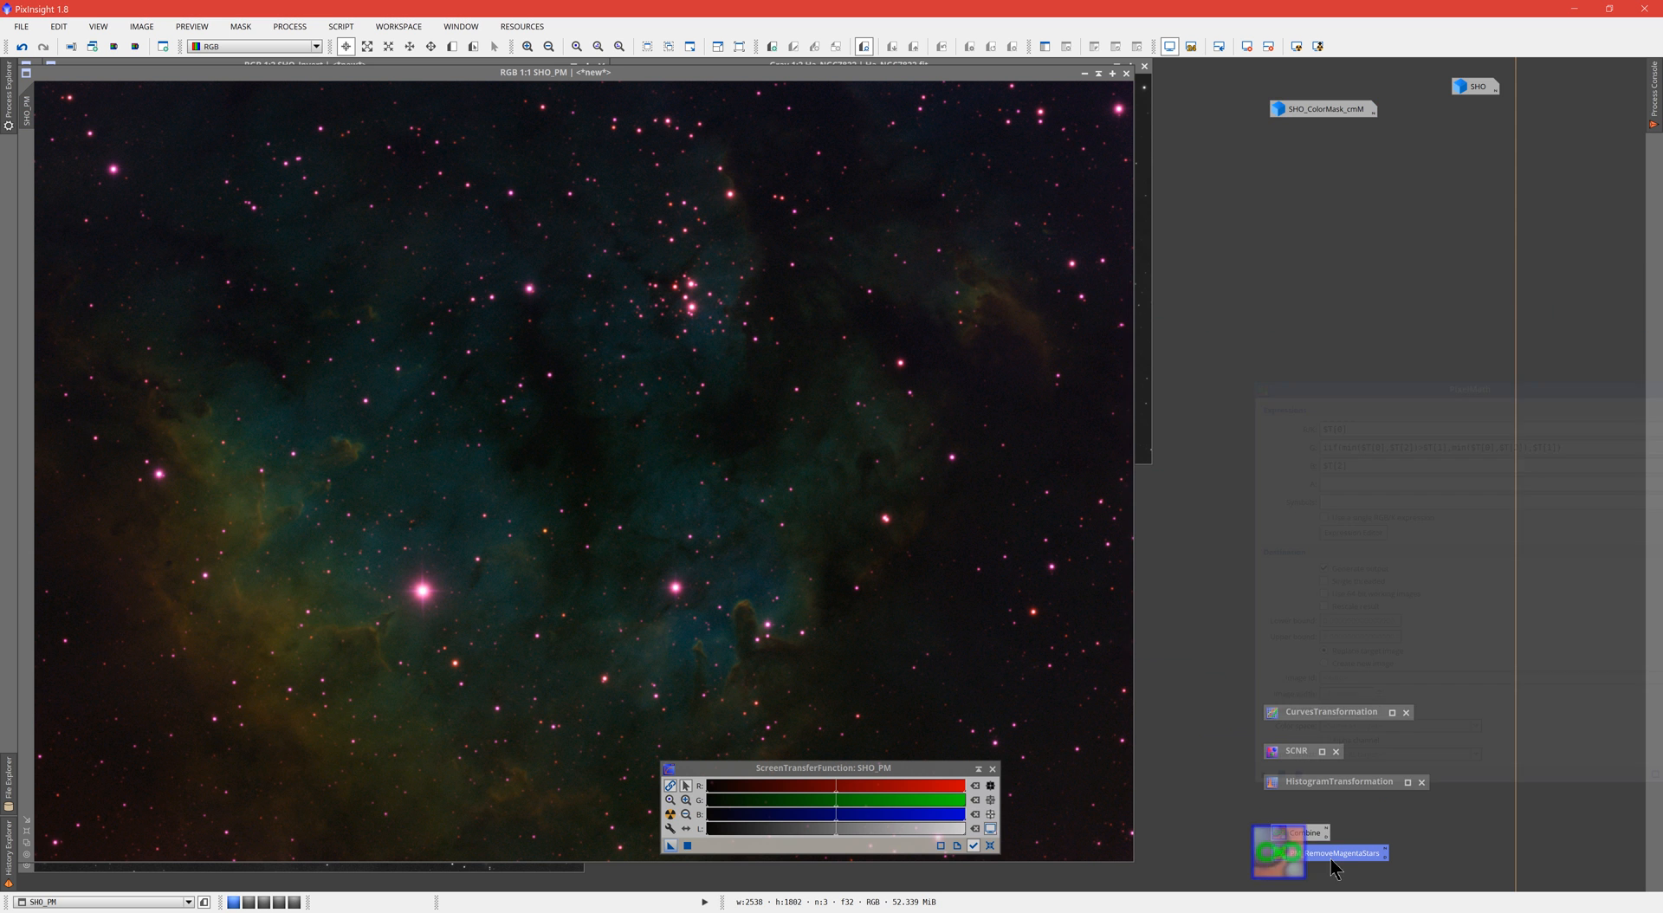
Step: Reopen PM_RemoveMagentaStars in PixelMath, R as $T[0], G as the iif/min expression, B as $T[2]
double_click(1279, 864)
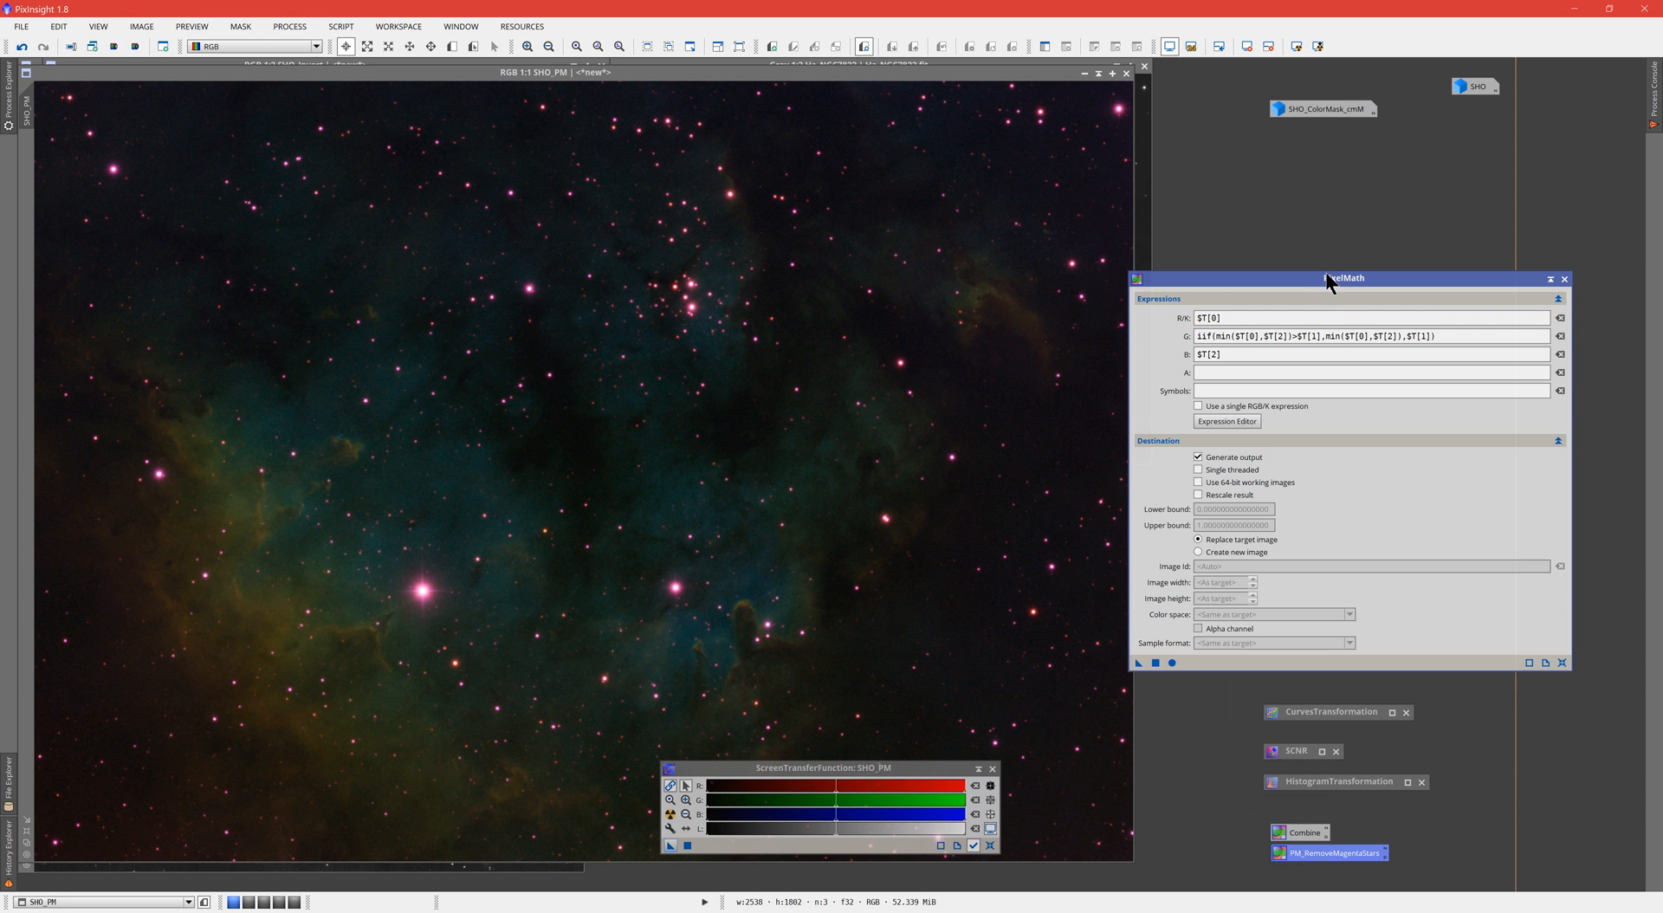
left_click_drag(1348, 277, 1402, 154)
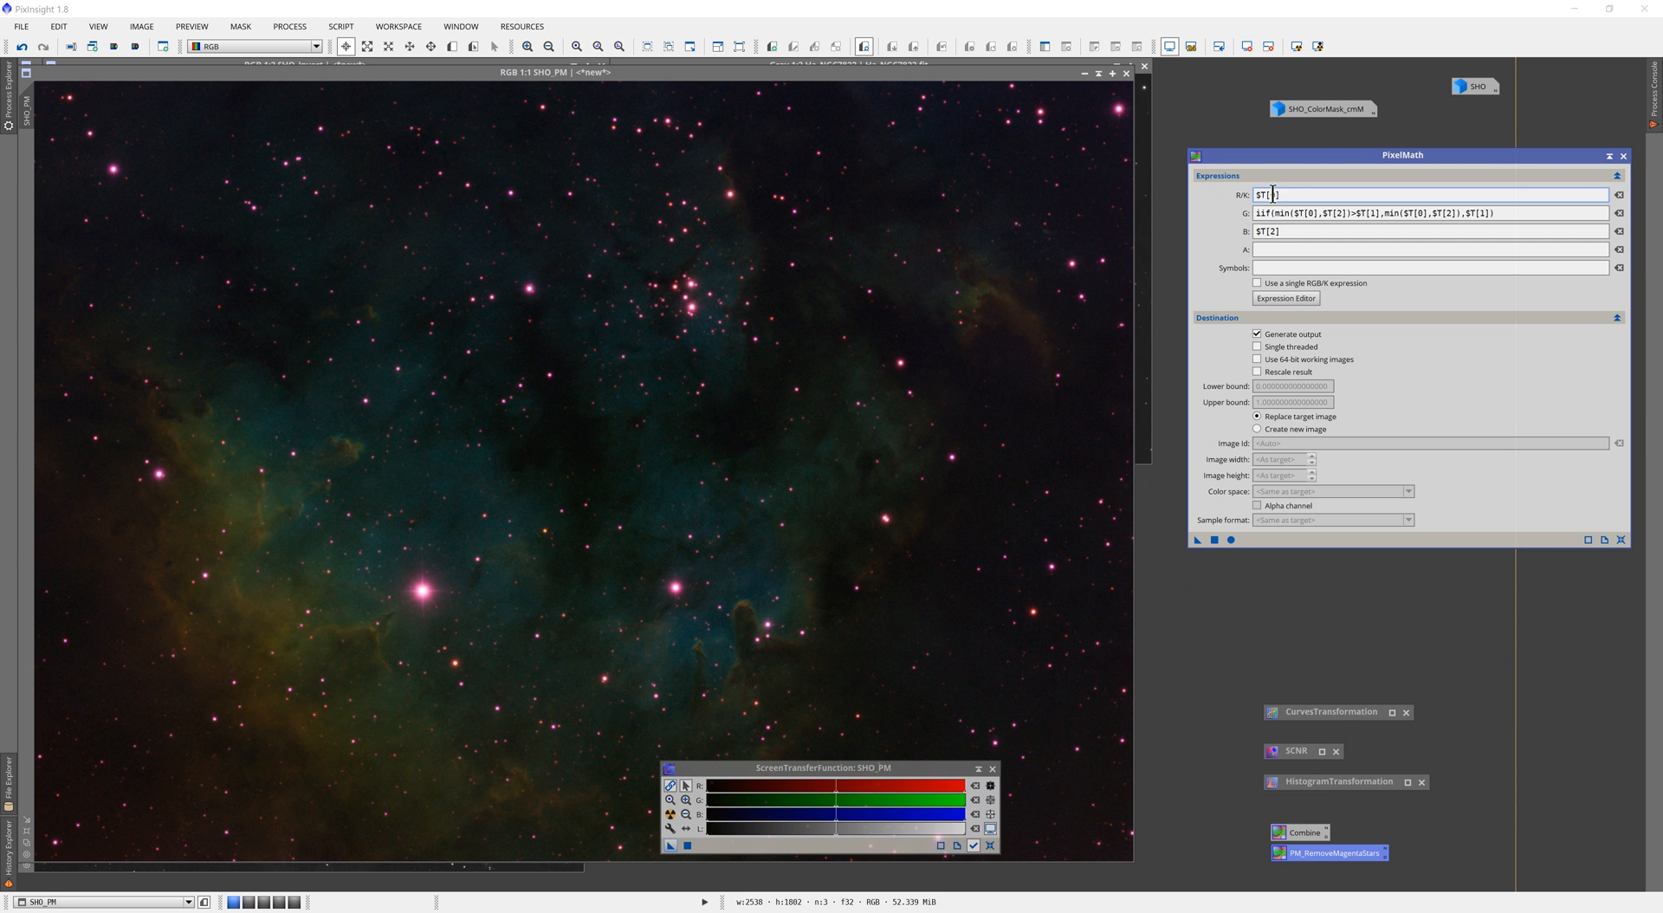
type("$T[0]")
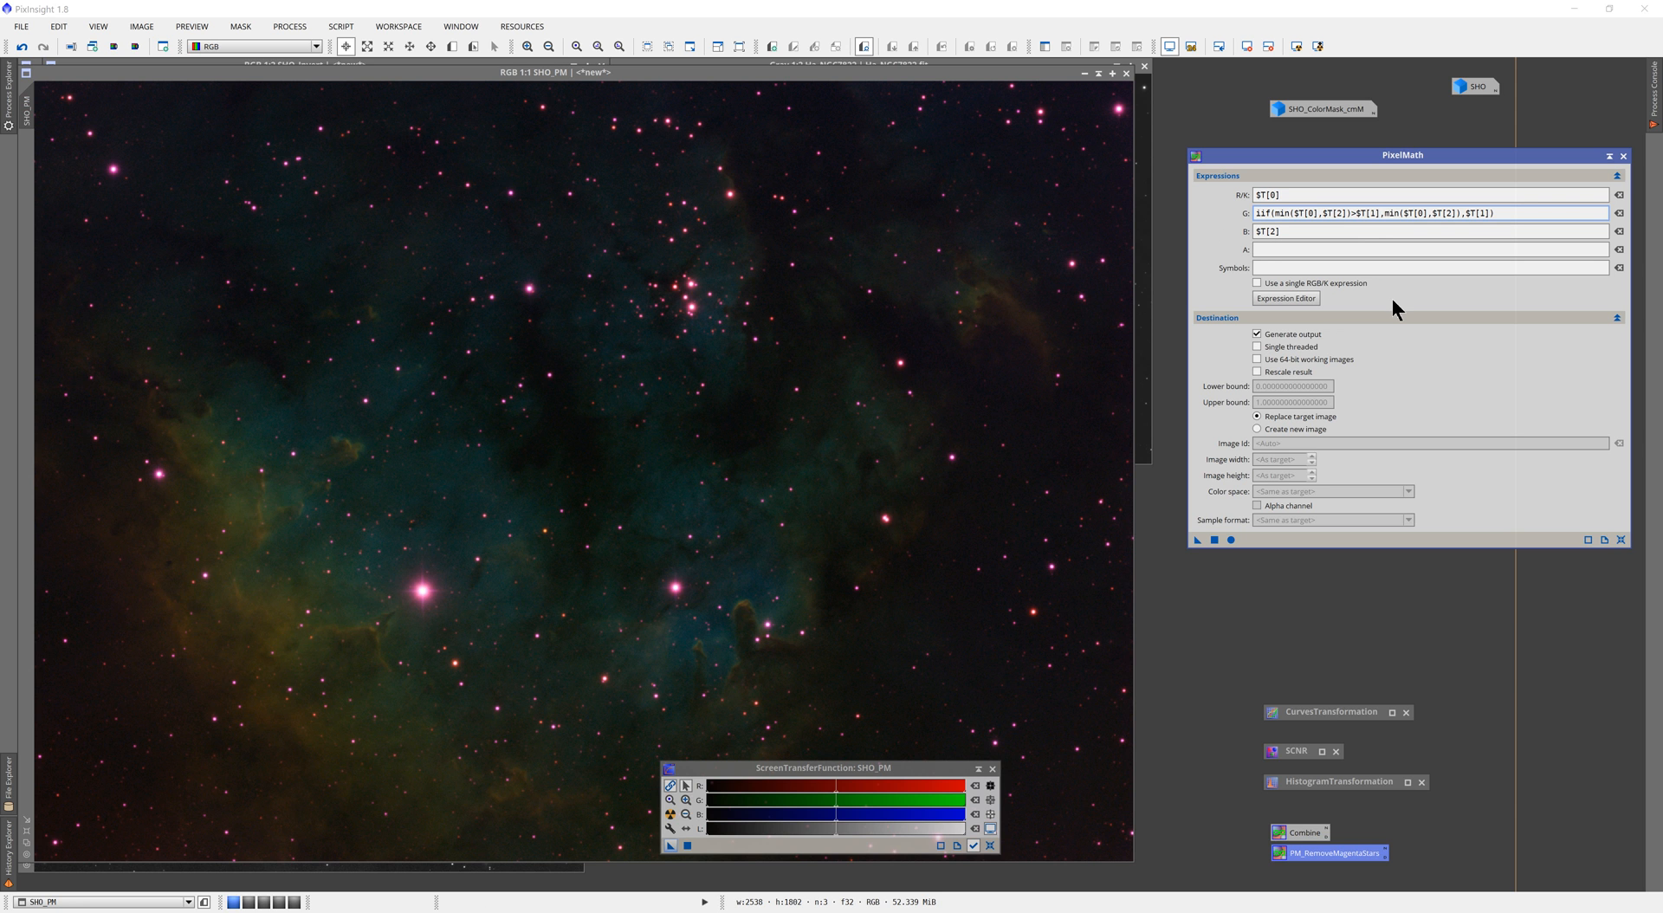
mouse_move(576, 435)
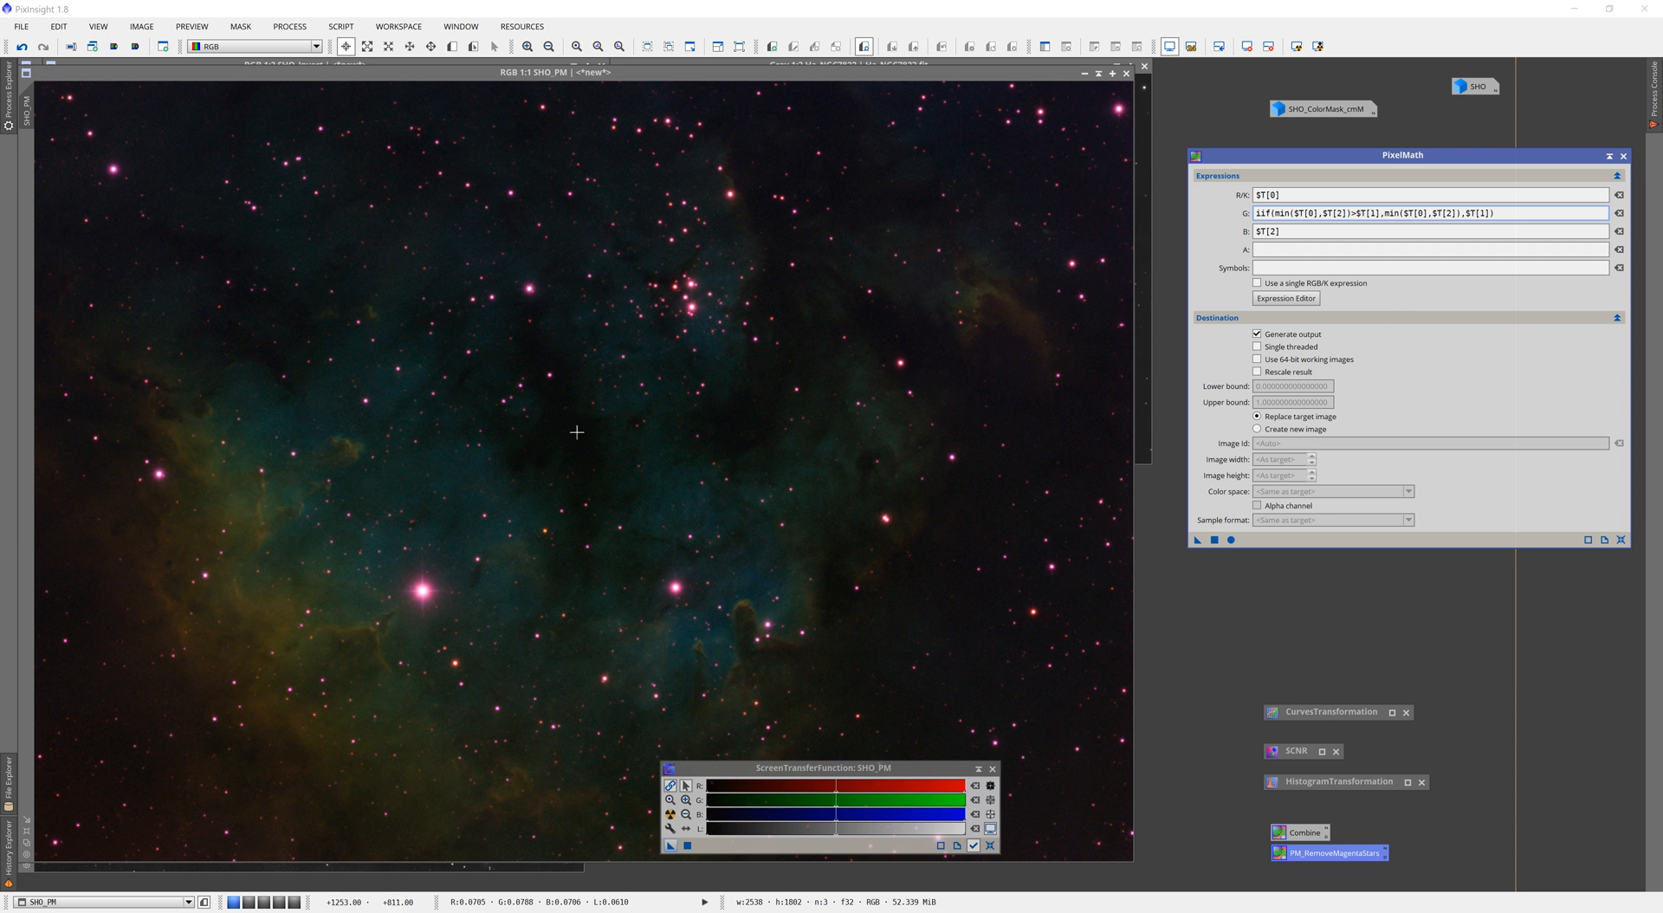
mouse_move(421, 589)
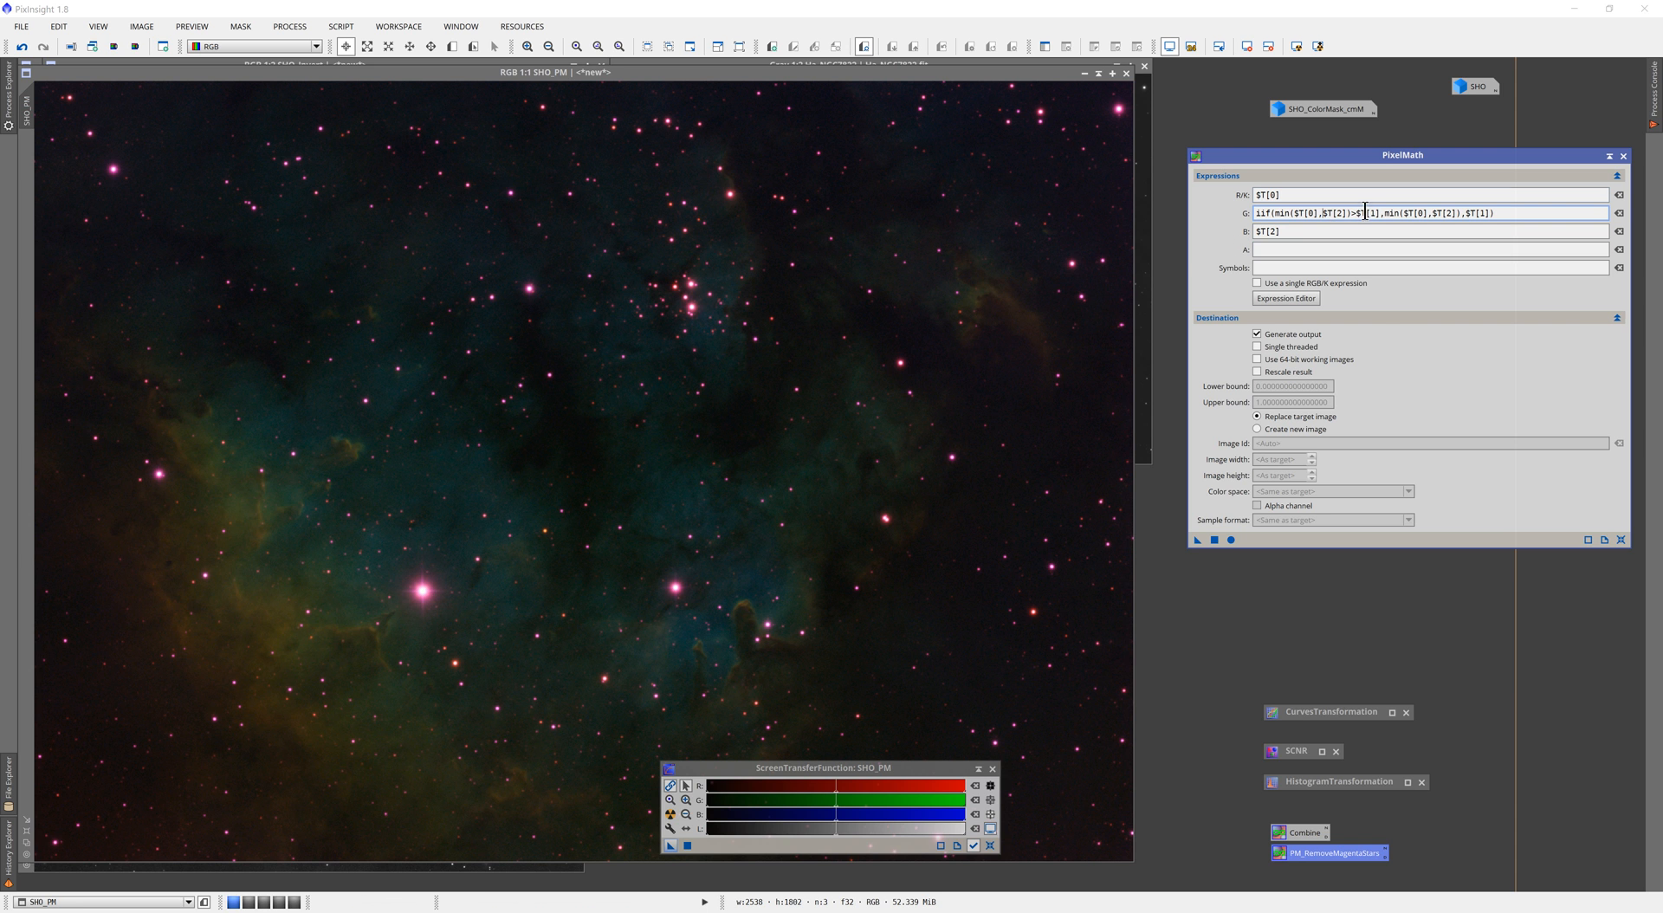
mouse_move(574, 518)
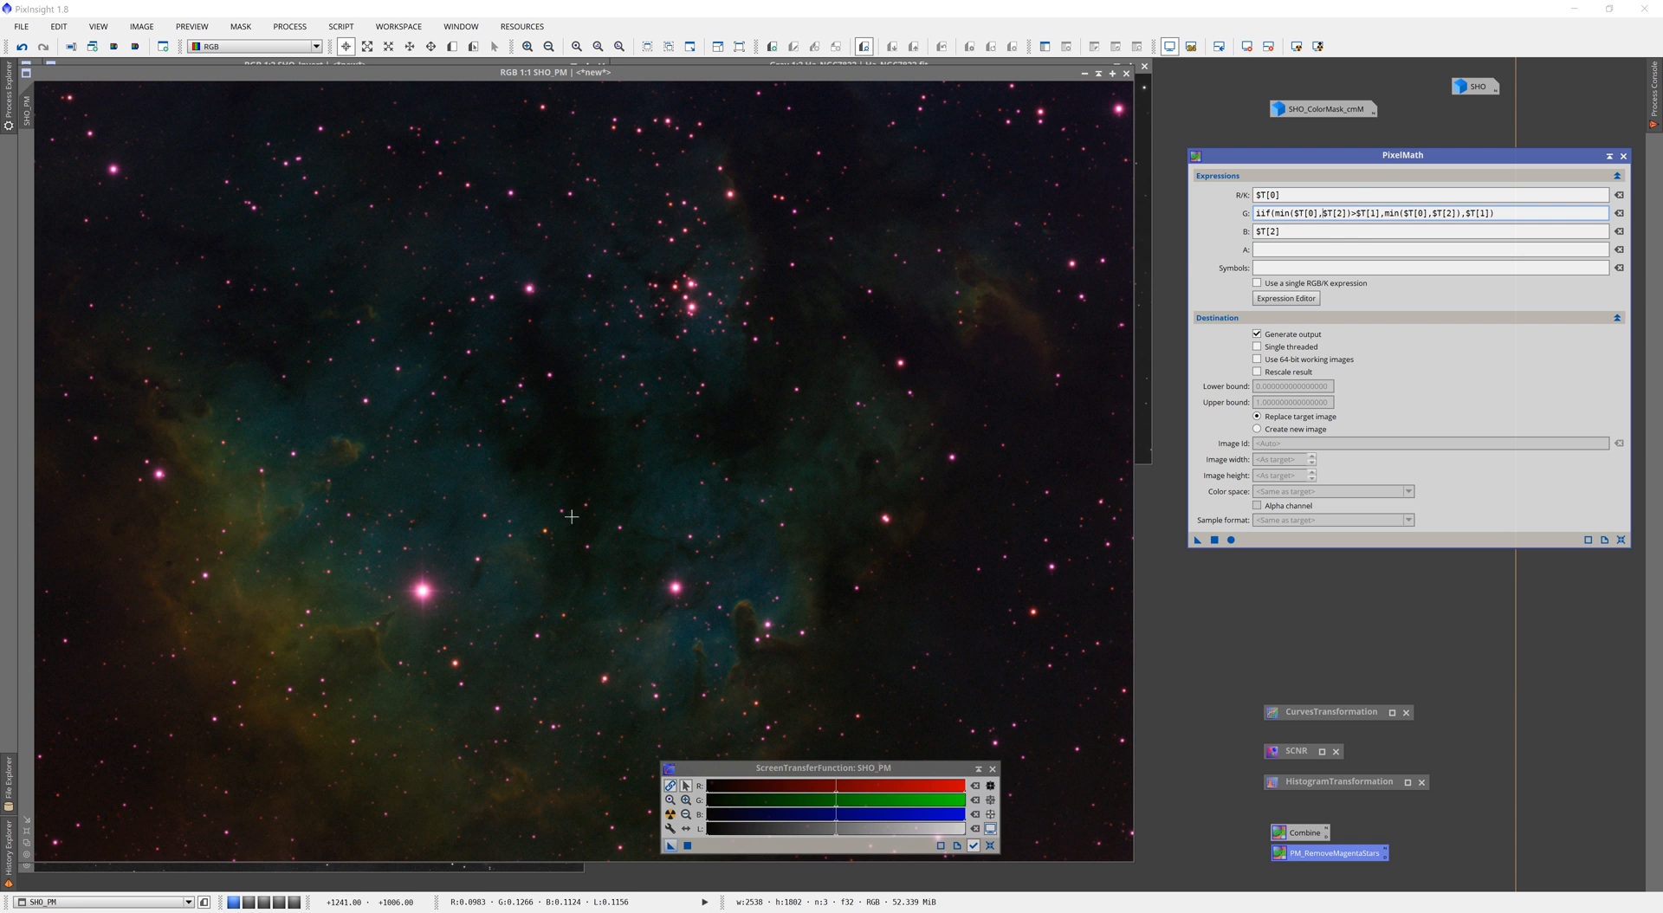
mouse_move(425, 592)
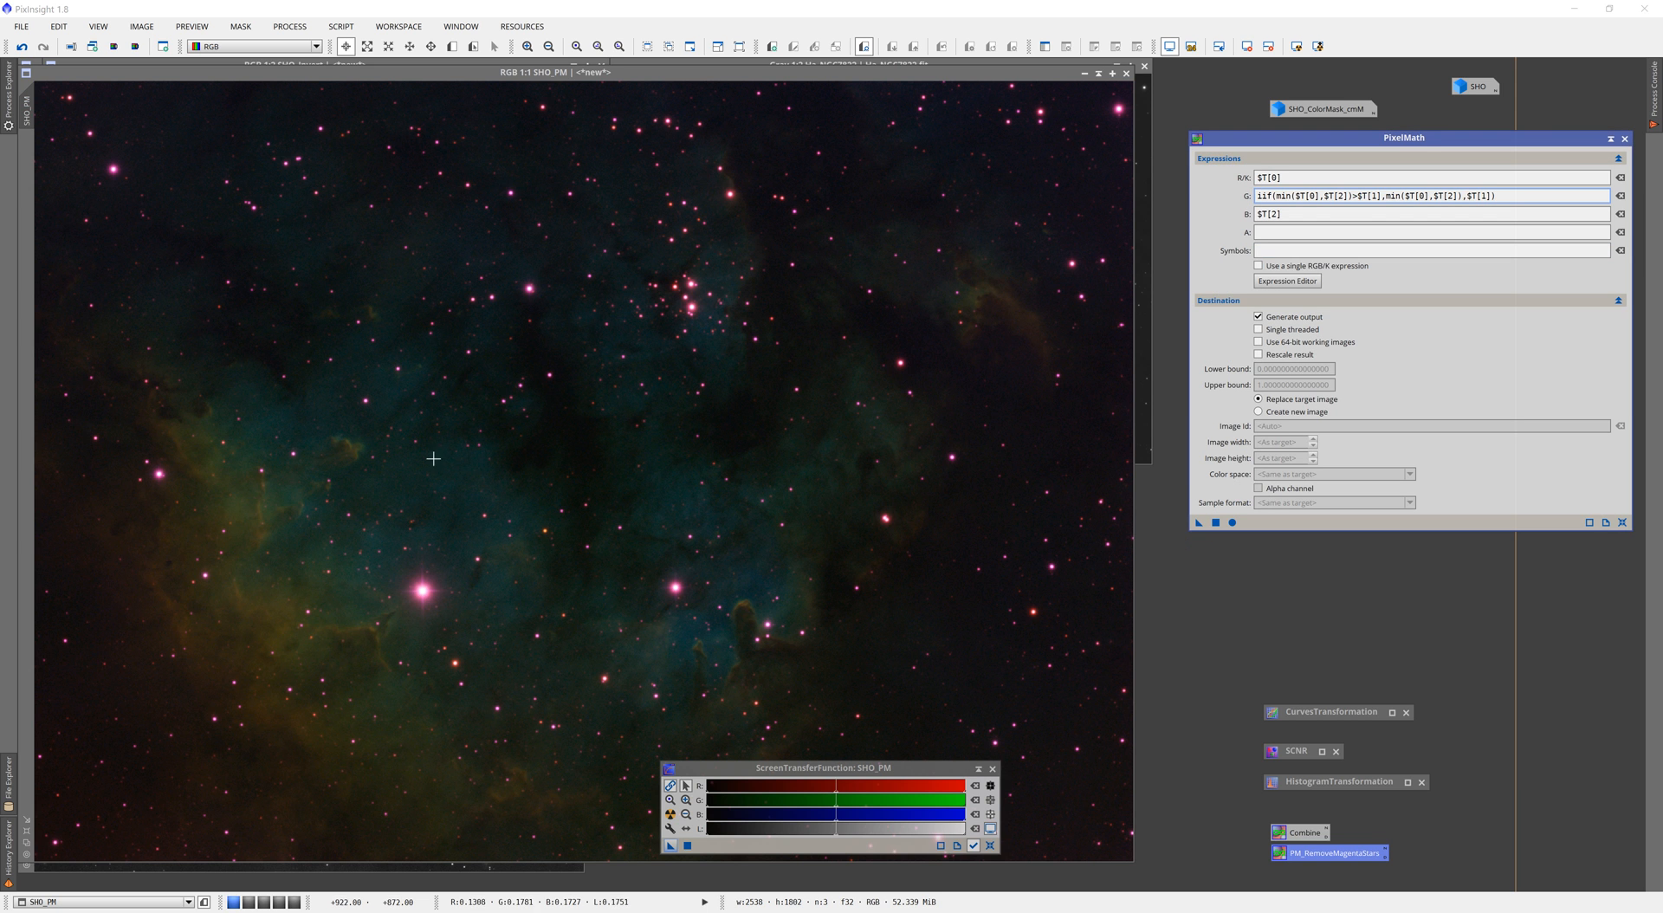
mouse_move(499, 416)
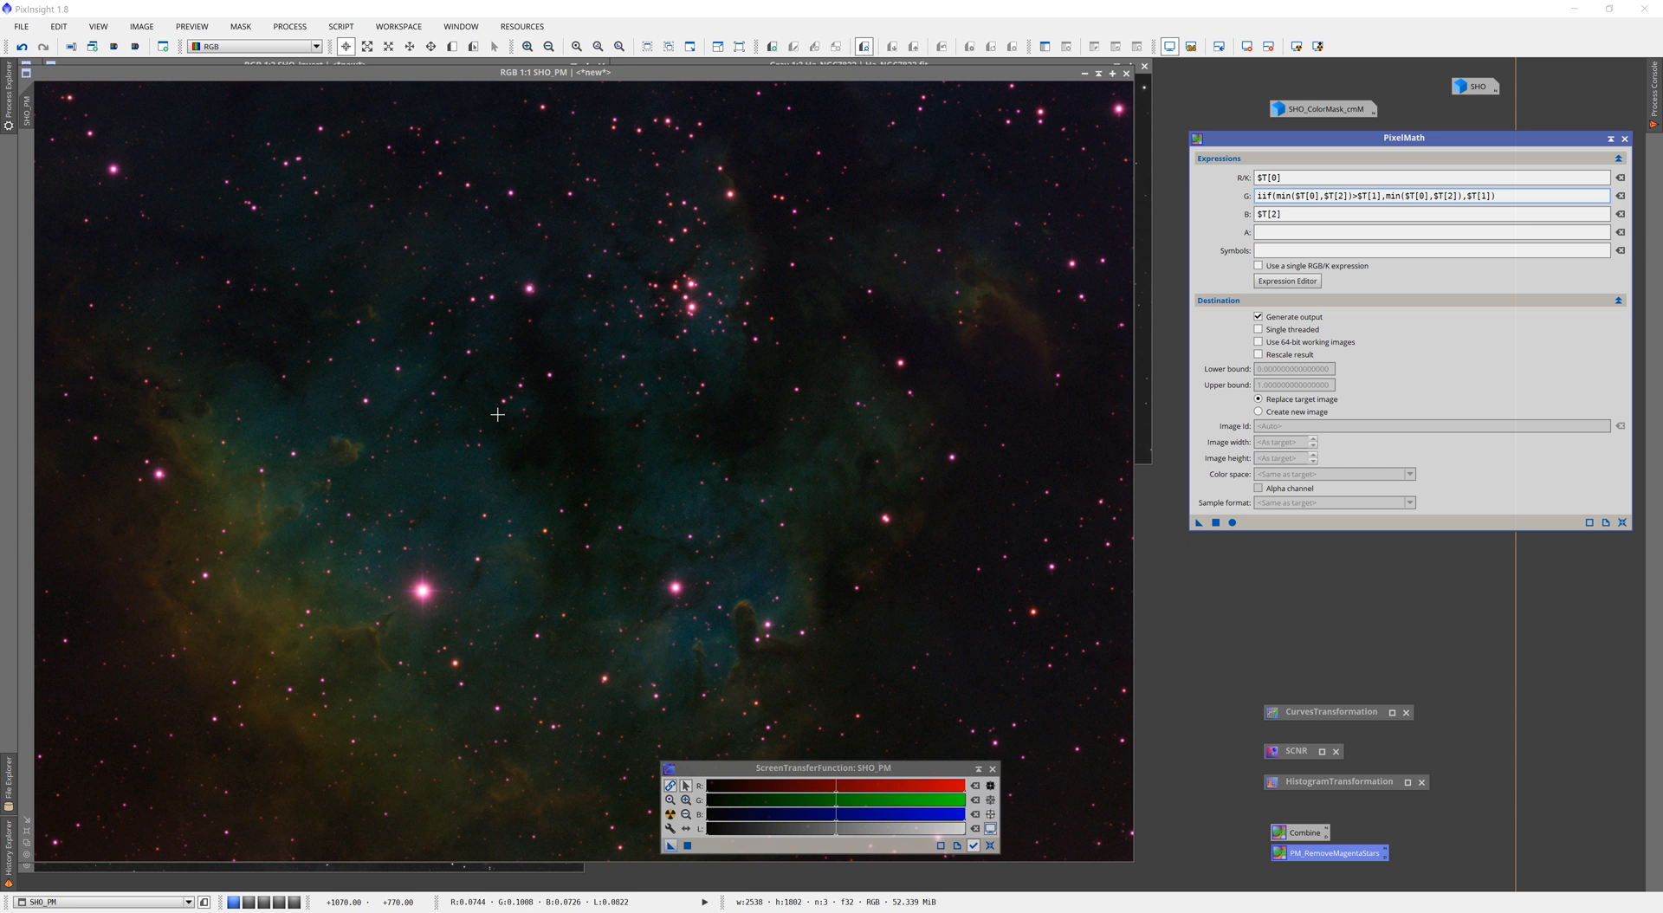
mouse_move(953, 274)
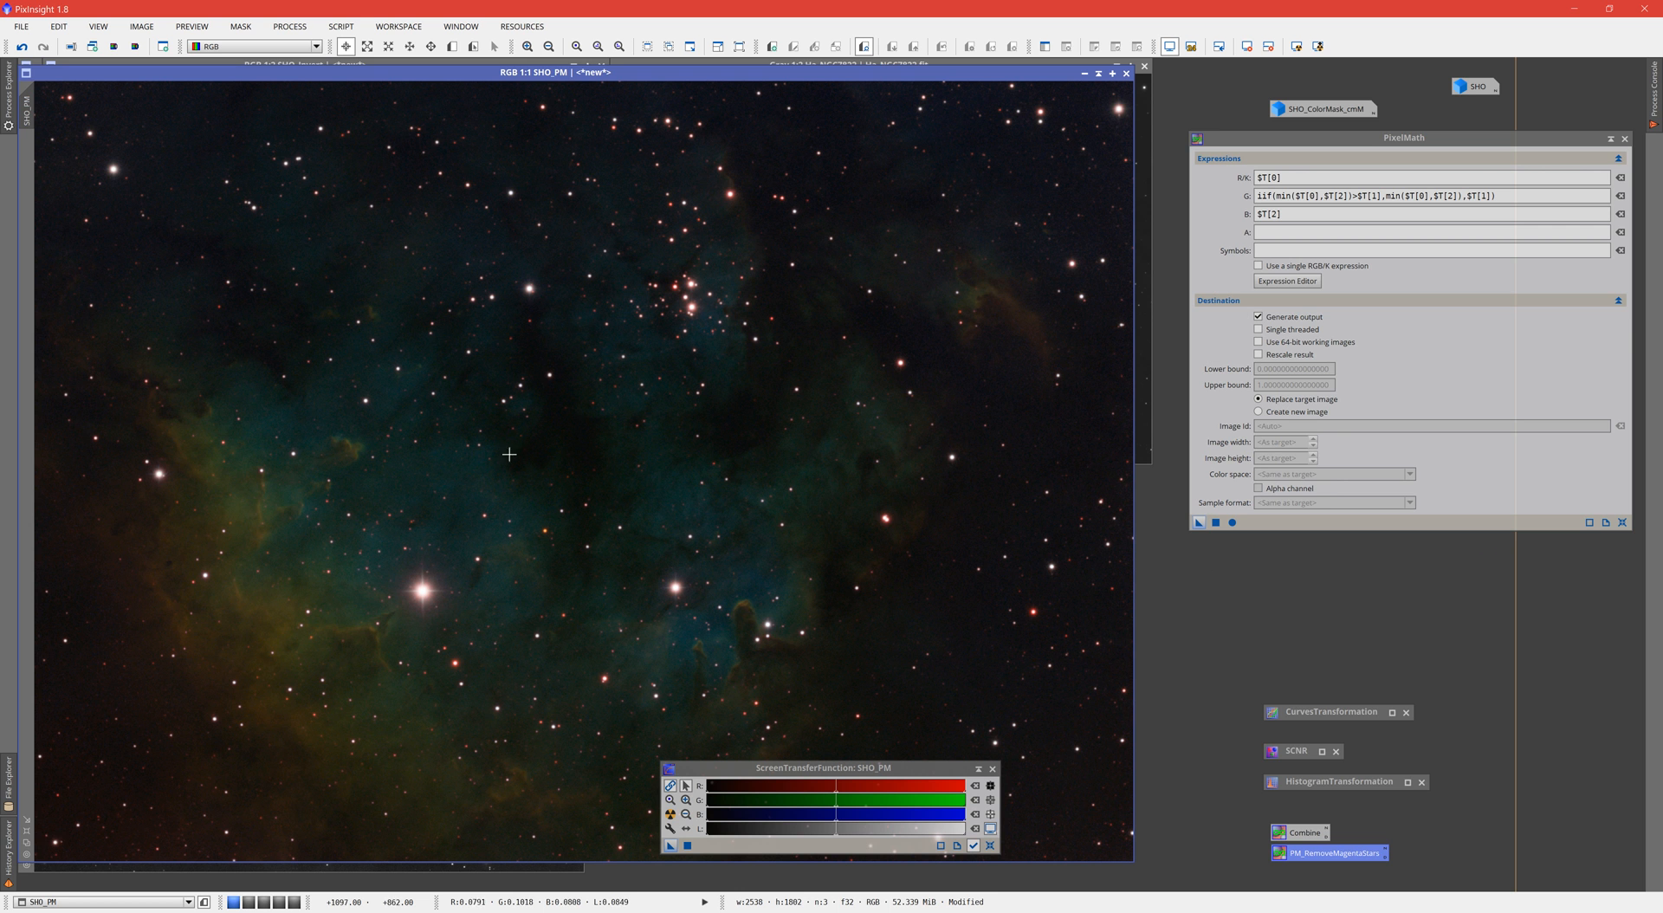
mouse_move(849, 467)
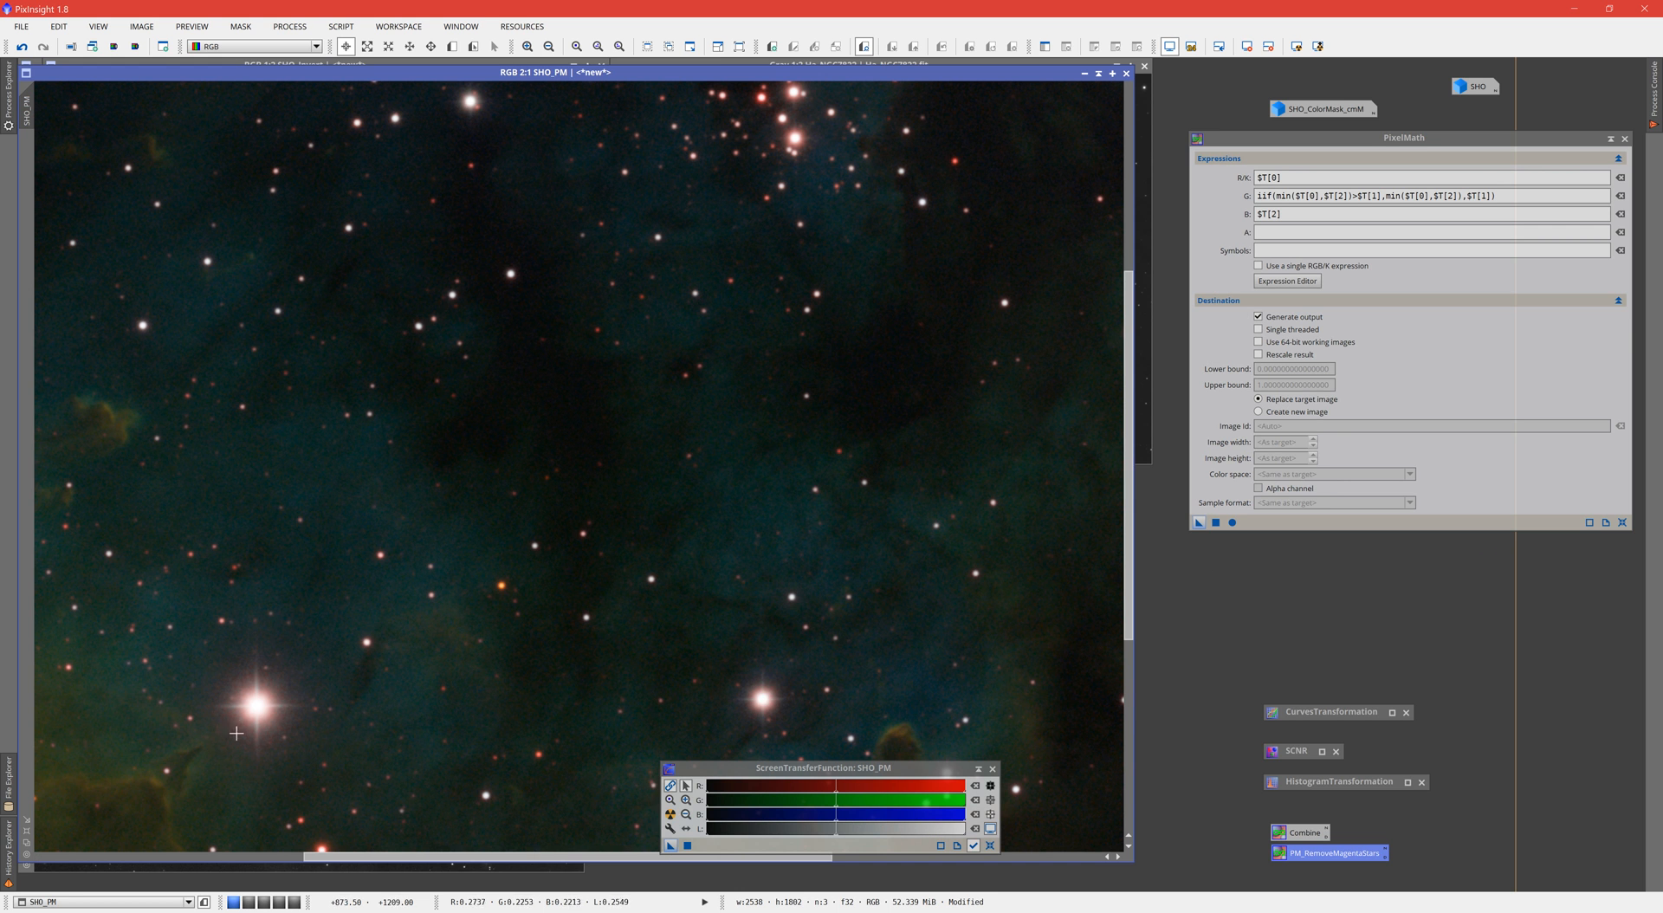
mouse_move(260, 669)
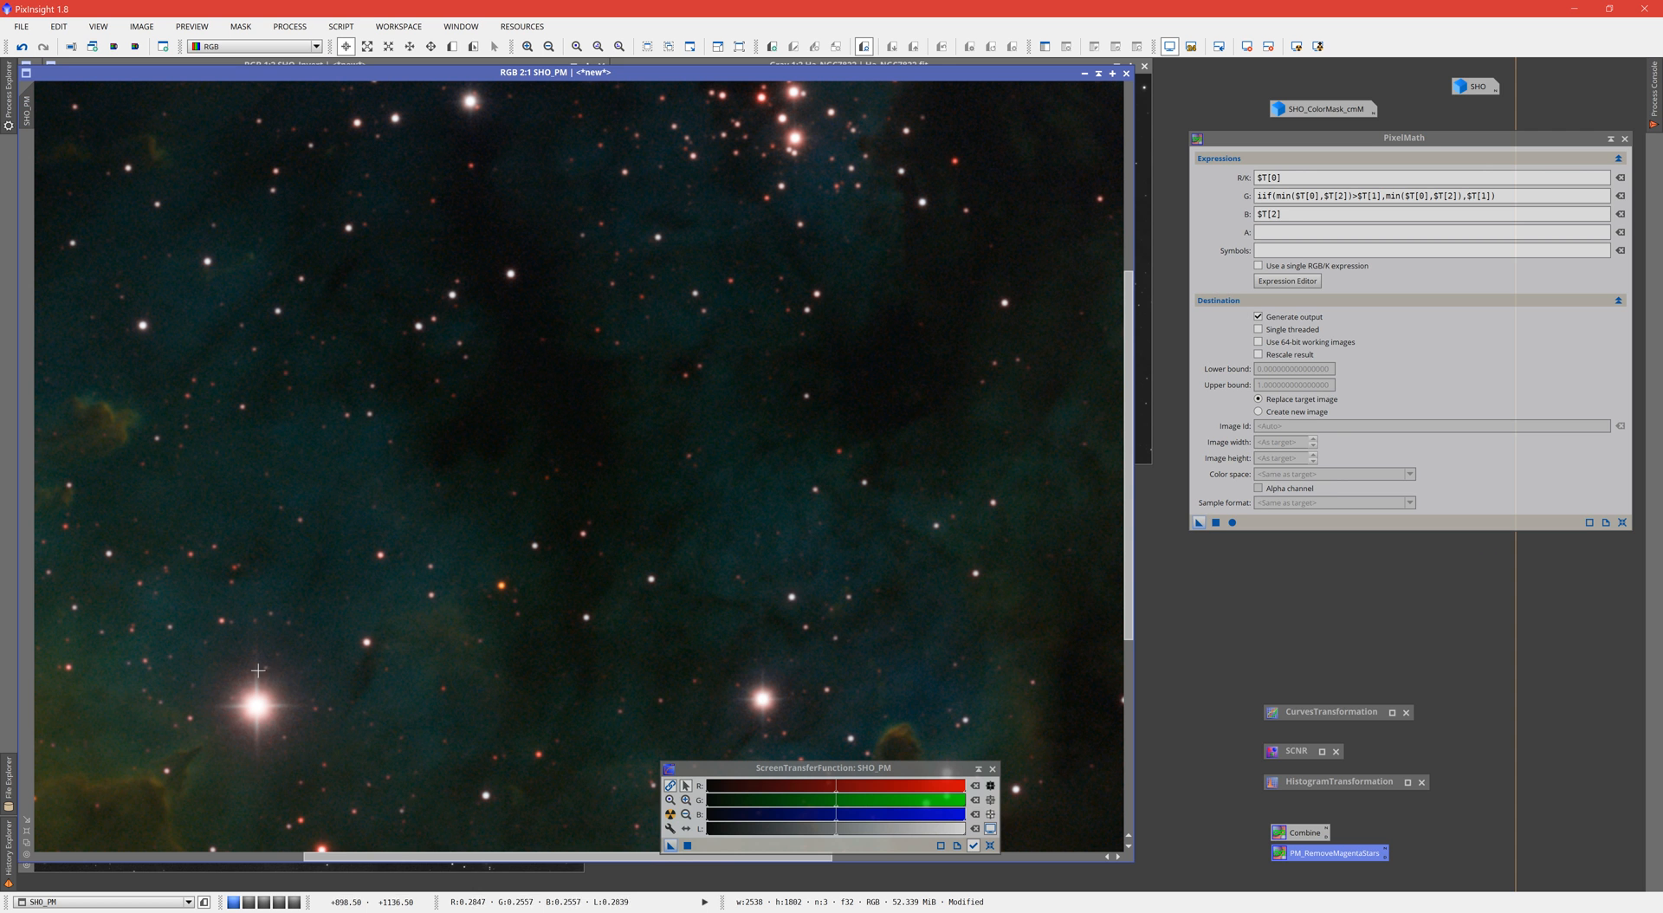
mouse_move(263, 679)
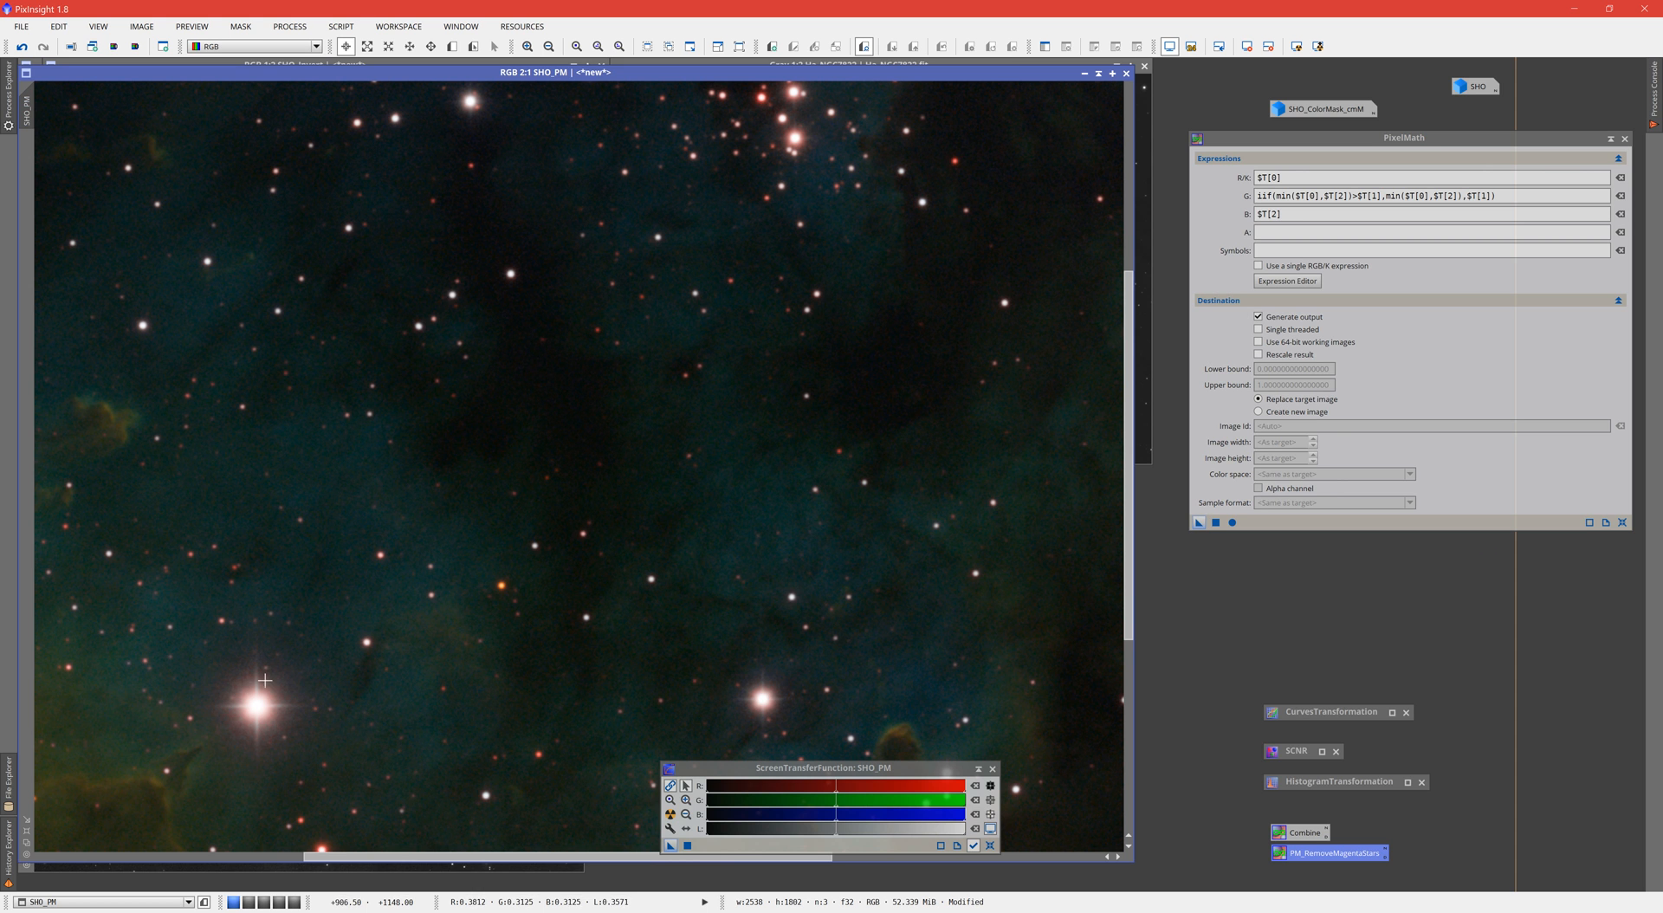
mouse_move(281, 718)
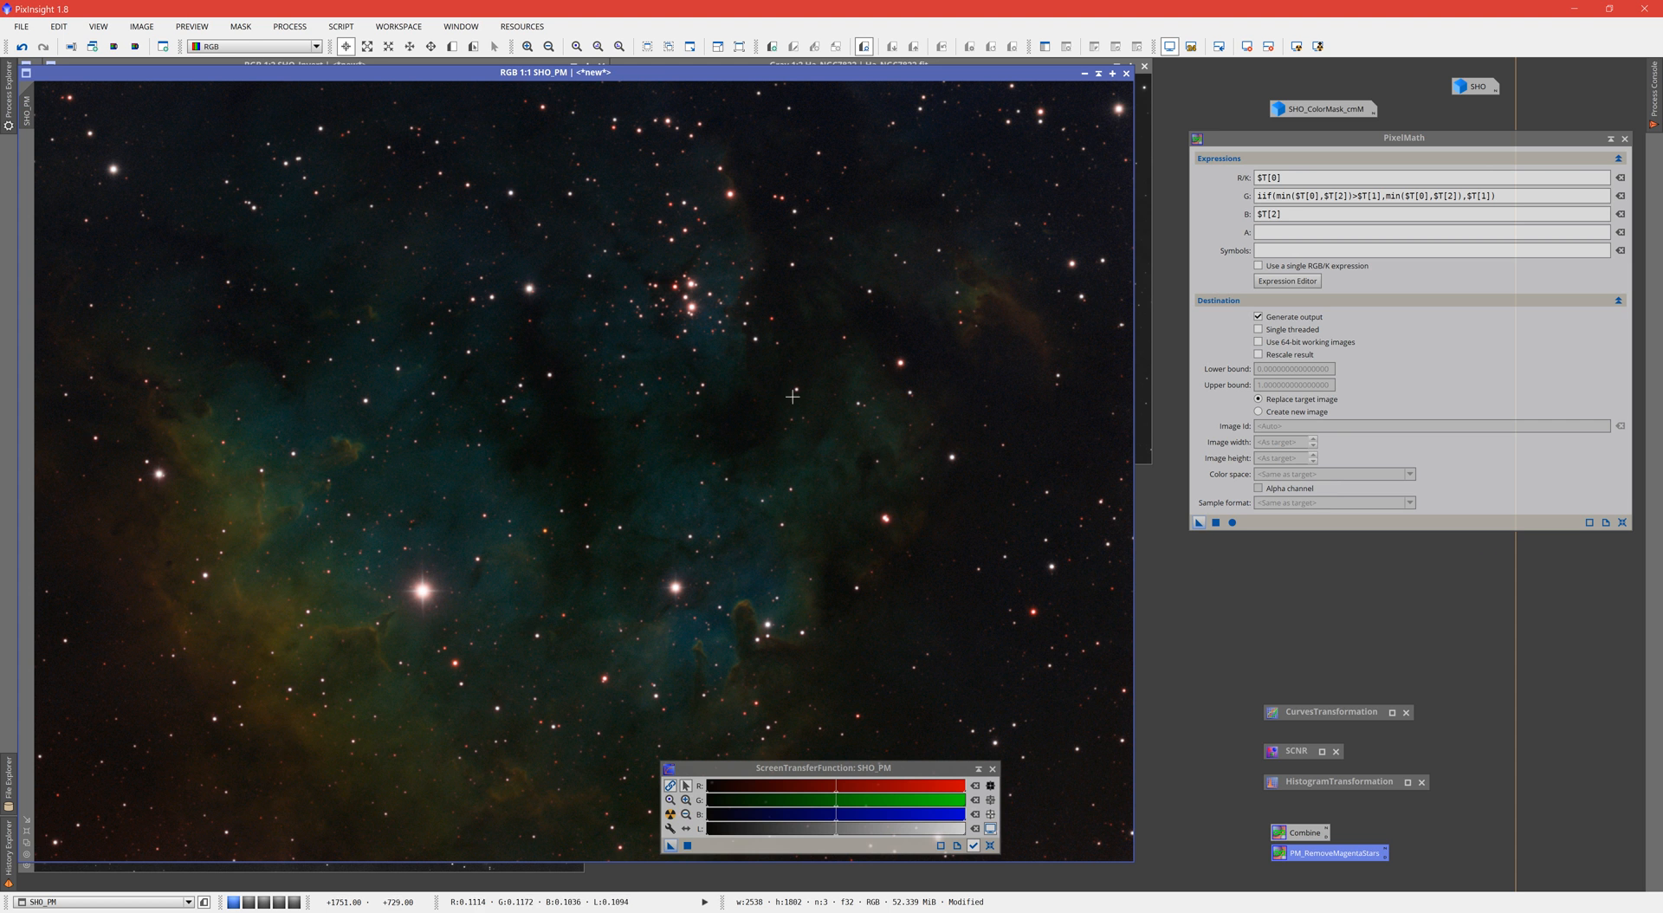
mouse_move(177, 756)
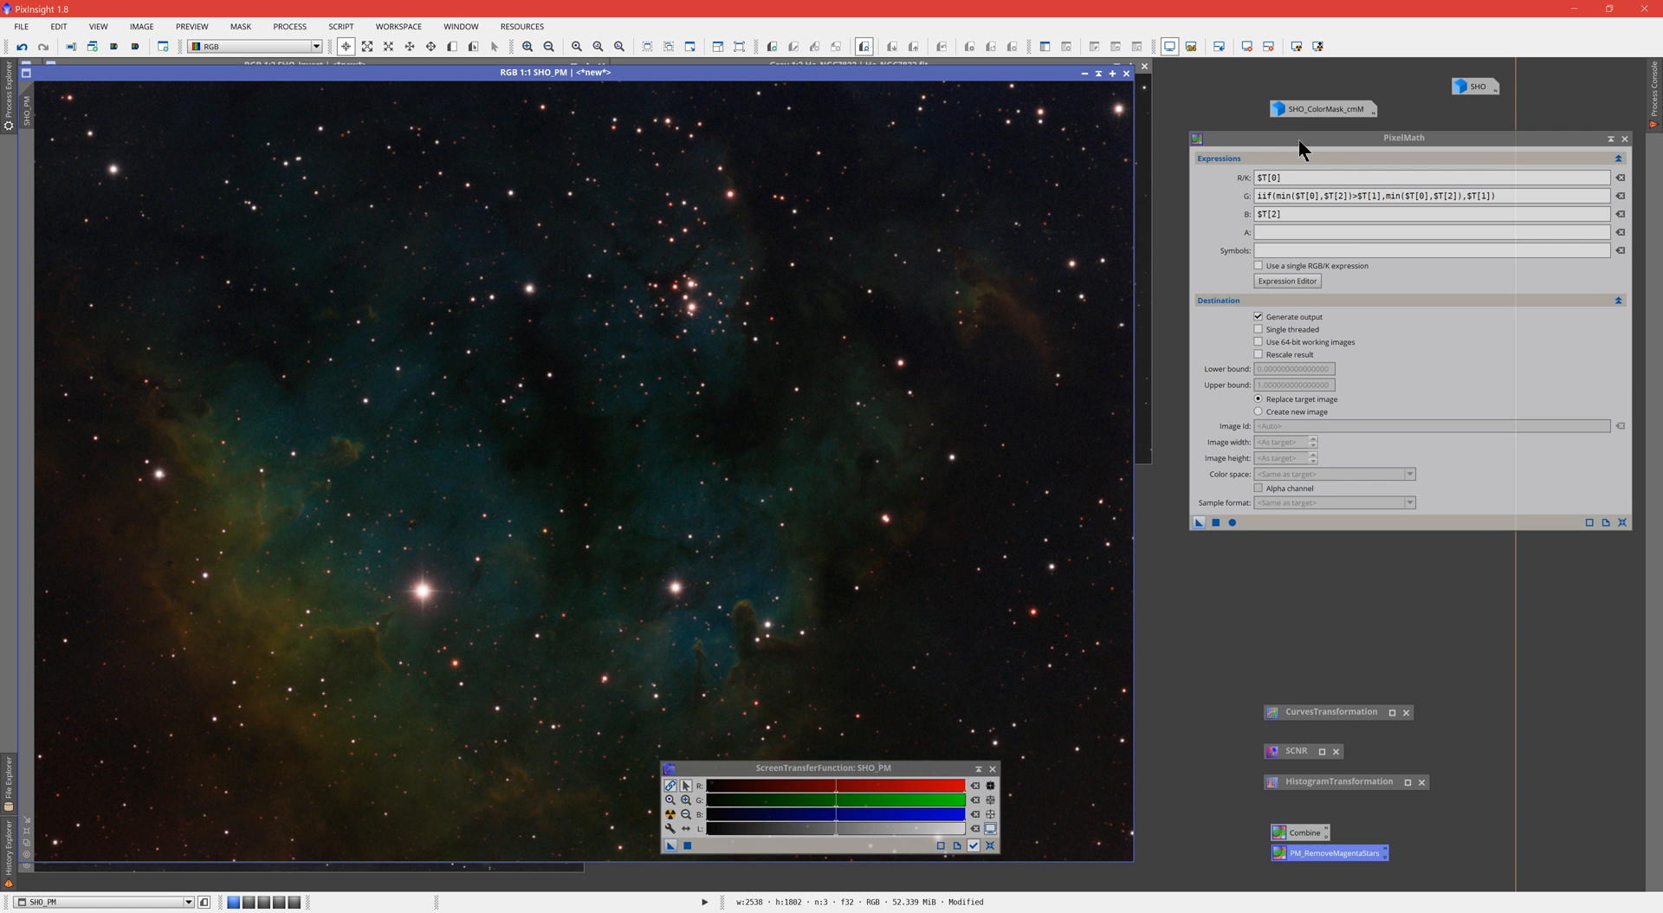
mouse_move(1286, 146)
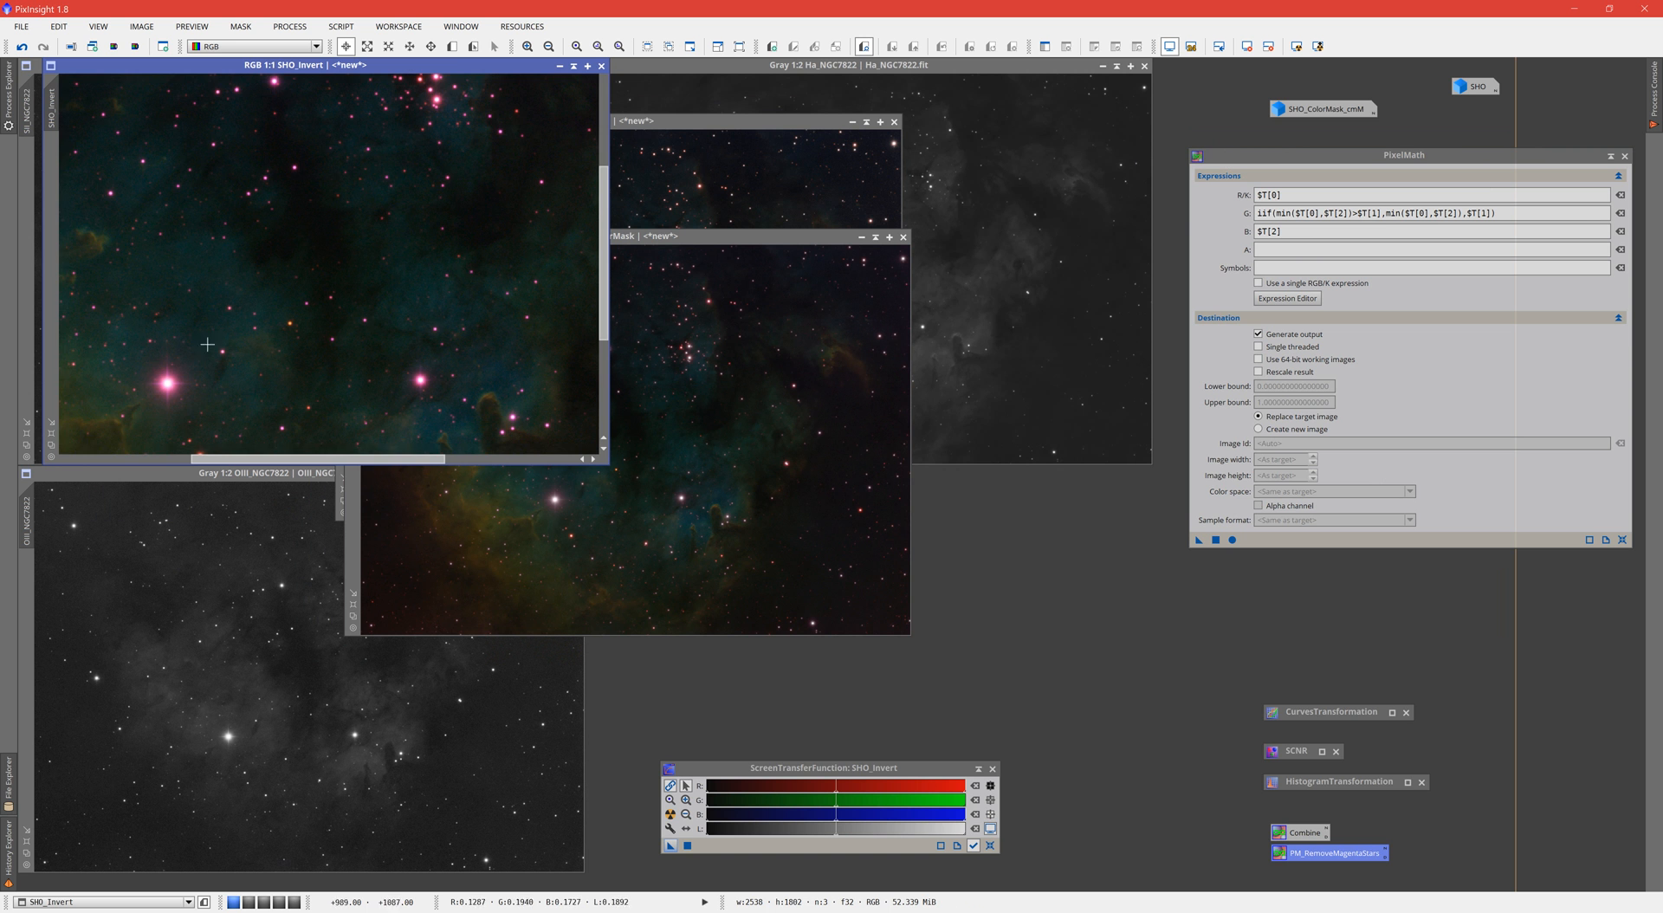
mouse_move(55, 432)
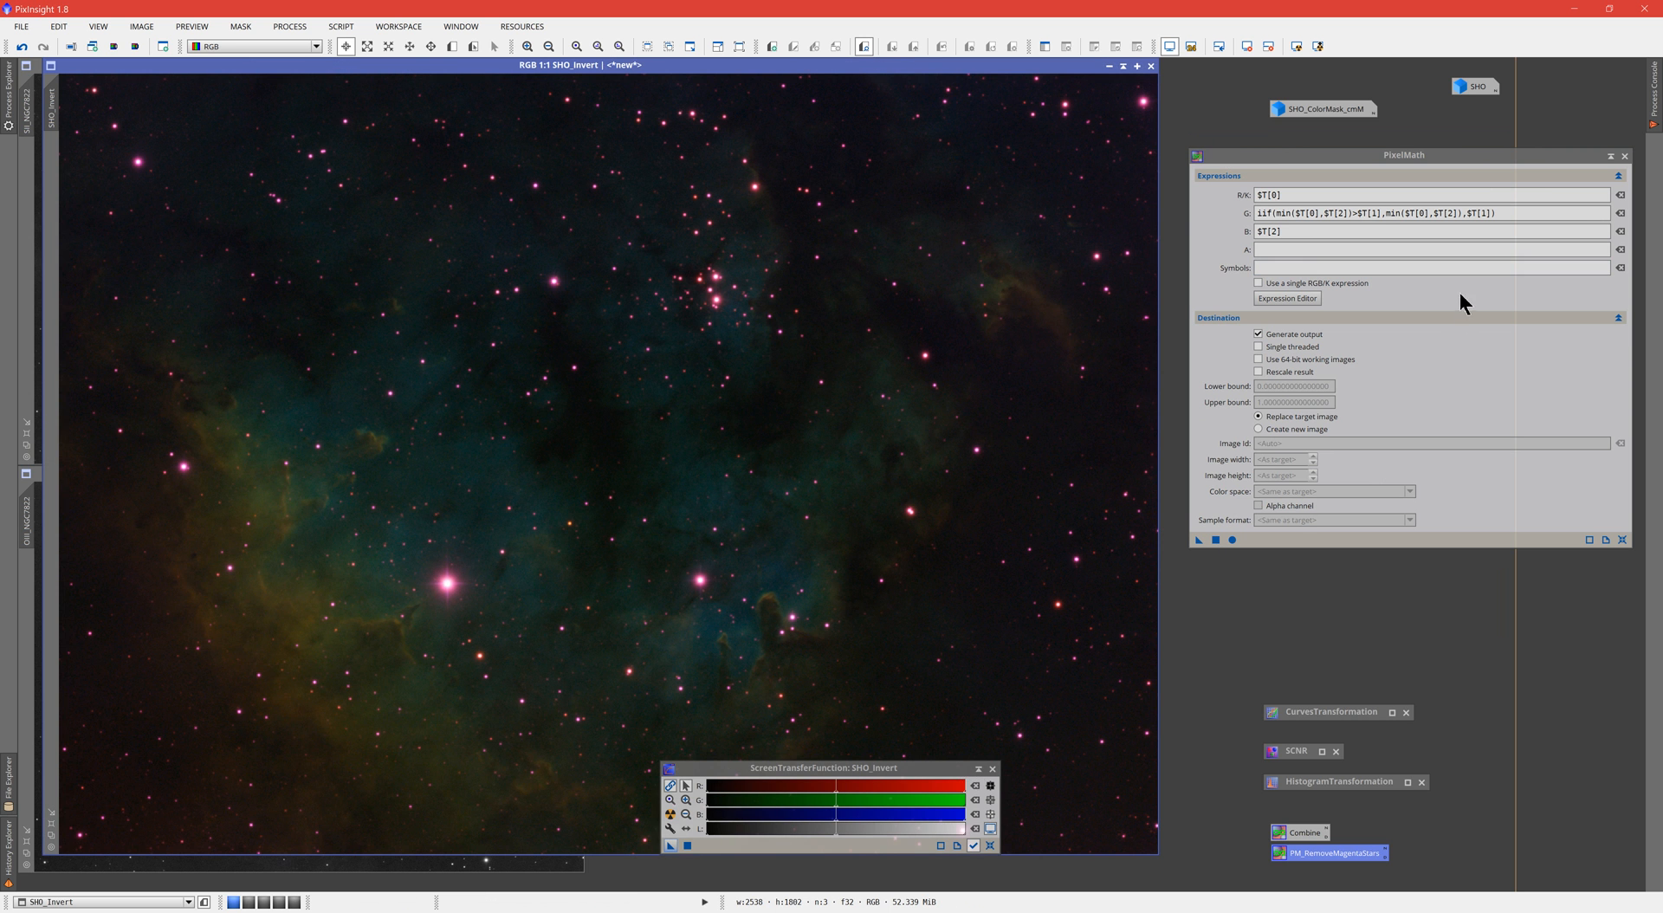
Step: Close PixelMath and move the ScreenTransferFunction window off the SHO_Invert image
left_click(1623, 156)
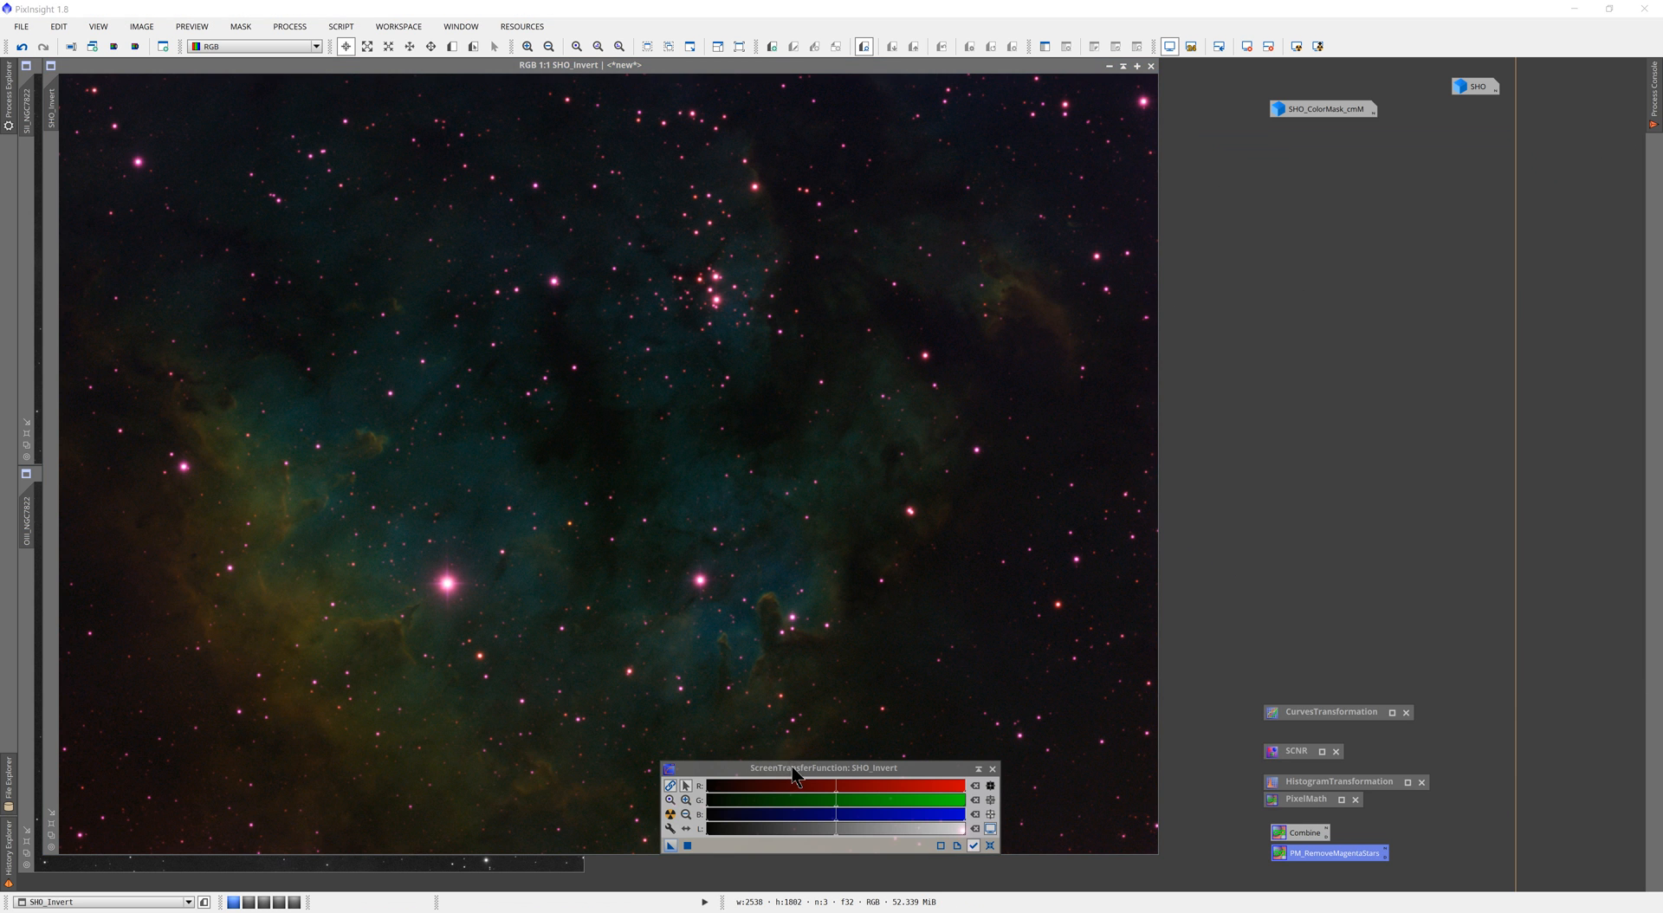
left_click_drag(825, 767, 882, 796)
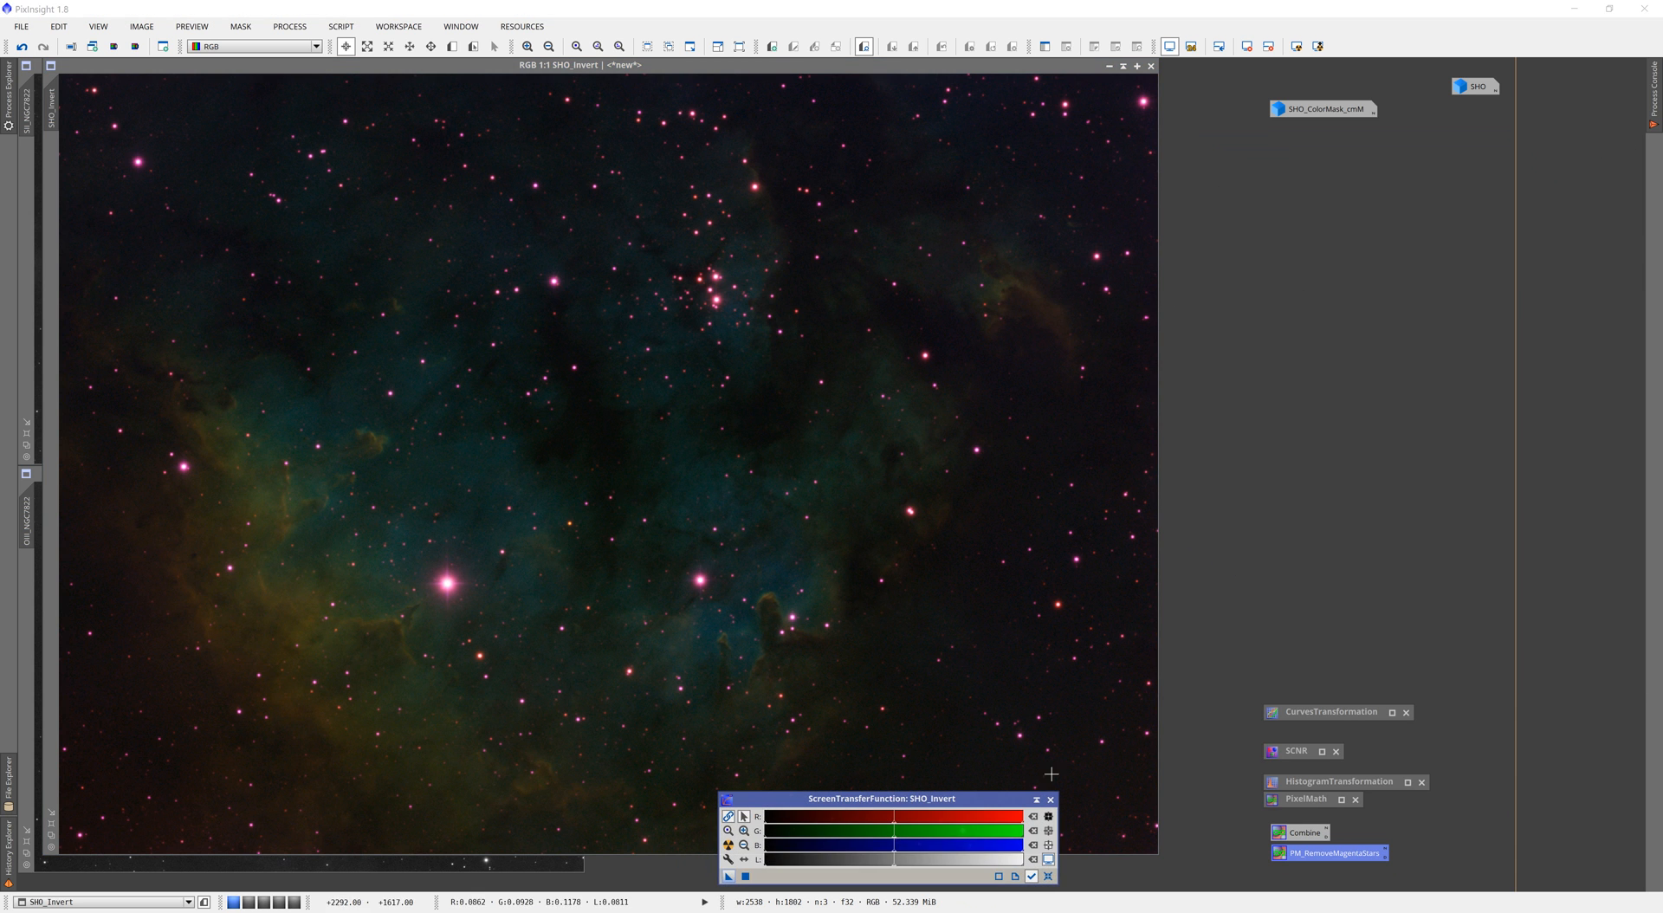
mouse_move(865, 844)
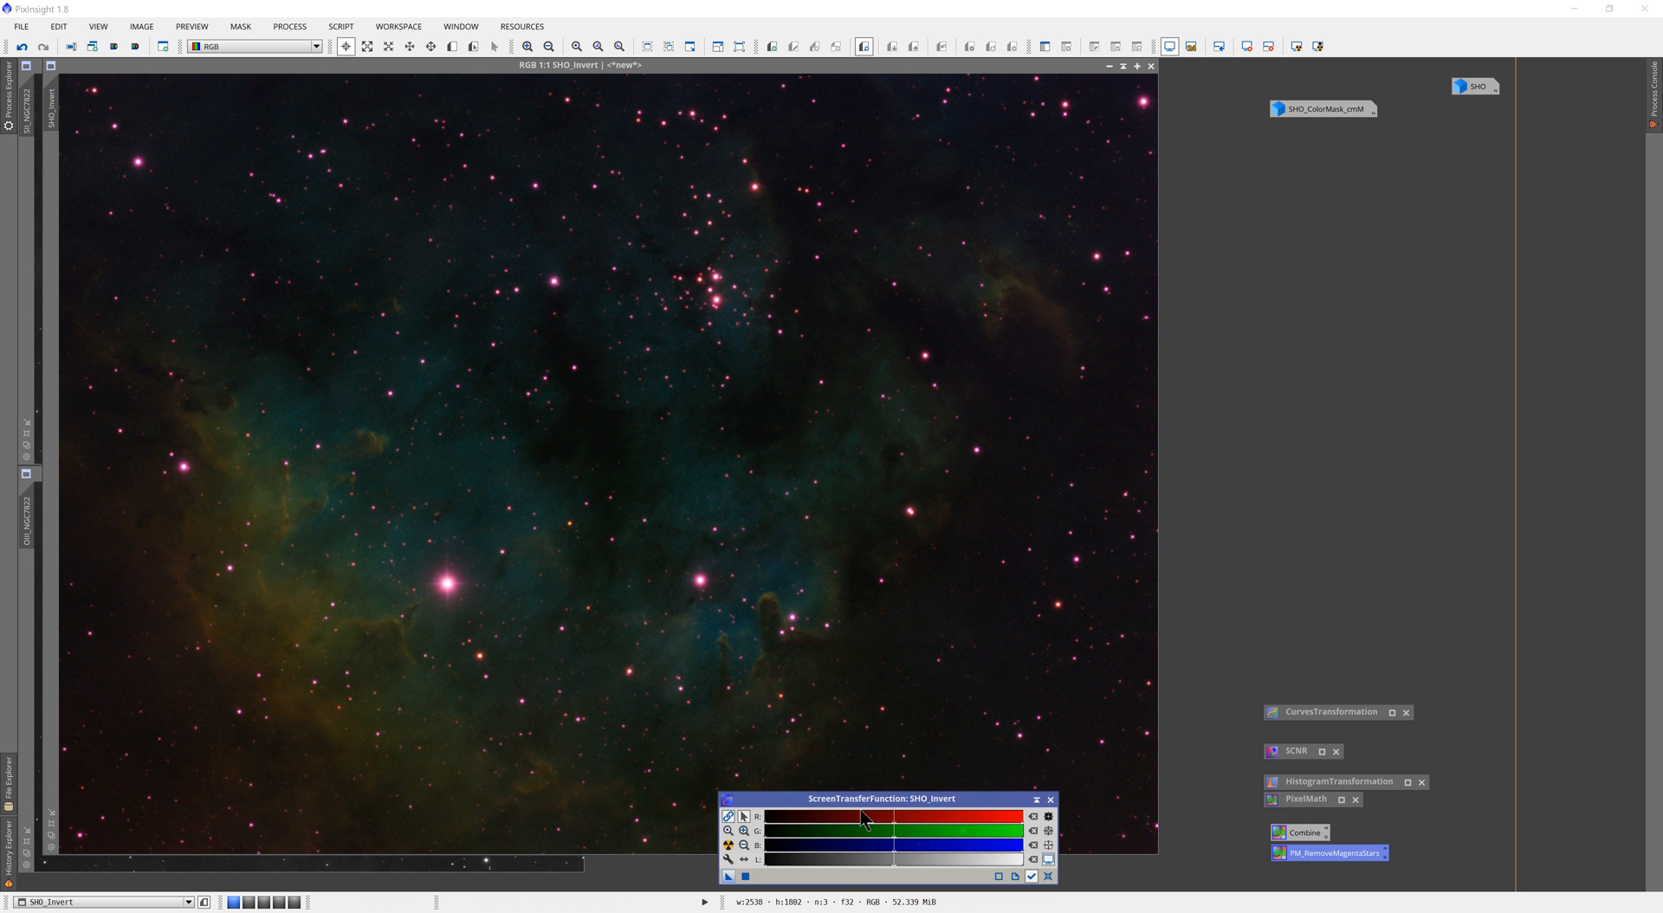
mouse_move(974, 445)
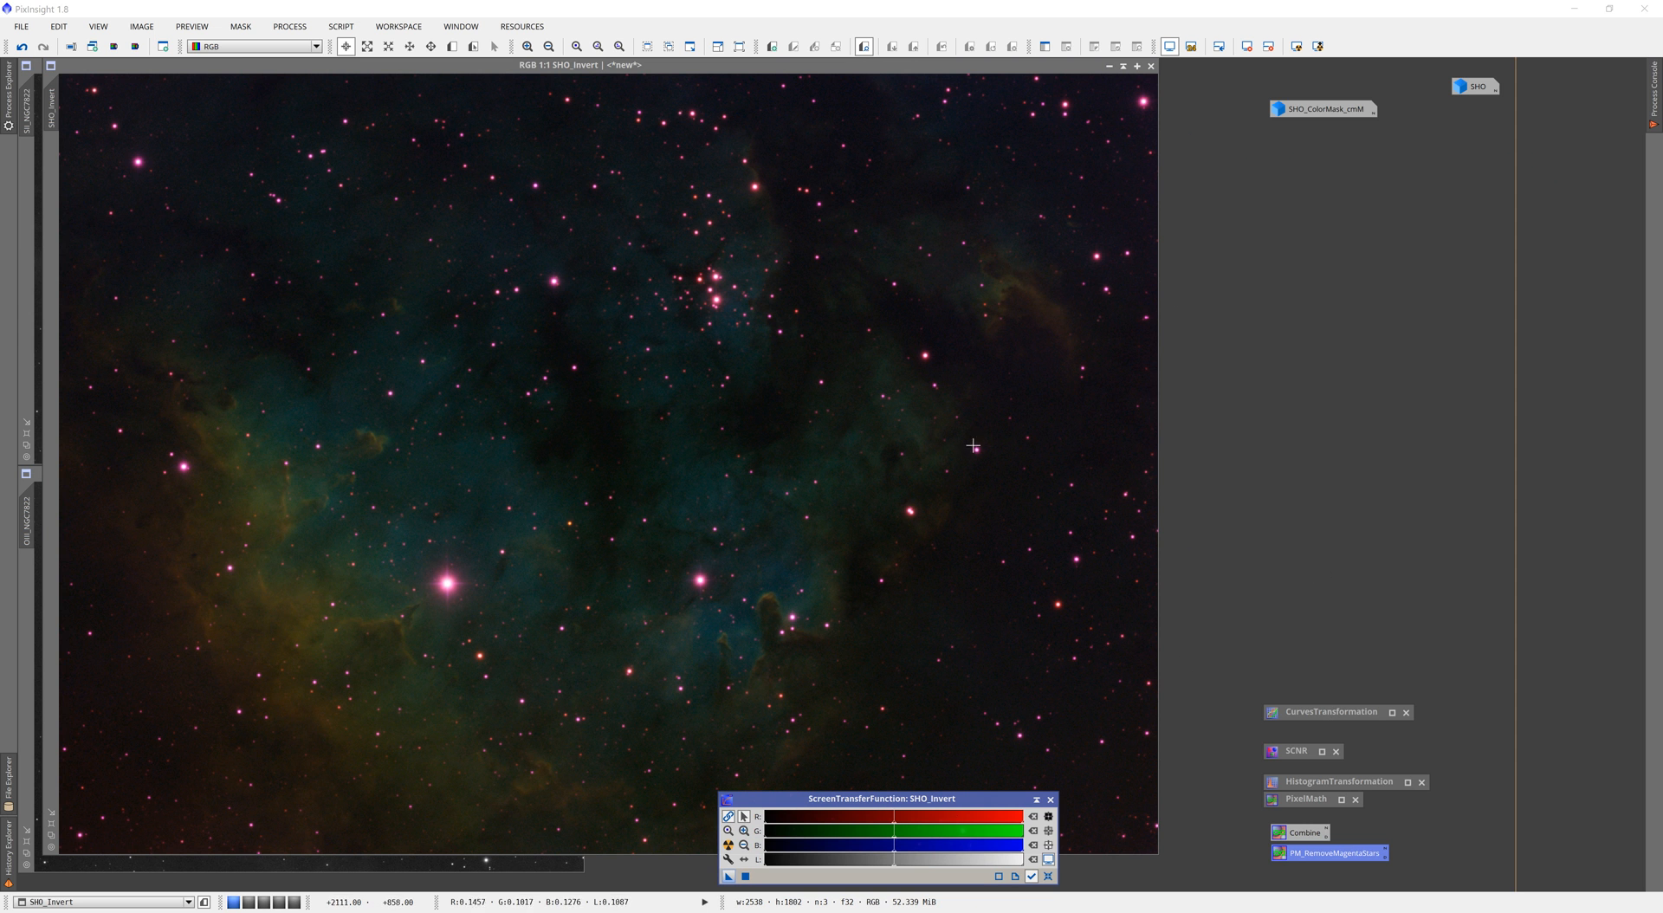
mouse_move(951, 839)
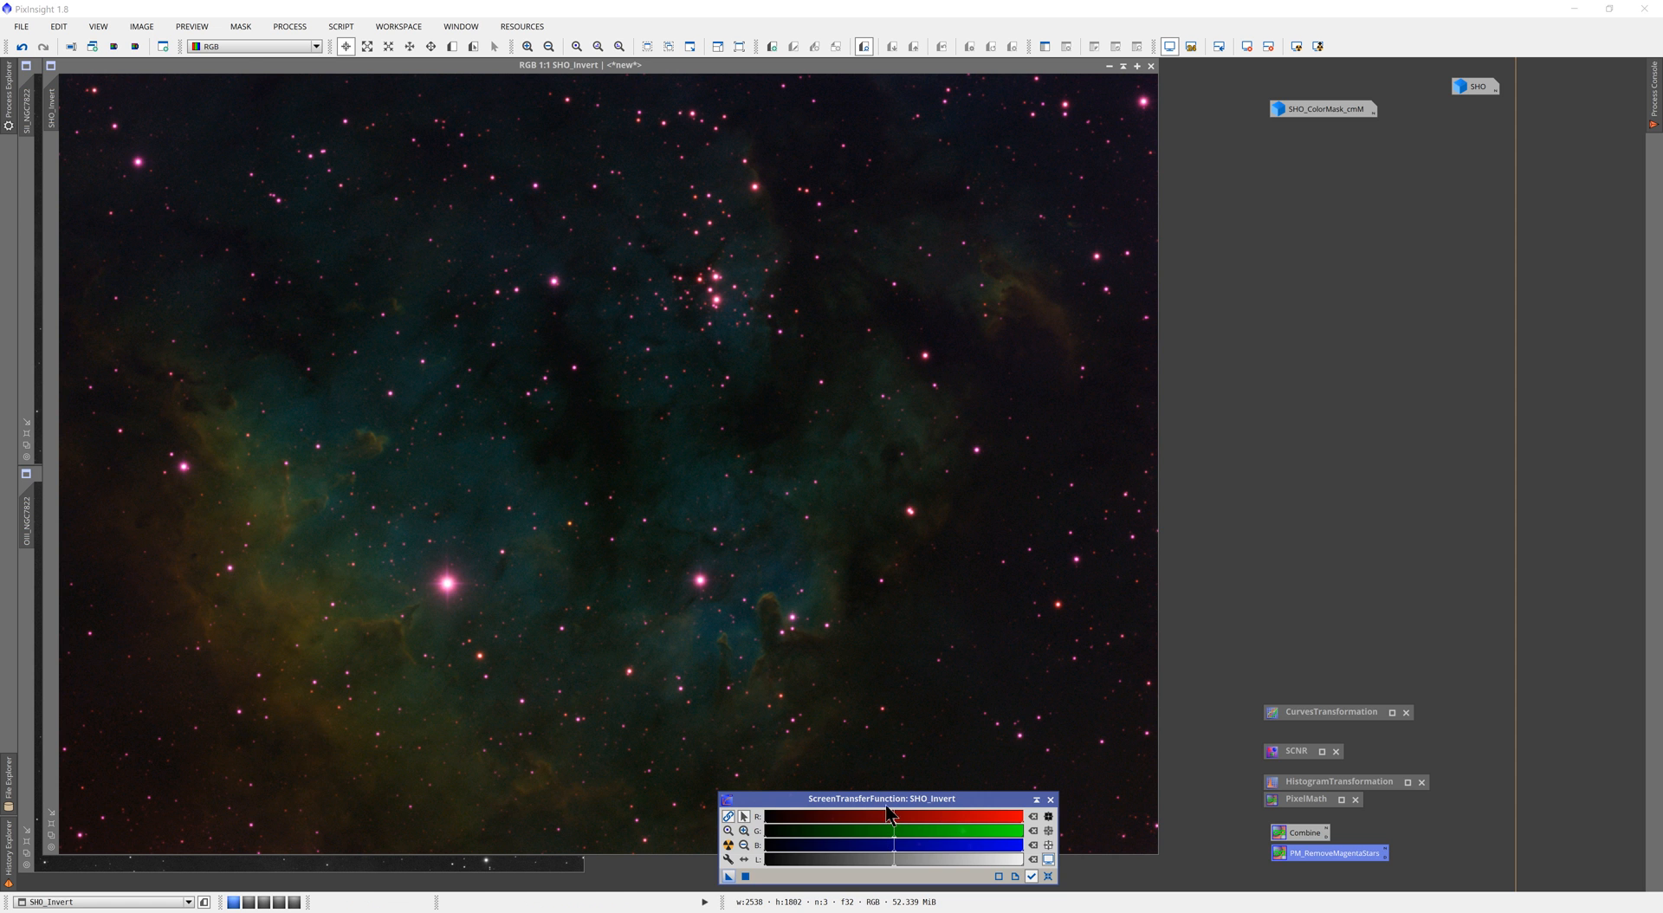
left_click_drag(880, 797, 1323, 556)
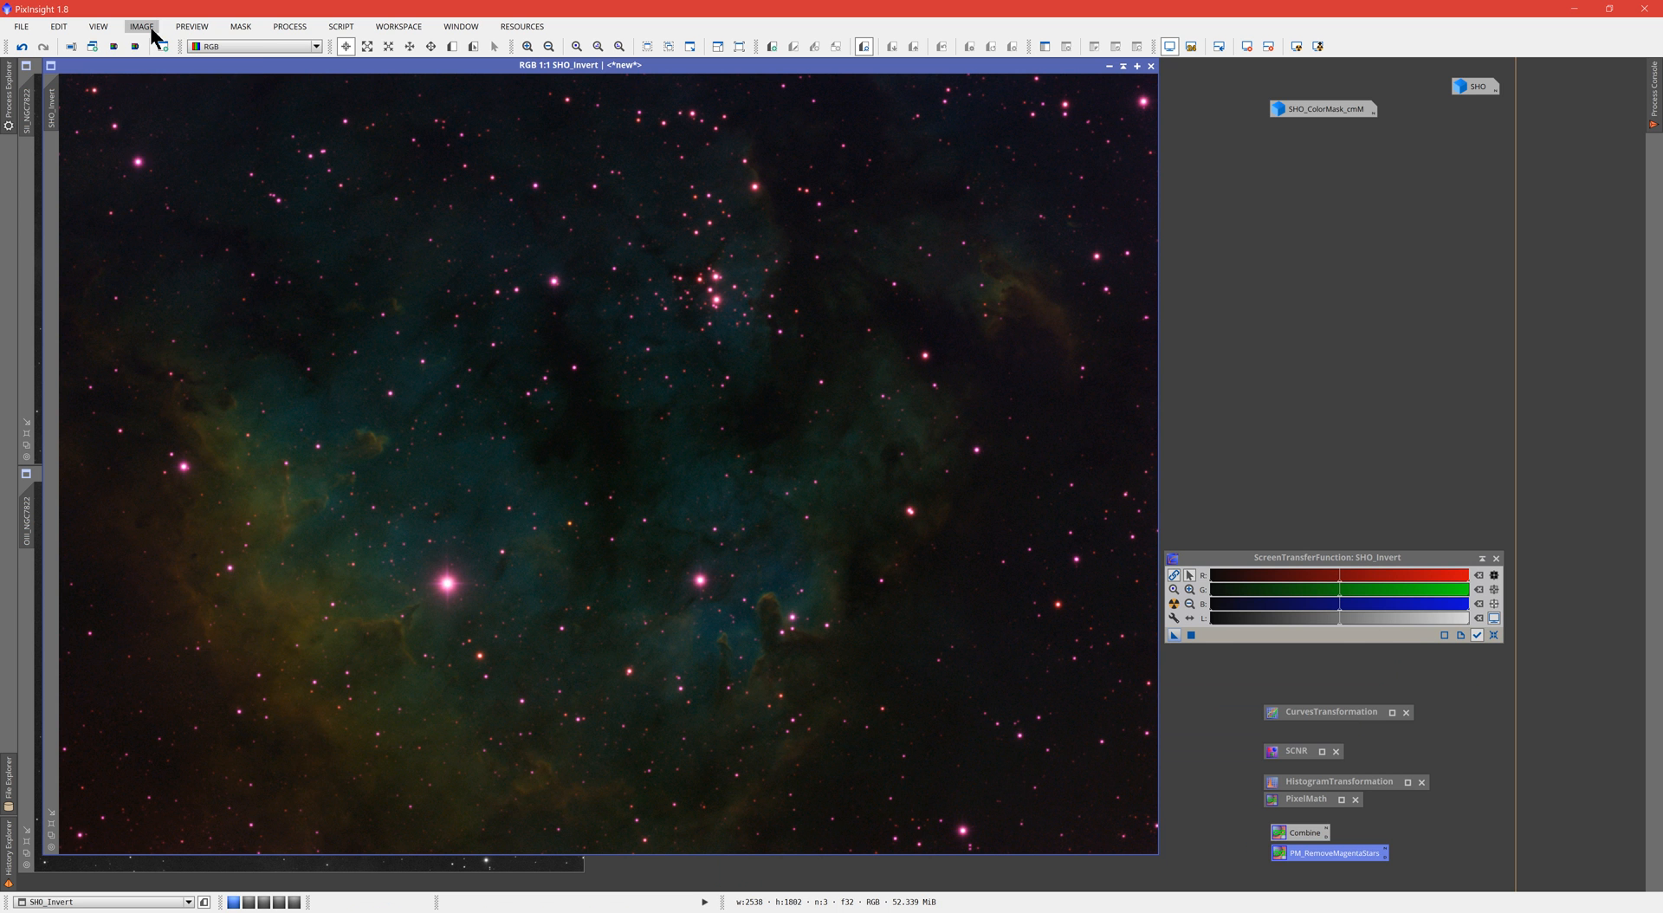
Step: Invert SHO_Invert via Image > Invert, turning the magenta stars green on a pale background
left_click(138, 26)
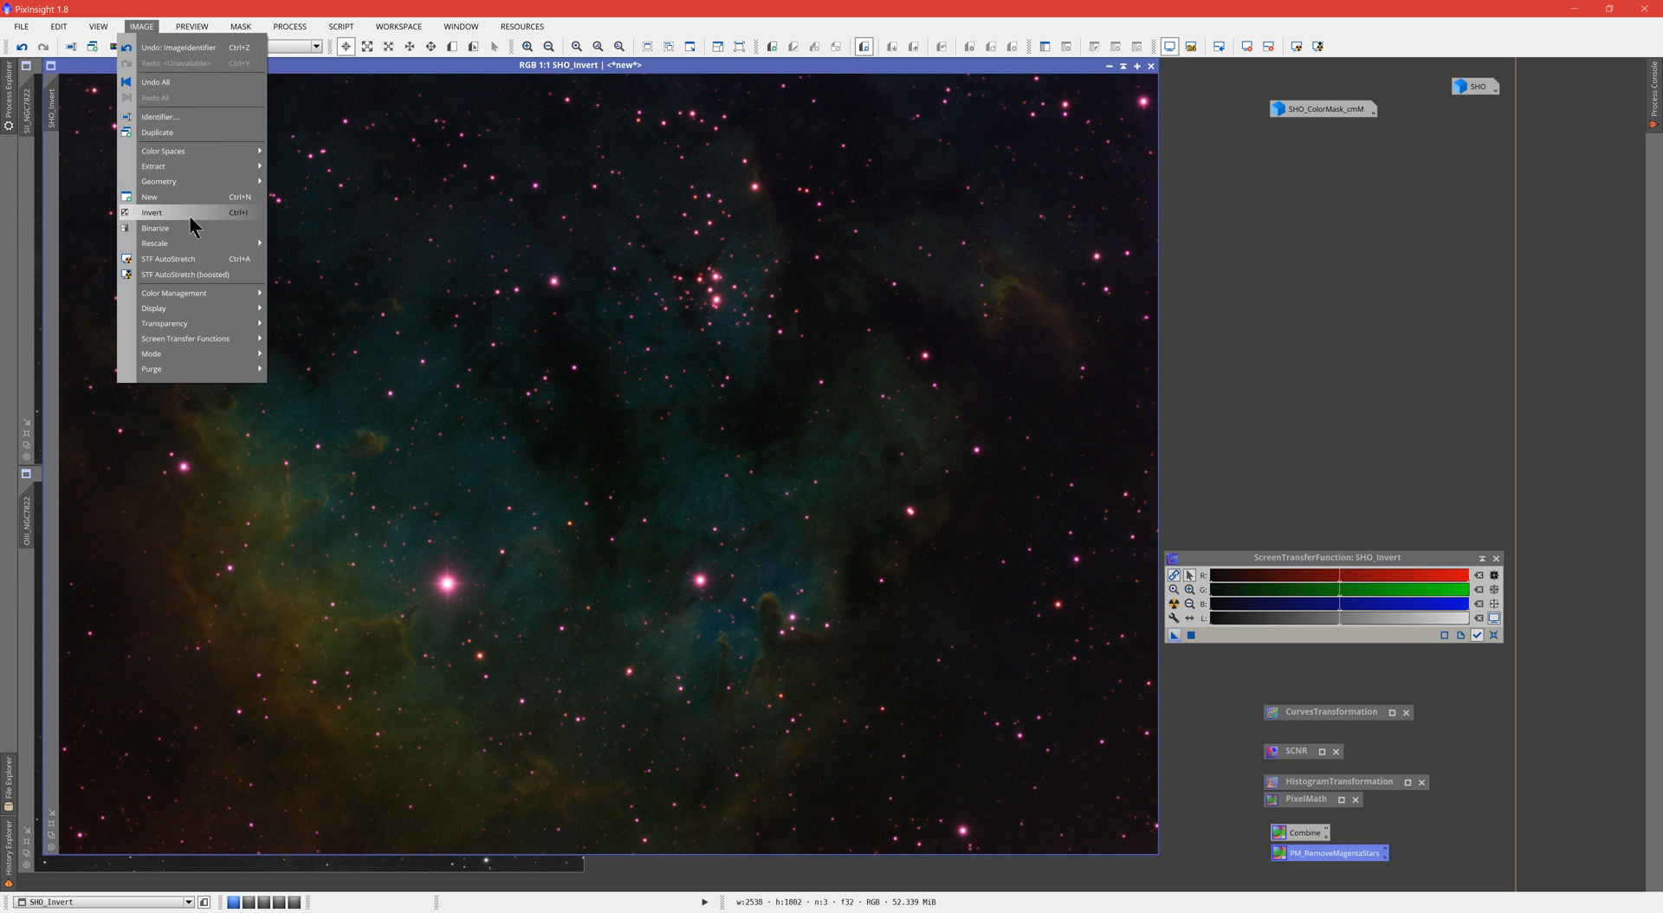
left_click(152, 211)
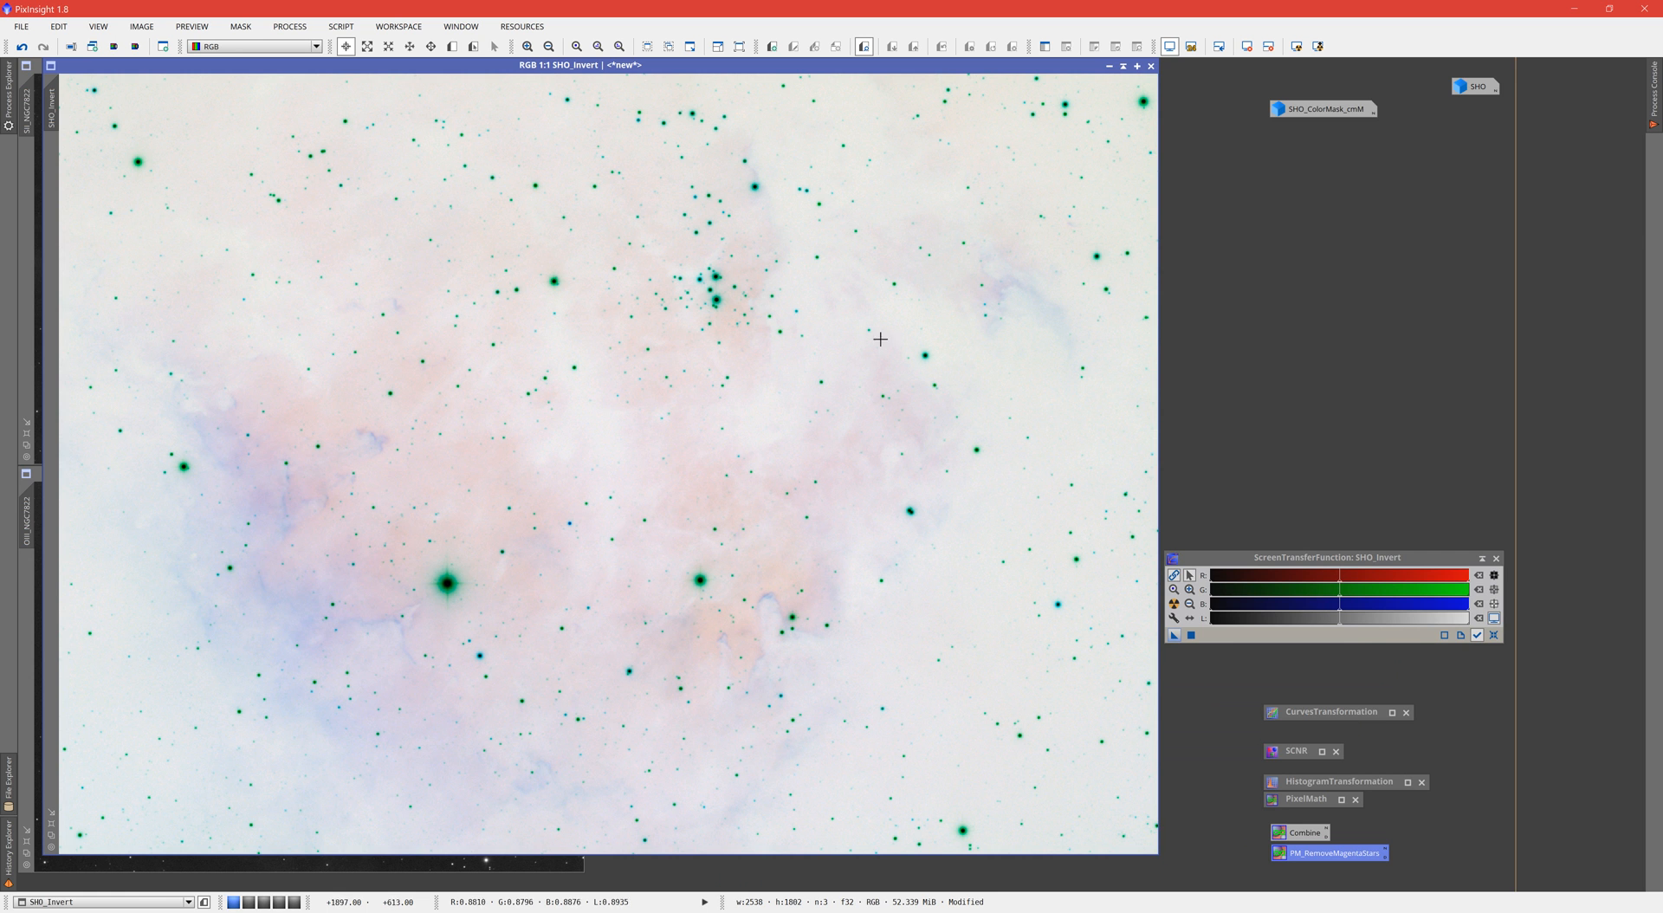
mouse_move(312, 220)
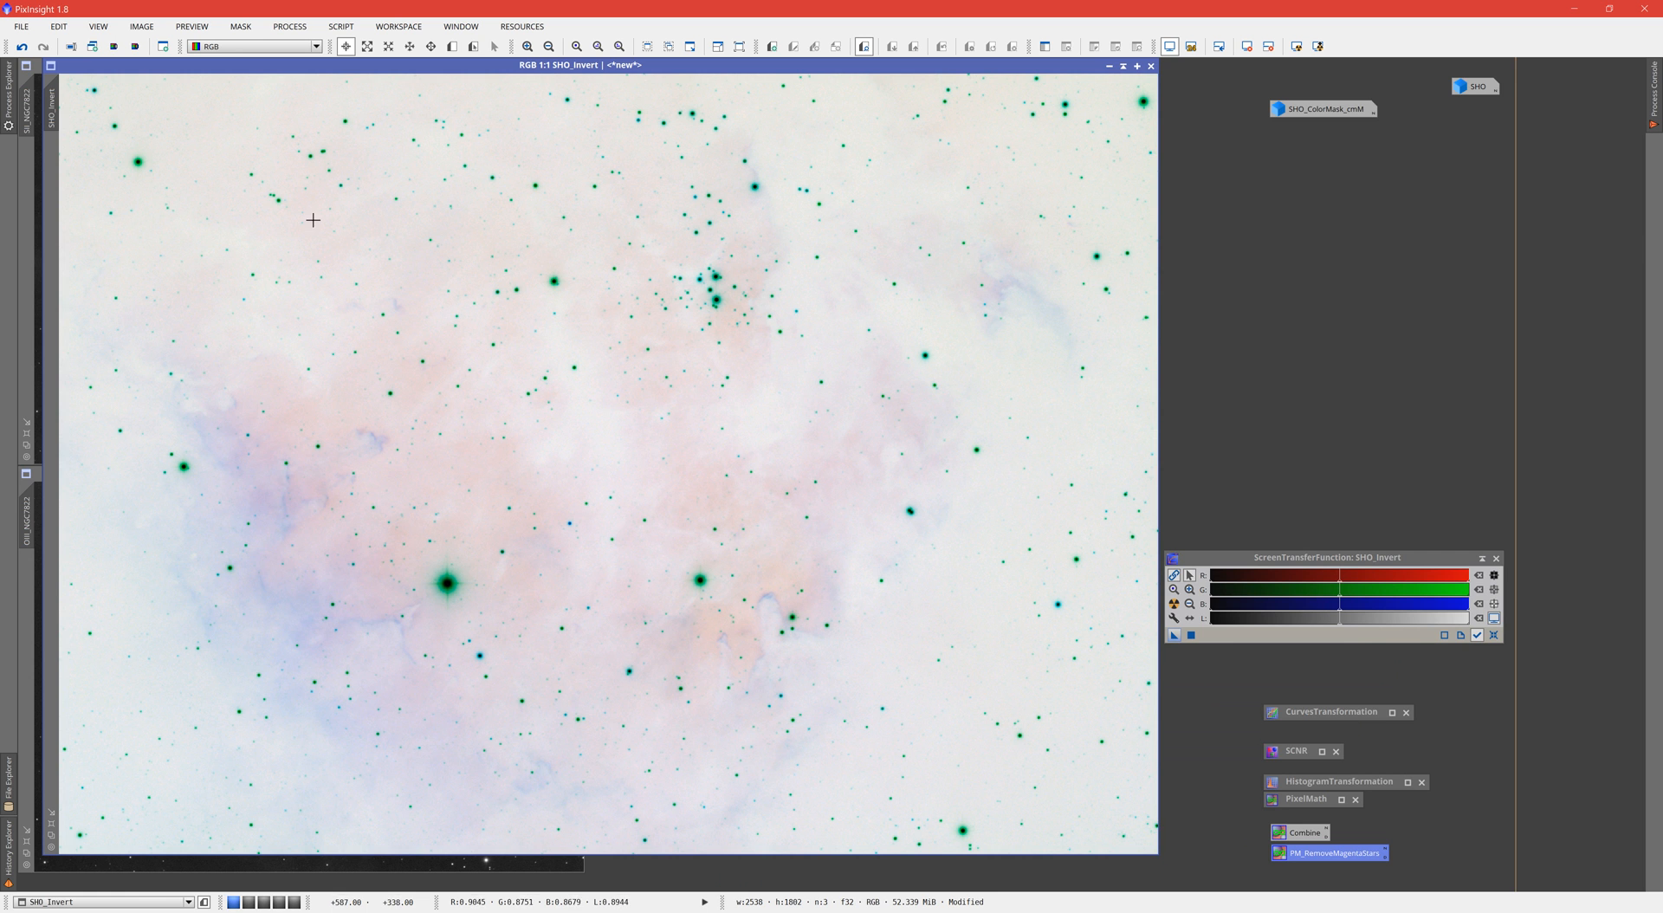
mouse_move(1091, 315)
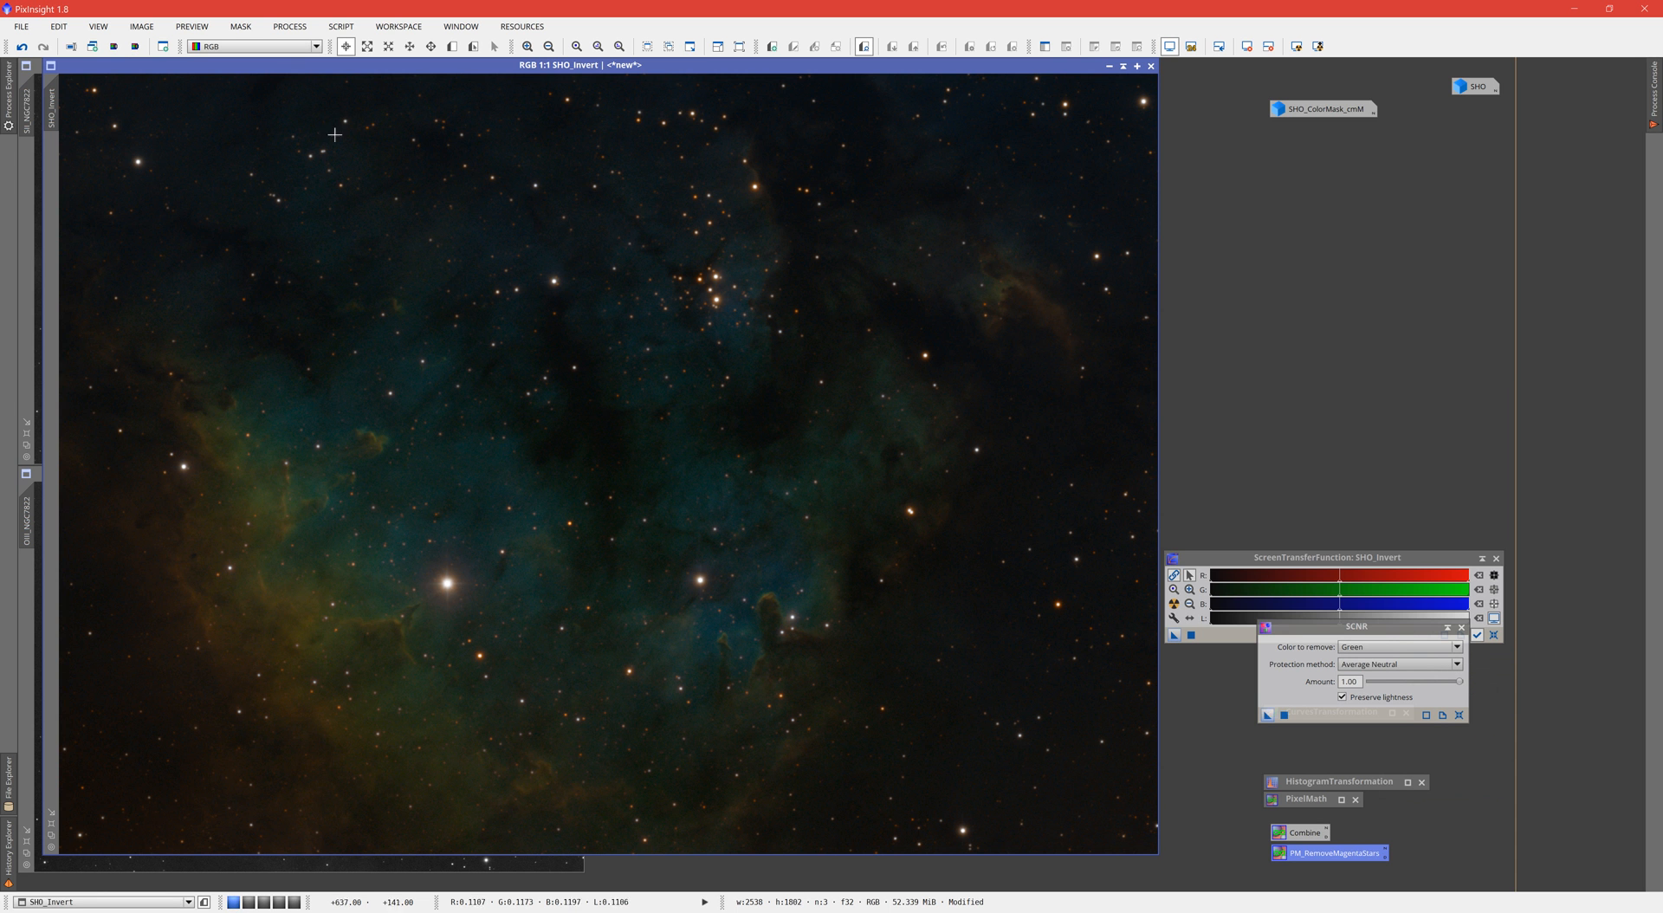
mouse_move(800, 639)
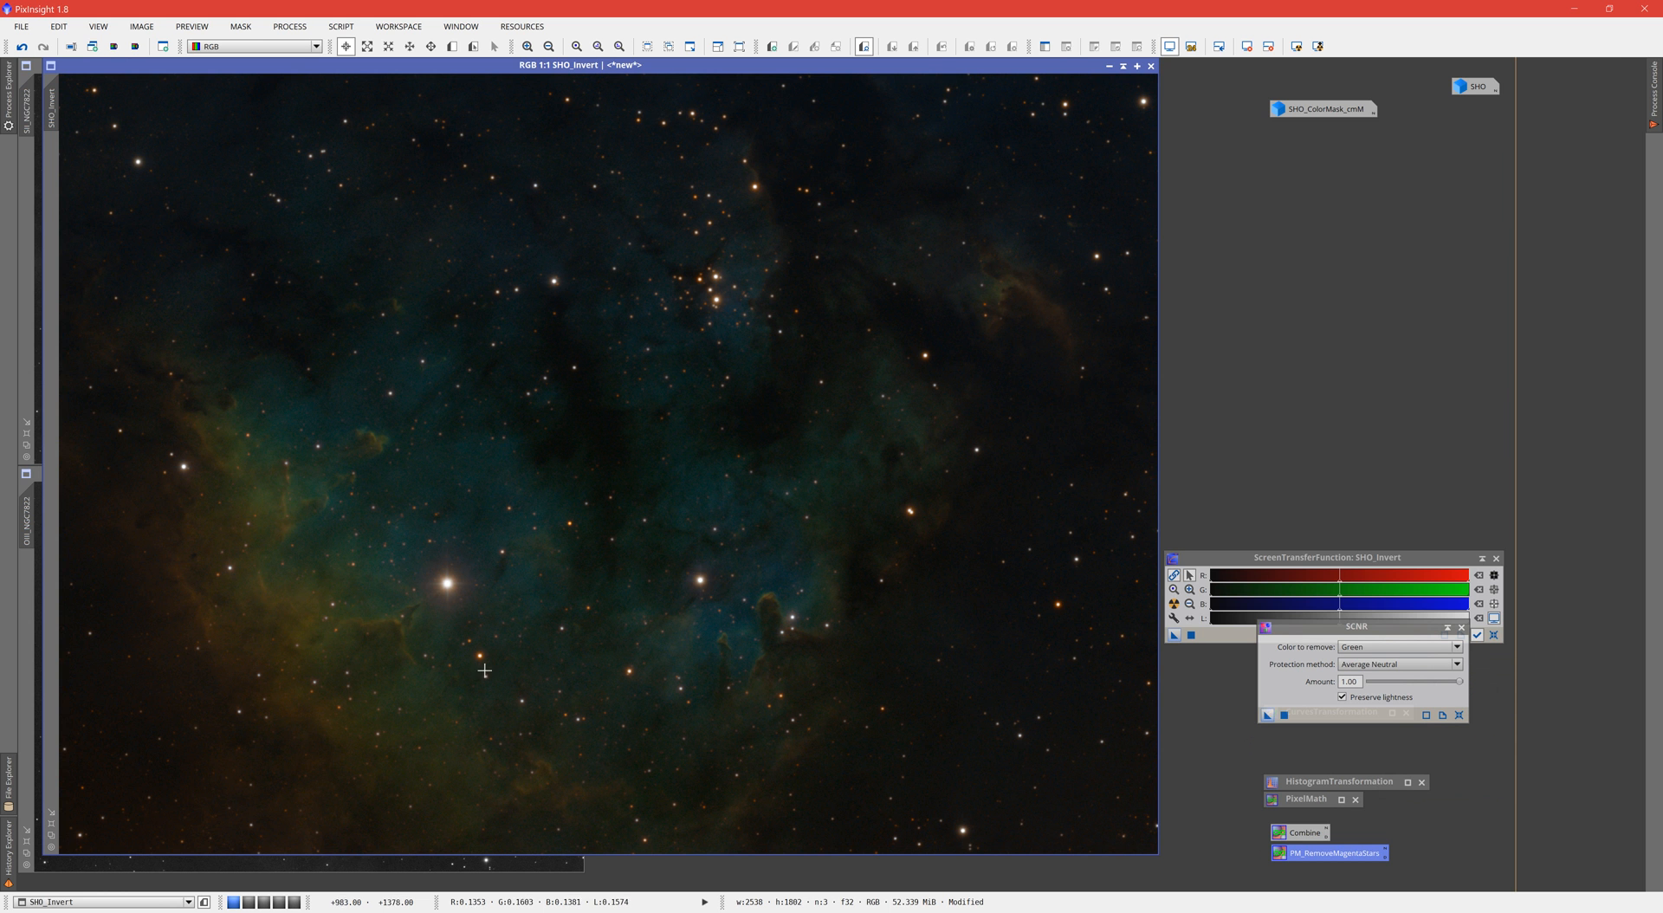
mouse_move(615, 589)
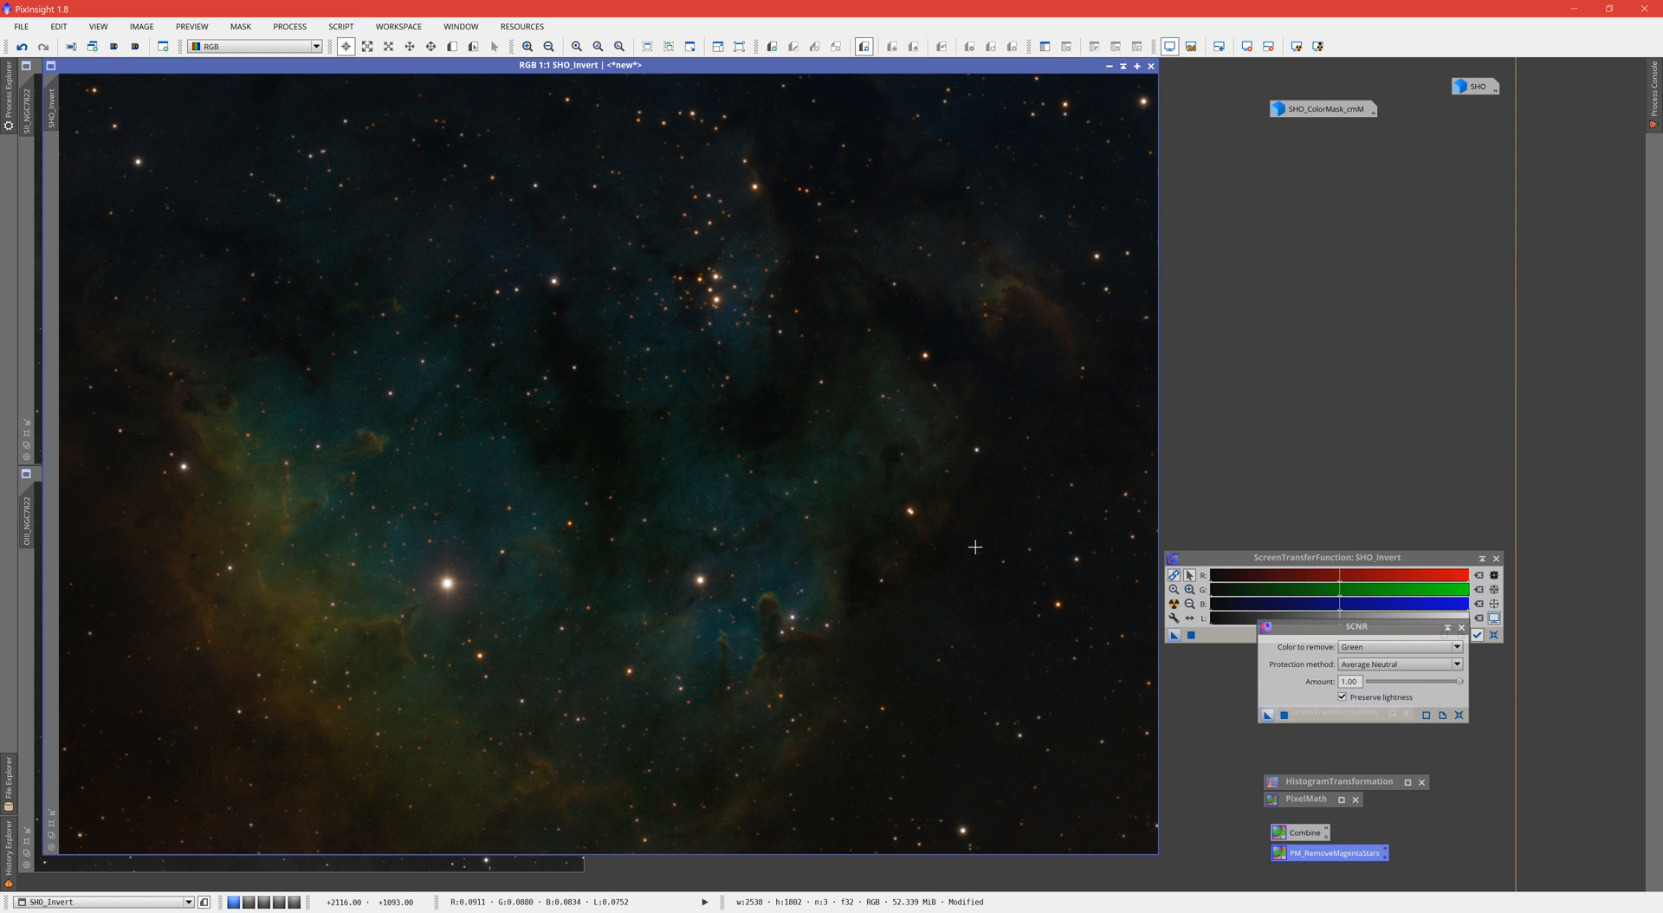
mouse_move(705, 328)
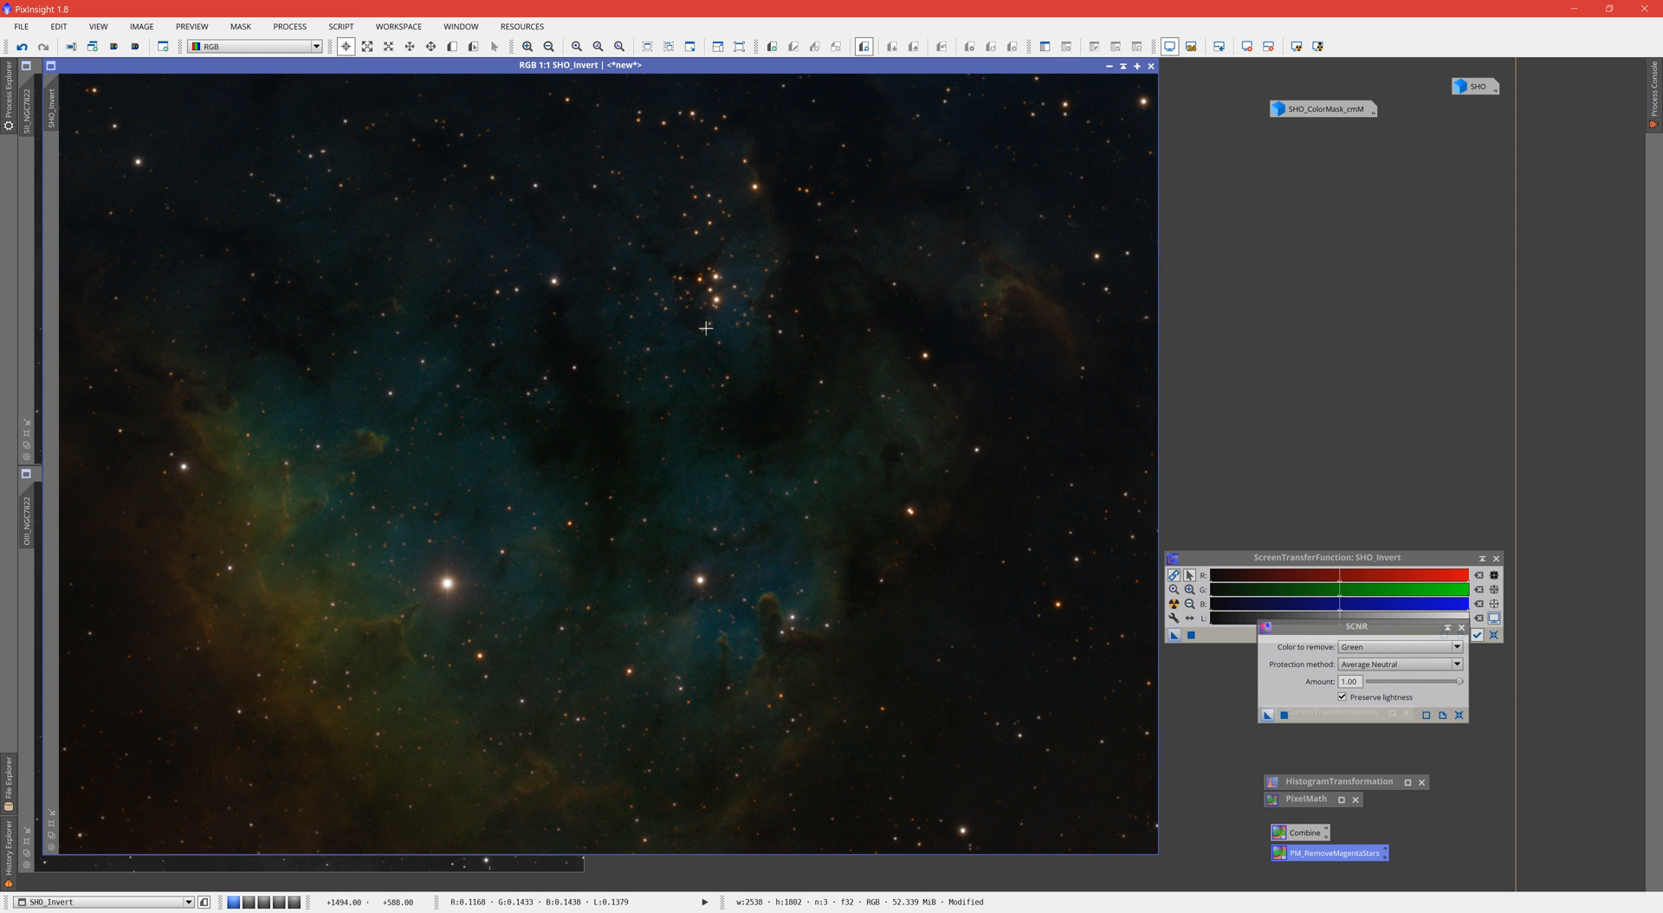
mouse_move(968, 416)
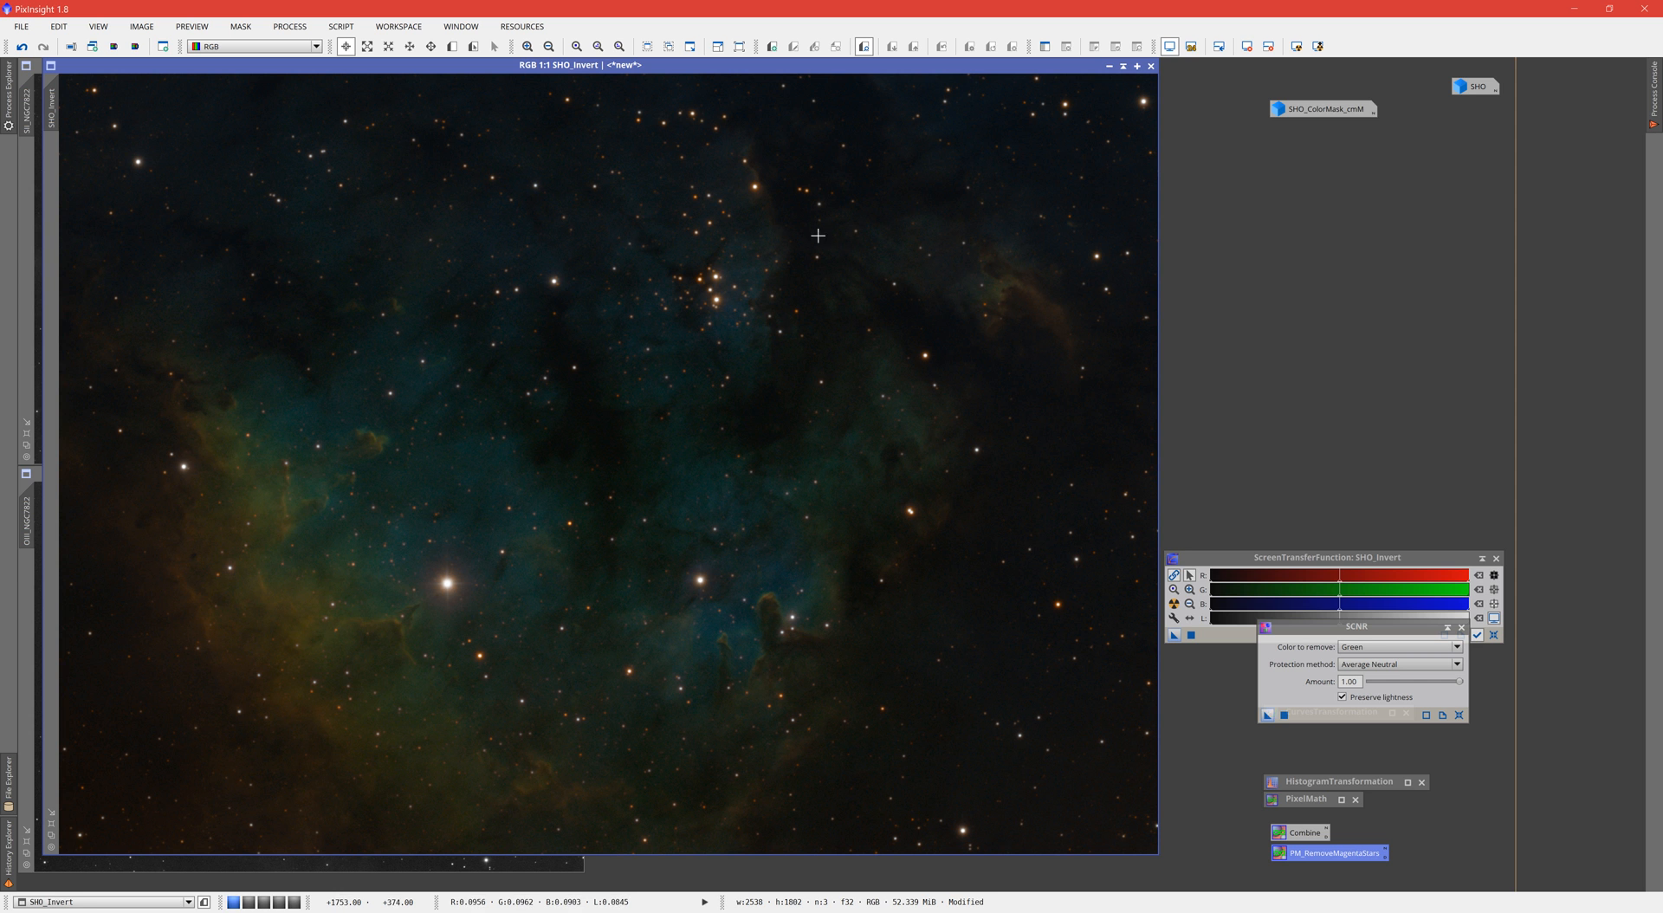
mouse_move(772, 293)
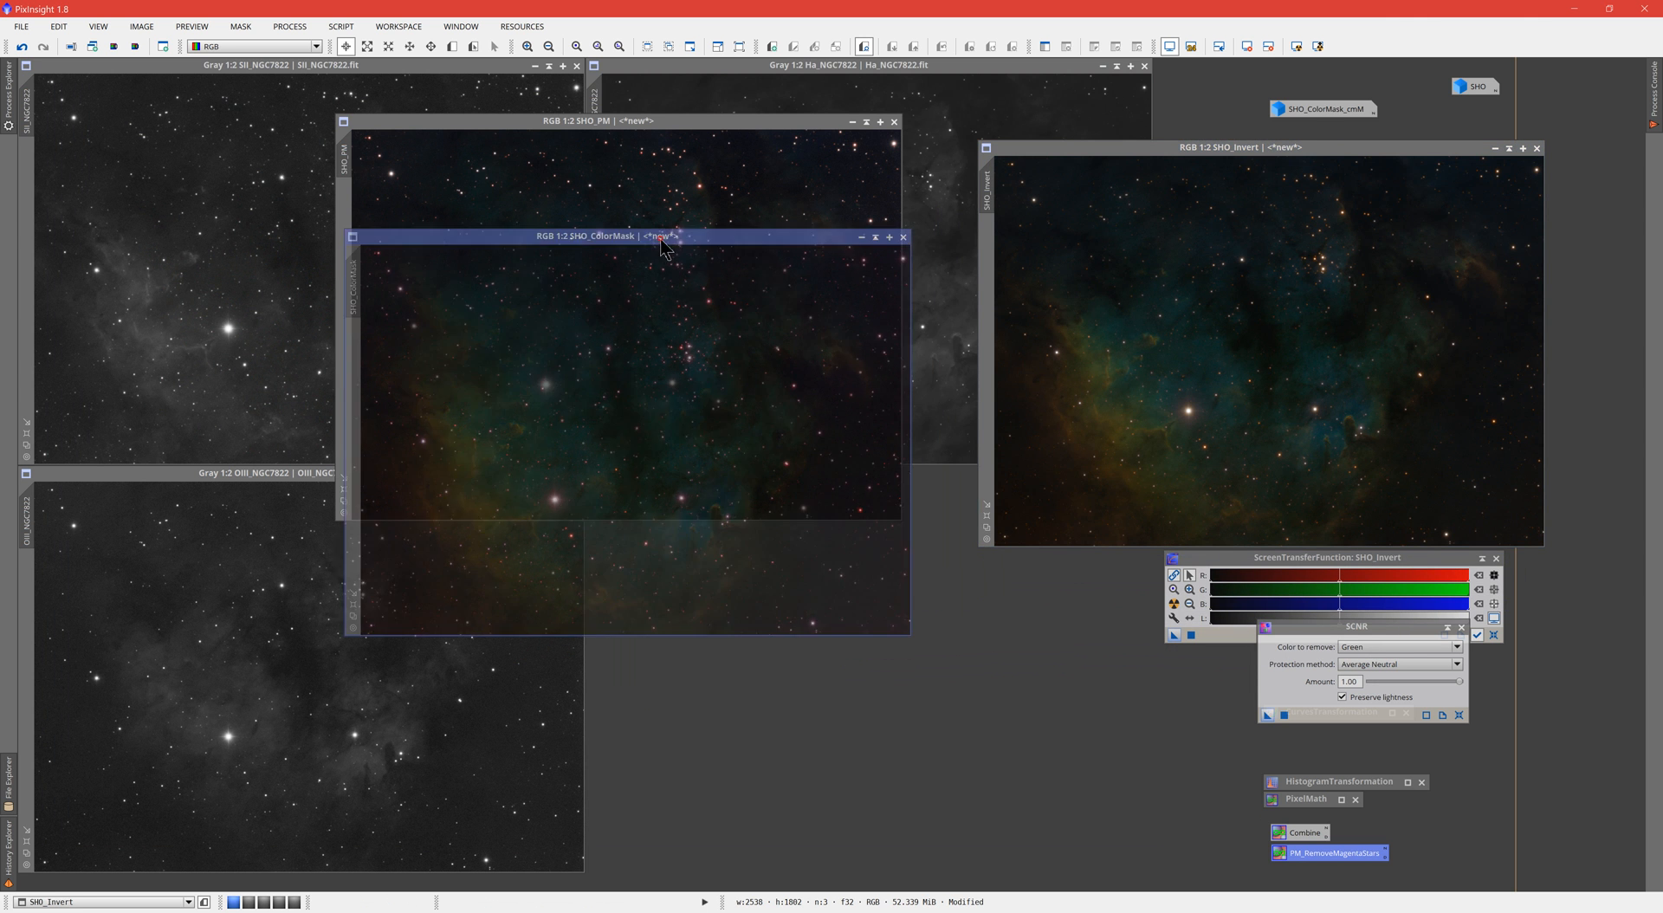
Step: Arrange SHO_ColorMask below SHO_PM and align the windows on the same star cluster
left_click_drag(621, 120, 398, 100)
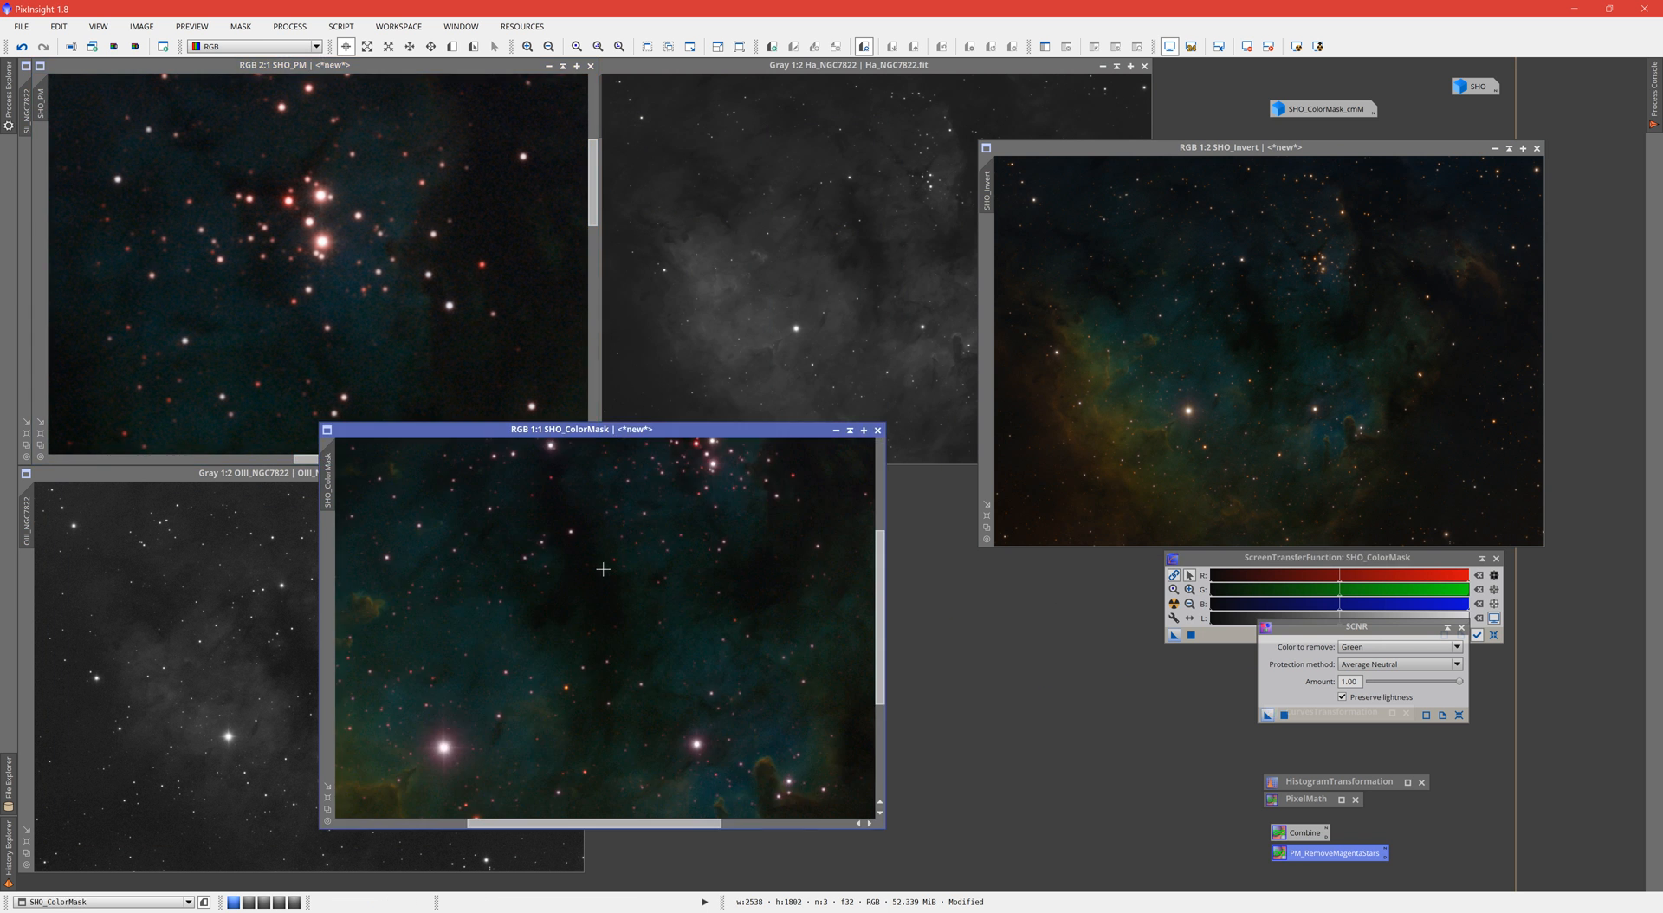
mouse_move(589, 563)
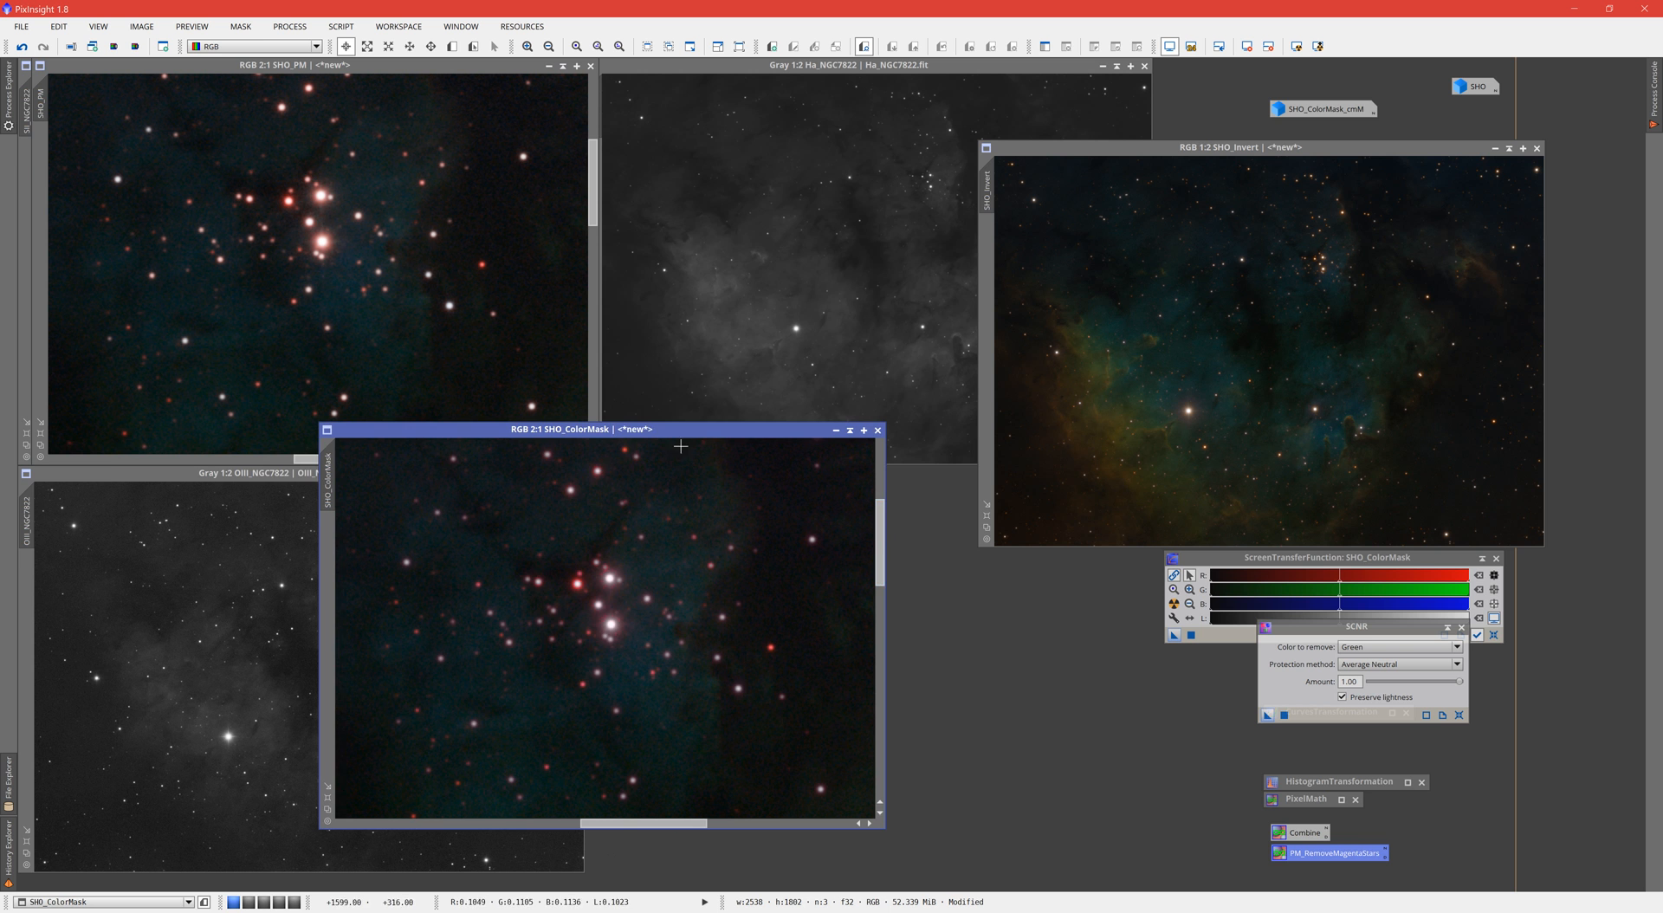
left_click_drag(579, 430, 265, 473)
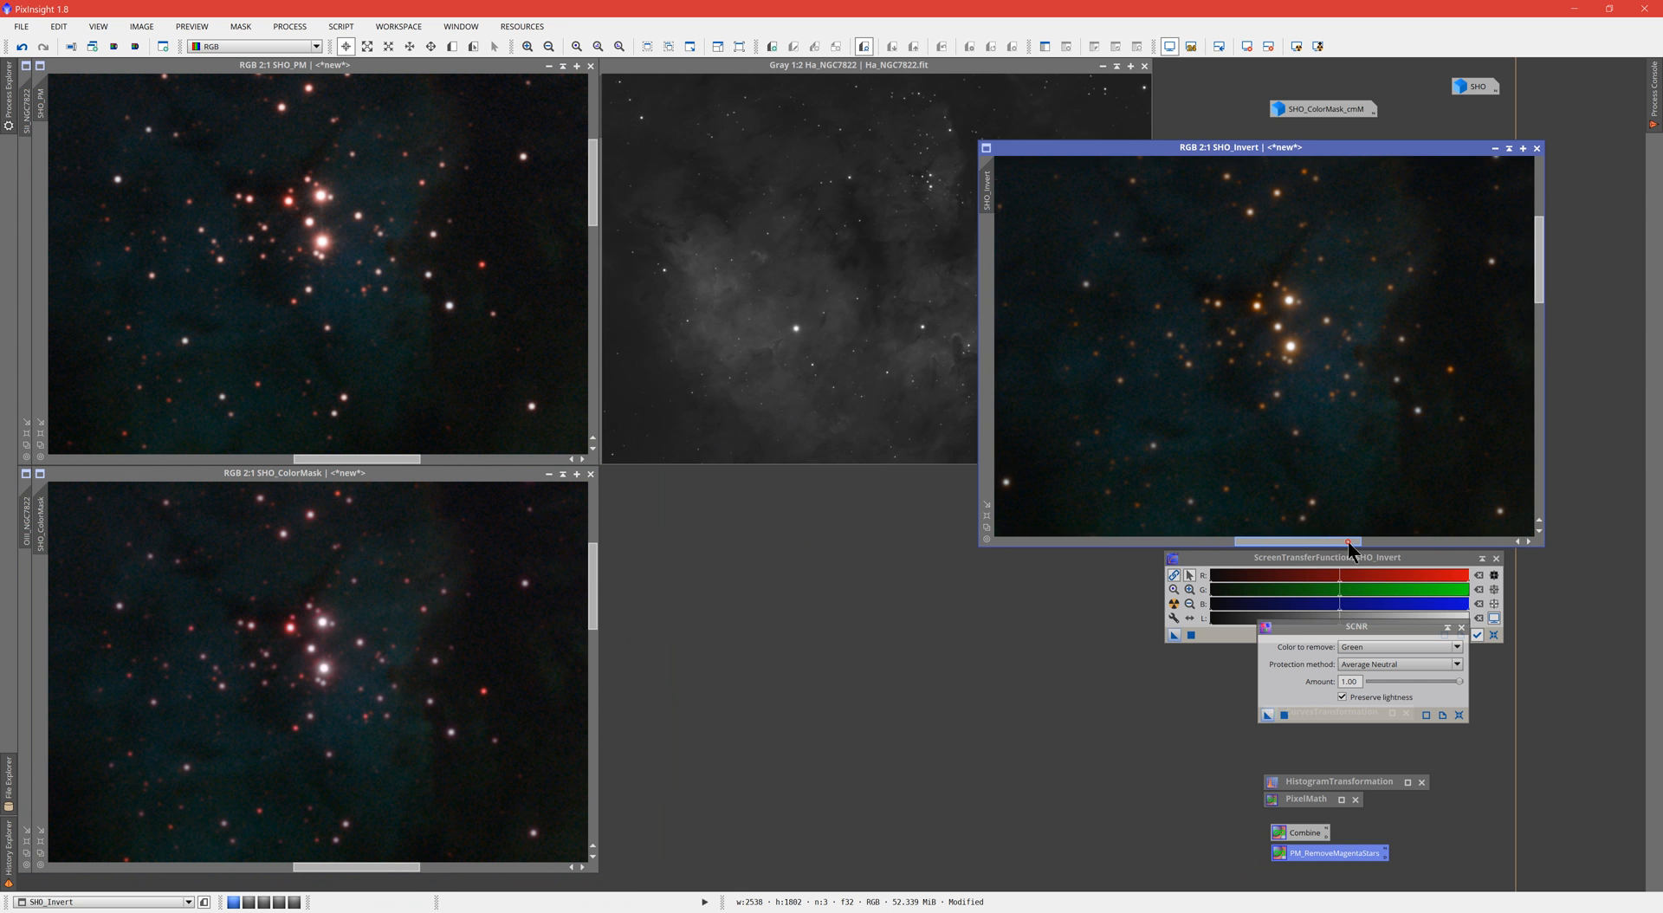
left_click_drag(1258, 146, 991, 116)
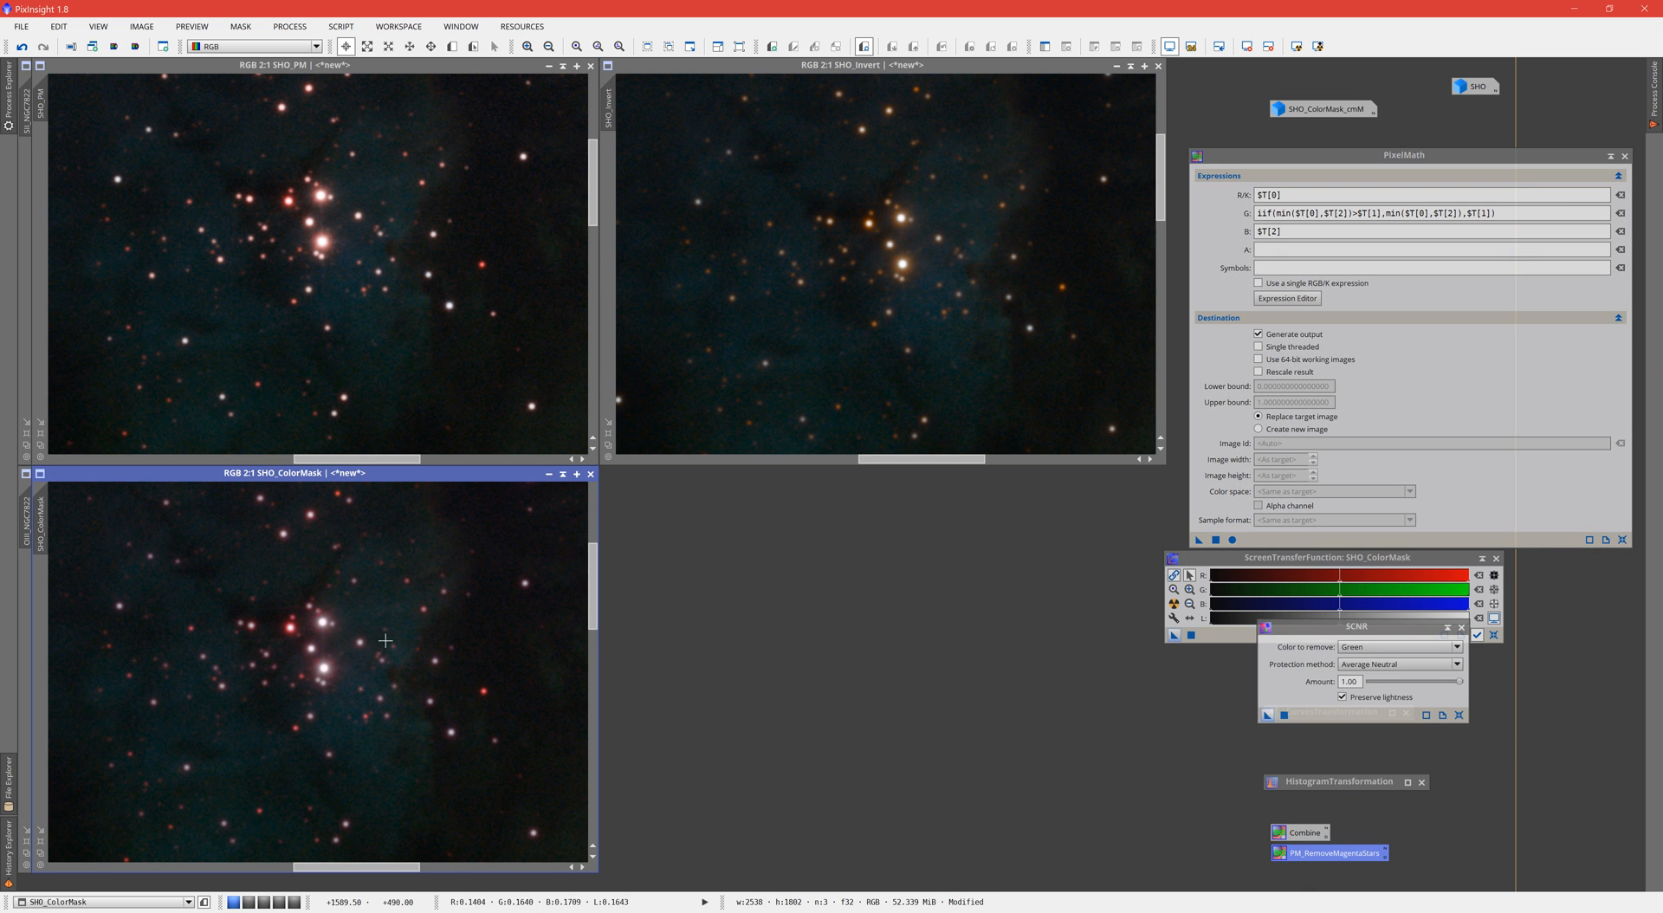
mouse_move(504, 682)
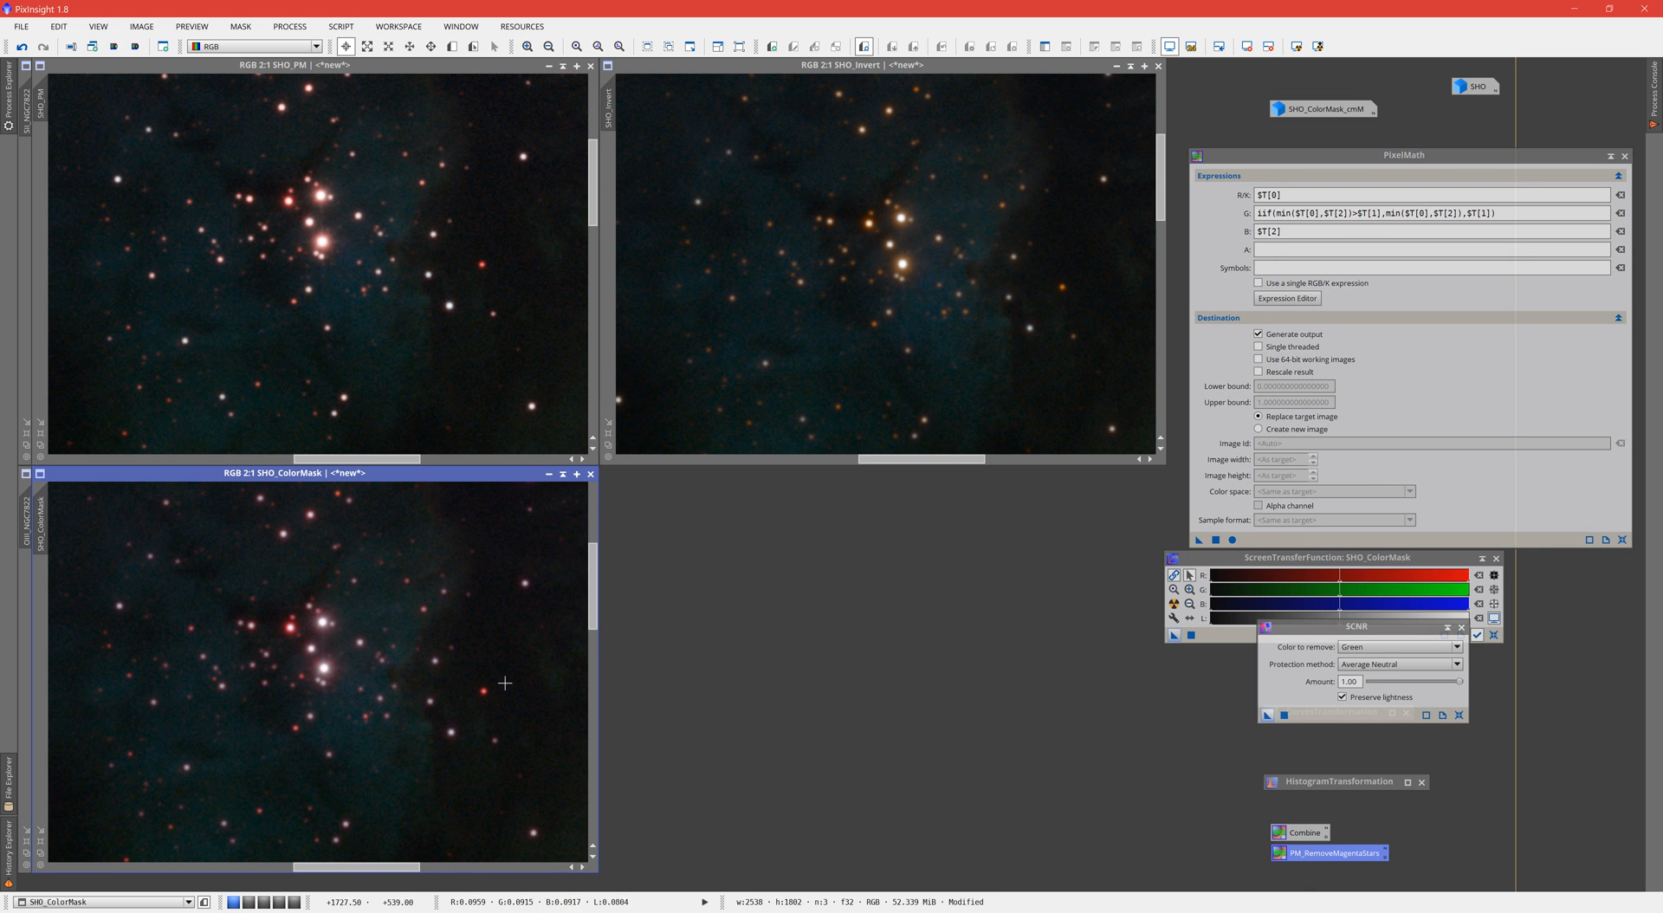
mouse_move(989, 168)
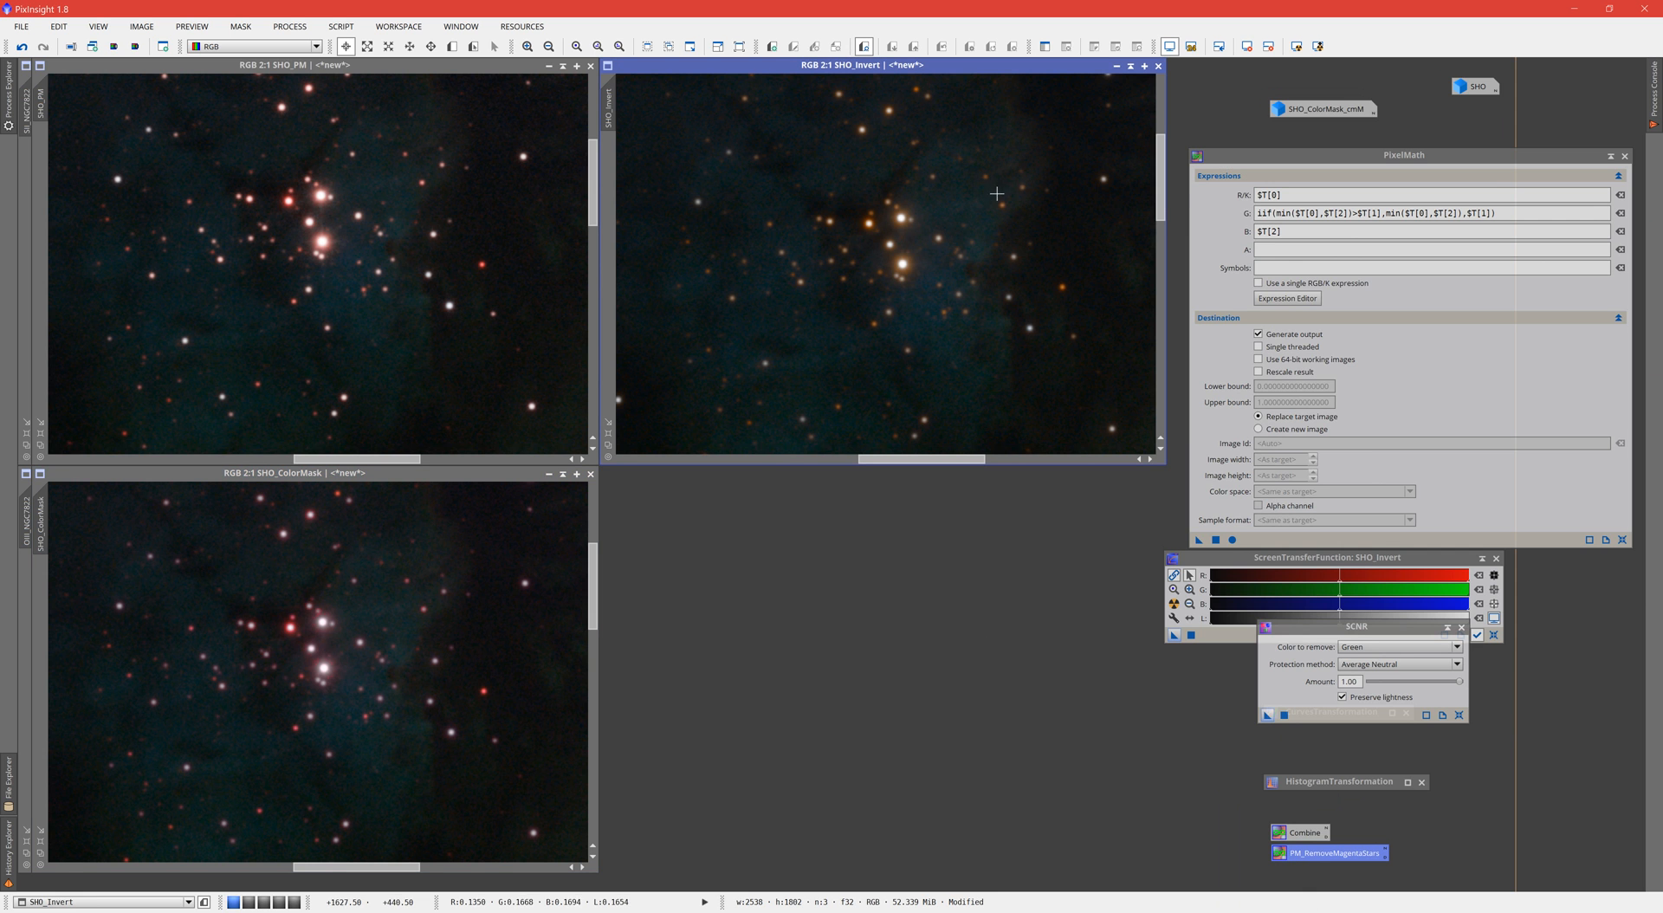
mouse_move(1050, 147)
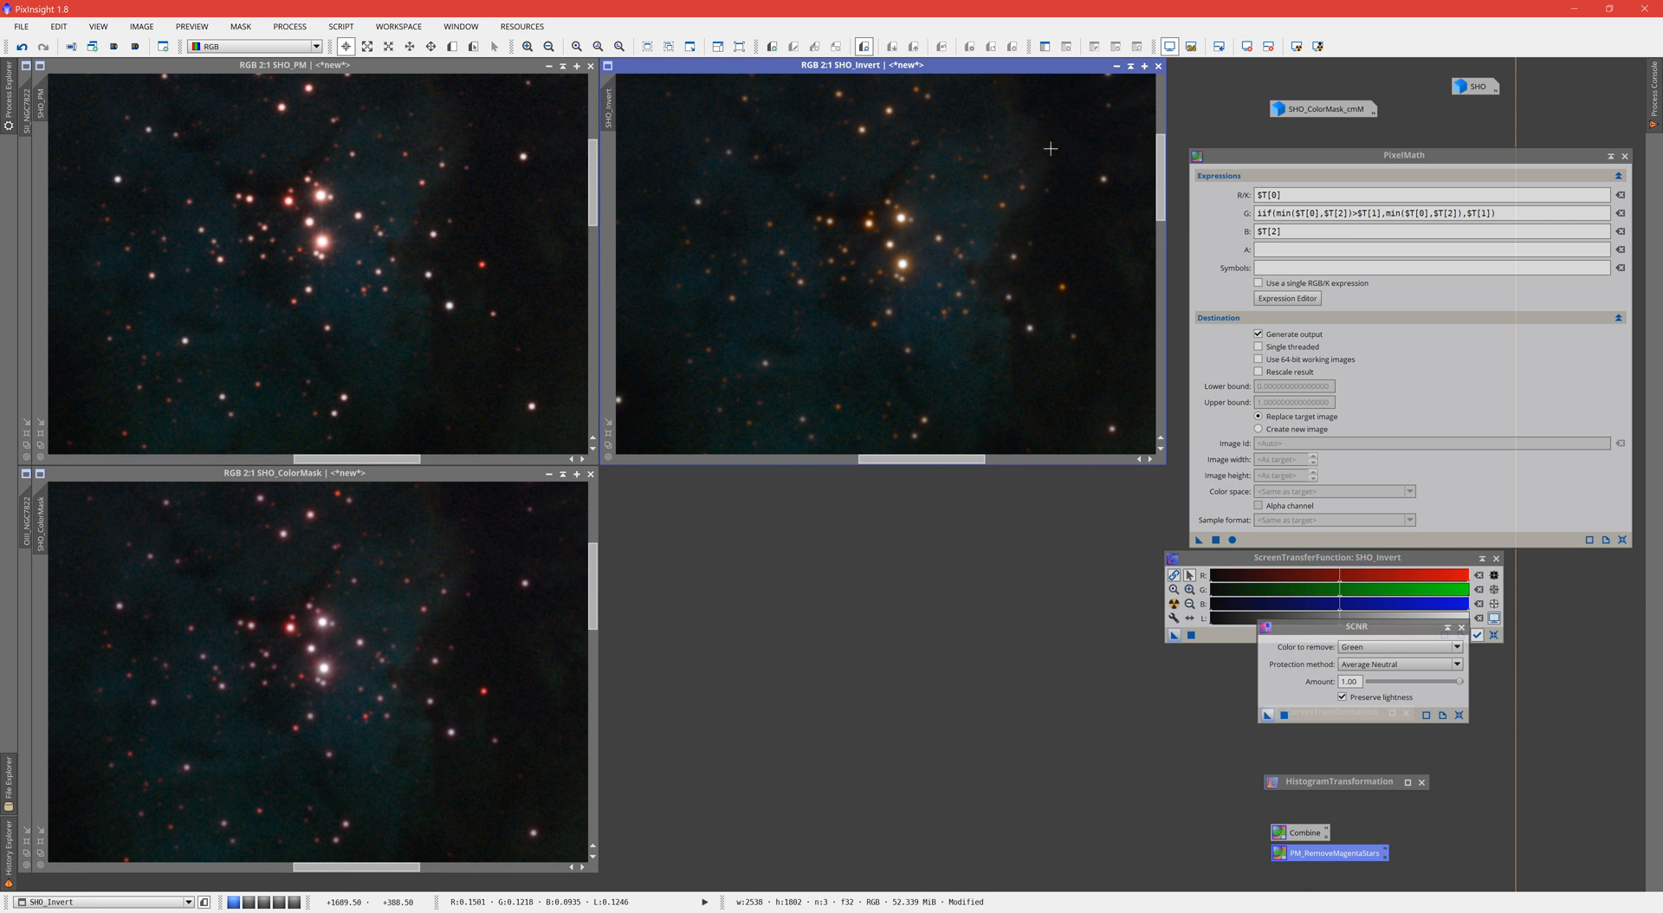
mouse_move(967, 256)
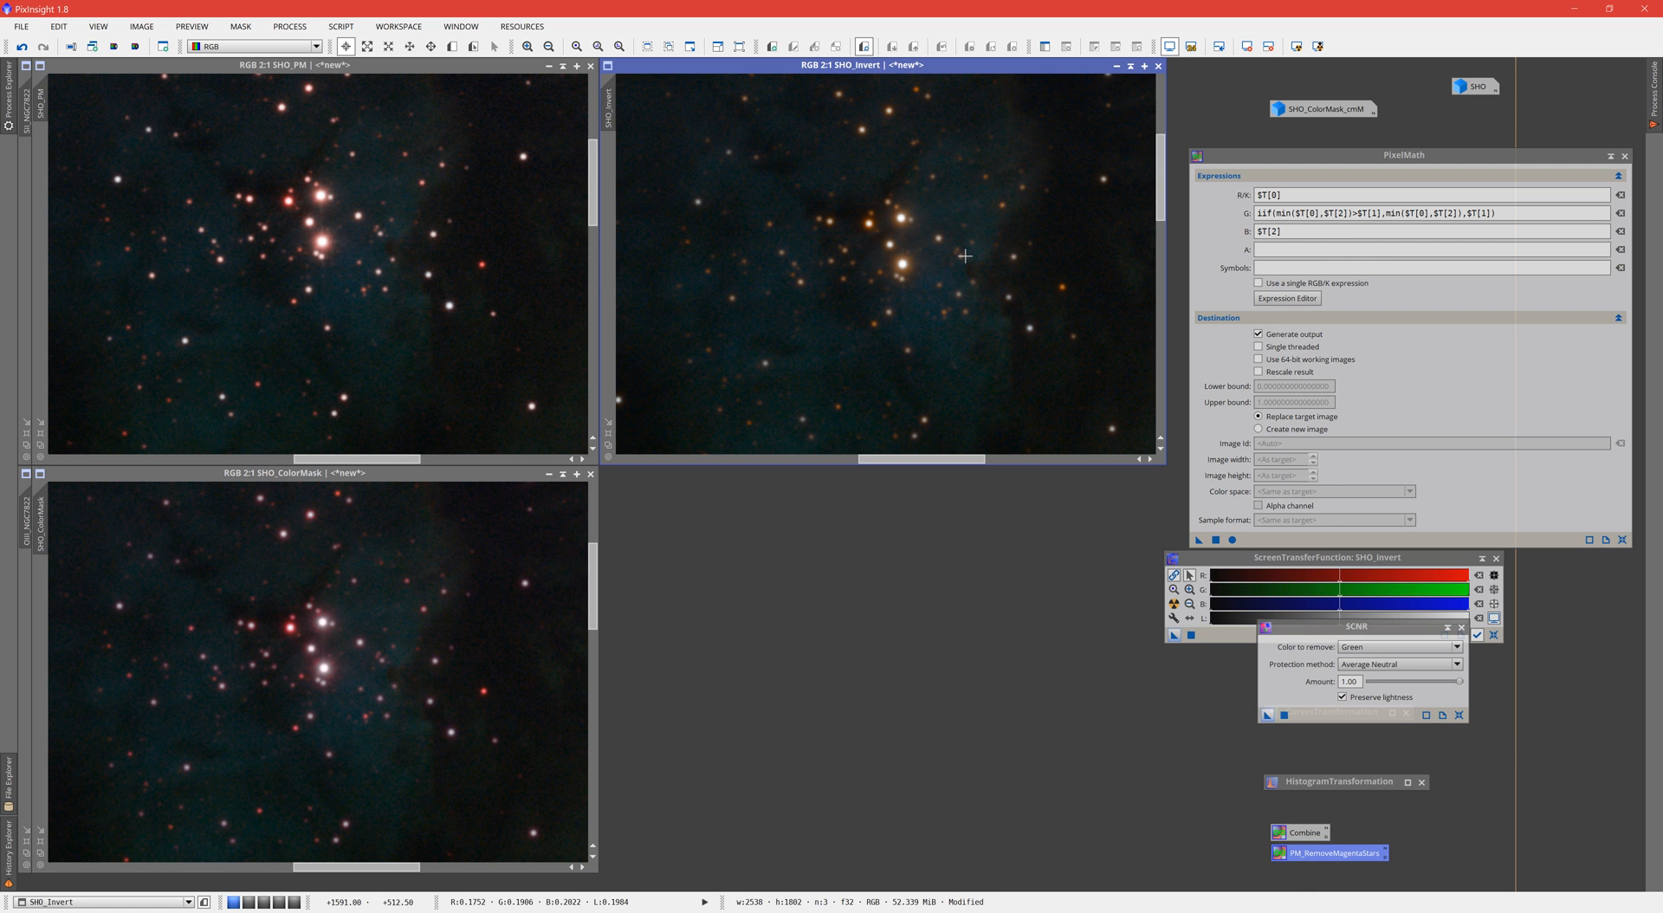
mouse_move(911, 386)
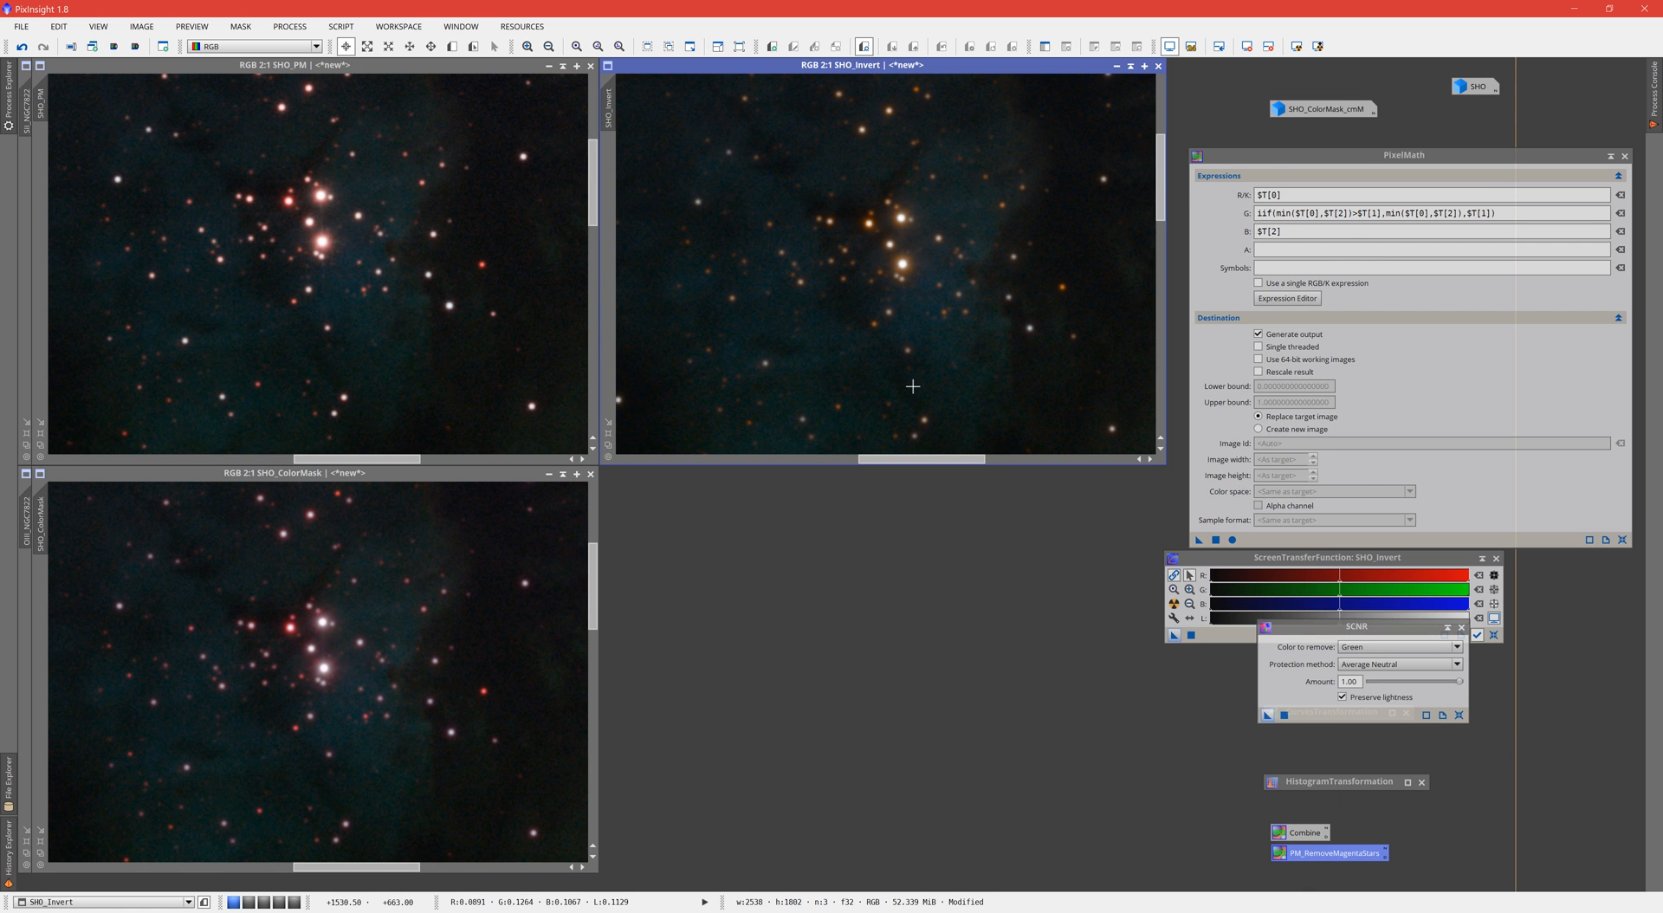
mouse_move(510, 619)
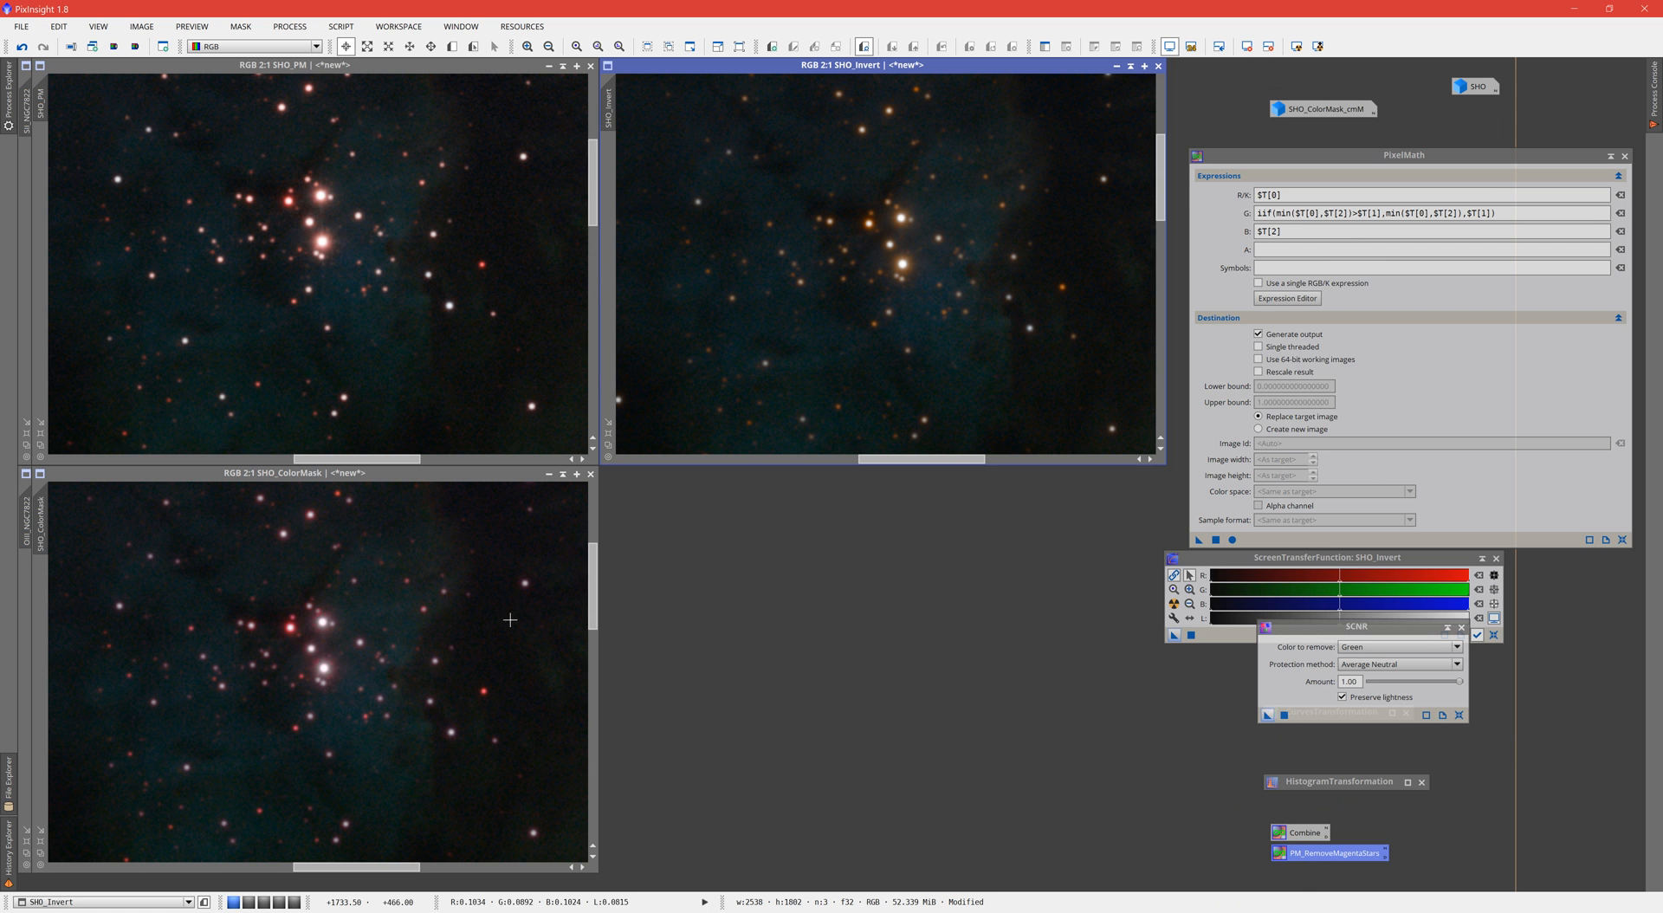
mouse_move(327, 695)
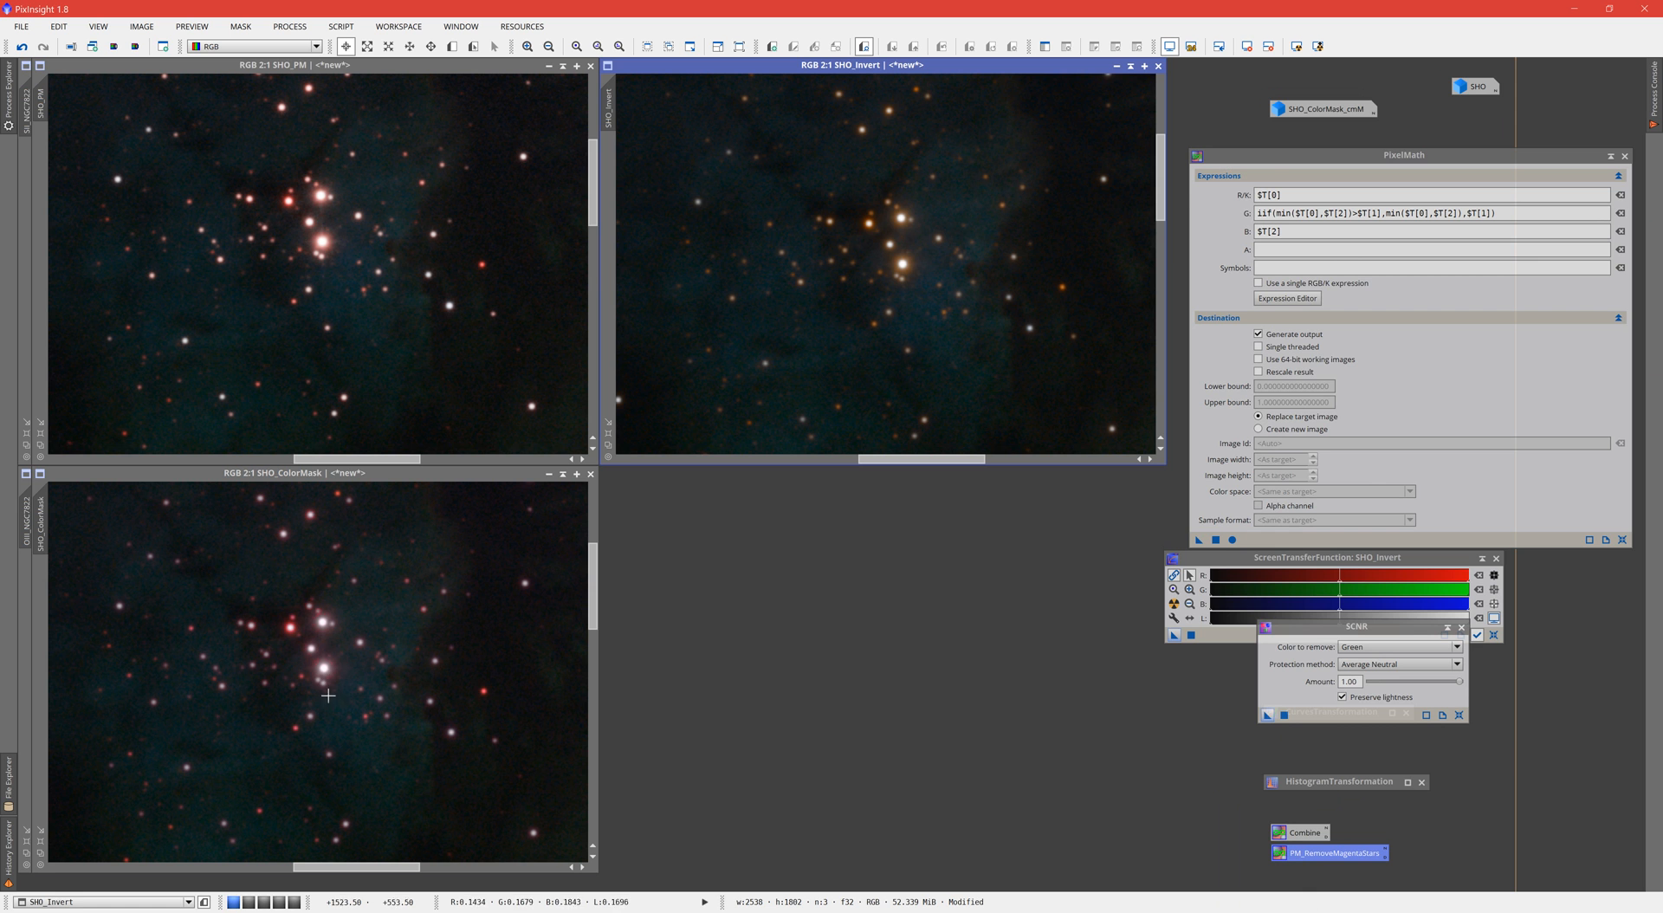
mouse_move(781, 331)
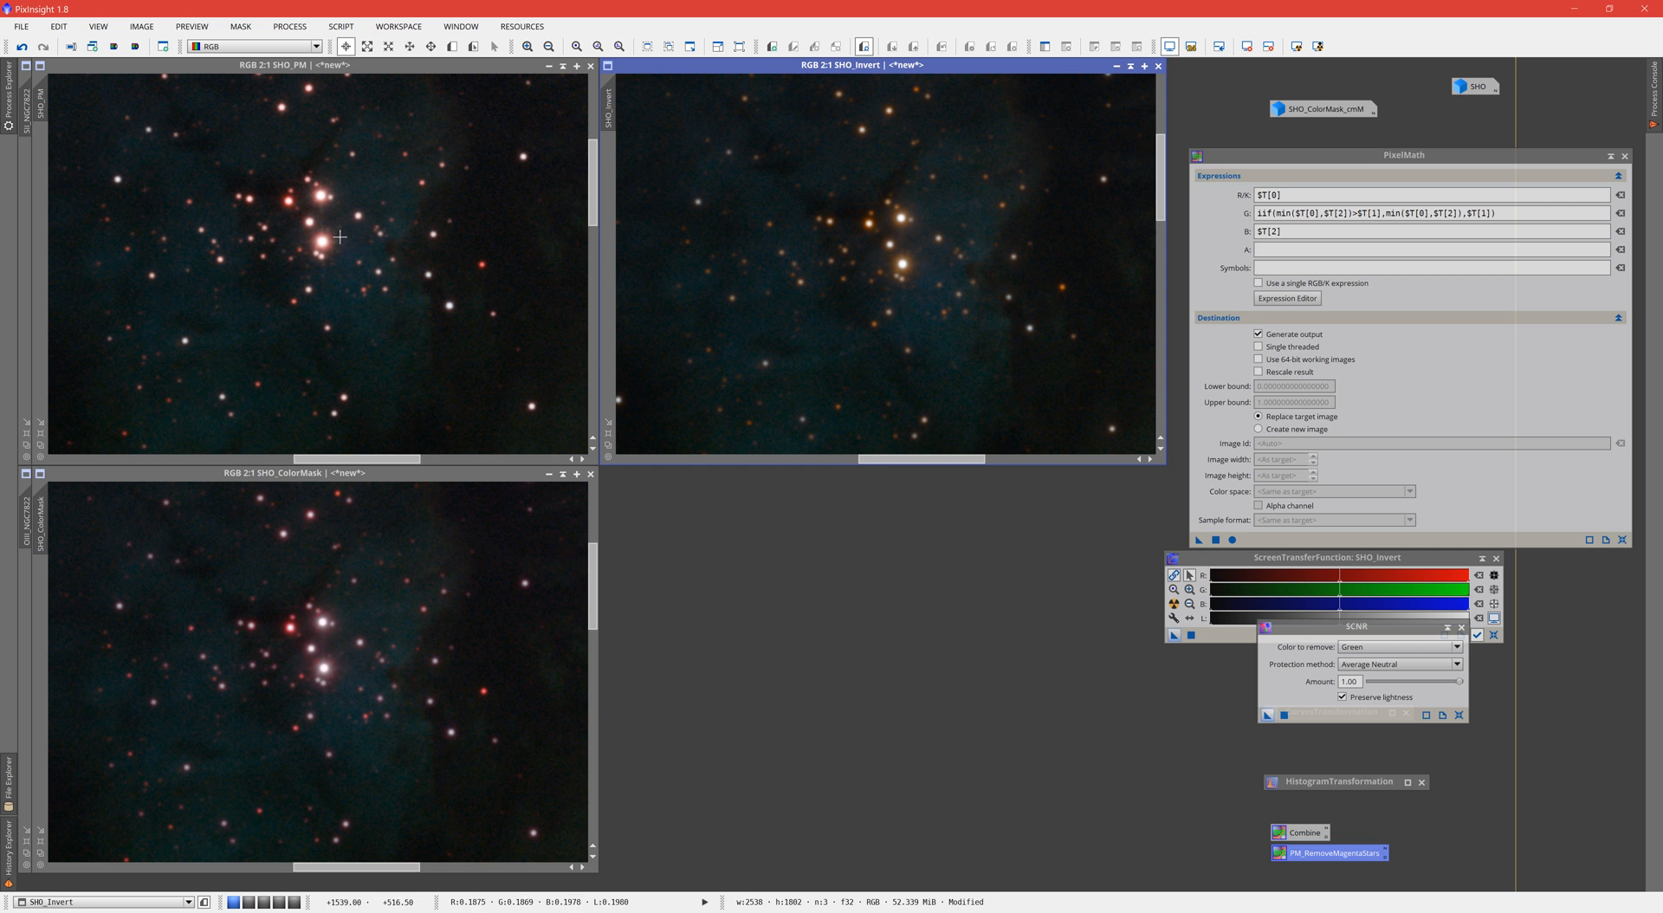
mouse_move(792, 379)
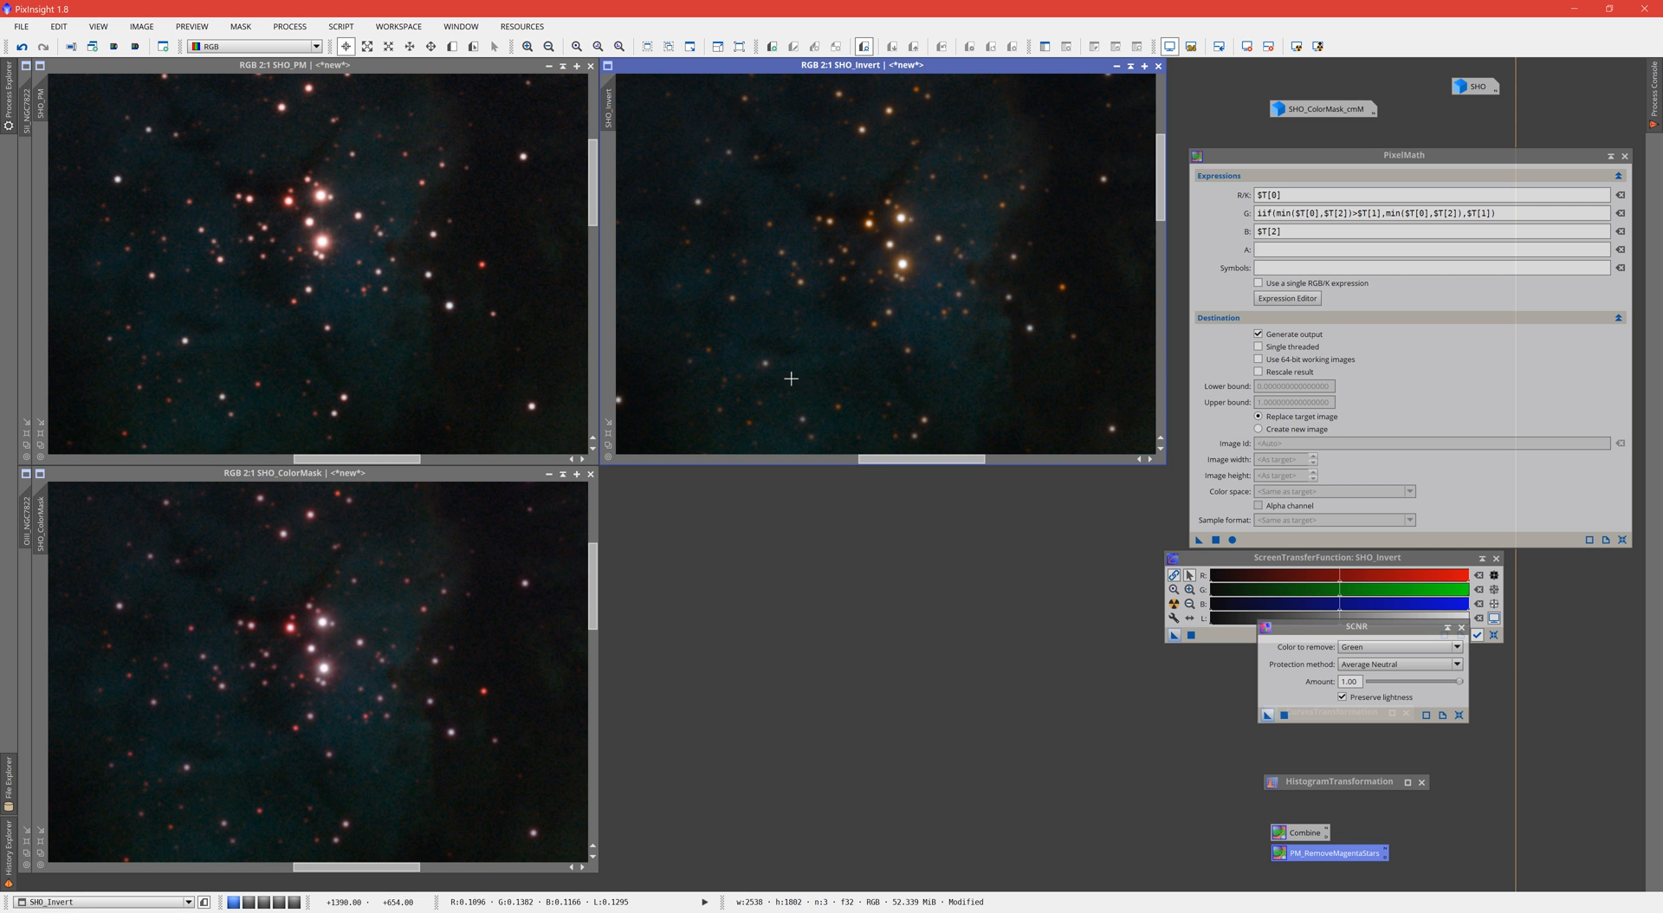
mouse_move(949, 289)
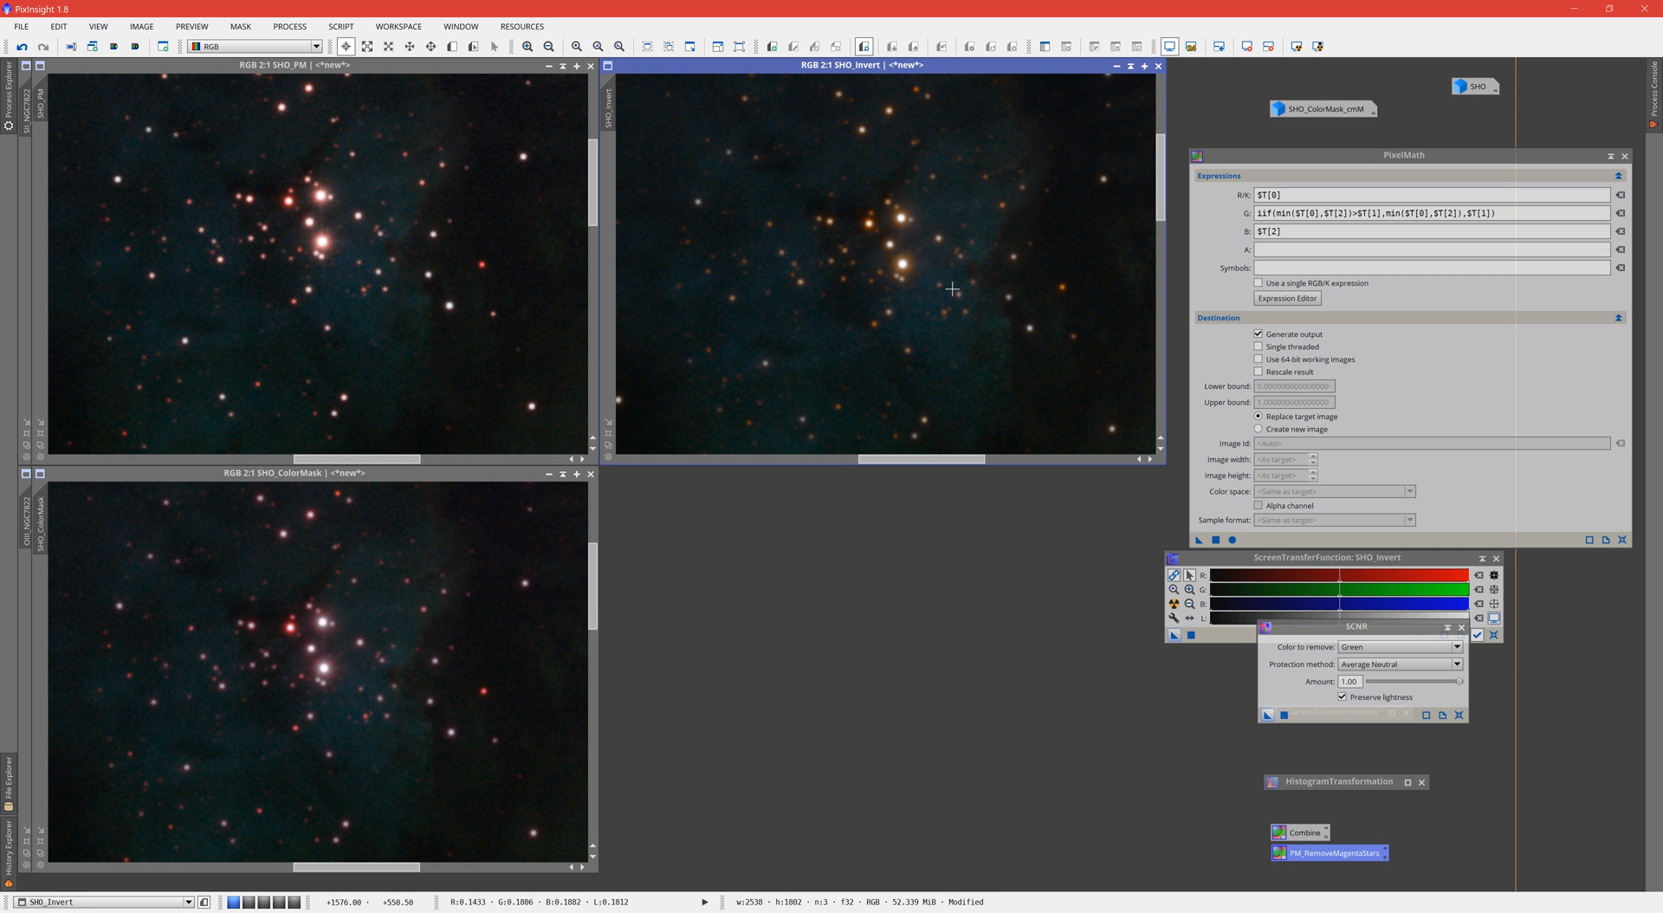
mouse_move(875, 225)
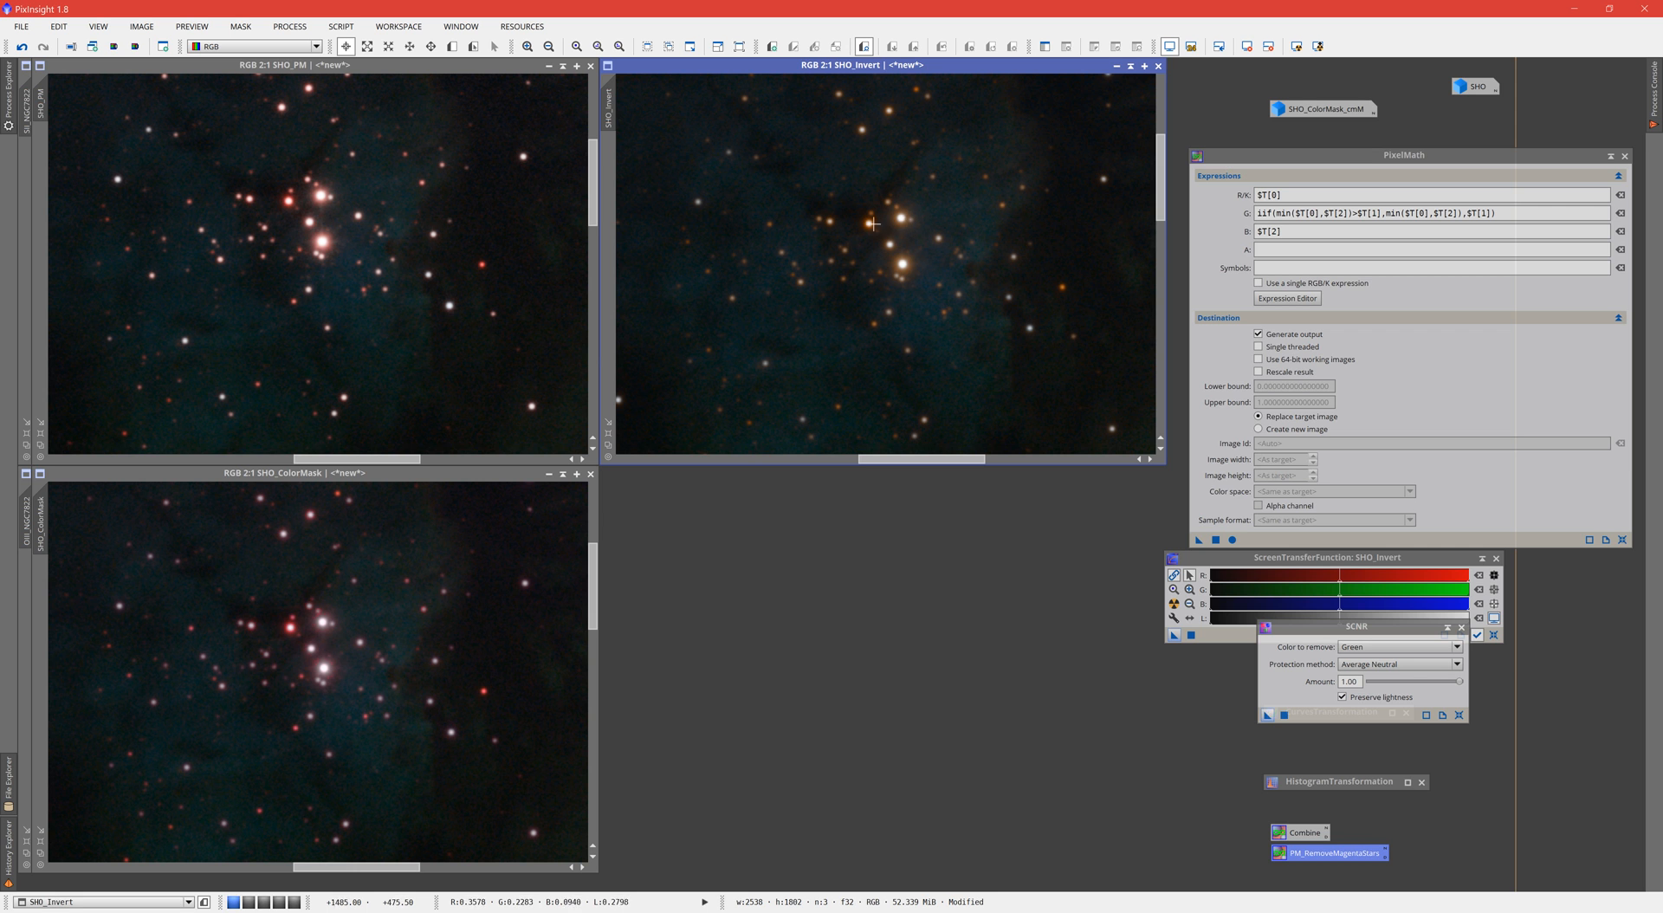
mouse_move(644, 295)
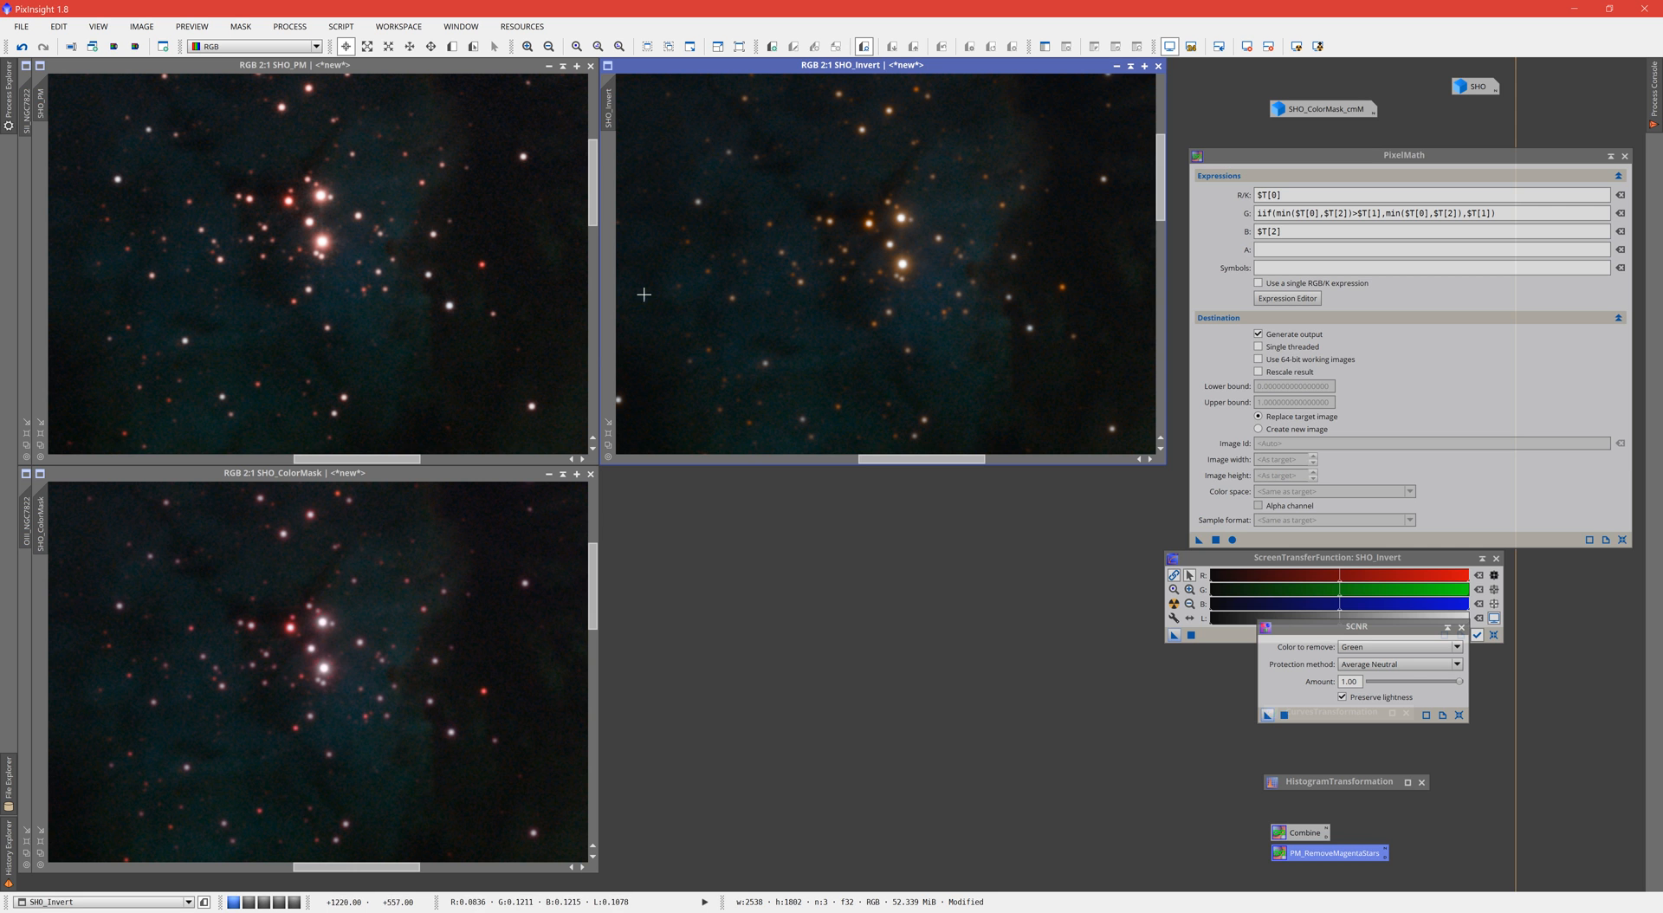
mouse_move(936, 331)
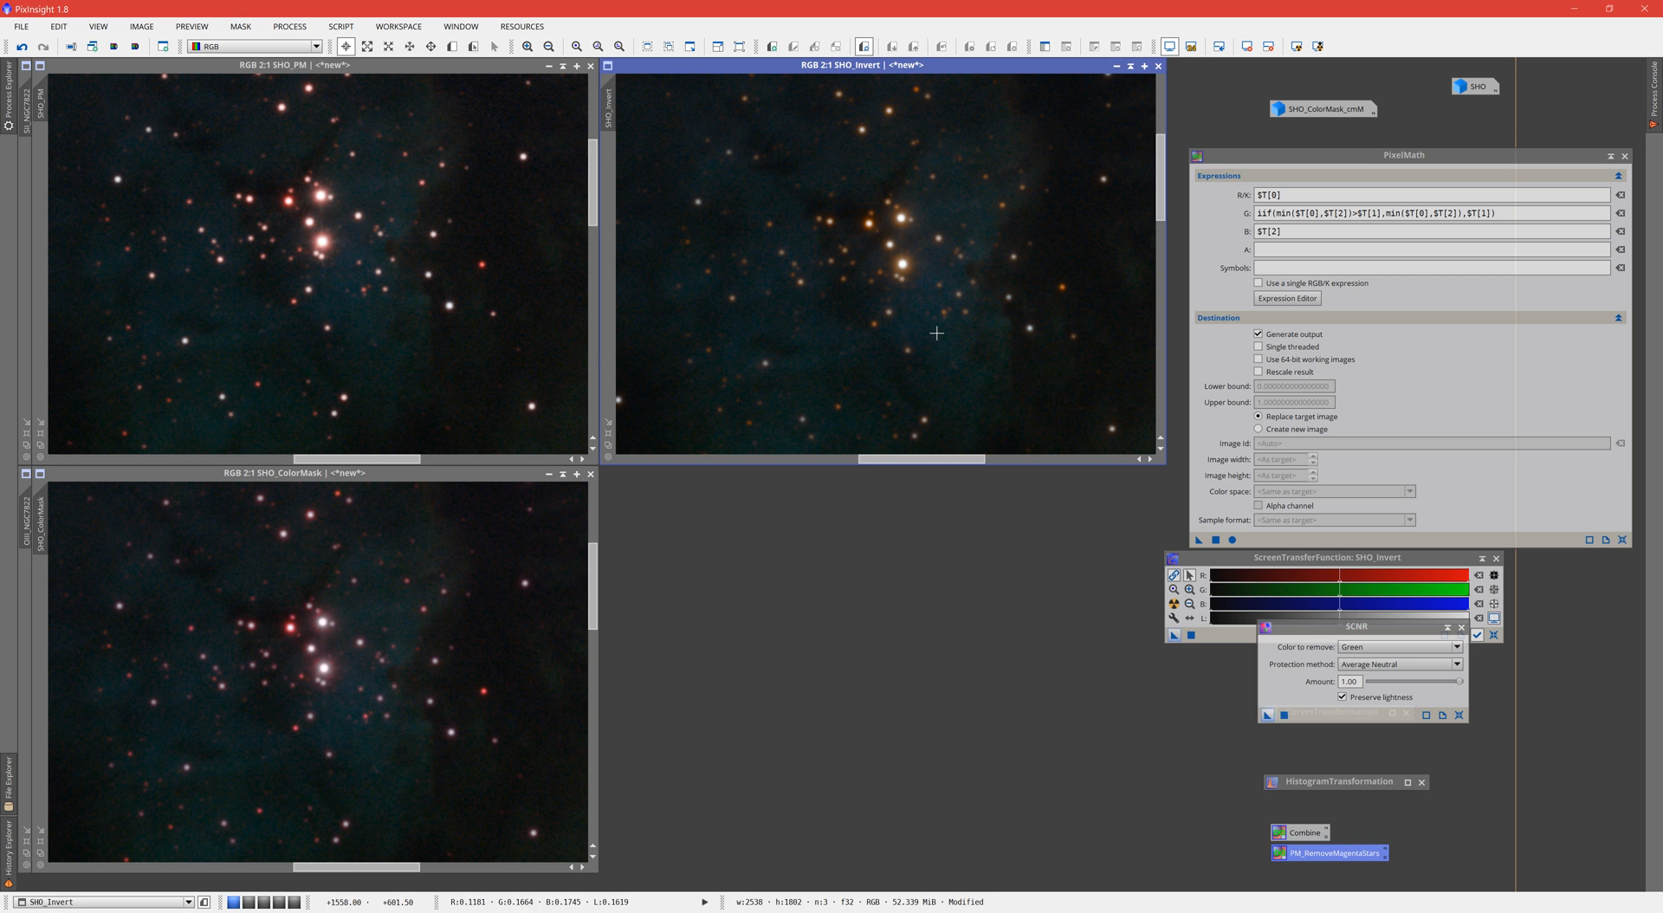
mouse_move(620, 388)
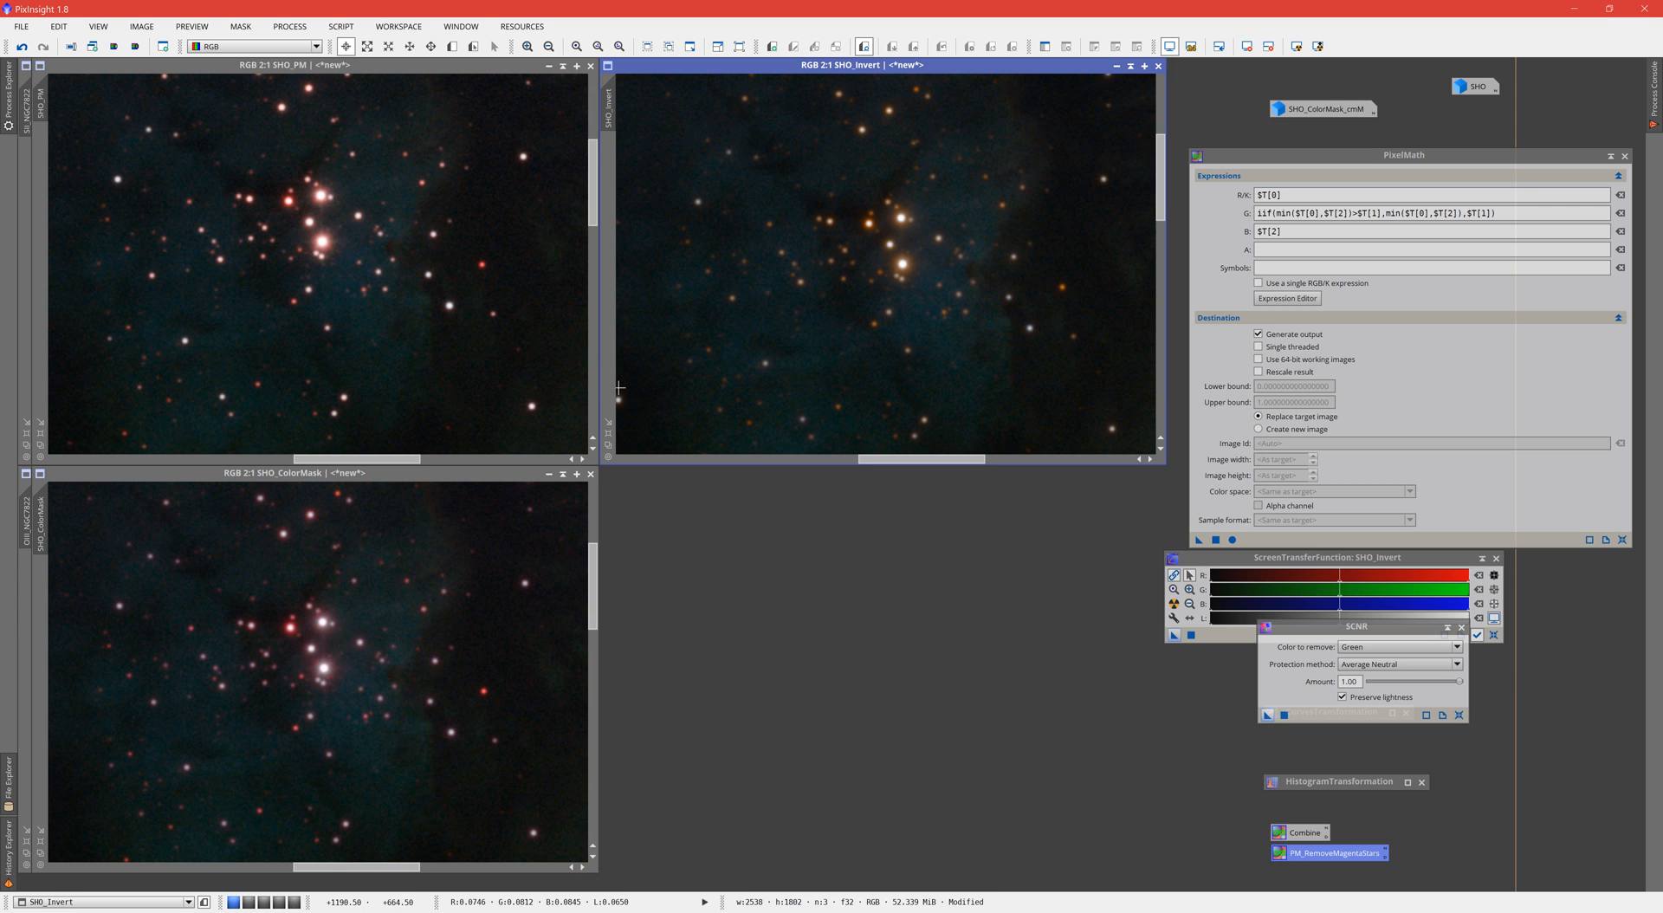
mouse_move(446, 327)
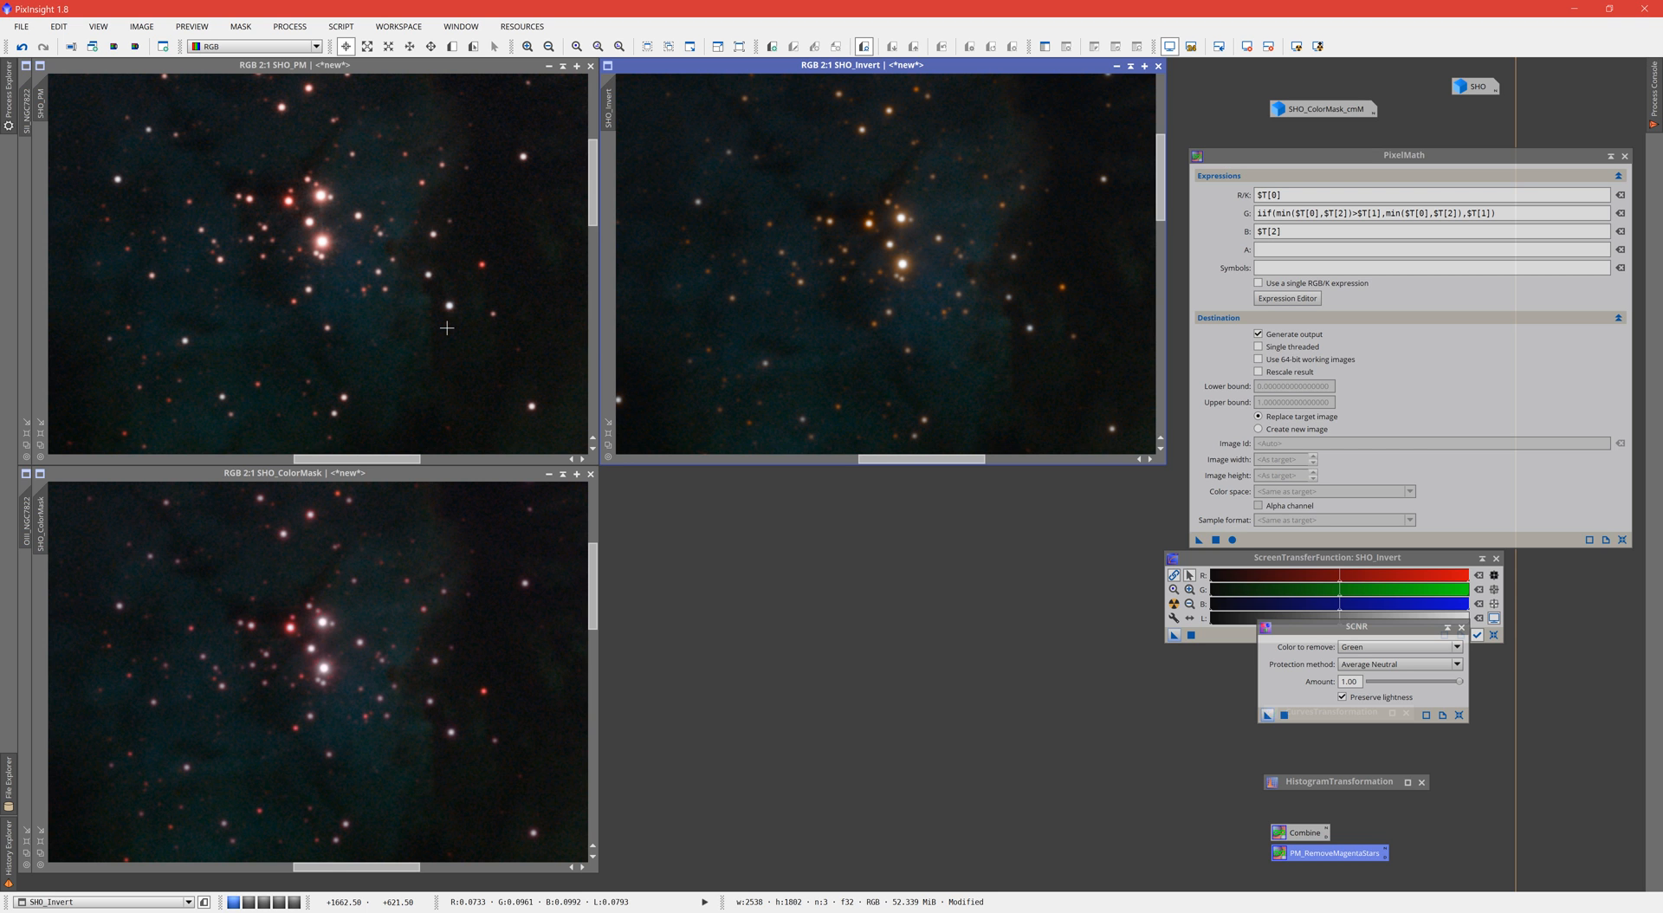
mouse_move(492, 359)
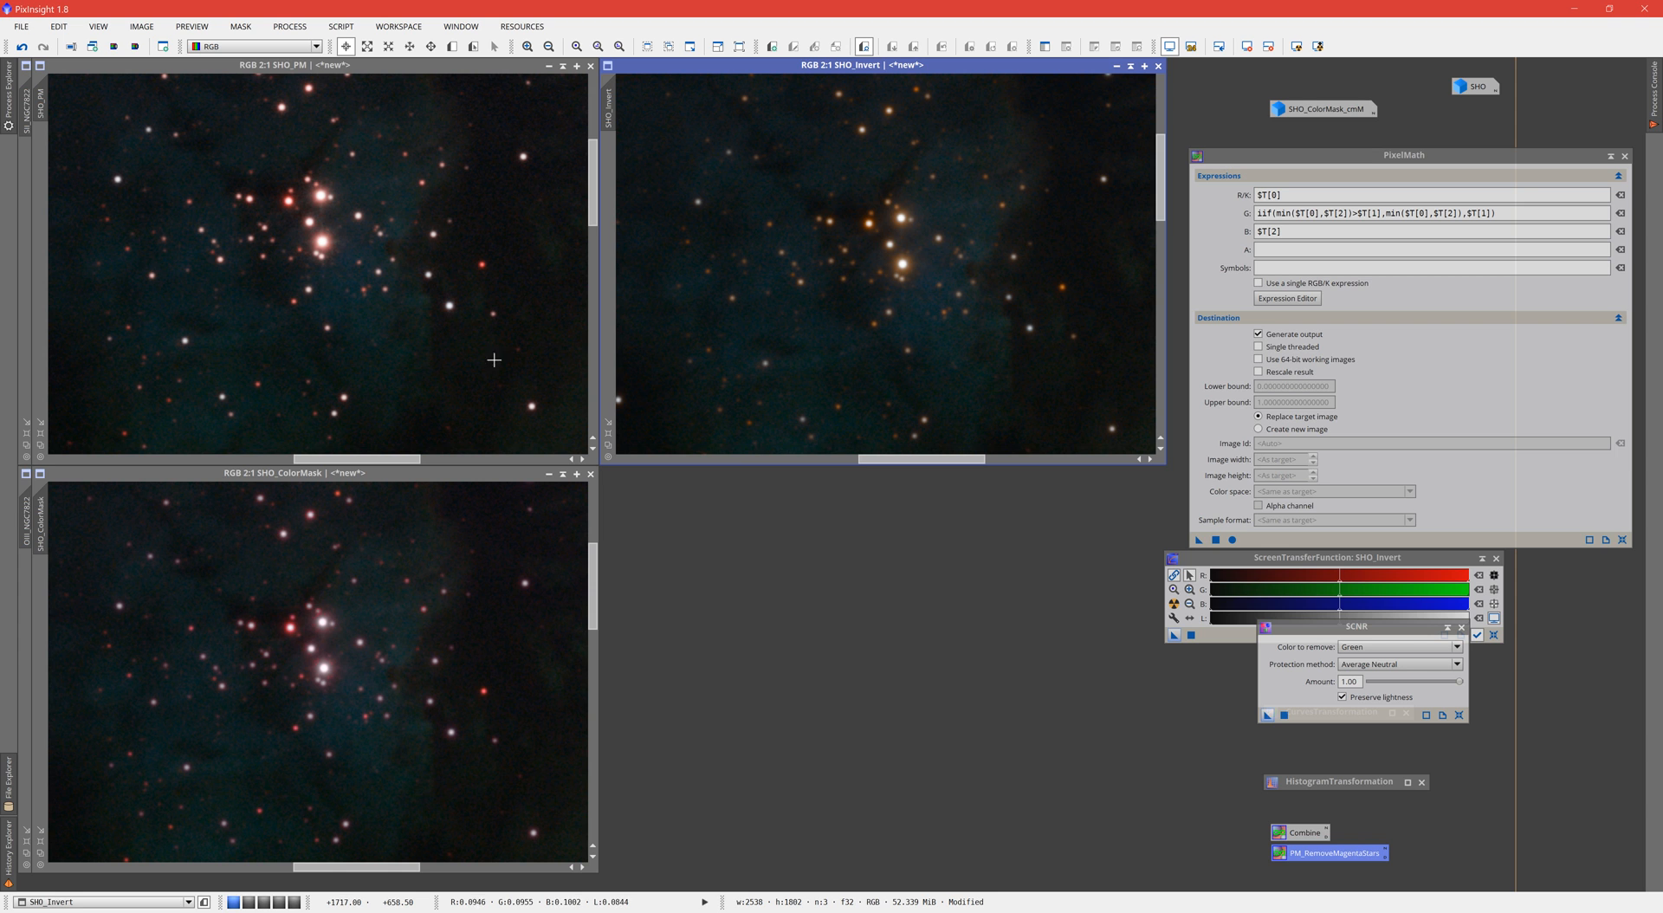
mouse_move(503, 385)
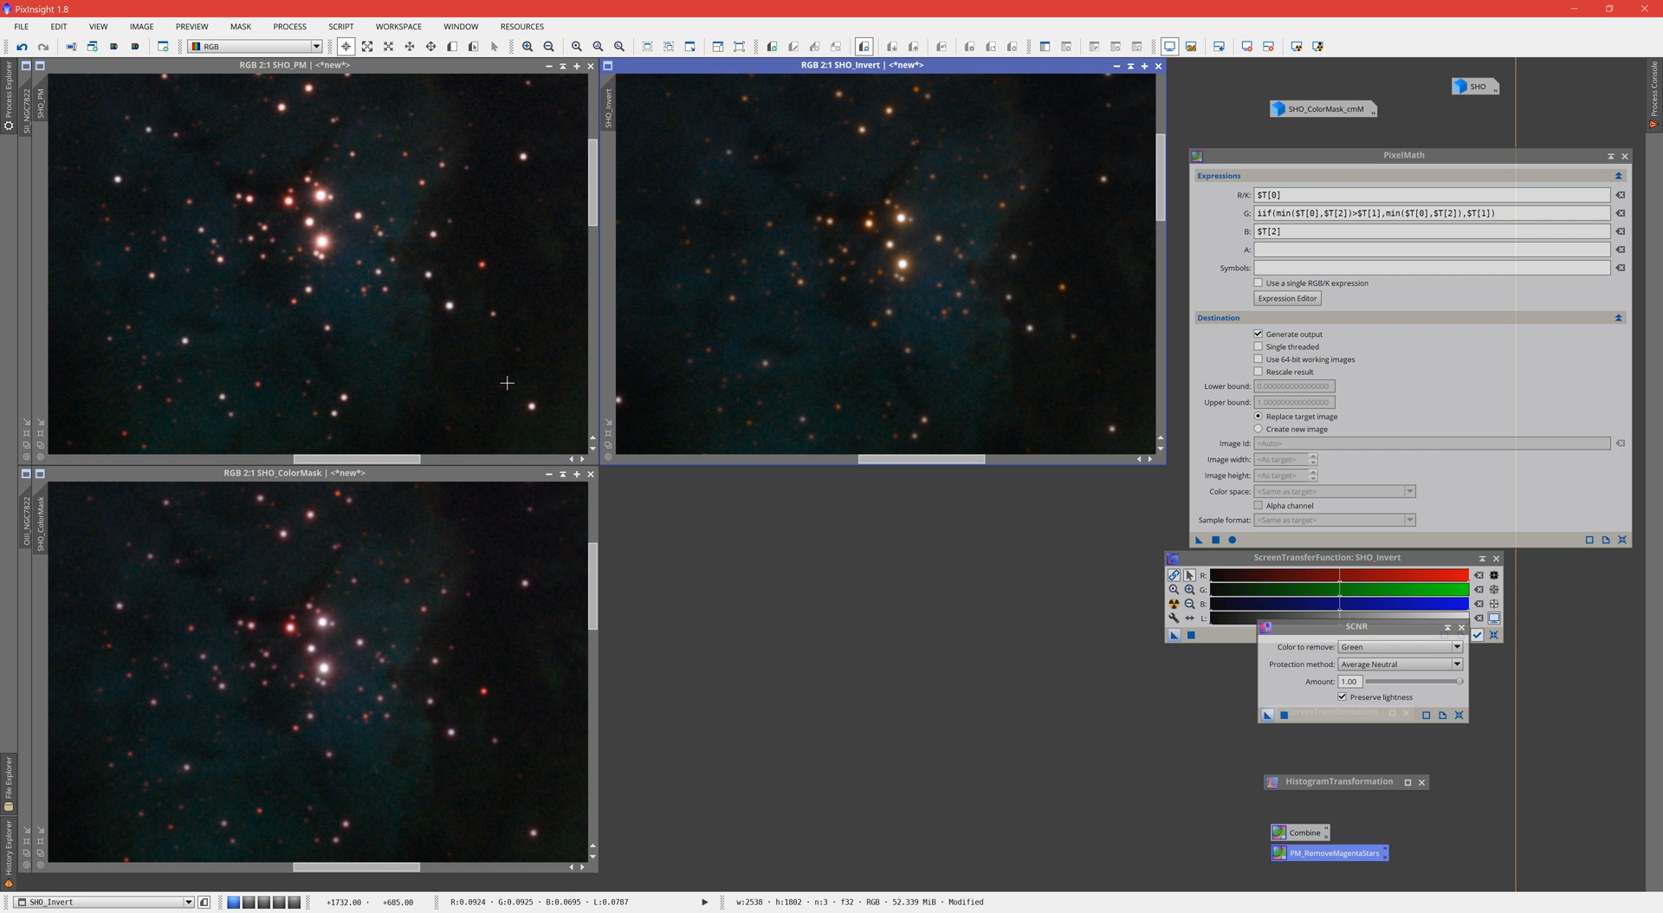
mouse_move(1135, 643)
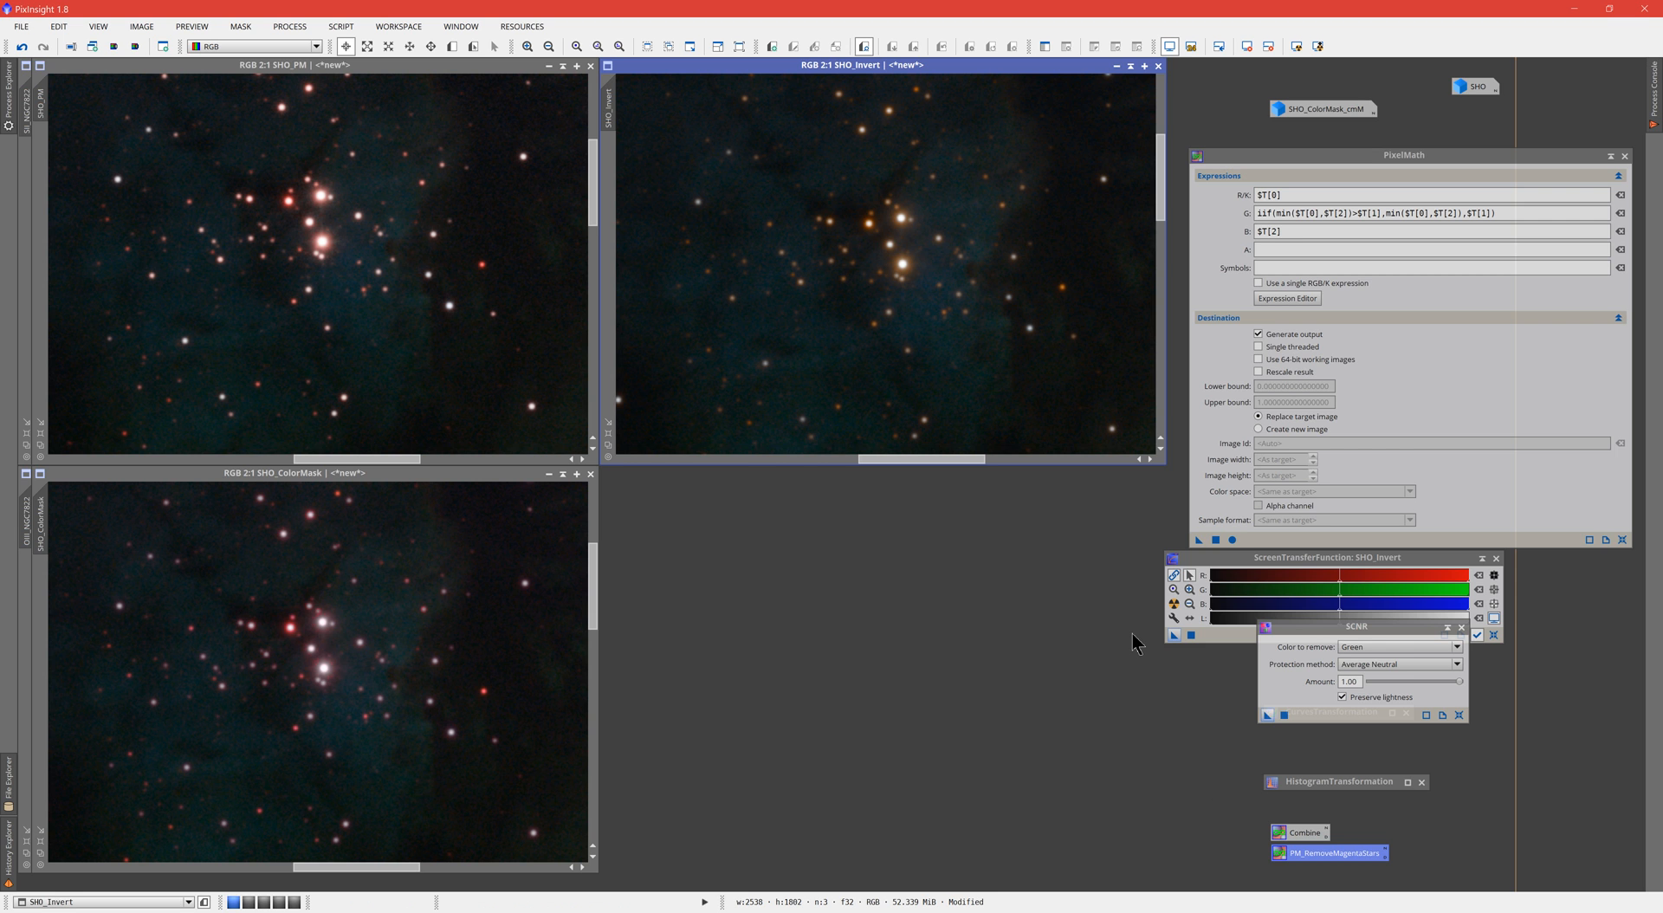
mouse_move(825, 608)
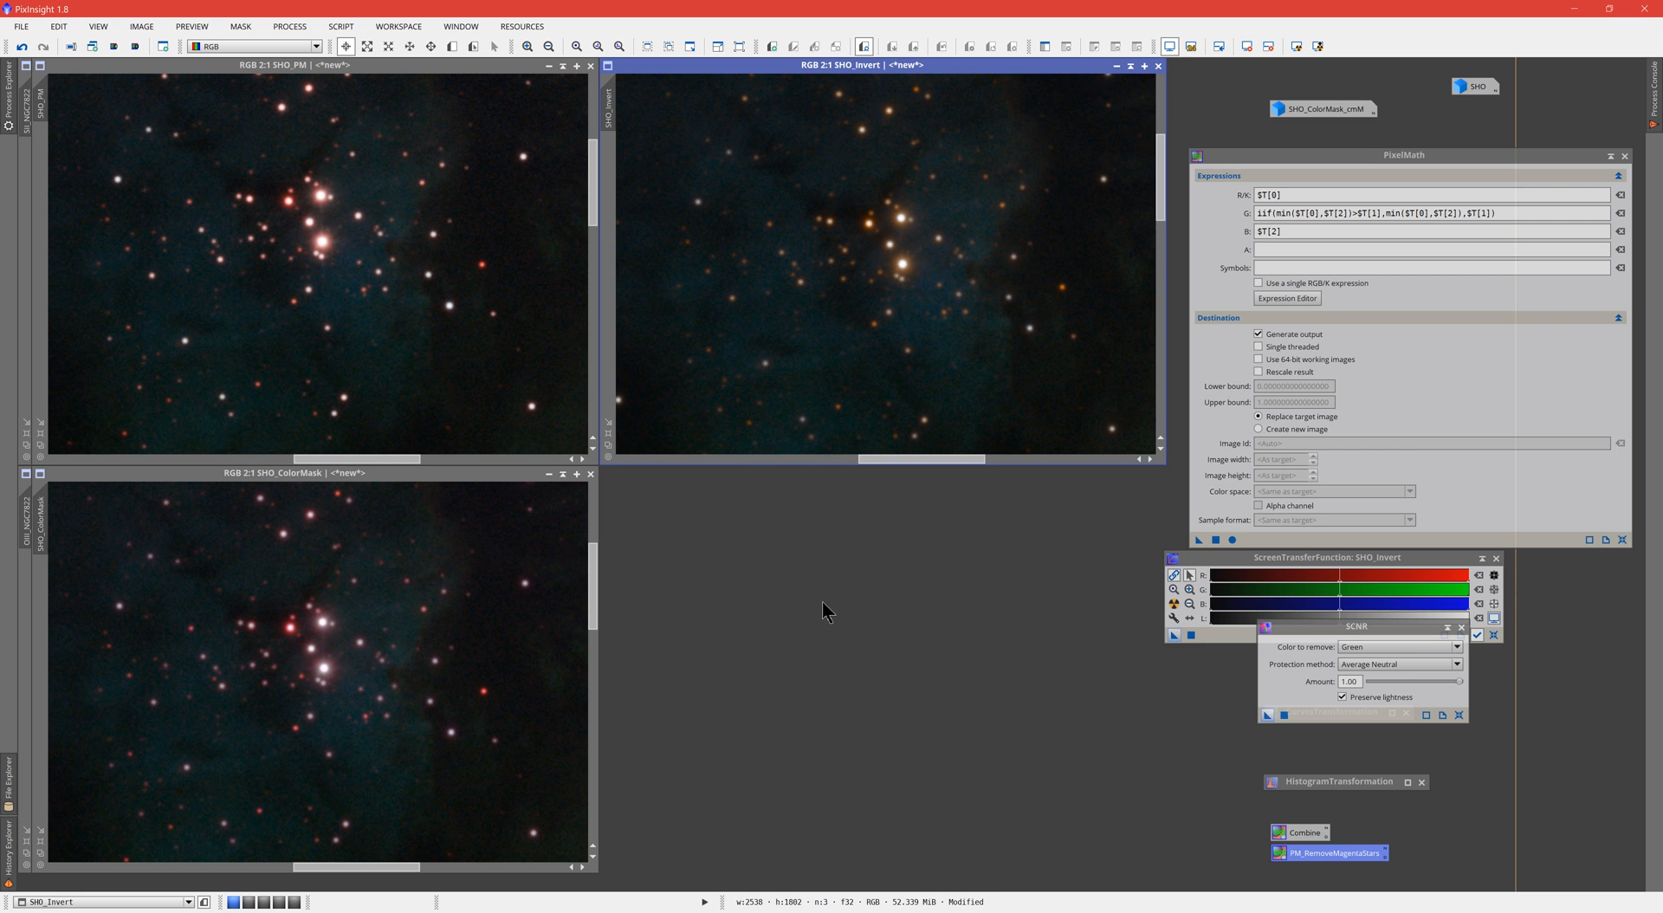
mouse_move(790, 857)
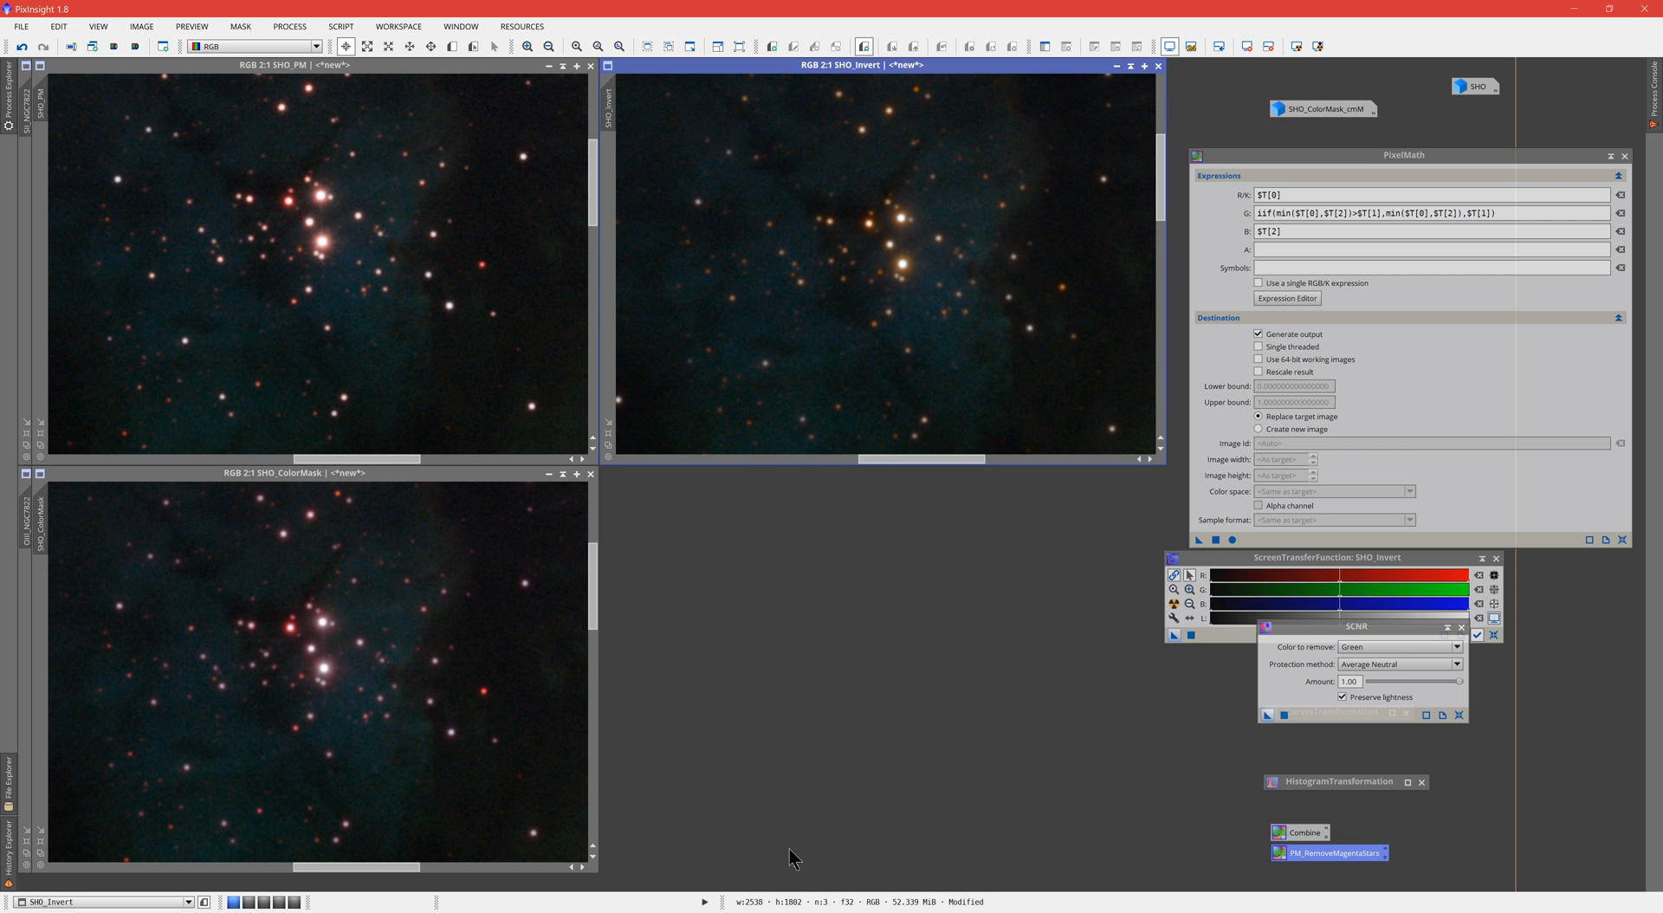
mouse_move(896, 716)
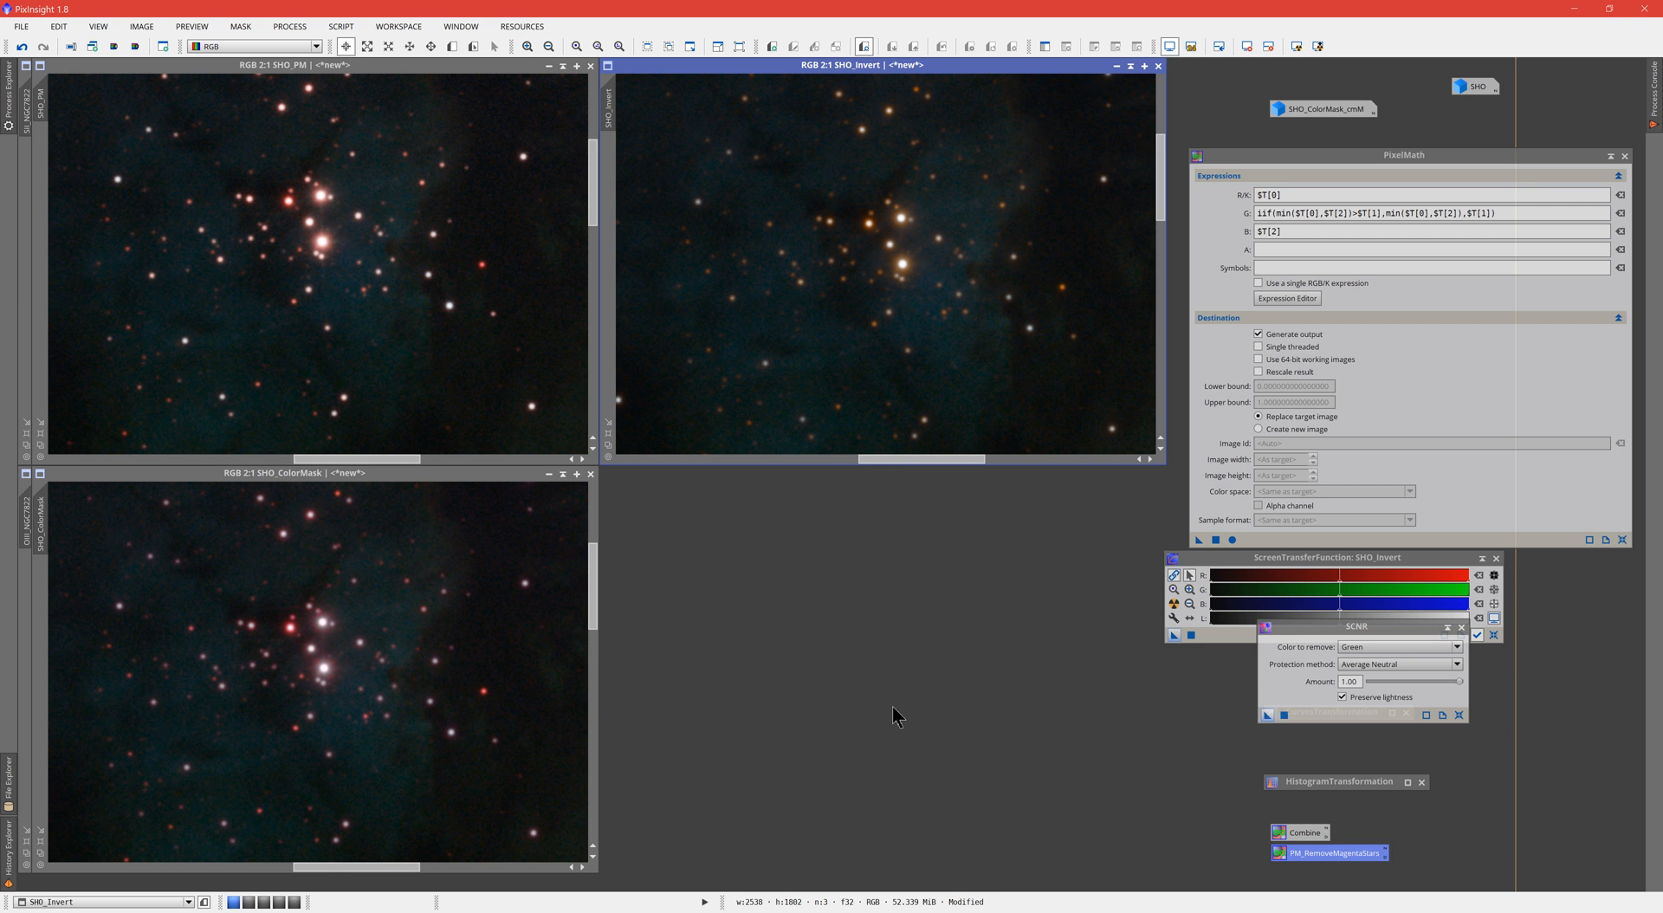